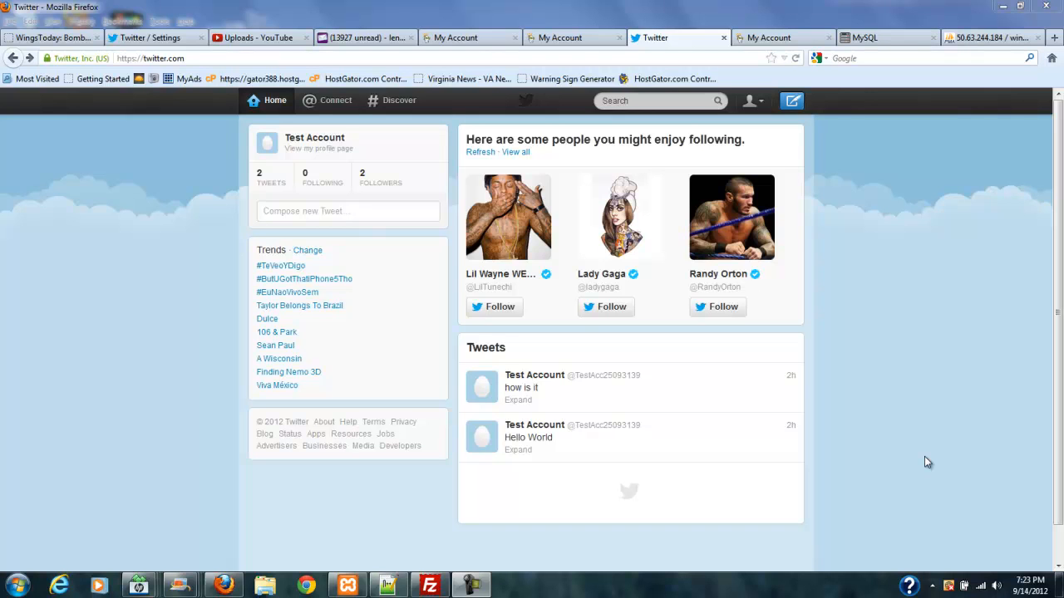
{"action": "mouse_move", "coordinate": [789, 122]}
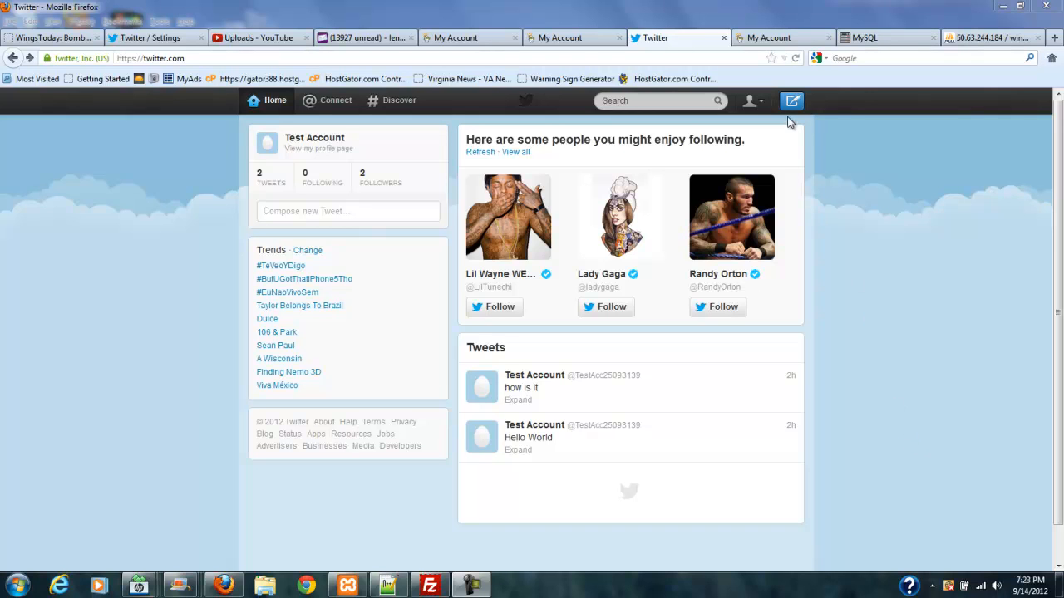
{"action": "mouse_move", "coordinate": [831, 112]}
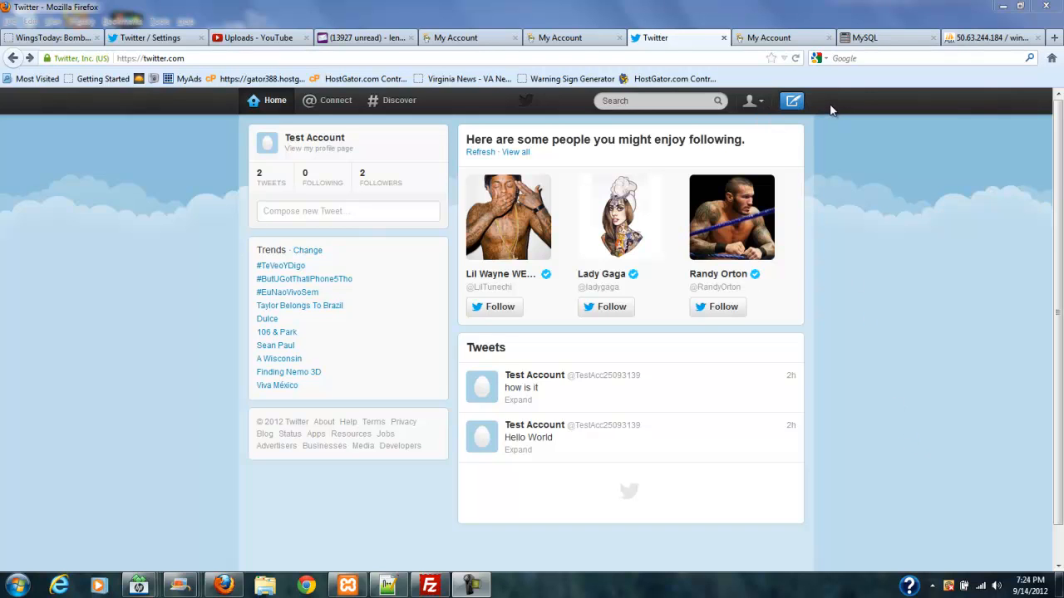
{"action": "mouse_move", "coordinate": [729, 427]}
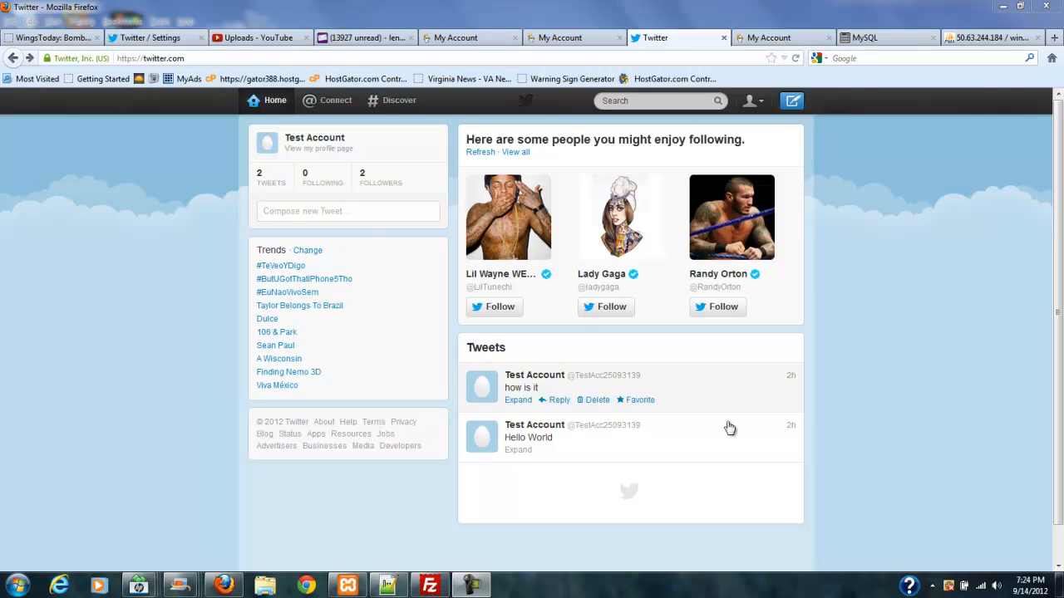
{"action": "mouse_move", "coordinate": [399, 445]}
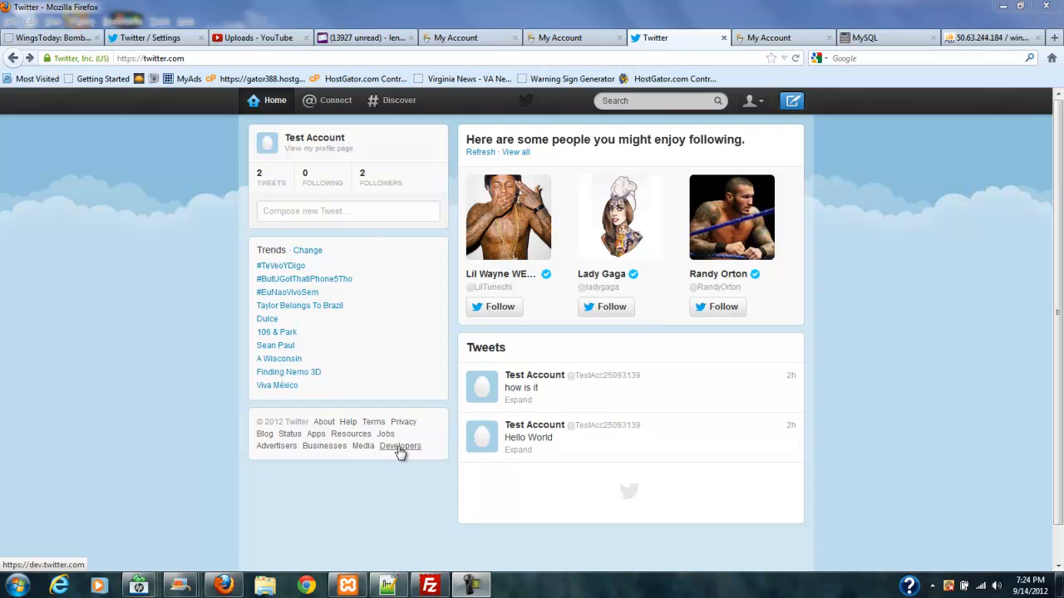
- Reach the Twitter Developers home page and its 'Create applications that integrate Twitter' section
{"action": "left_click", "coordinate": [399, 445]}
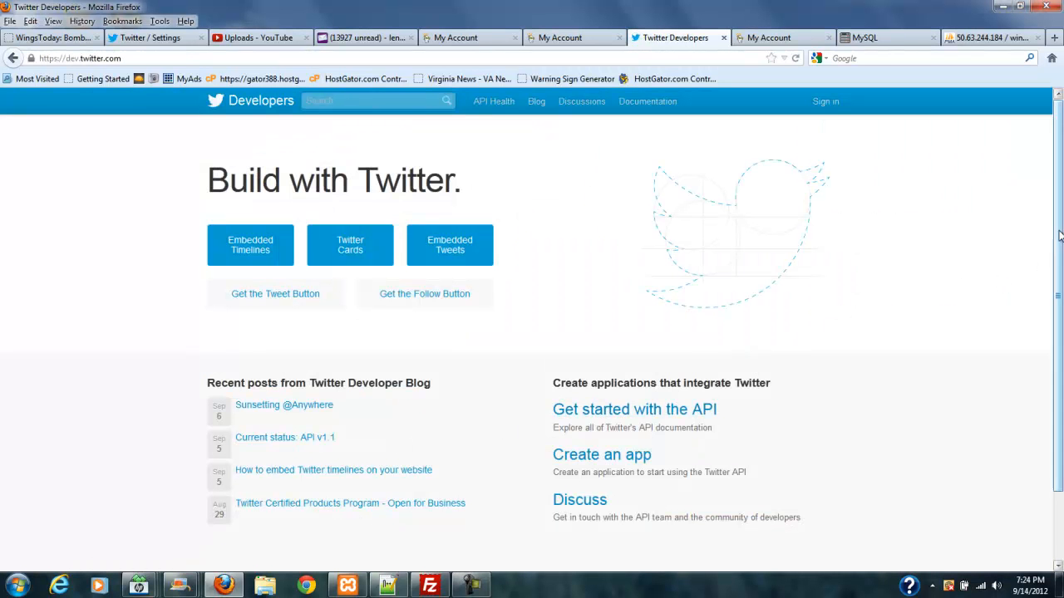
{"action": "scroll", "scroll_direction": "down", "scroll_amount": 3}
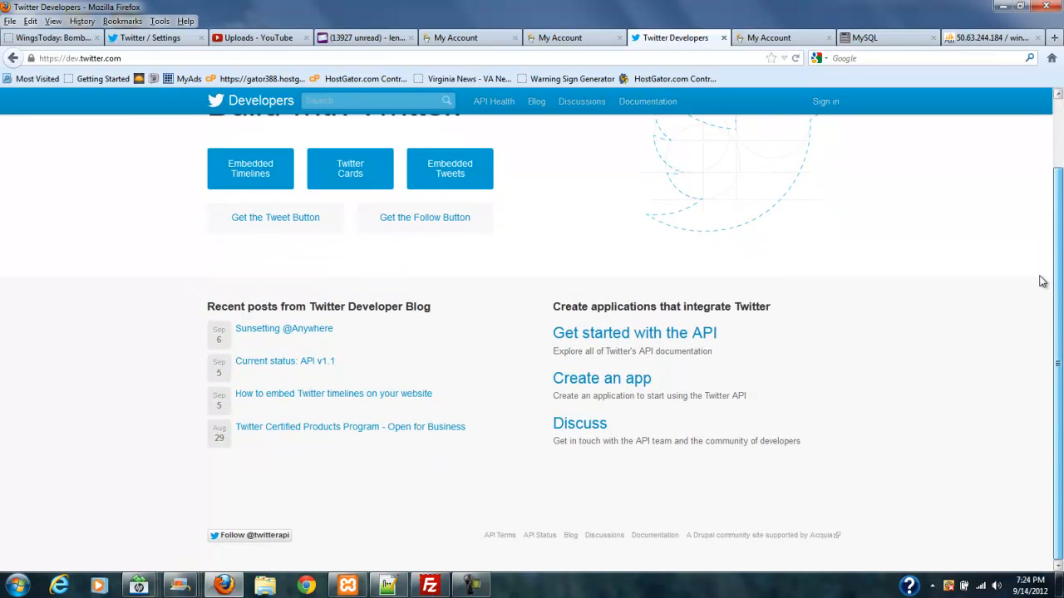
{"action": "mouse_move", "coordinate": [602, 379]}
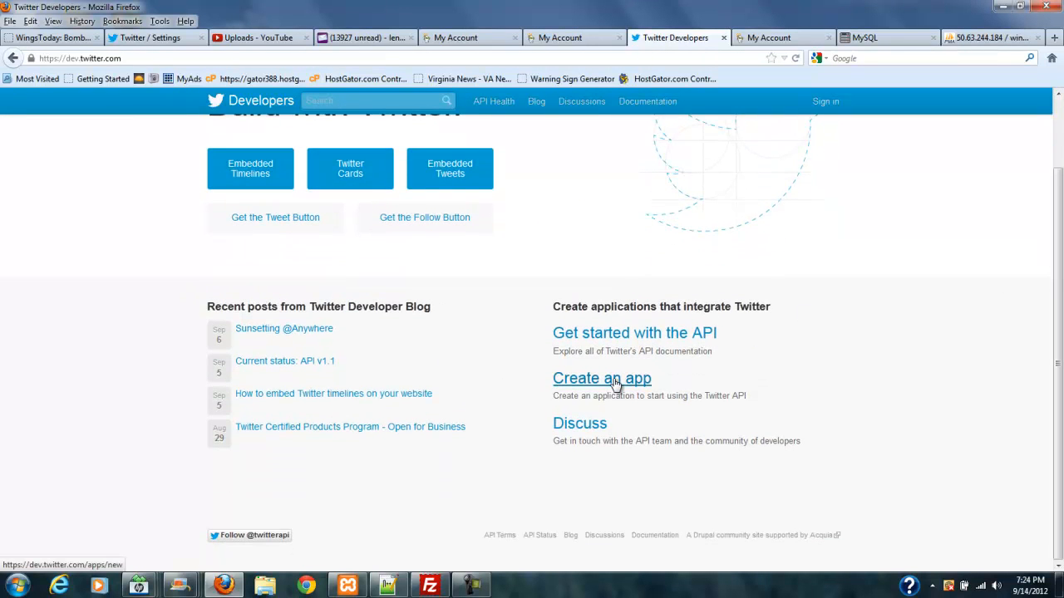
- Start creating an app and sign in as TestAcc25093139 with the test account password
{"action": "left_click", "coordinate": [601, 379]}
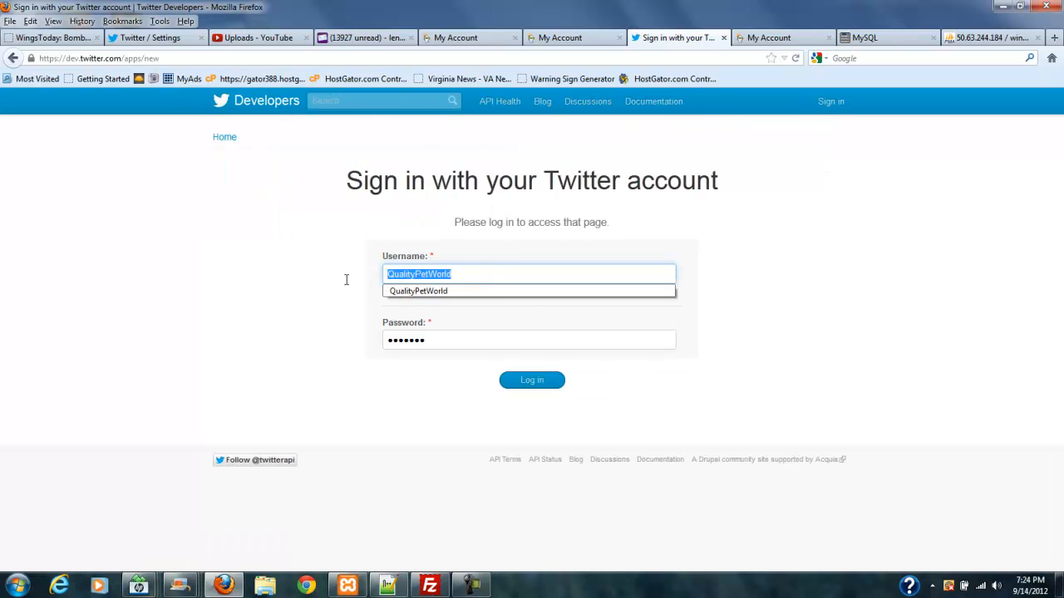
{"action": "mouse_move", "coordinate": [347, 283]}
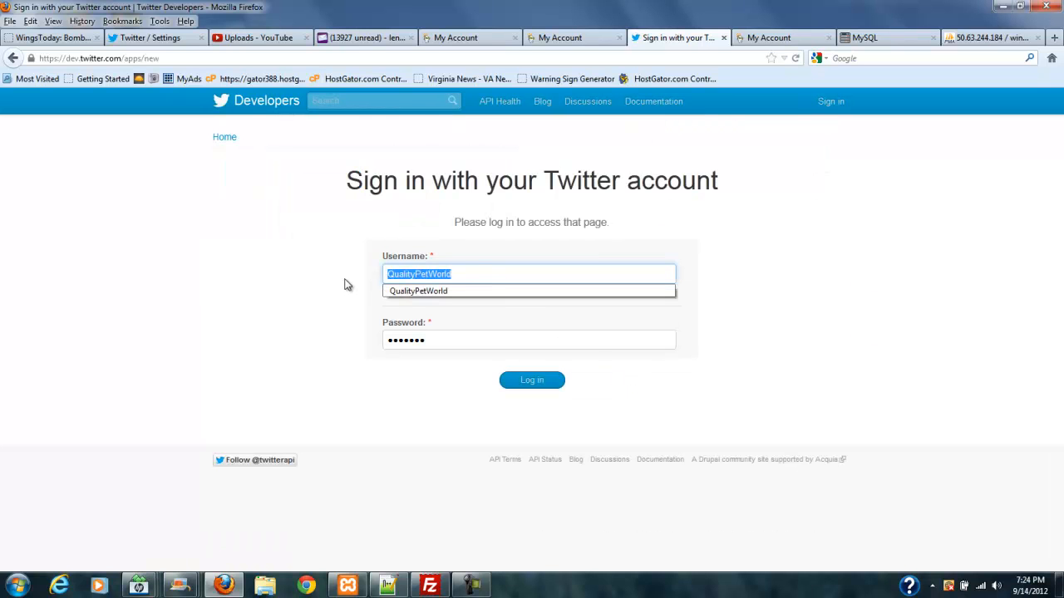
{"action": "type", "text": "TestAcc25093139"}
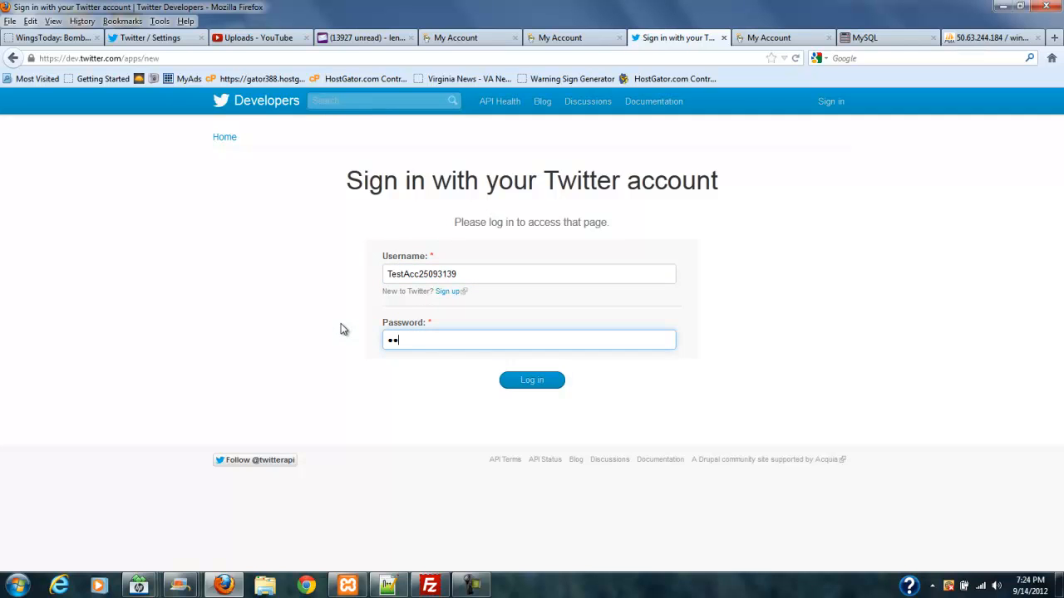
{"action": "type", "text": "••"}
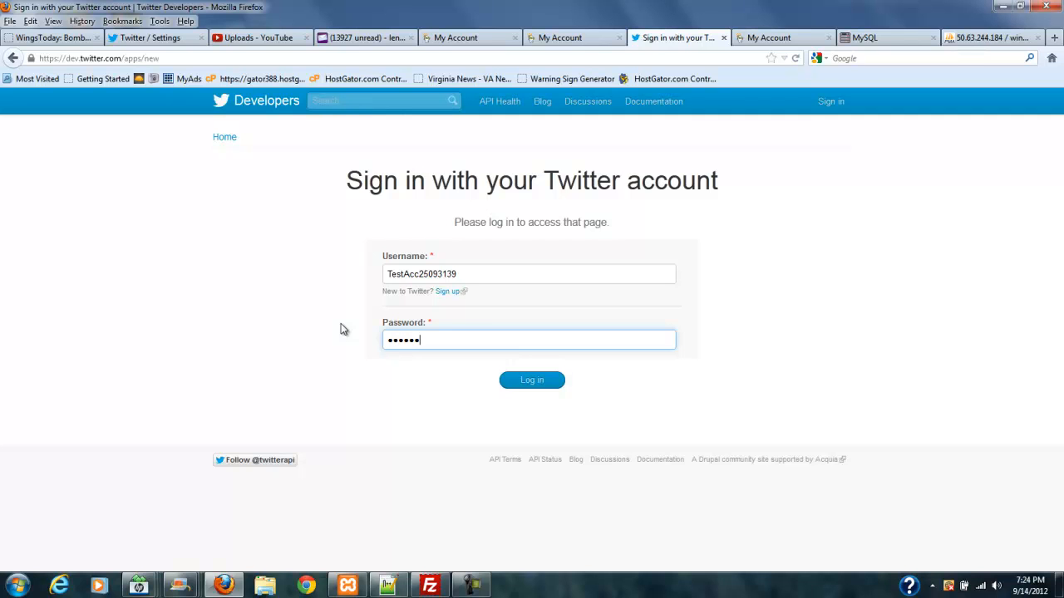
{"action": "left_click", "coordinate": [532, 379]}
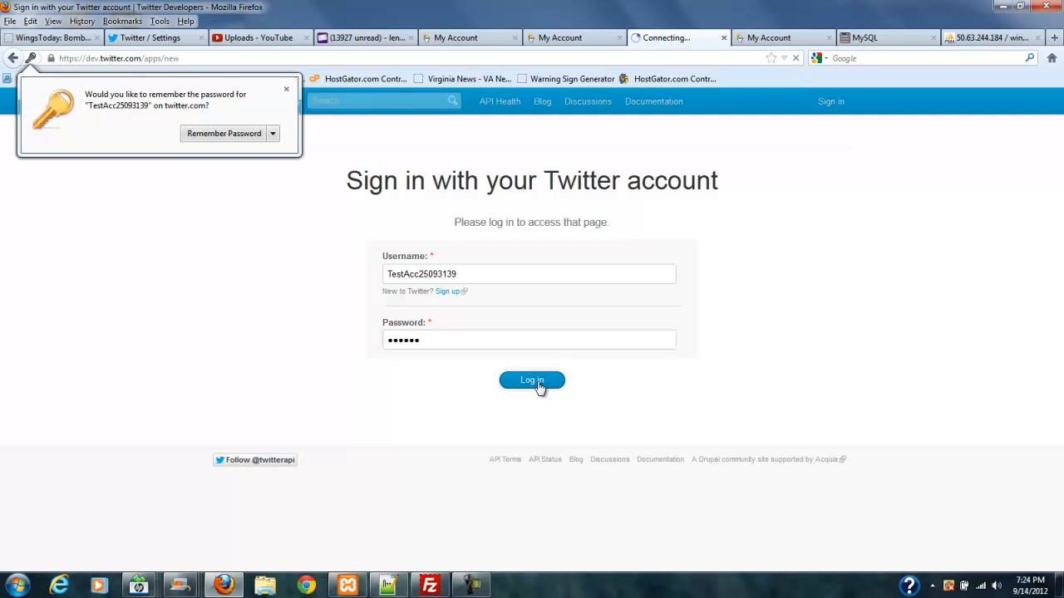
{"action": "left_click", "coordinate": [532, 379]}
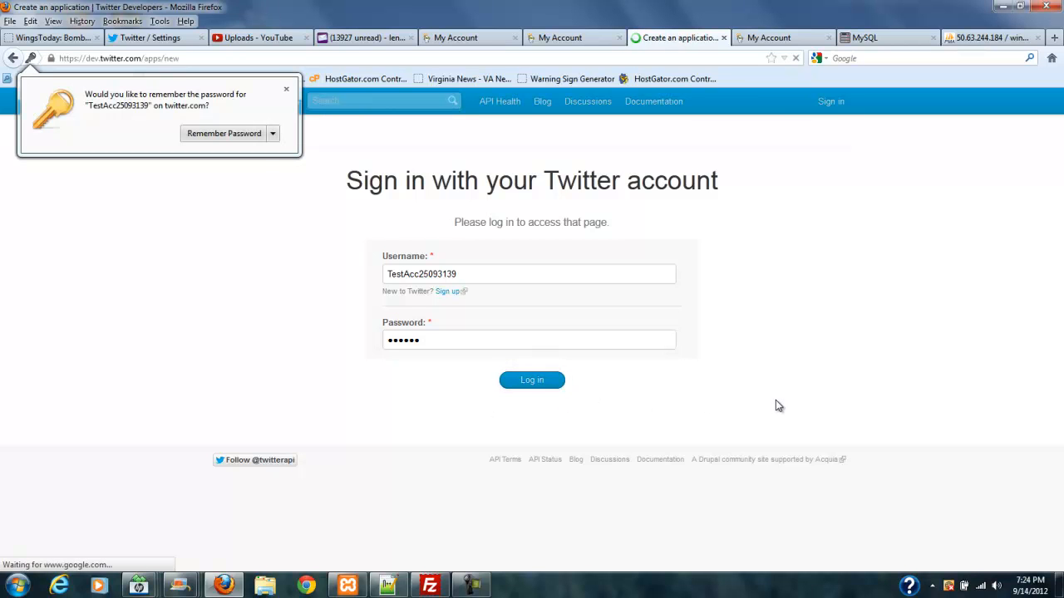
- Decline saving the password and name the new application 'Test app' with description 'Test app'
{"action": "left_click", "coordinate": [531, 379]}
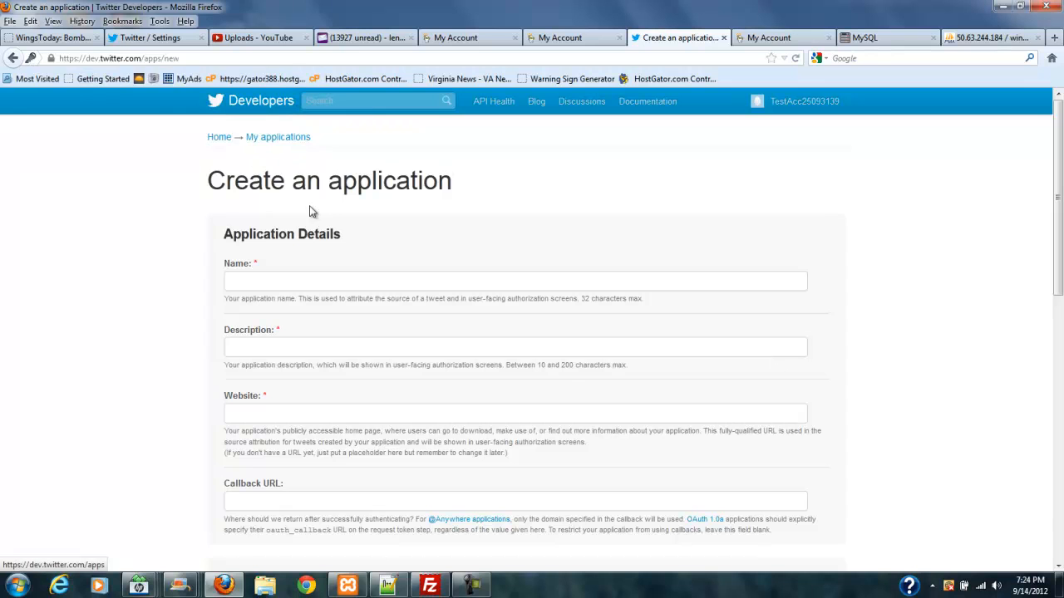
{"action": "left_click", "coordinate": [515, 279]}
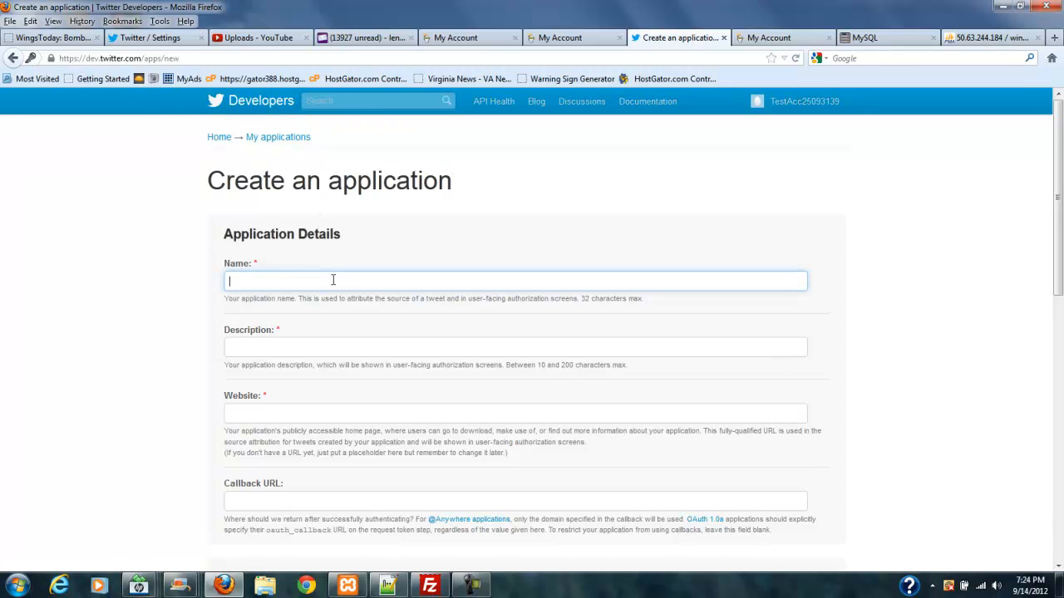
{"action": "mouse_move", "coordinate": [705, 233]}
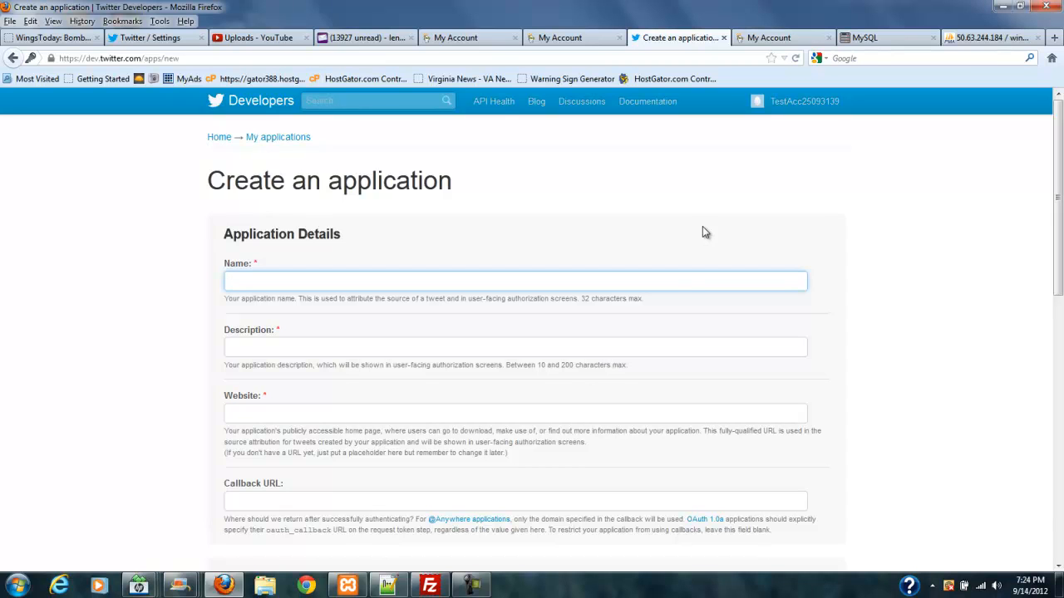
{"action": "type", "text": "T"}
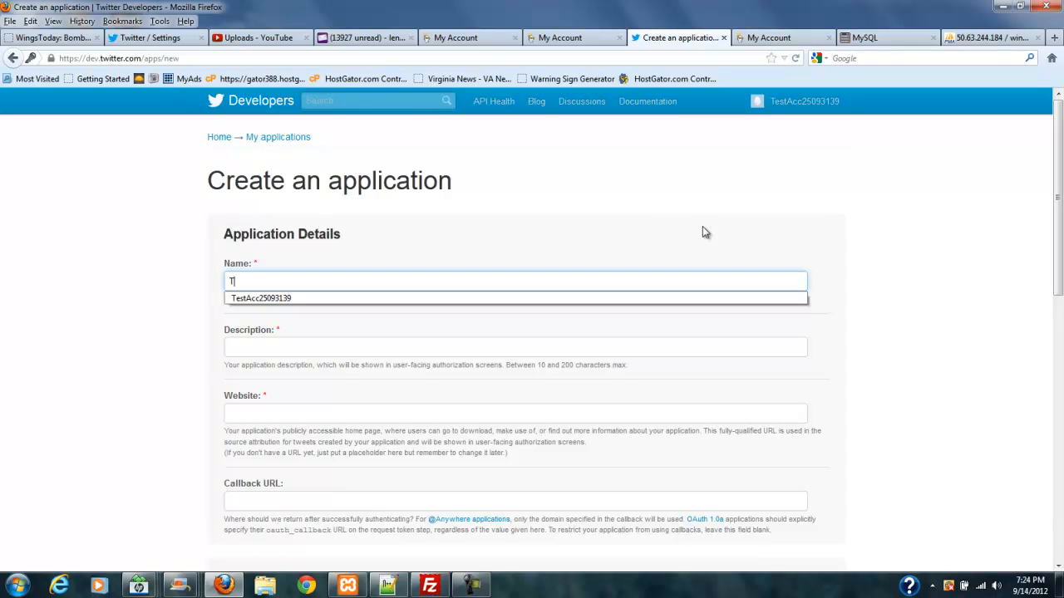
{"action": "type", "text": "est"}
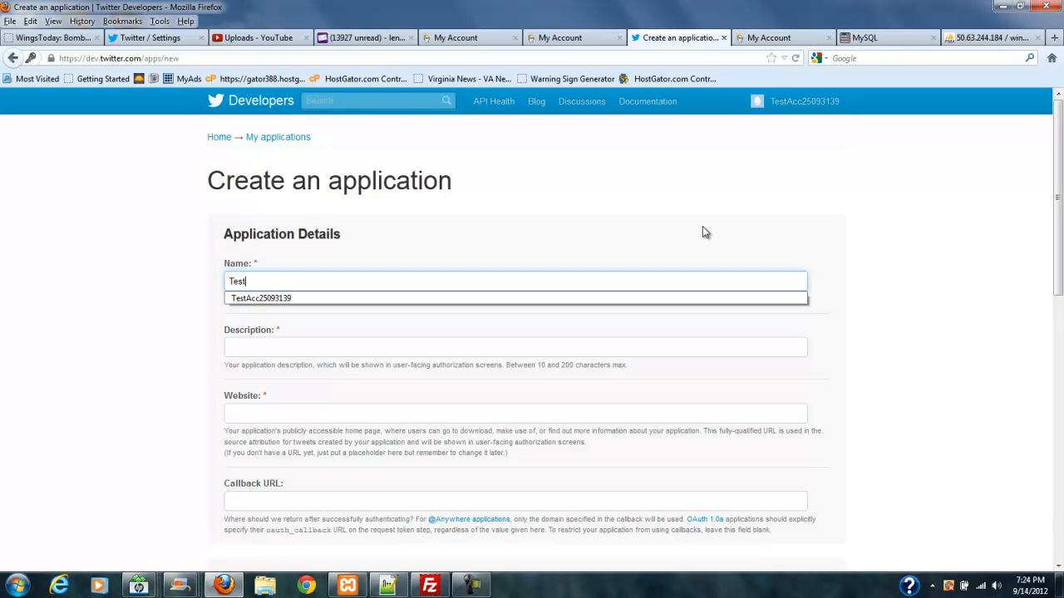
{"action": "type", "text": "app"}
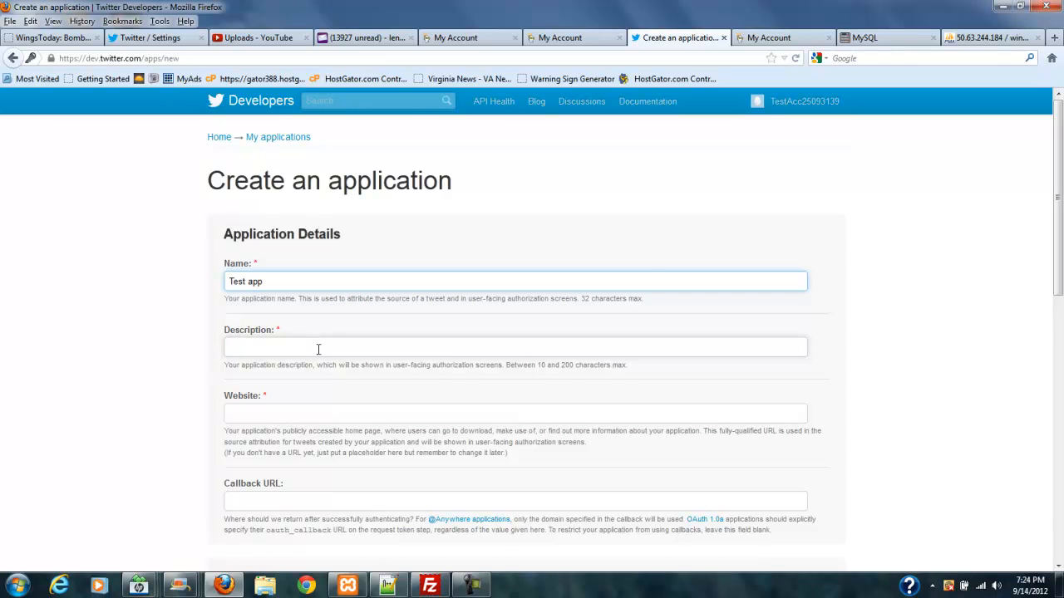
{"action": "type", "text": "test a"}
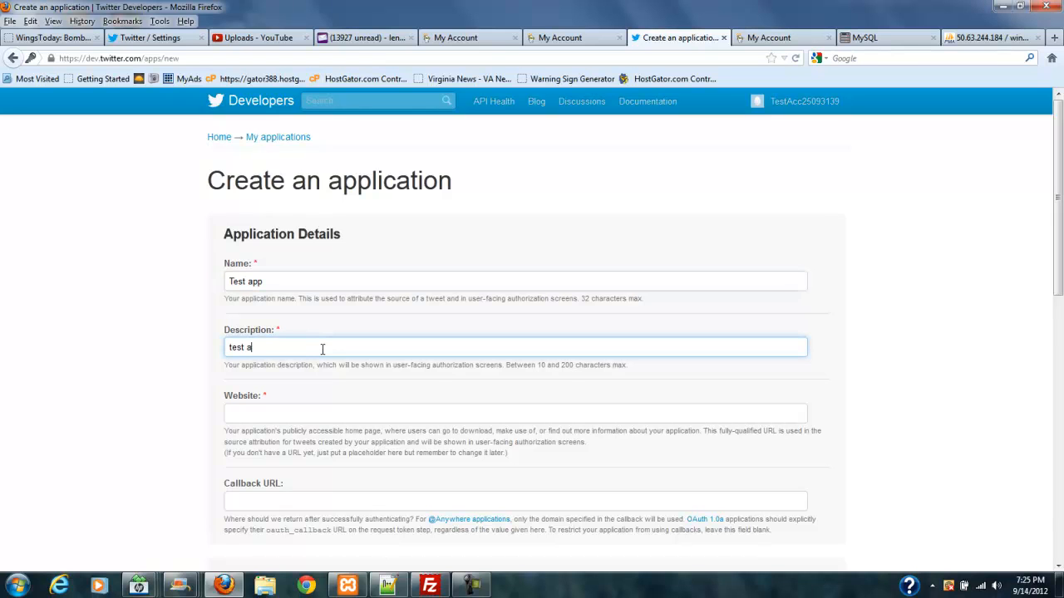
{"action": "type", "text": "pp"}
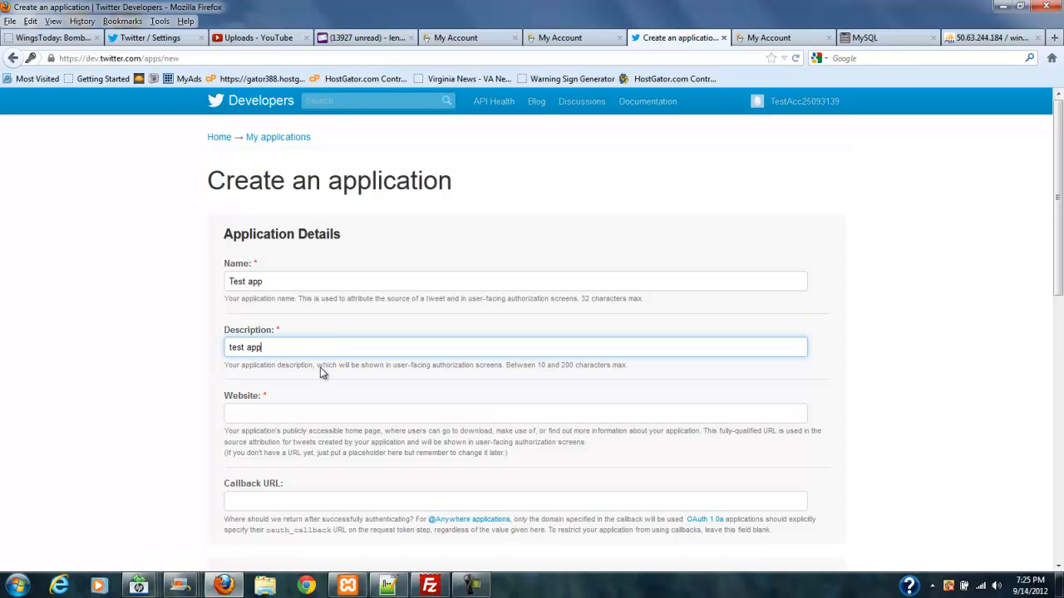
{"action": "left_click", "coordinate": [516, 412]}
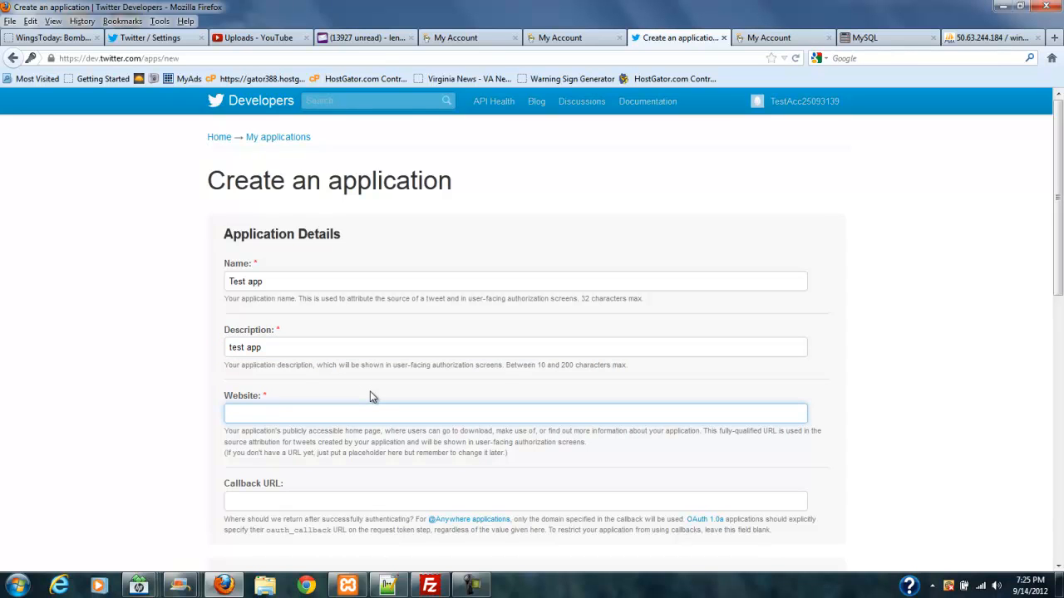
{"action": "type", "text": "t"}
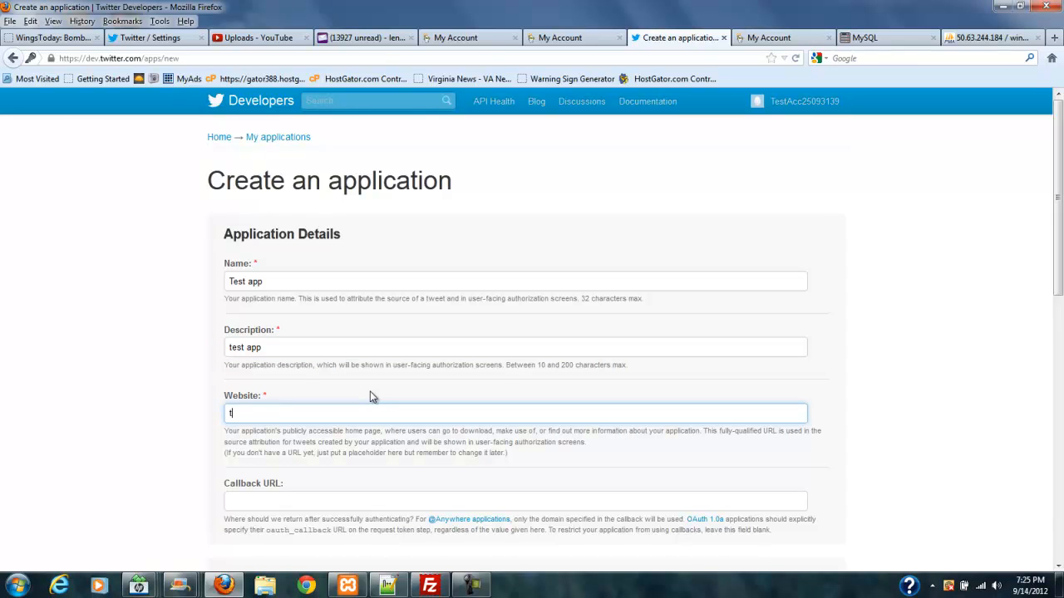
{"action": "key", "text": "backspace"}
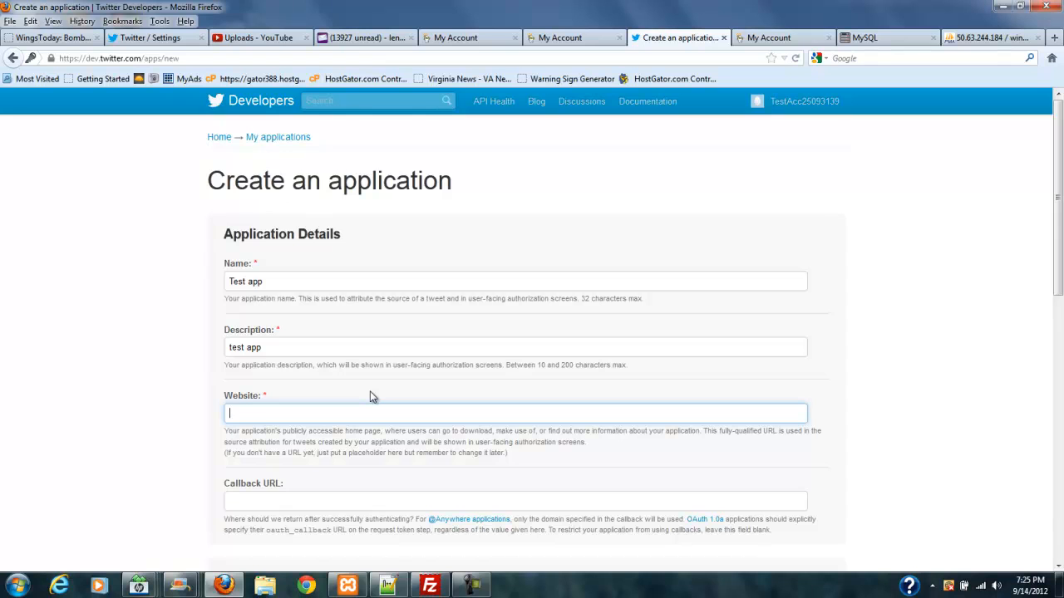
{"action": "type", "text": "htt"}
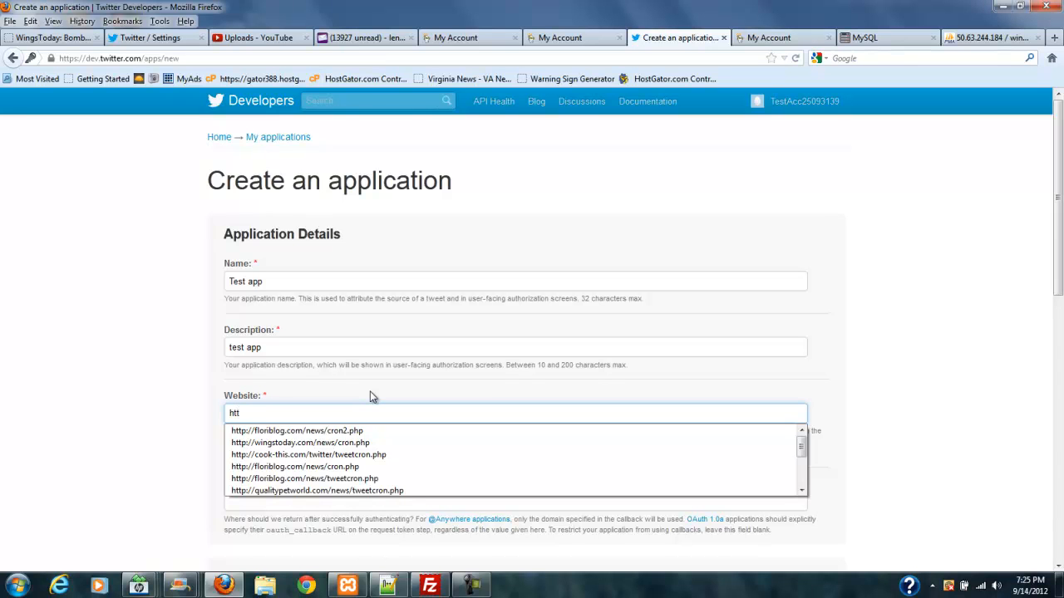
{"action": "type", "text": "p://"}
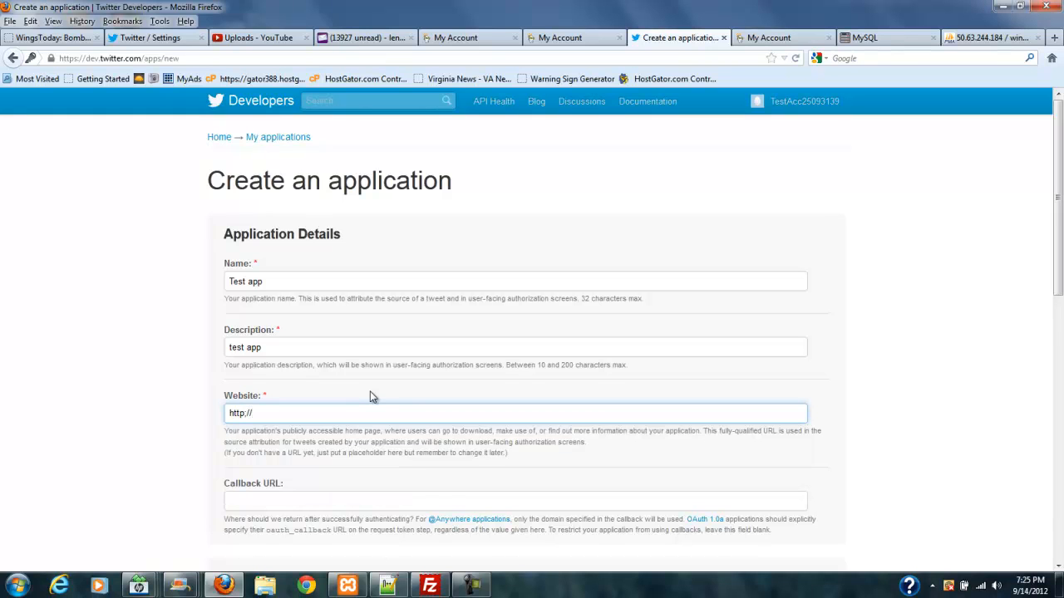
{"action": "type", "text": "ww"}
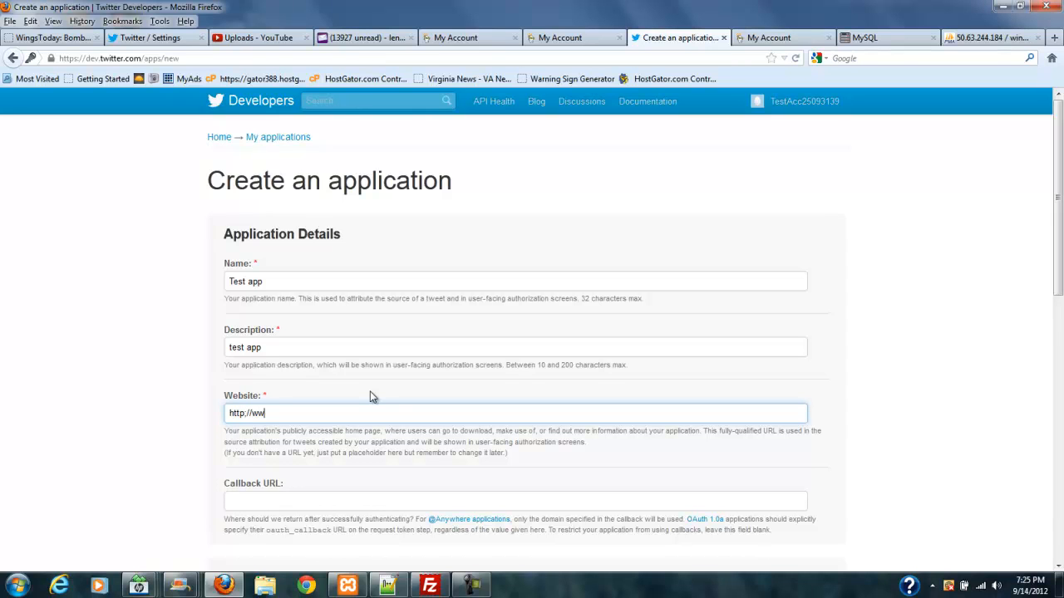
{"action": "type", "text": "w."}
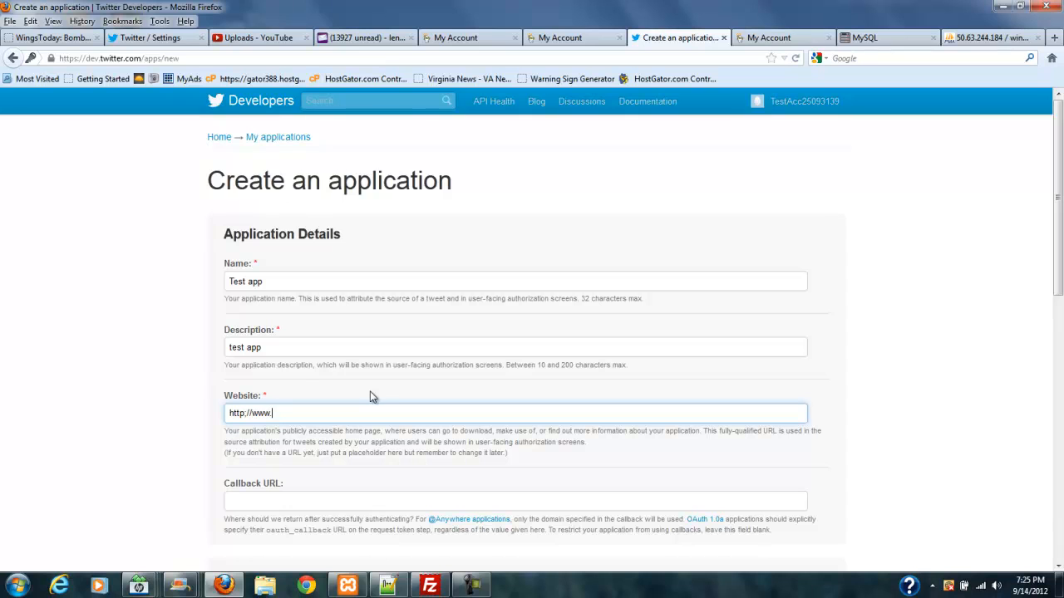
{"action": "type", "text": "wings"}
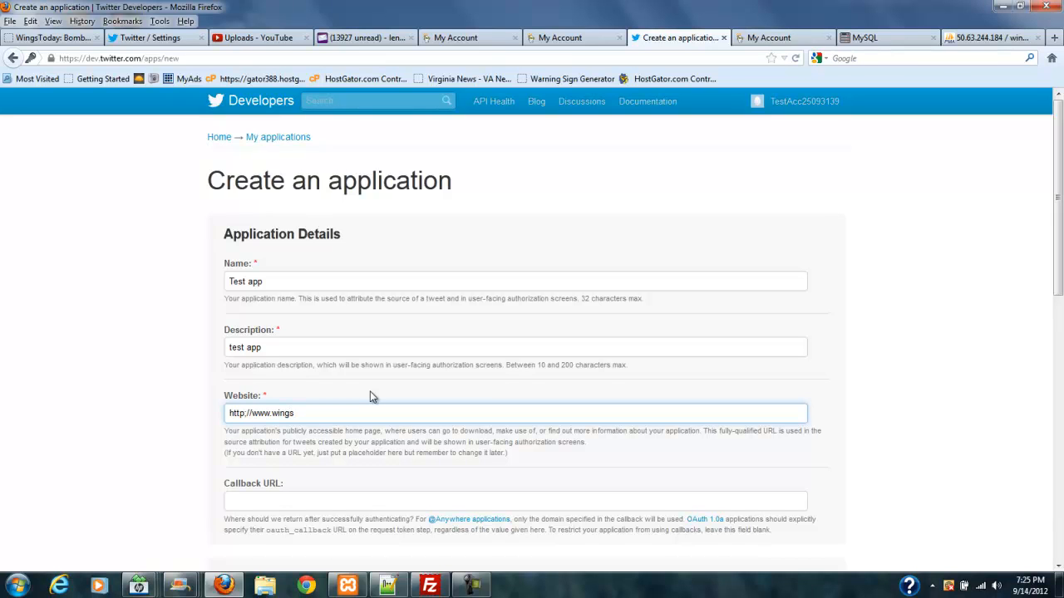
{"action": "type", "text": "today.c"}
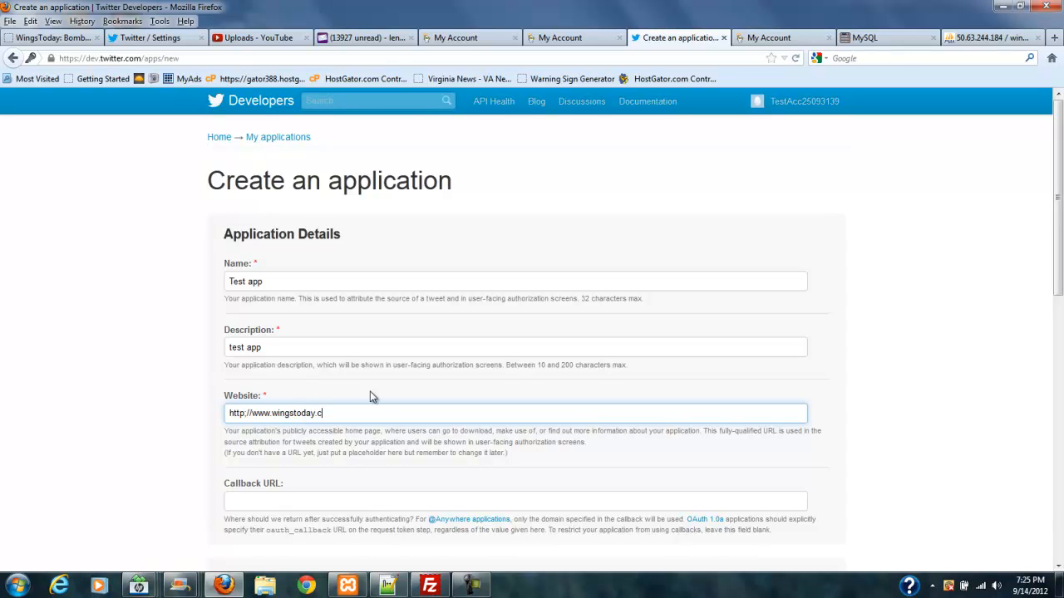
{"action": "type", "text": "om/"}
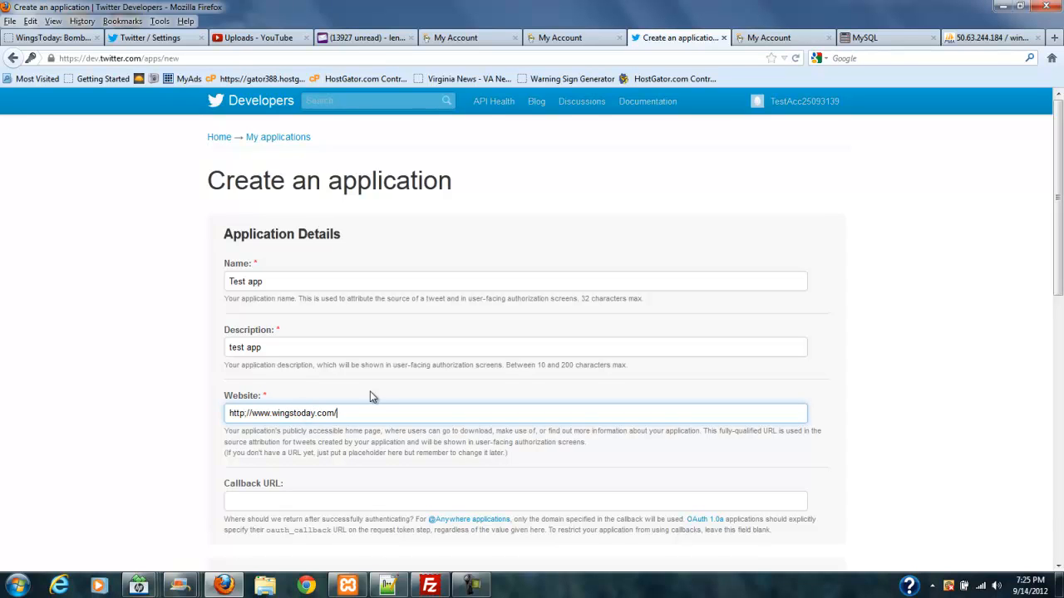
{"action": "type", "text": "/news"}
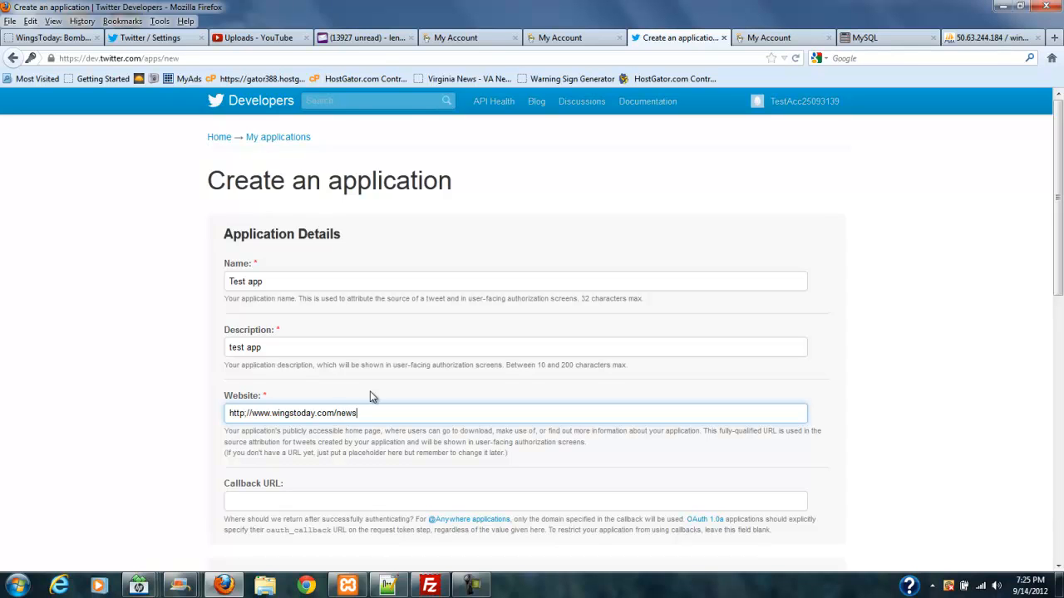
{"action": "mouse_move", "coordinate": [694, 407]}
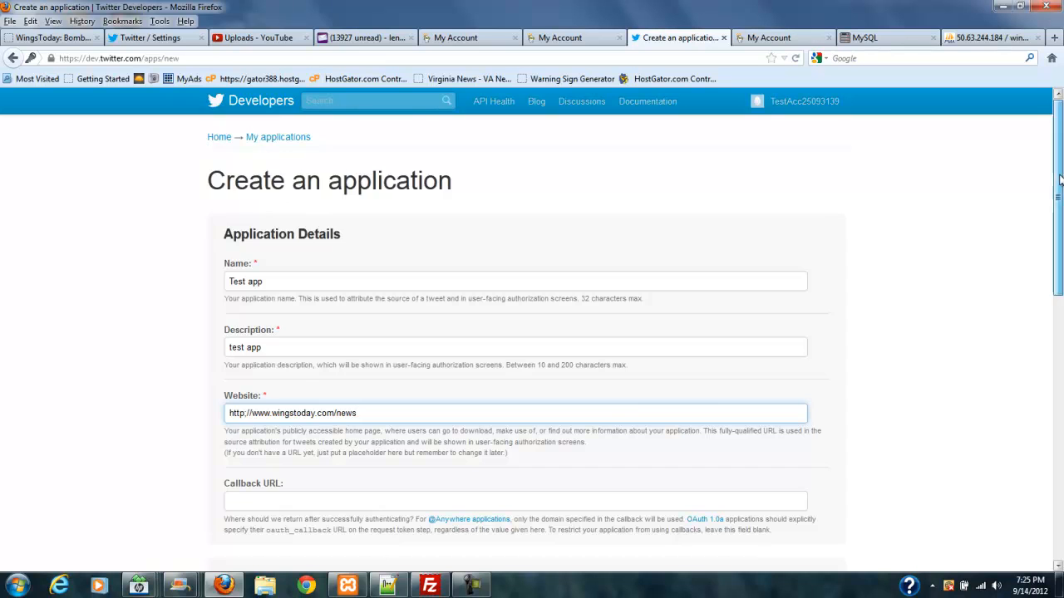
- Accept the developer rules and answer a fresh CAPTCHA with 'lystsoct labors'
{"action": "scroll", "scroll_direction": "down", "scroll_amount": 3}
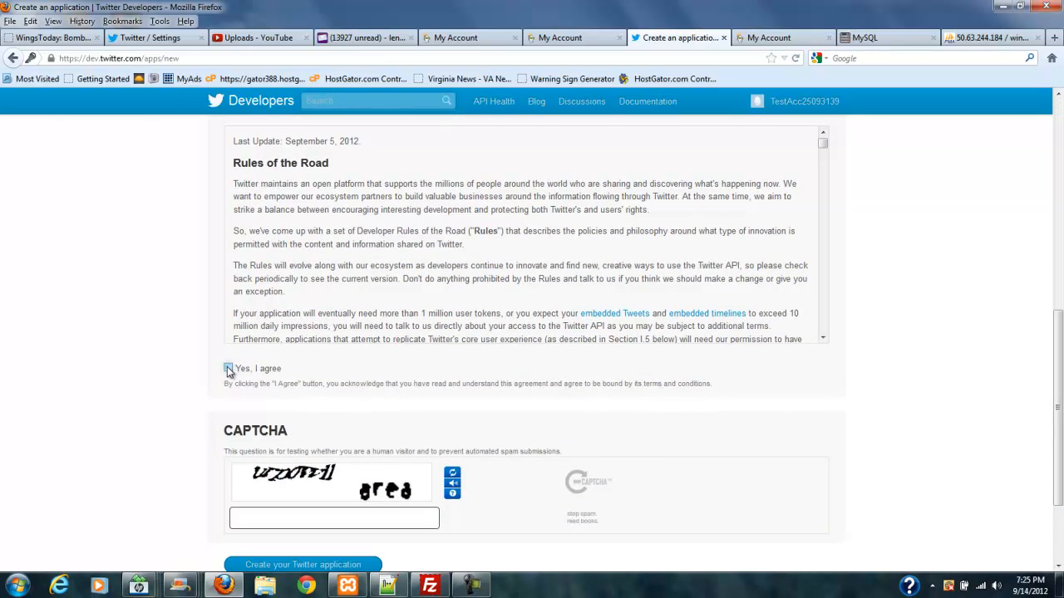
{"action": "left_click", "coordinate": [228, 368]}
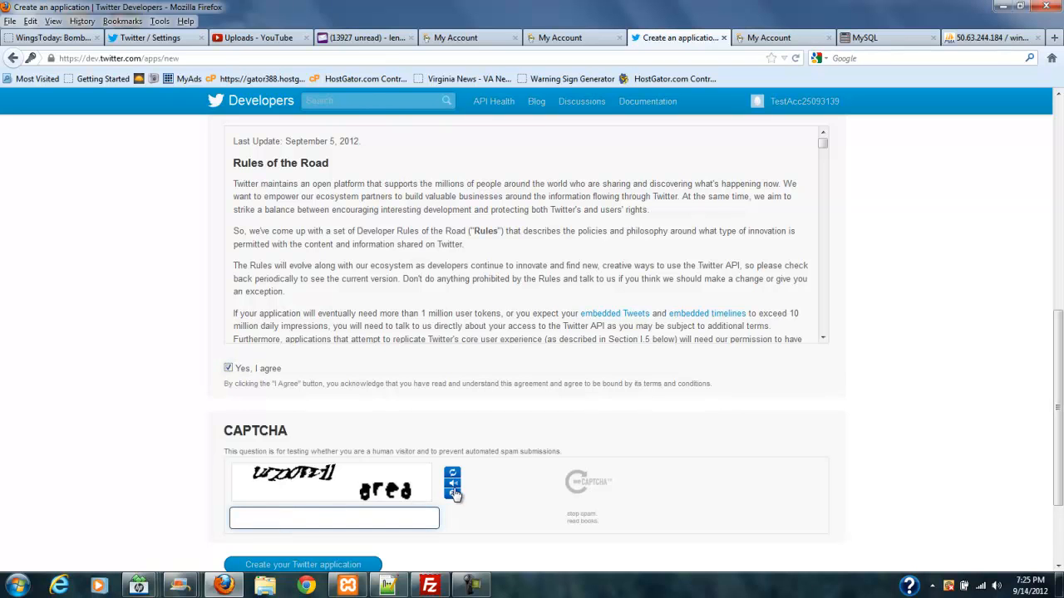
{"action": "left_click", "coordinate": [452, 495]}
{"action": "type", "text": "l"}
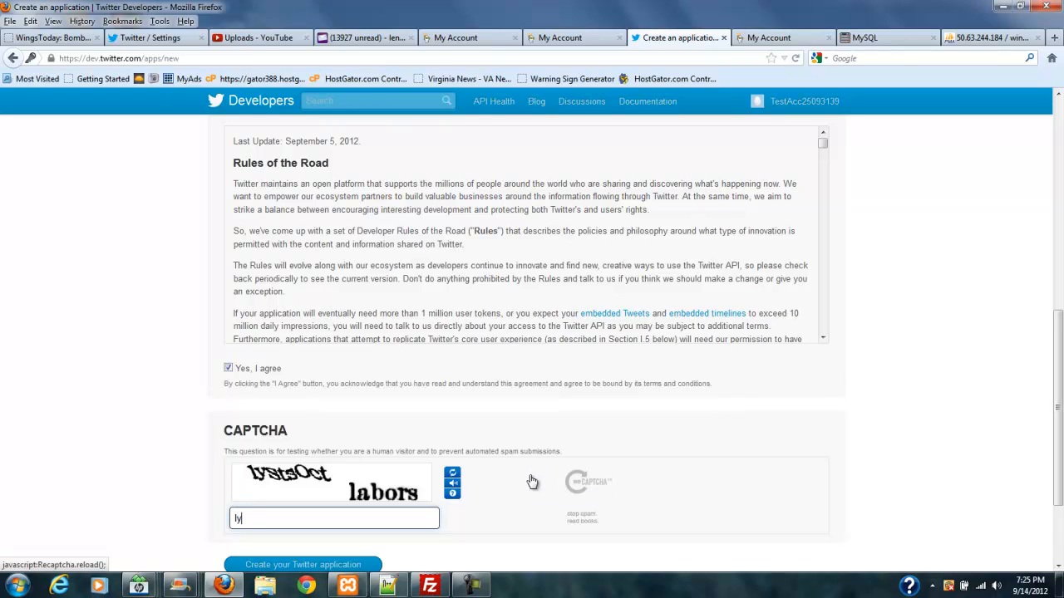
{"action": "type", "text": "ysts"}
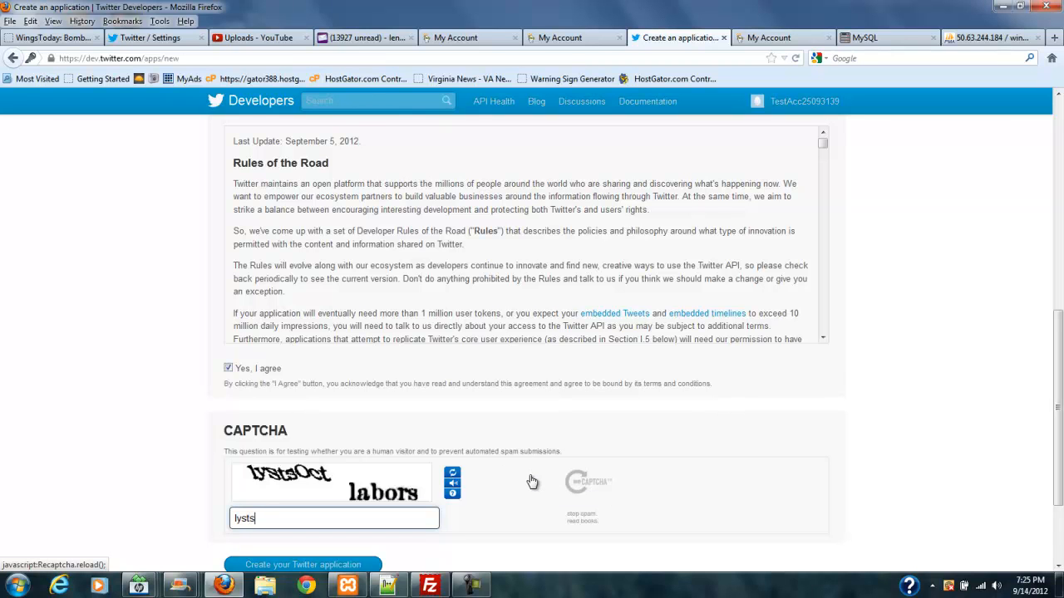
{"action": "type", "text": "oct lab"}
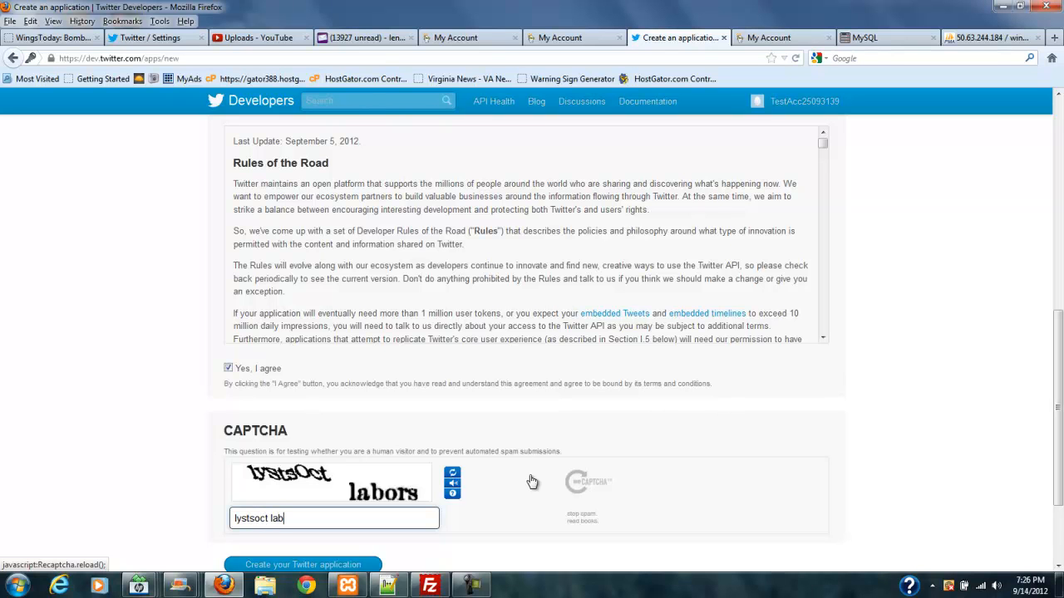
{"action": "type", "text": "ors"}
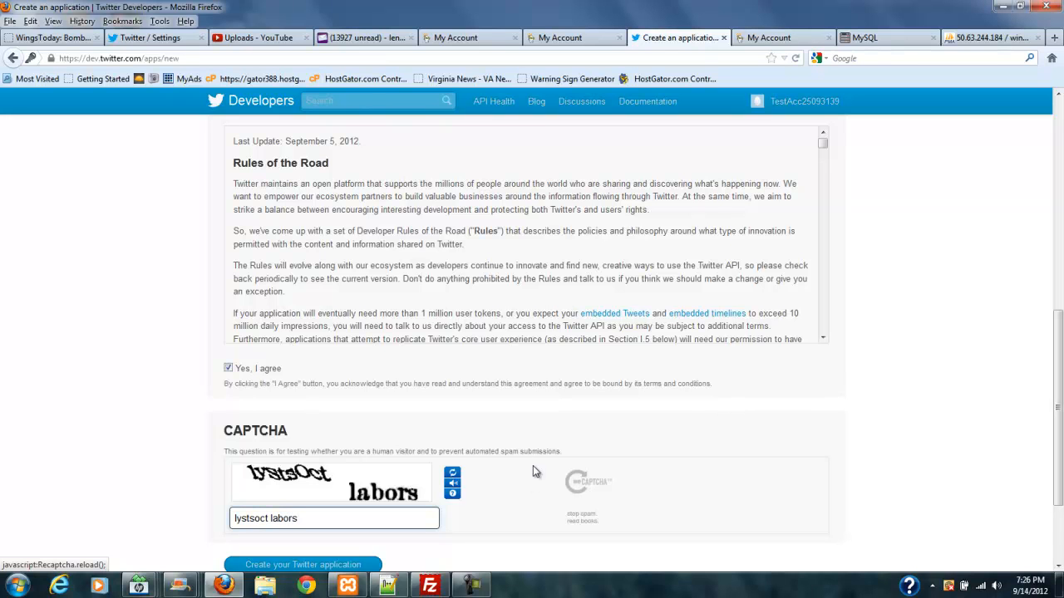
{"action": "mouse_move", "coordinate": [302, 565]}
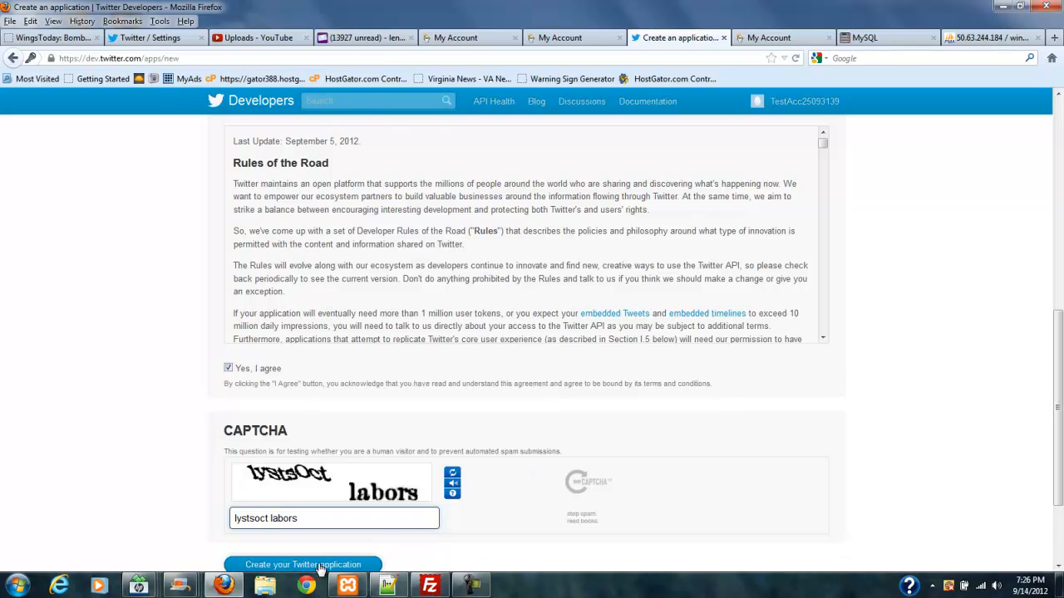
- Submit the form, then lengthen the too-short description to 'test application one' and resubmit
{"action": "left_click", "coordinate": [303, 565]}
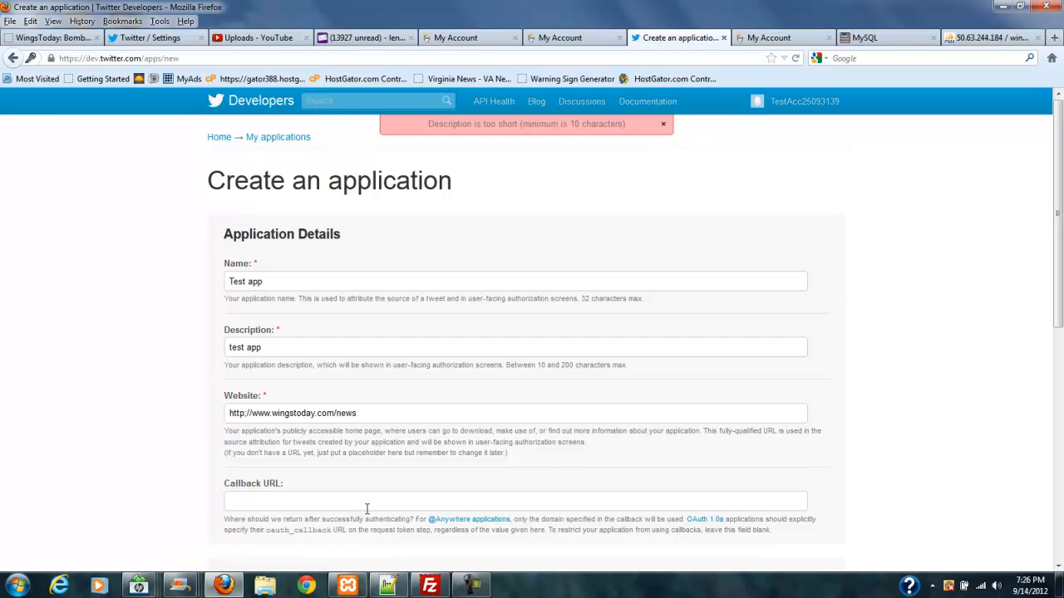
{"action": "mouse_move", "coordinate": [572, 158]}
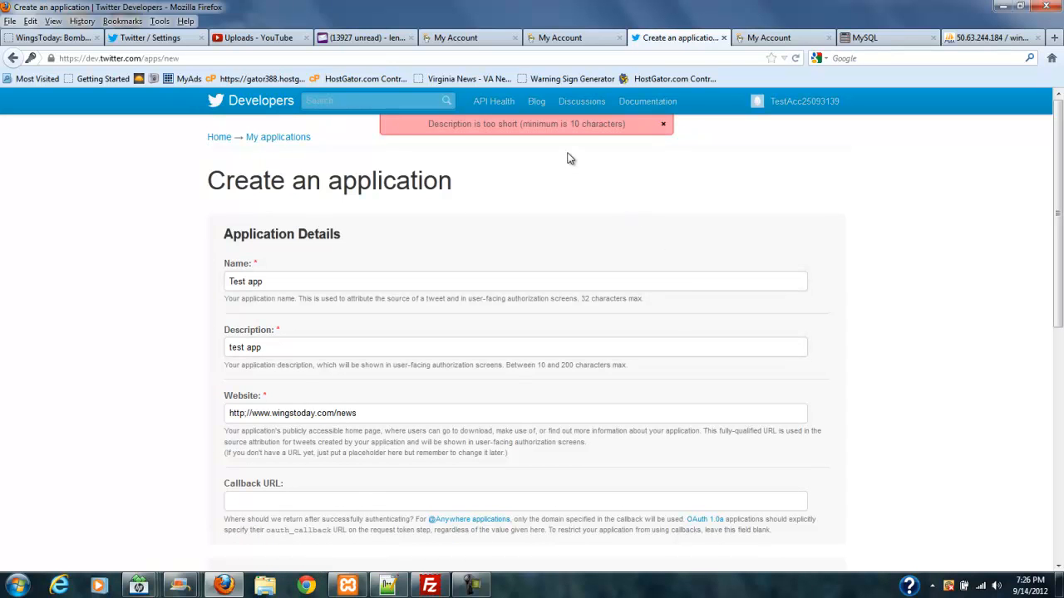
{"action": "mouse_move", "coordinate": [419, 237]}
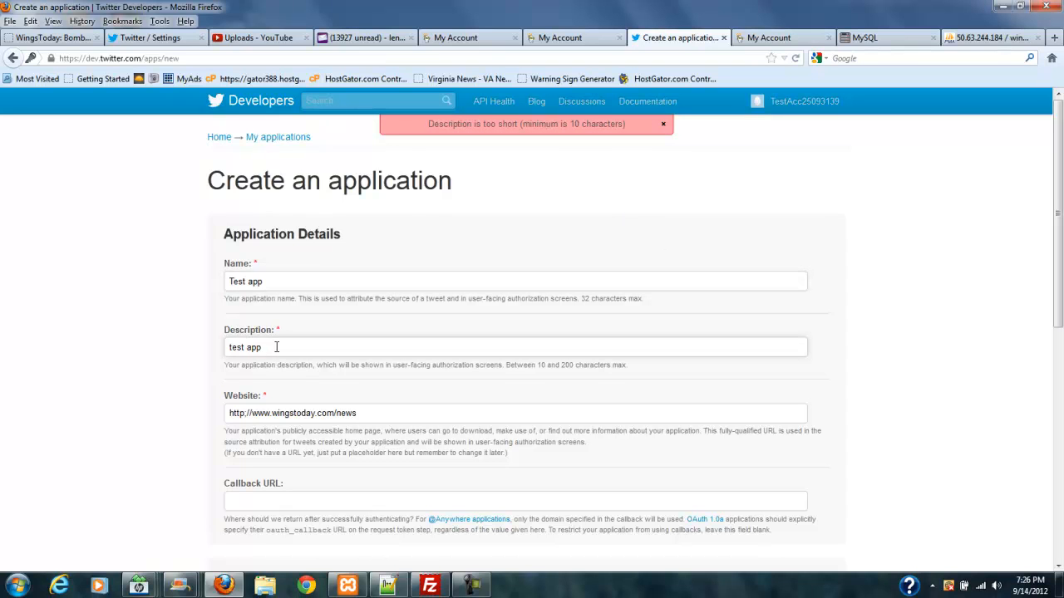
{"action": "type", "text": "li"}
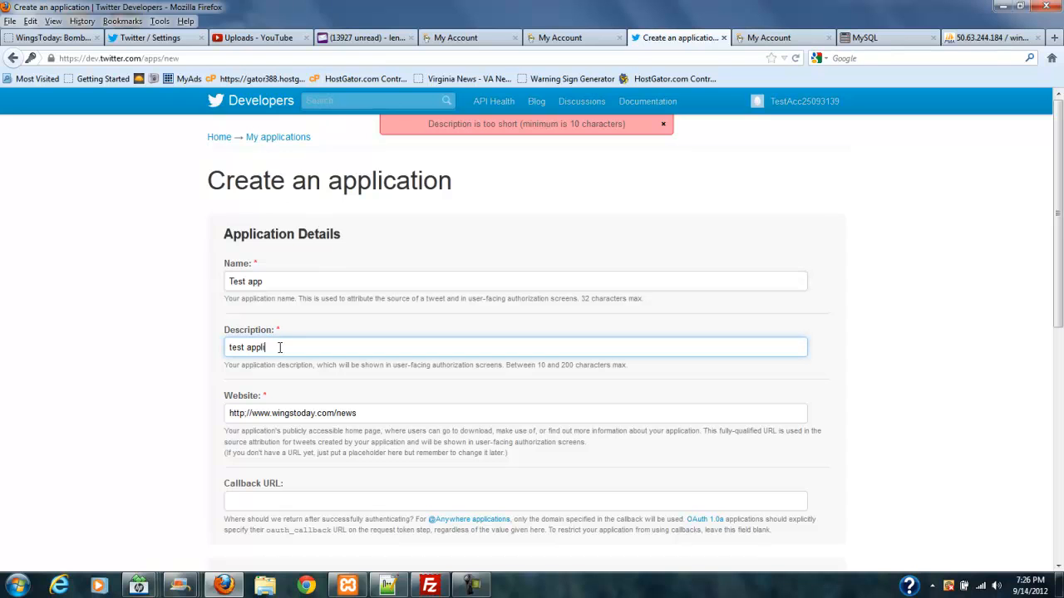
{"action": "type", "text": "ication o"}
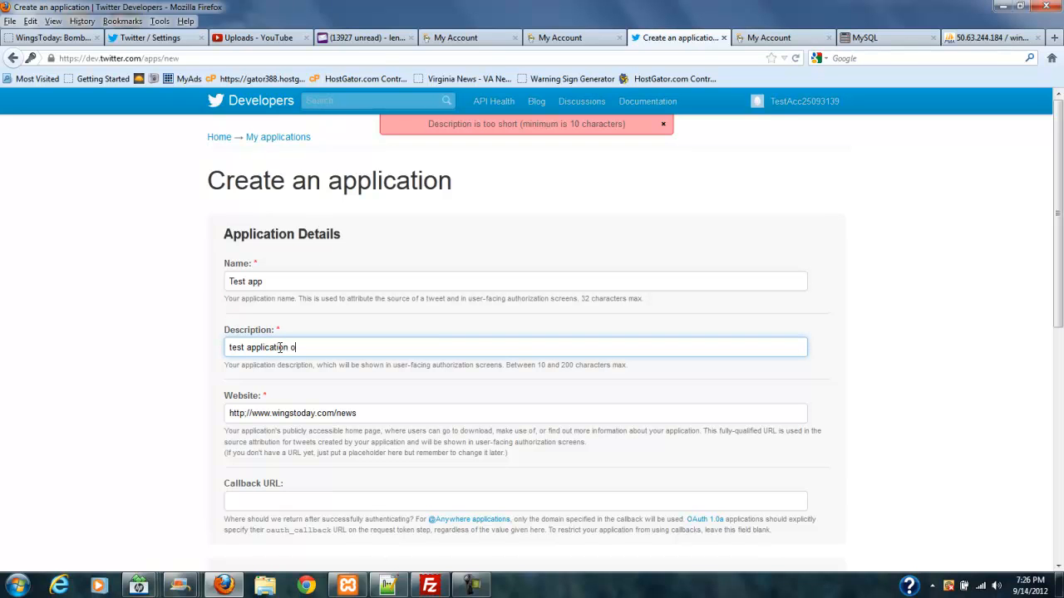
{"action": "type", "text": "ne"}
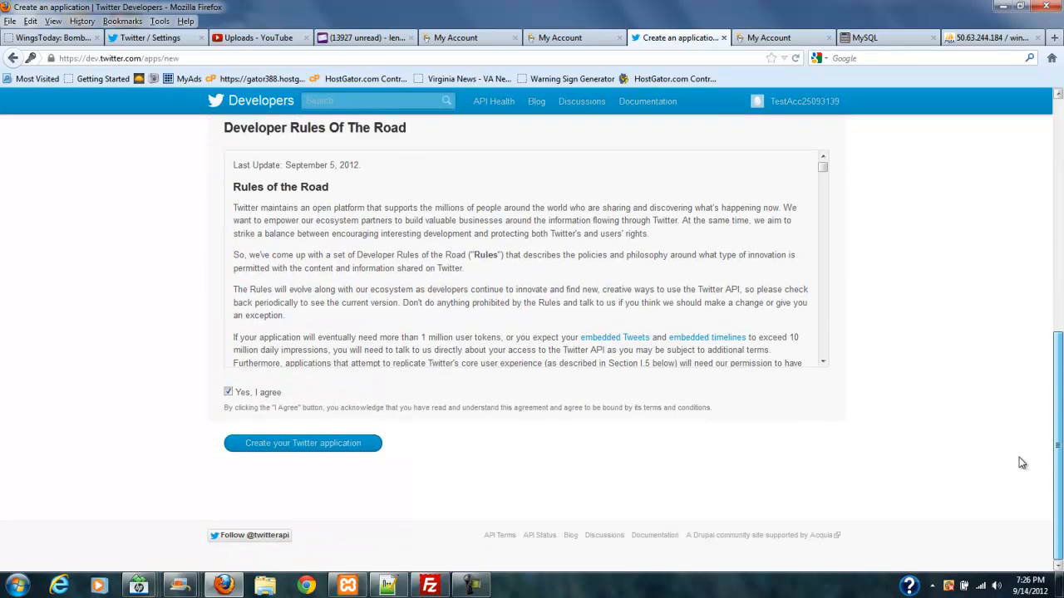
{"action": "left_click", "coordinate": [302, 442]}
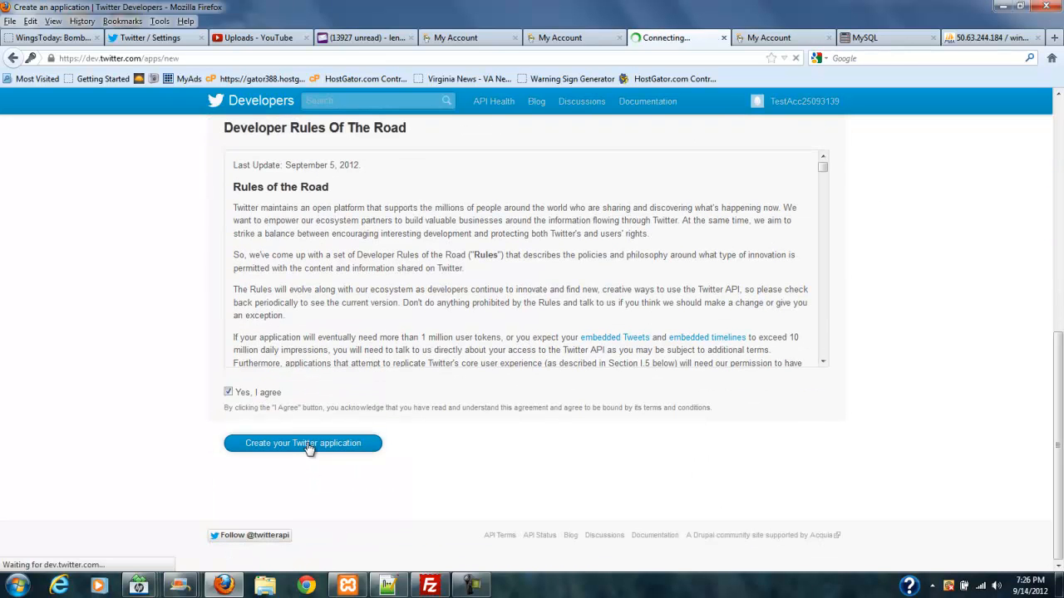
{"action": "left_click", "coordinate": [302, 442]}
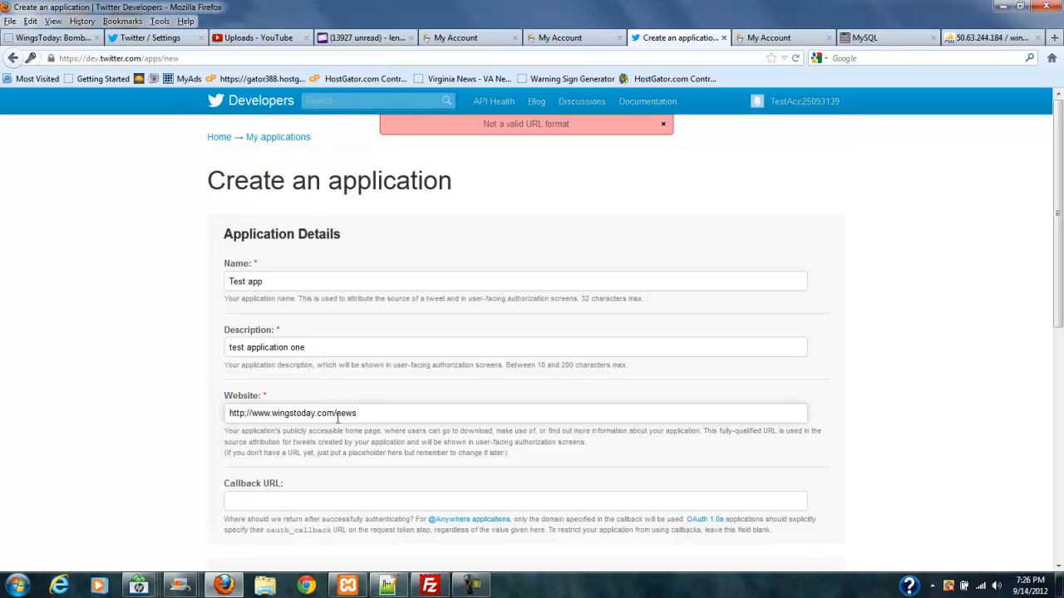
{"action": "double_click", "coordinate": [346, 412]}
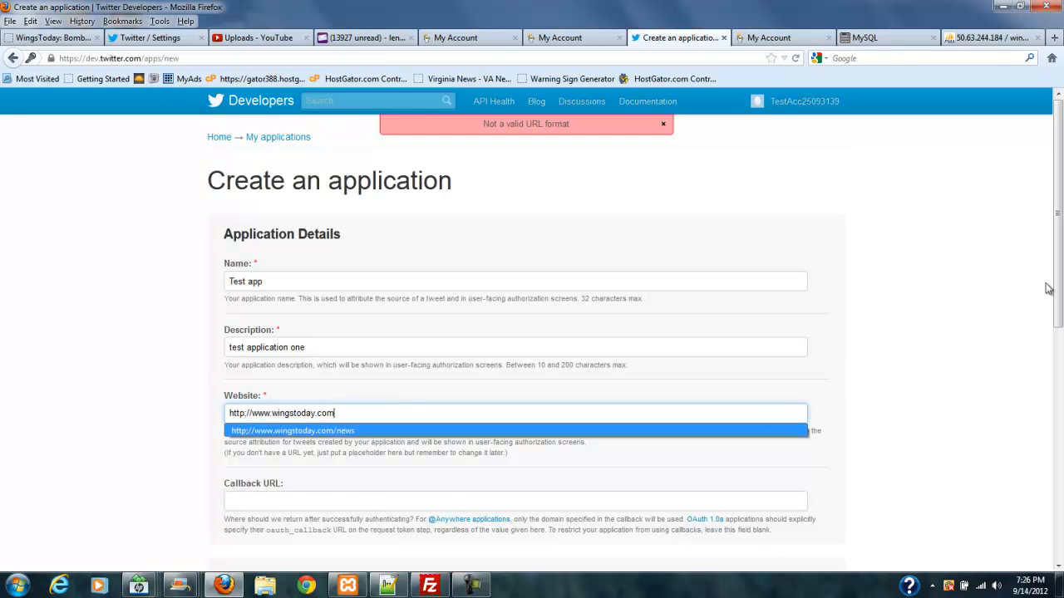
{"action": "scroll", "scroll_direction": "down", "scroll_amount": 3}
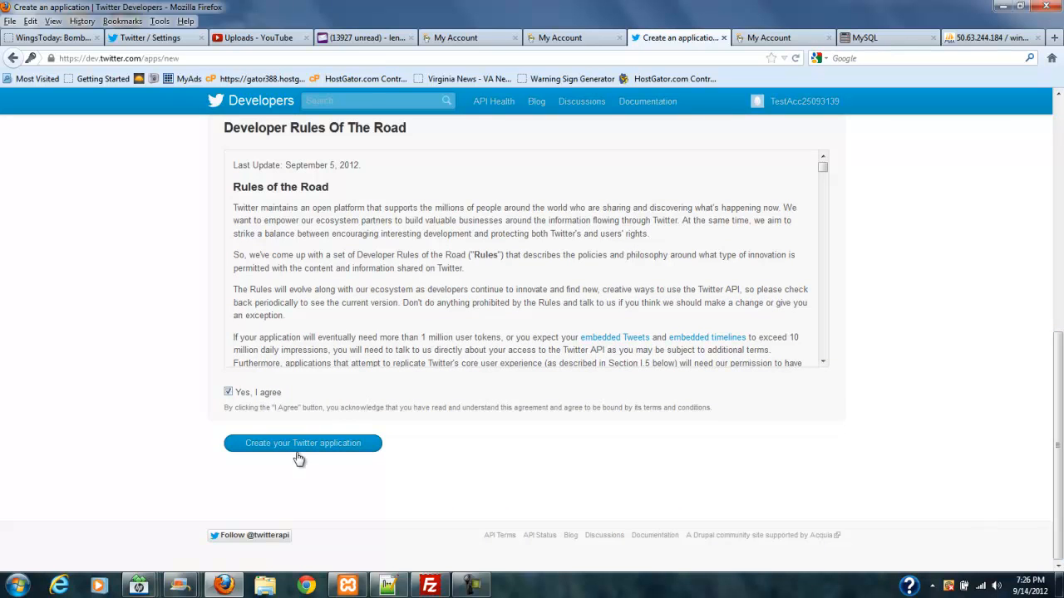
{"action": "left_click", "coordinate": [302, 442]}
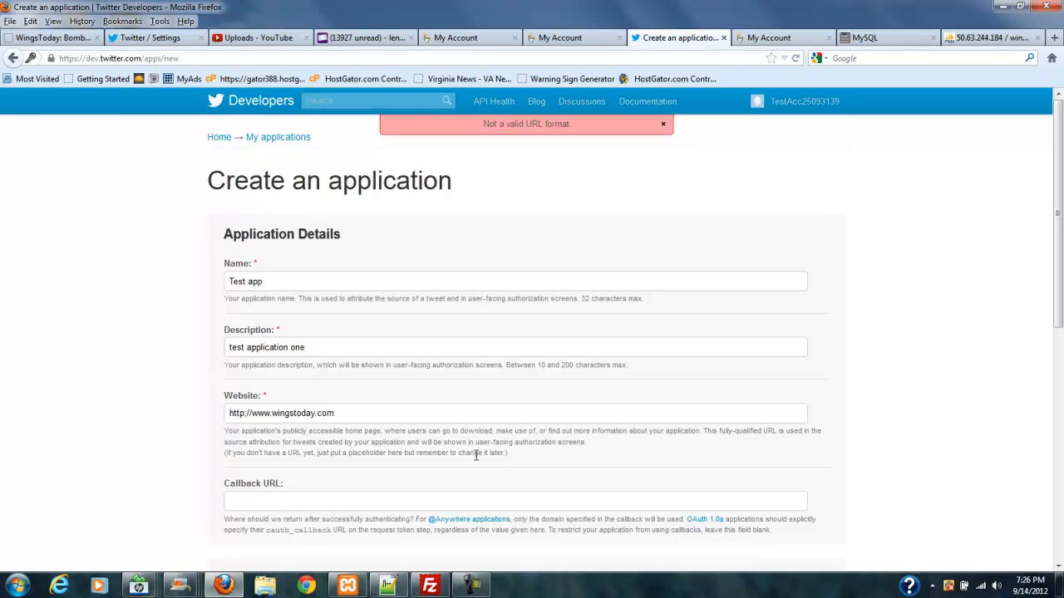
{"action": "left_click", "coordinate": [513, 412]}
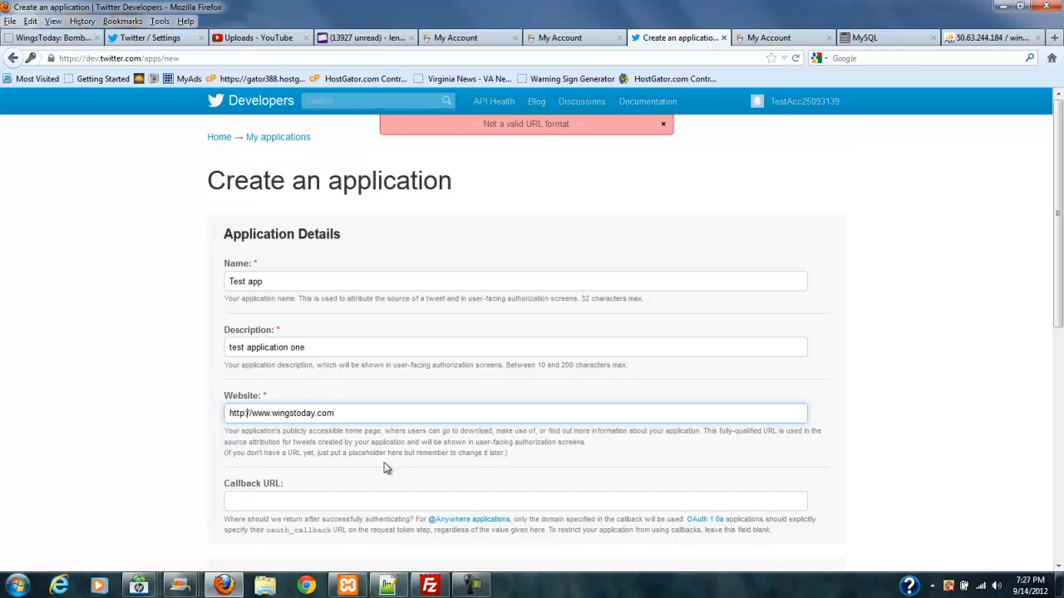
{"action": "left_click", "coordinate": [349, 412]}
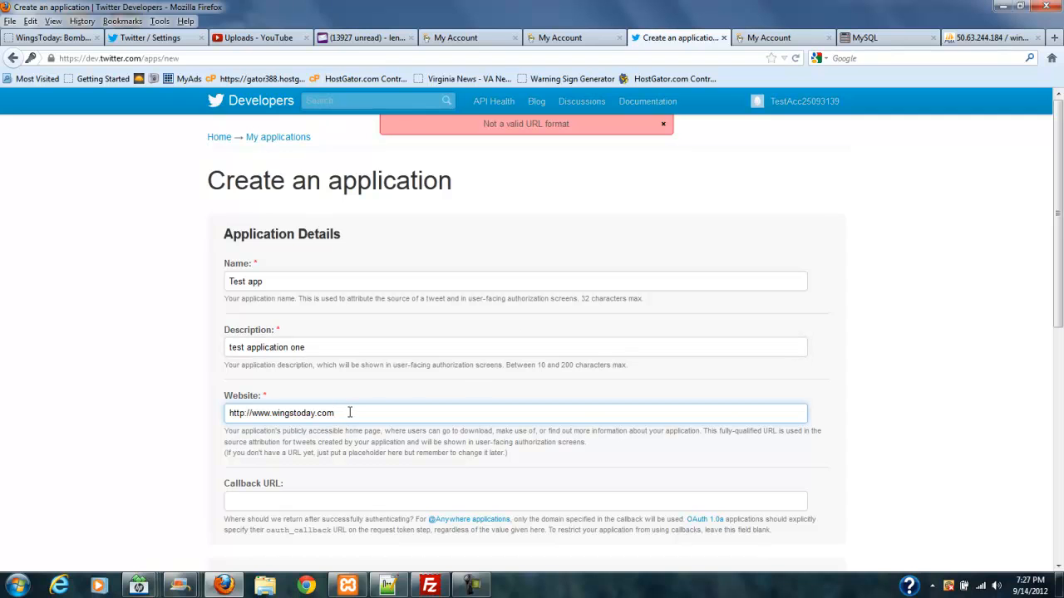
{"action": "type", "text": "/ne"}
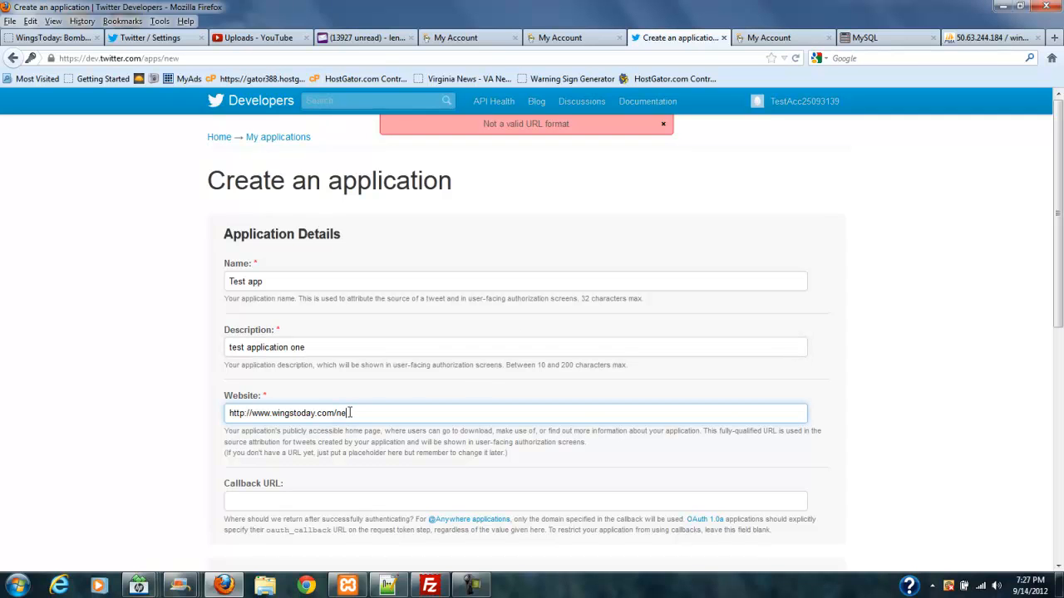
{"action": "type", "text": "ws"}
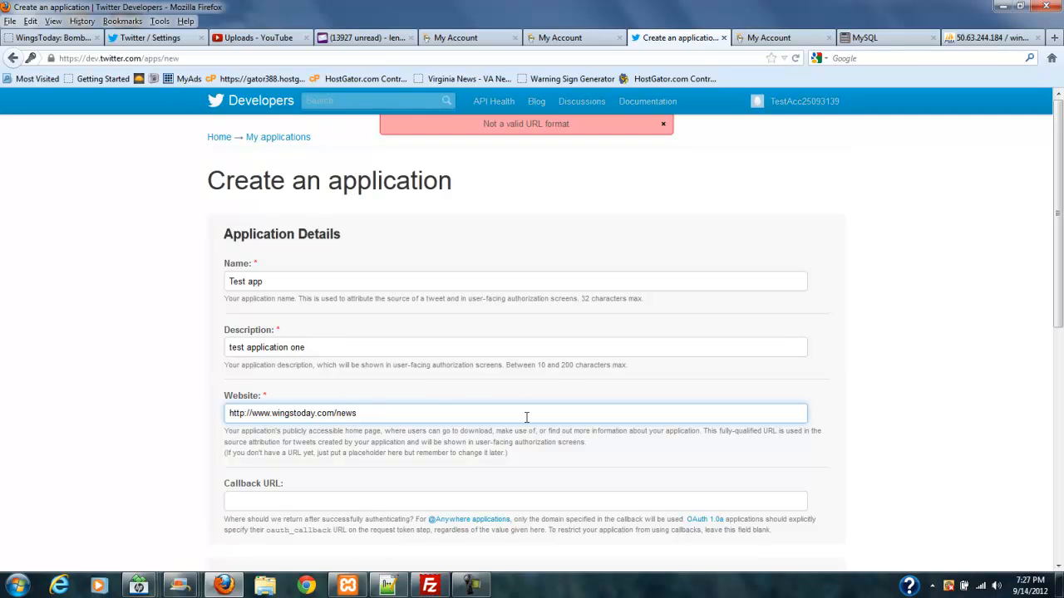
{"action": "scroll", "scroll_direction": "down", "scroll_amount": 3}
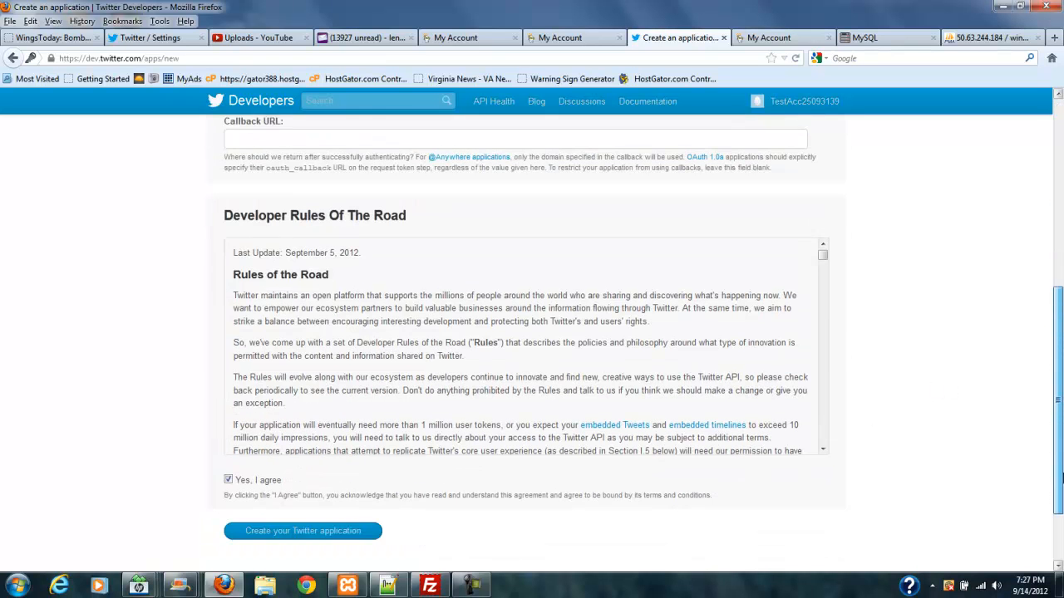
{"action": "left_click", "coordinate": [302, 522]}
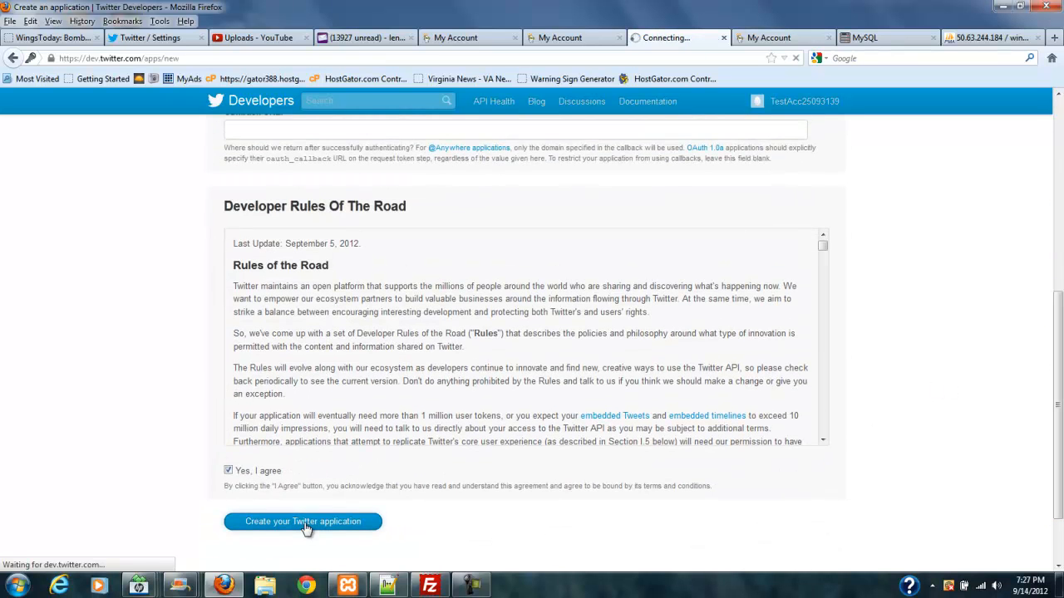
{"action": "left_click", "coordinate": [303, 522]}
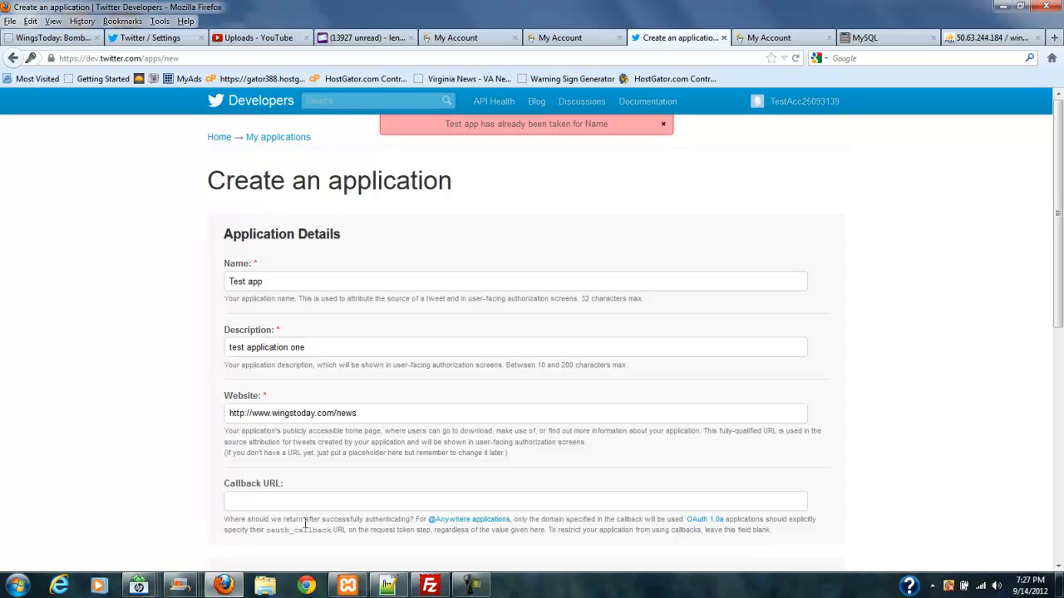
- Rename the application to 'Test app137654382' and create it after agreeing to the rules
{"action": "left_click", "coordinate": [515, 347]}
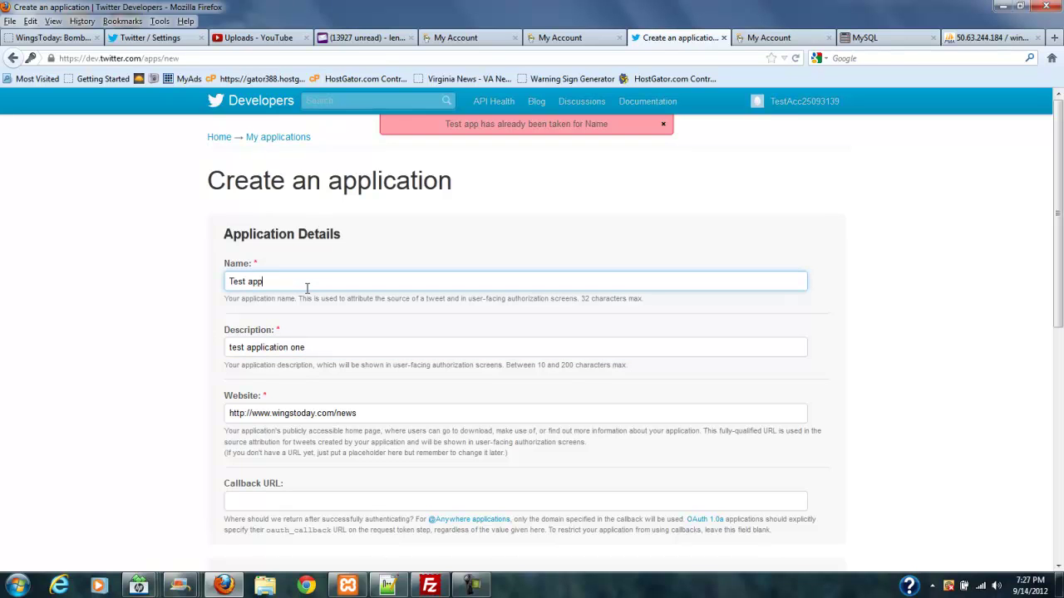
{"action": "type", "text": "13"}
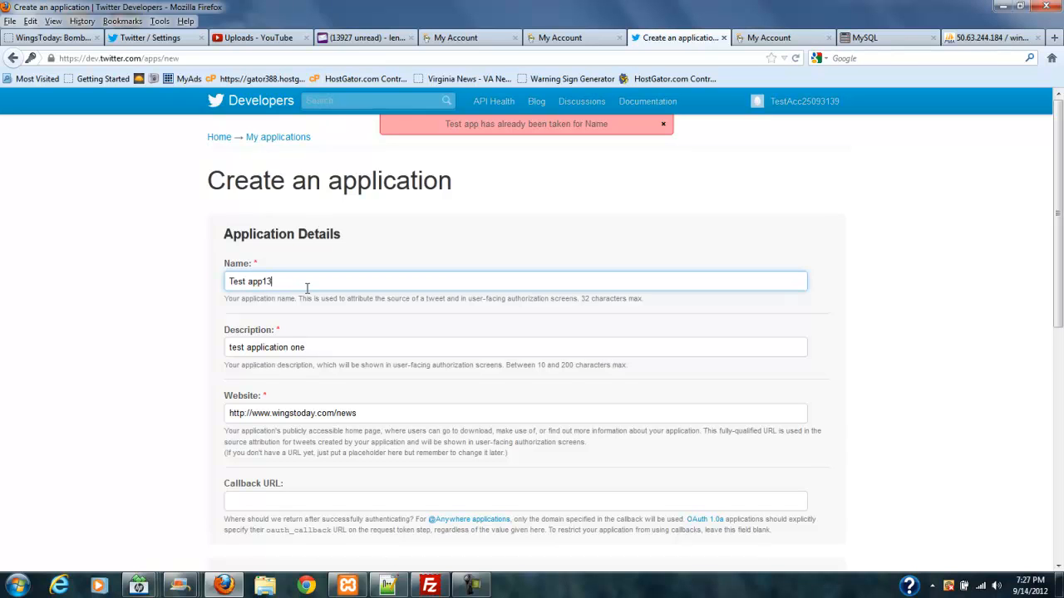
{"action": "type", "text": "7654"}
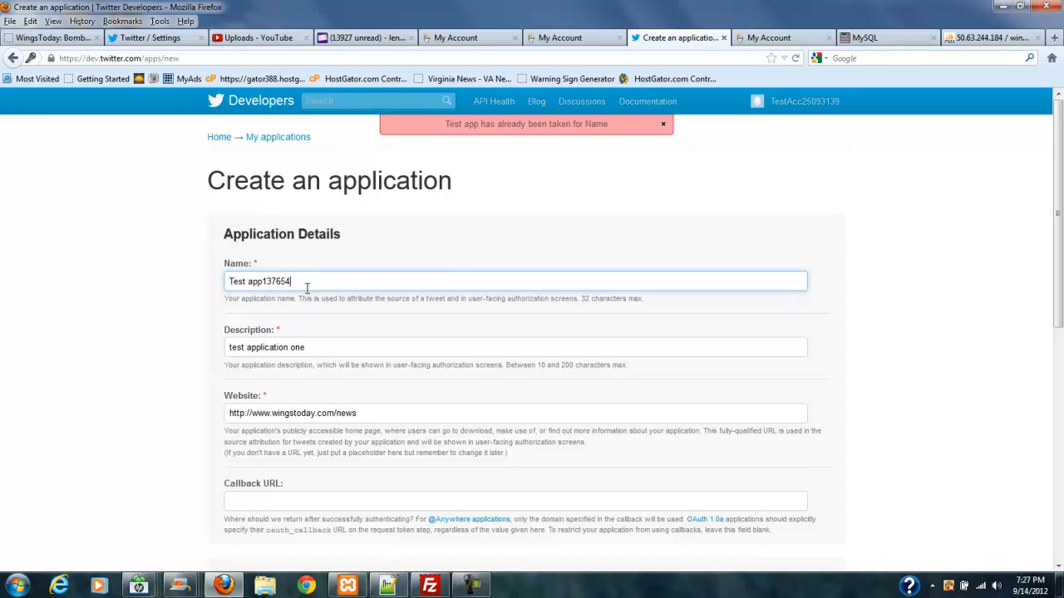
{"action": "type", "text": "382"}
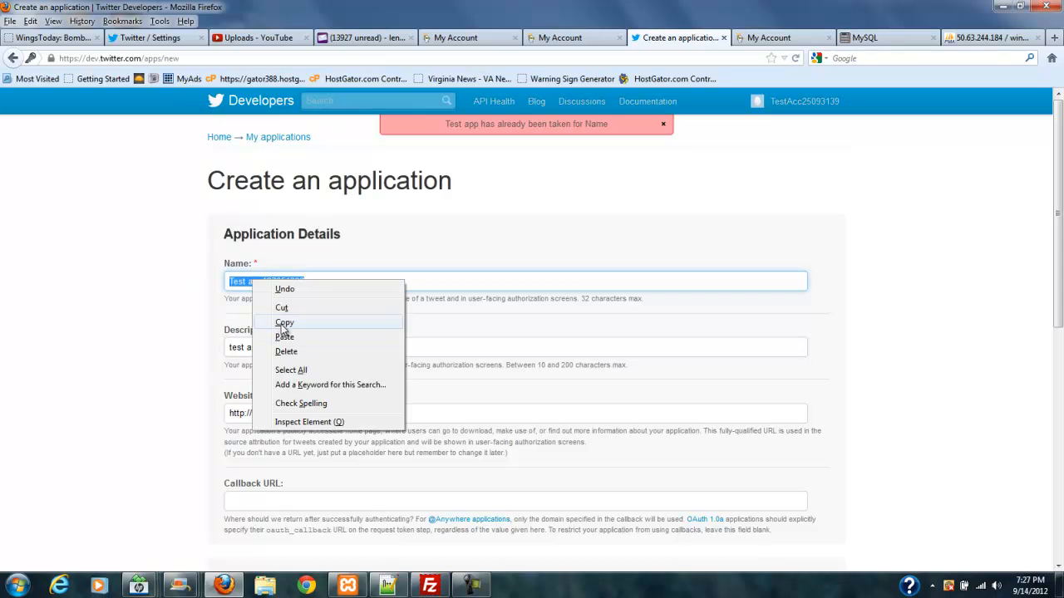
{"action": "scroll", "scroll_direction": "down", "scroll_amount": 3}
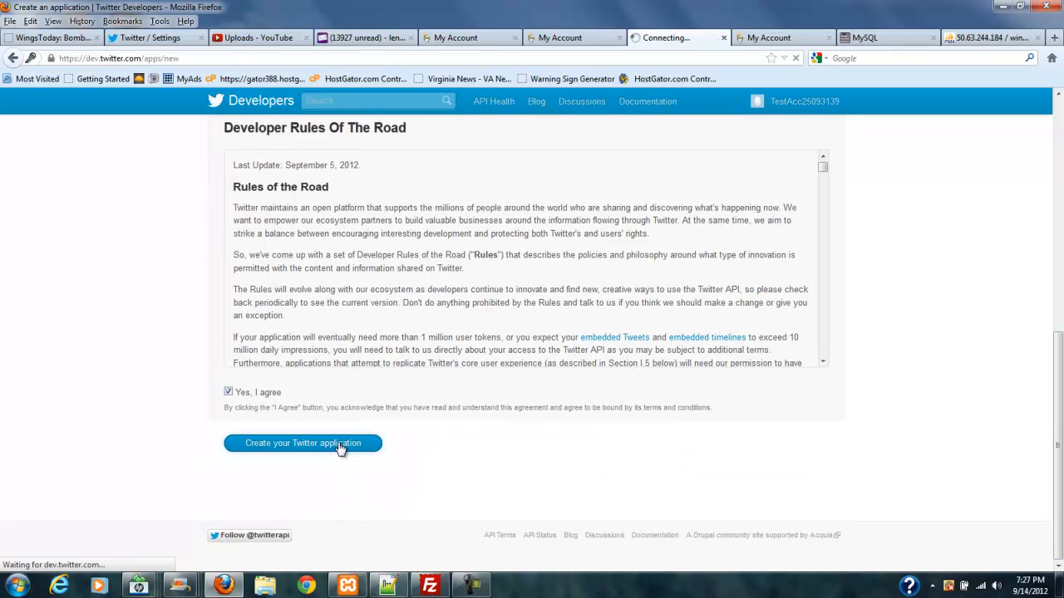
{"action": "left_click", "coordinate": [303, 442]}
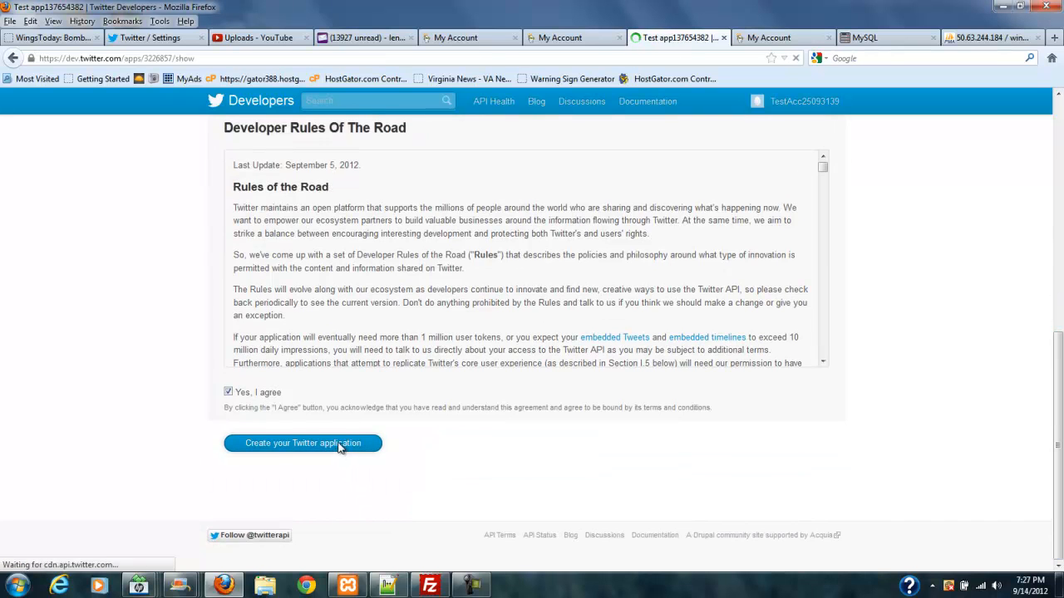
{"action": "left_click", "coordinate": [302, 442]}
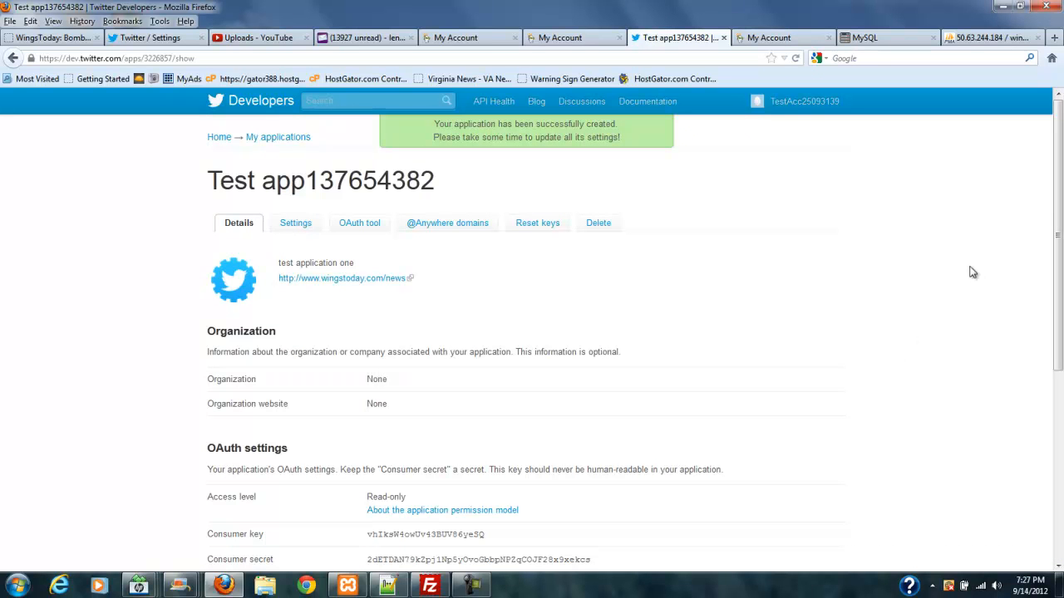
- Create an OAuth access token for Test app137654382 from the Details page
{"action": "scroll", "scroll_direction": "down", "scroll_amount": 3}
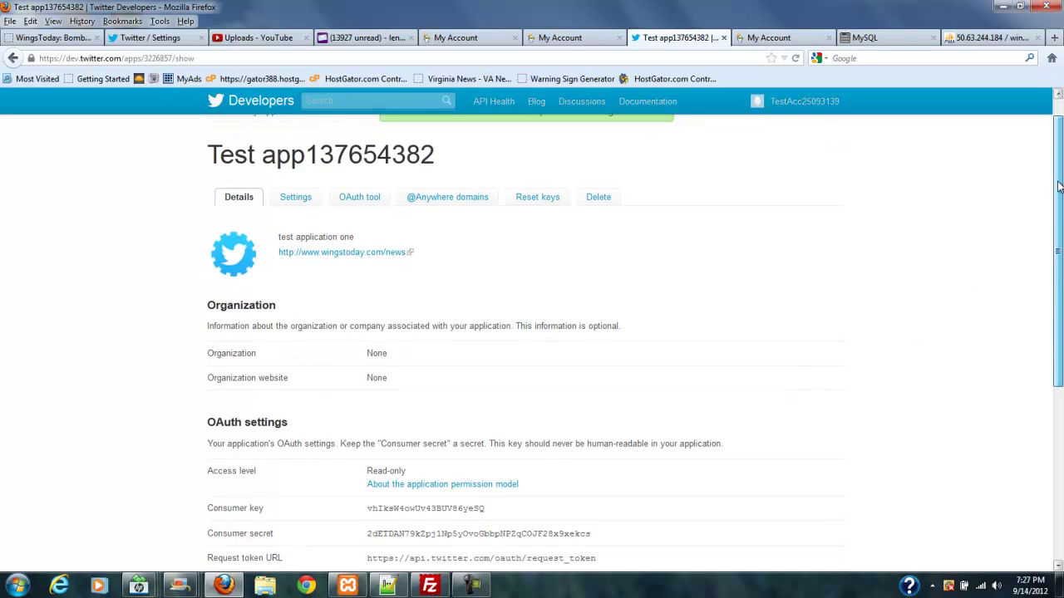
{"action": "scroll", "scroll_direction": "up", "scroll_amount": 3}
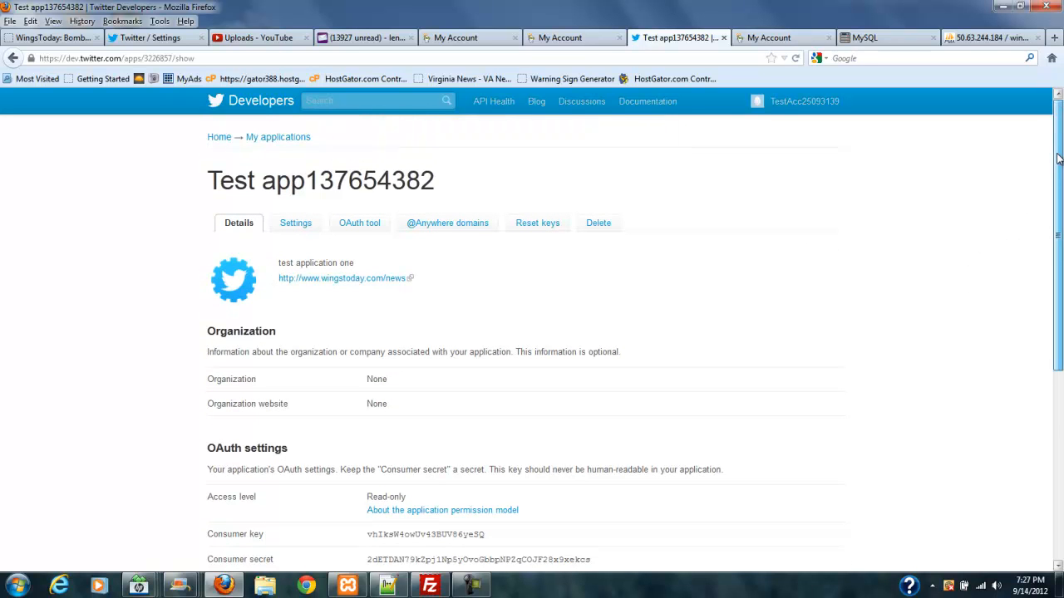
{"action": "scroll", "scroll_direction": "down", "scroll_amount": 3}
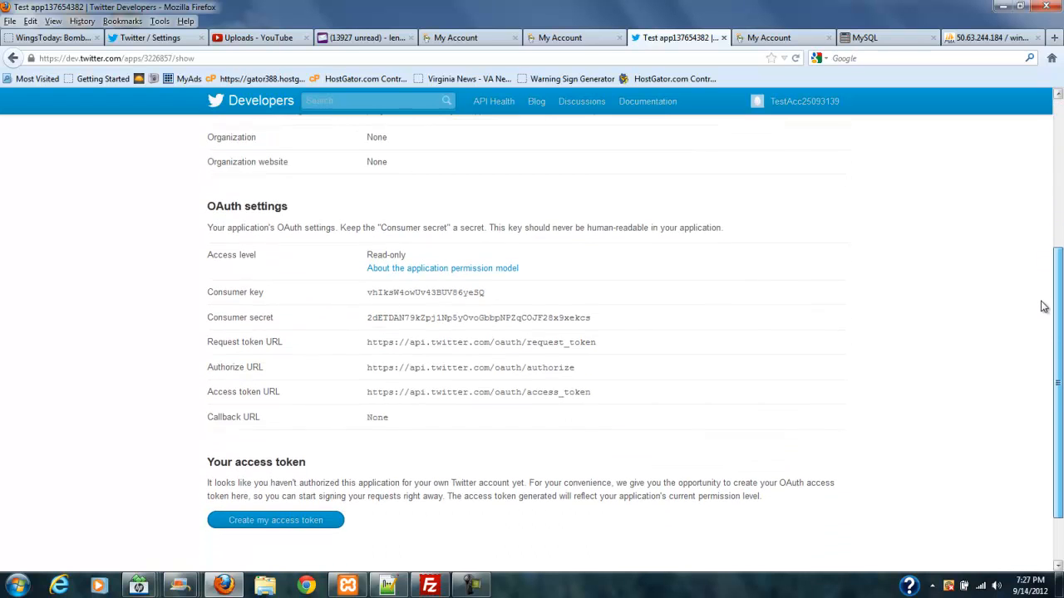
{"action": "scroll", "scroll_direction": "down", "scroll_amount": 3}
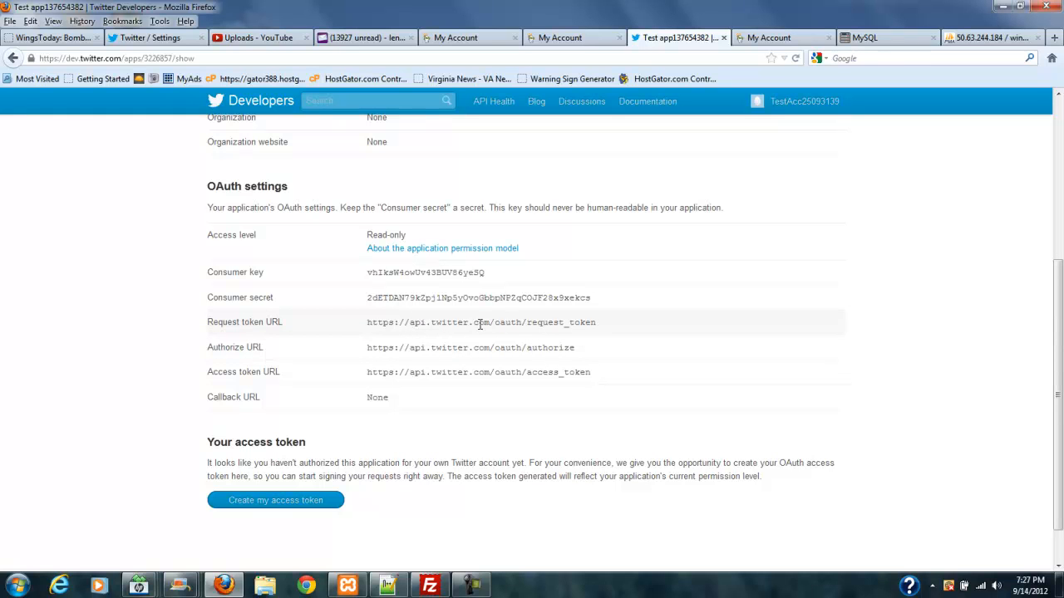
{"action": "mouse_move", "coordinate": [474, 323]}
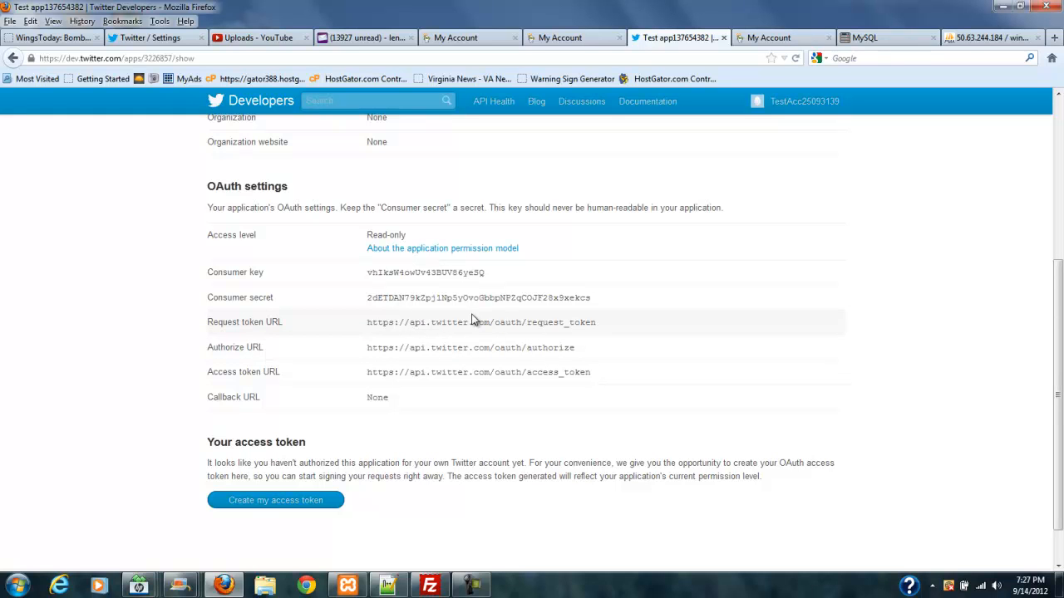
{"action": "mouse_move", "coordinate": [276, 499]}
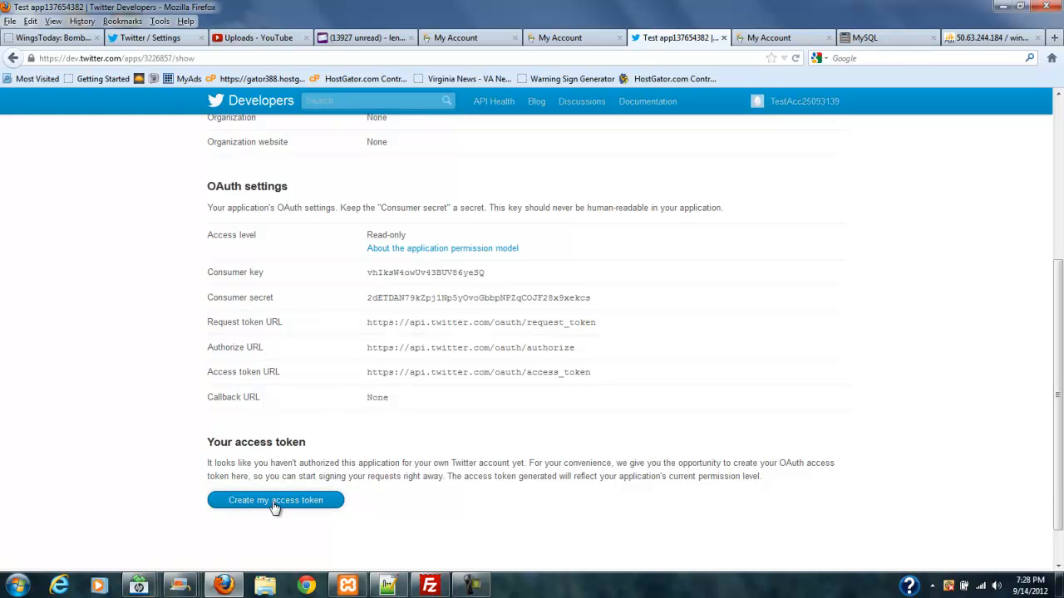
{"action": "left_click", "coordinate": [276, 498]}
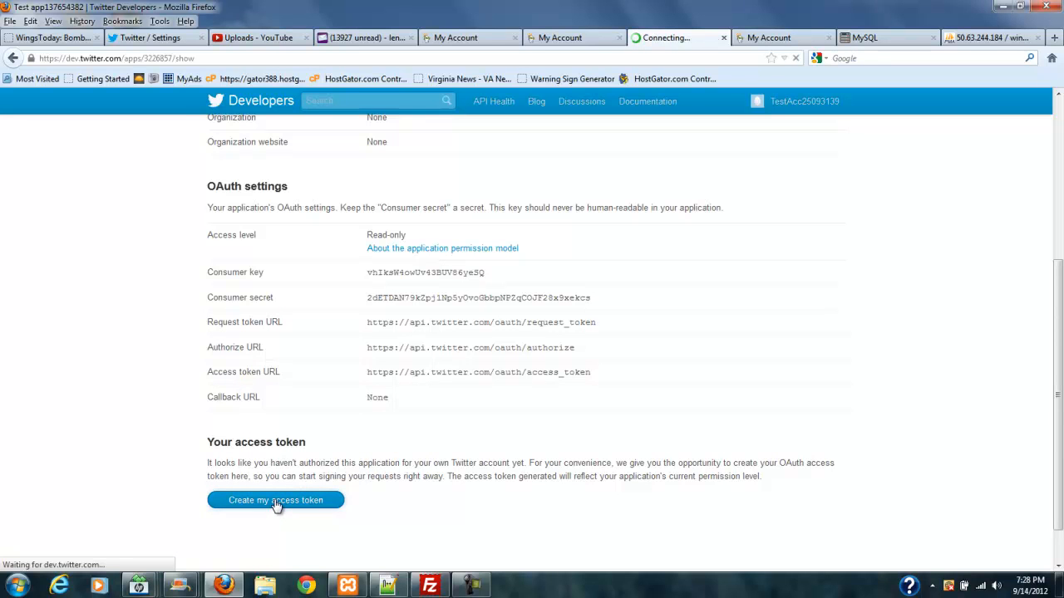
{"action": "left_click", "coordinate": [275, 499]}
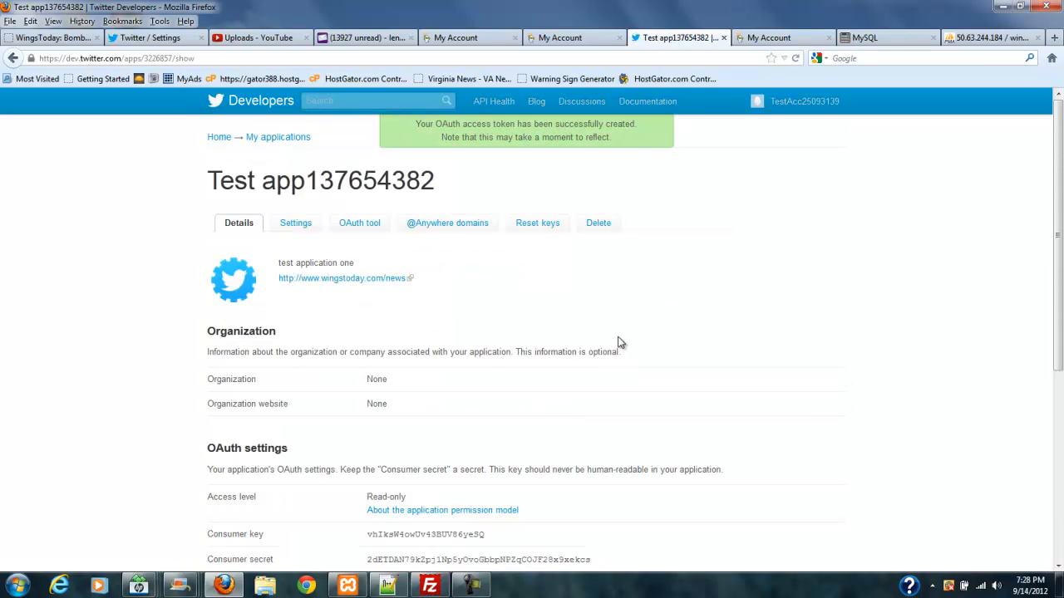
{"action": "scroll", "scroll_direction": "down", "scroll_amount": 3}
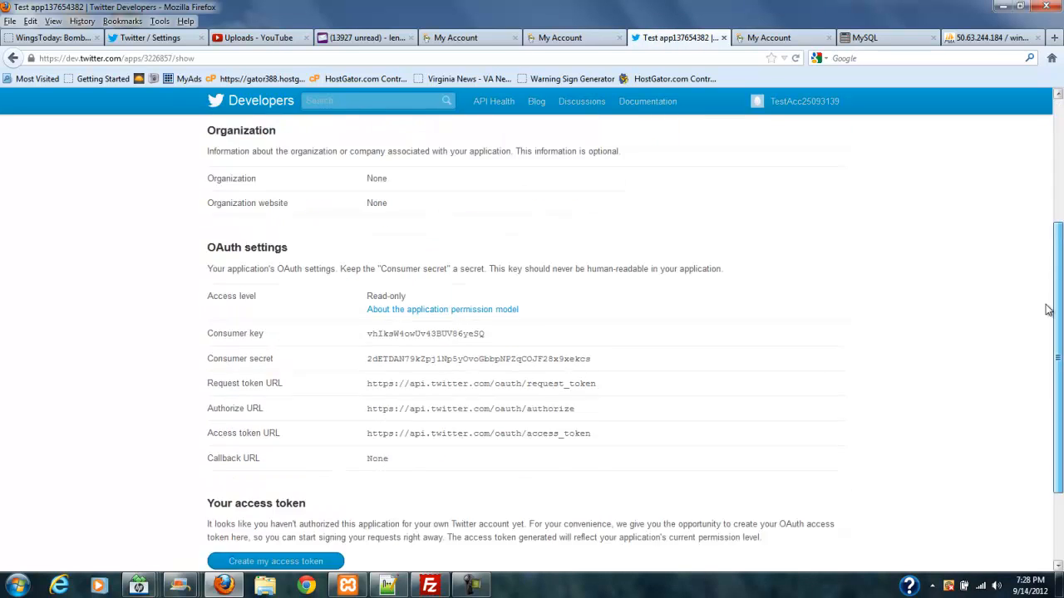
{"action": "left_click", "coordinate": [274, 561]}
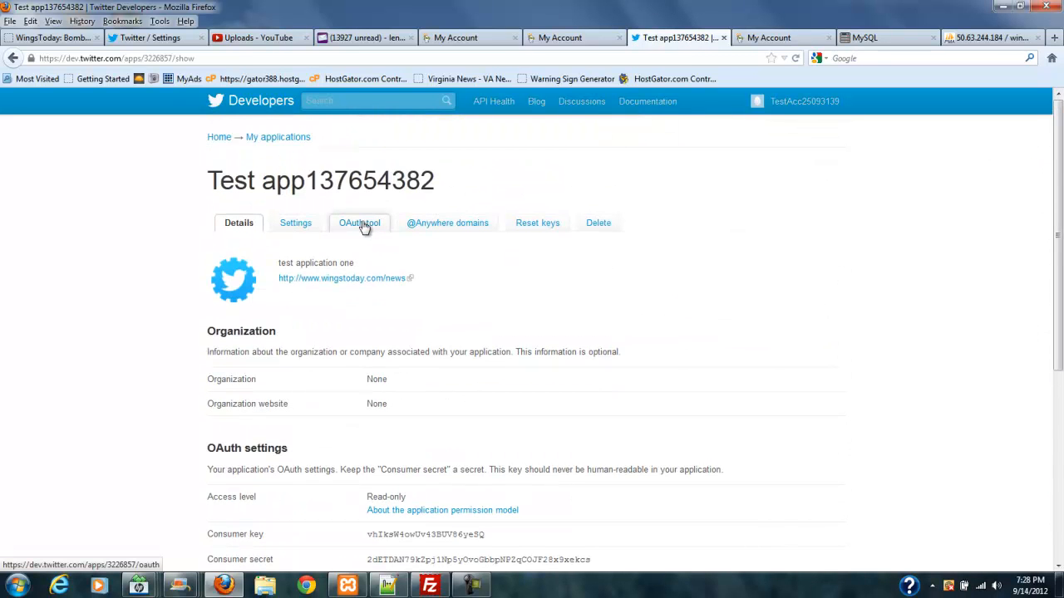
- In Settings, change the app's access level to Read and Write and save it
{"action": "left_click", "coordinate": [296, 223]}
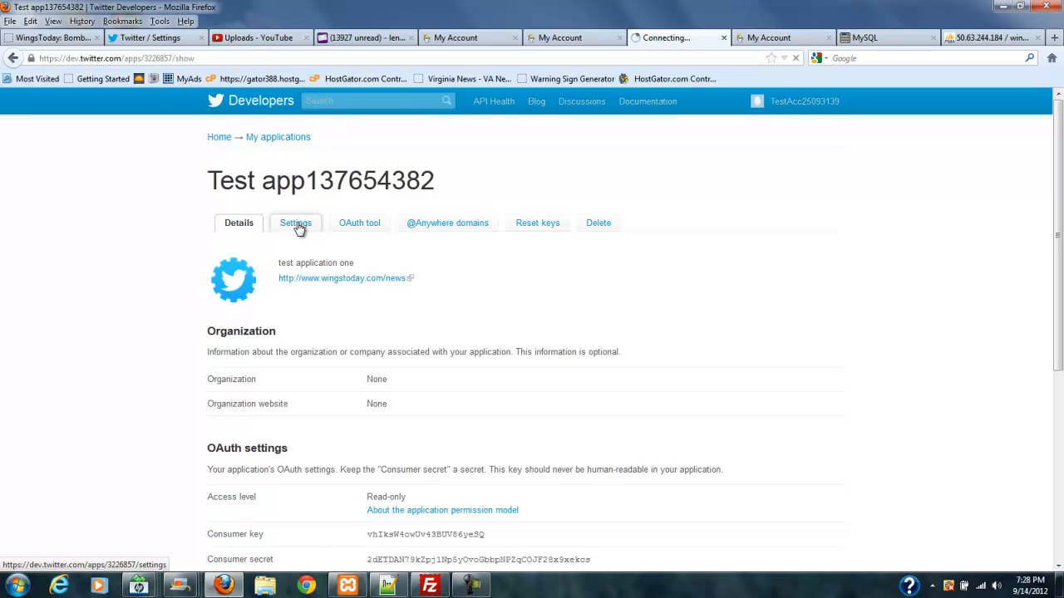
{"action": "left_click", "coordinate": [295, 223]}
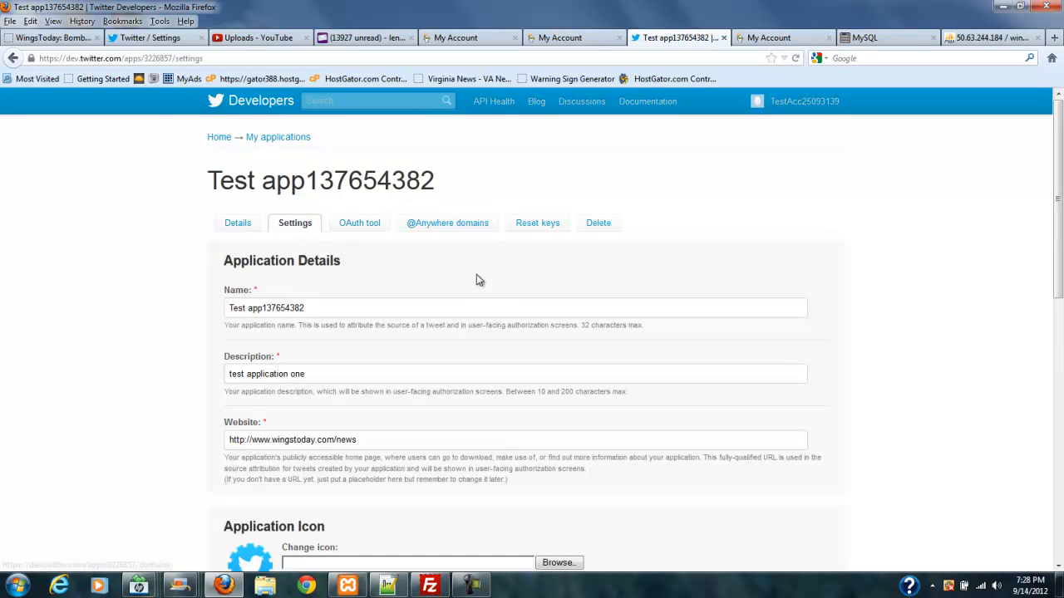
{"action": "scroll", "scroll_direction": "down", "scroll_amount": 3}
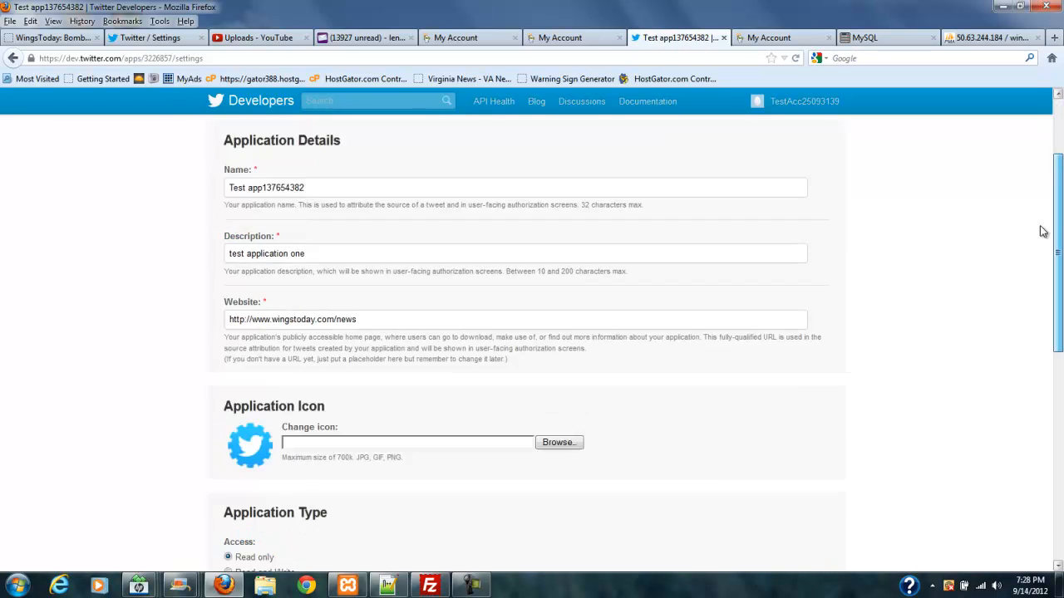
{"action": "scroll", "scroll_direction": "down", "scroll_amount": 3}
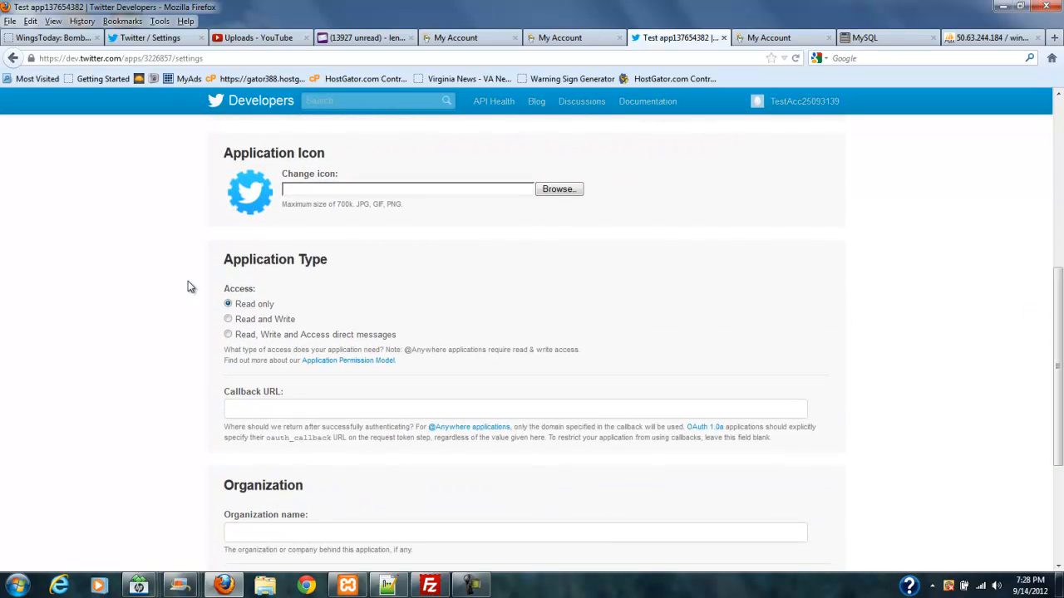
{"action": "left_click", "coordinate": [228, 320]}
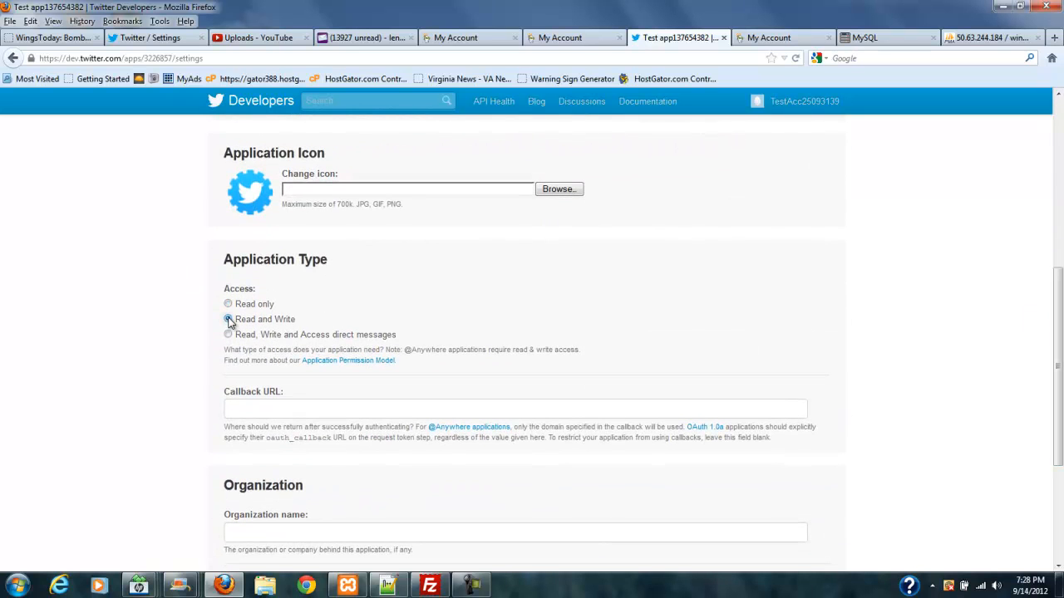
{"action": "scroll", "scroll_direction": "down", "scroll_amount": 3}
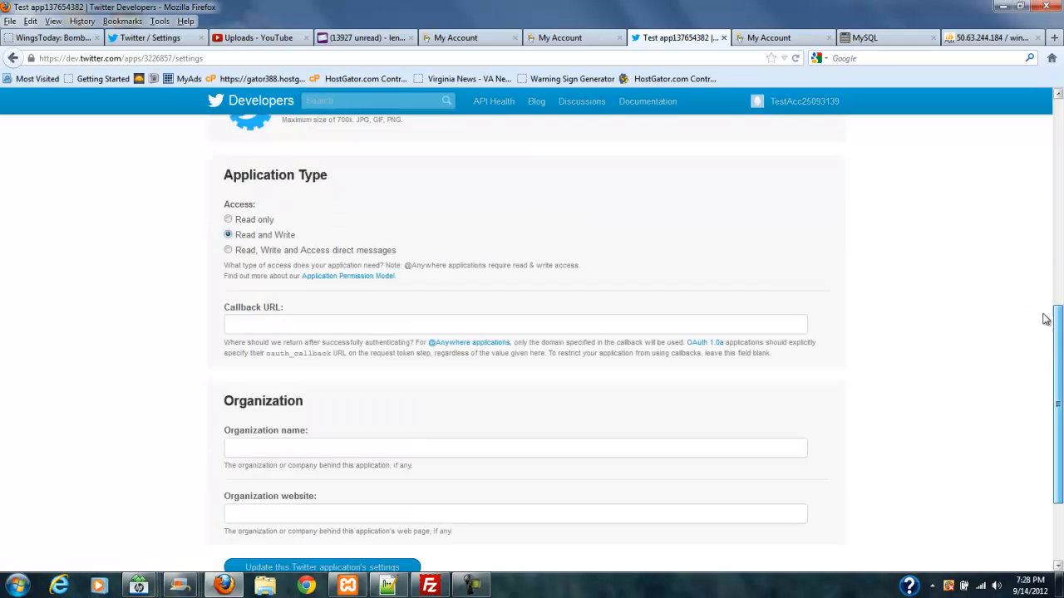
{"action": "scroll", "scroll_direction": "down", "scroll_amount": 3}
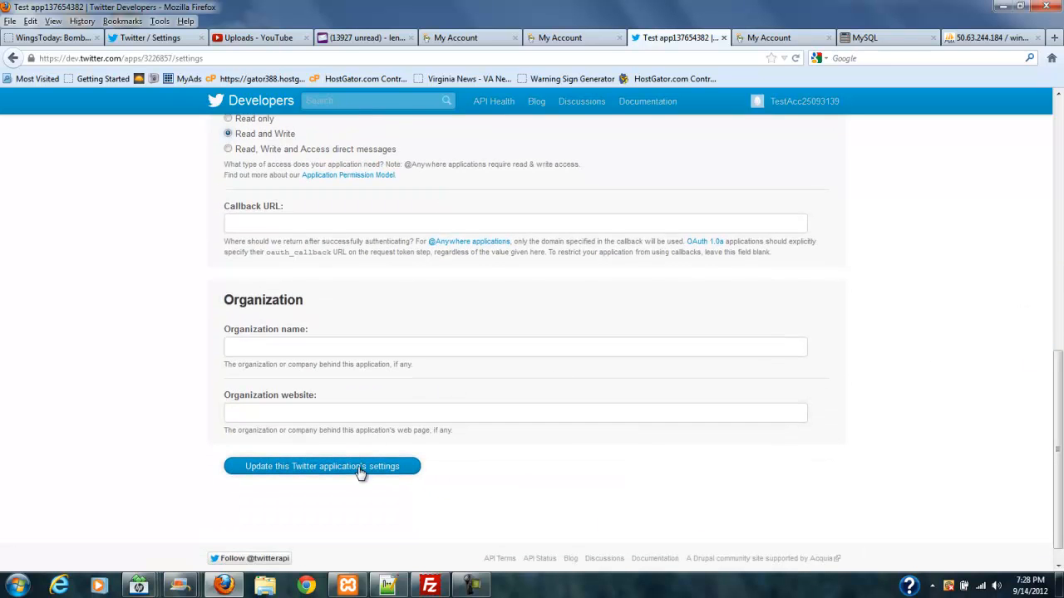
{"action": "left_click", "coordinate": [322, 465]}
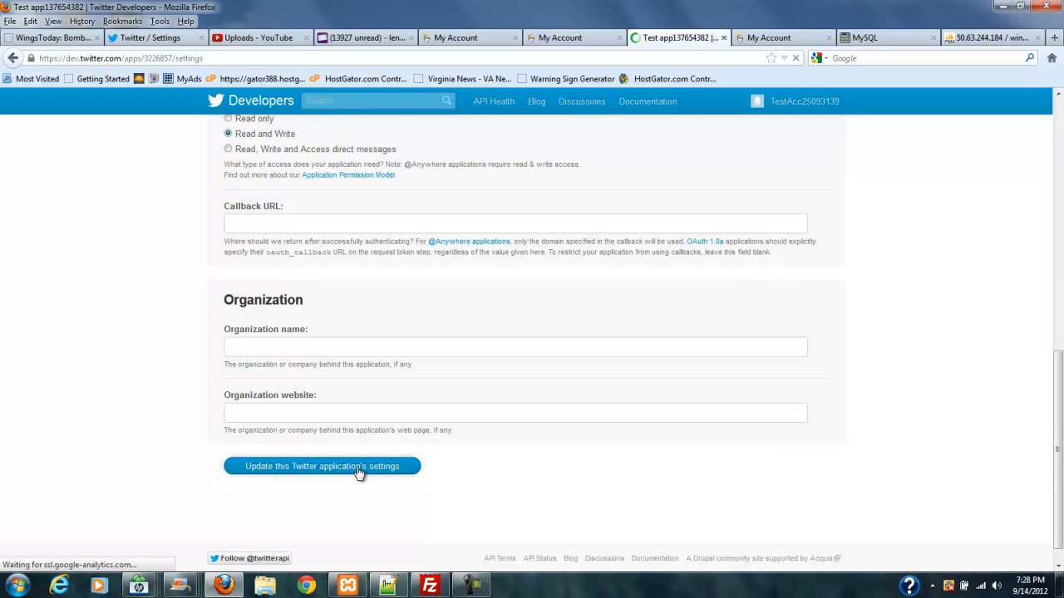
{"action": "left_click", "coordinate": [323, 466]}
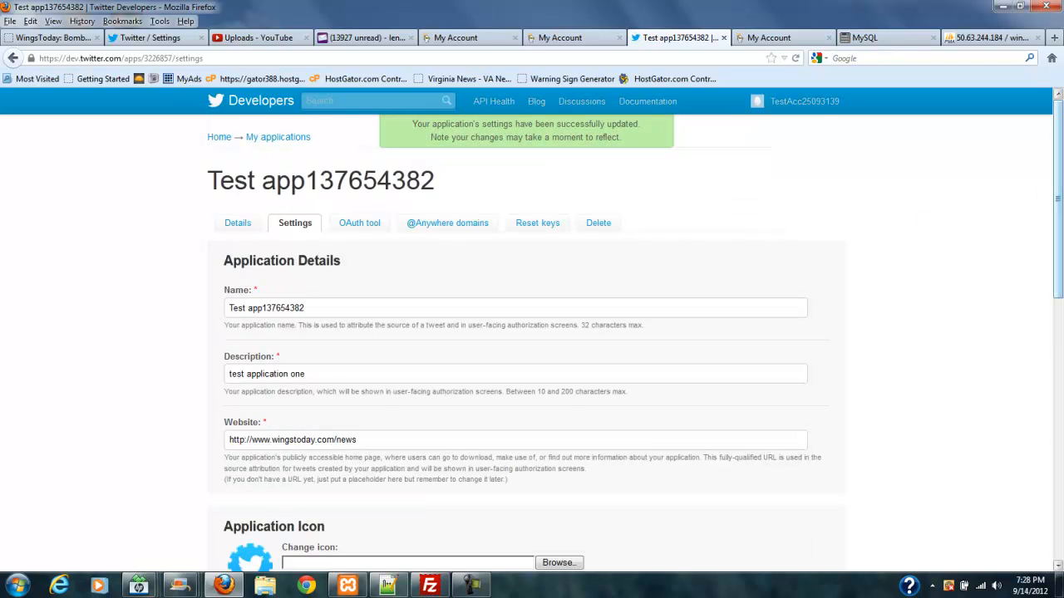
{"action": "scroll", "scroll_direction": "down", "scroll_amount": 3}
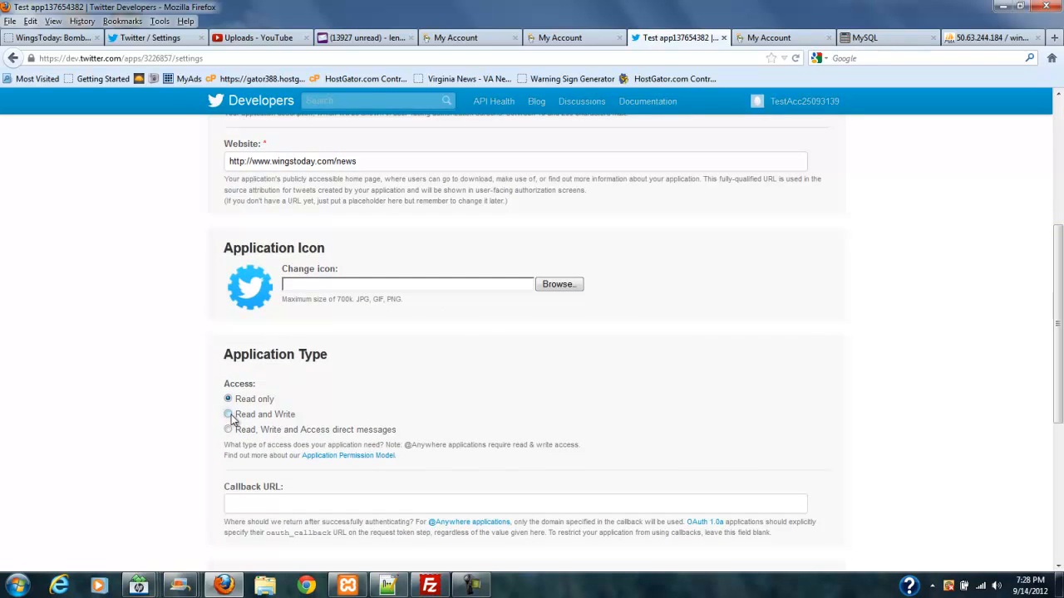
{"action": "left_click", "coordinate": [227, 414]}
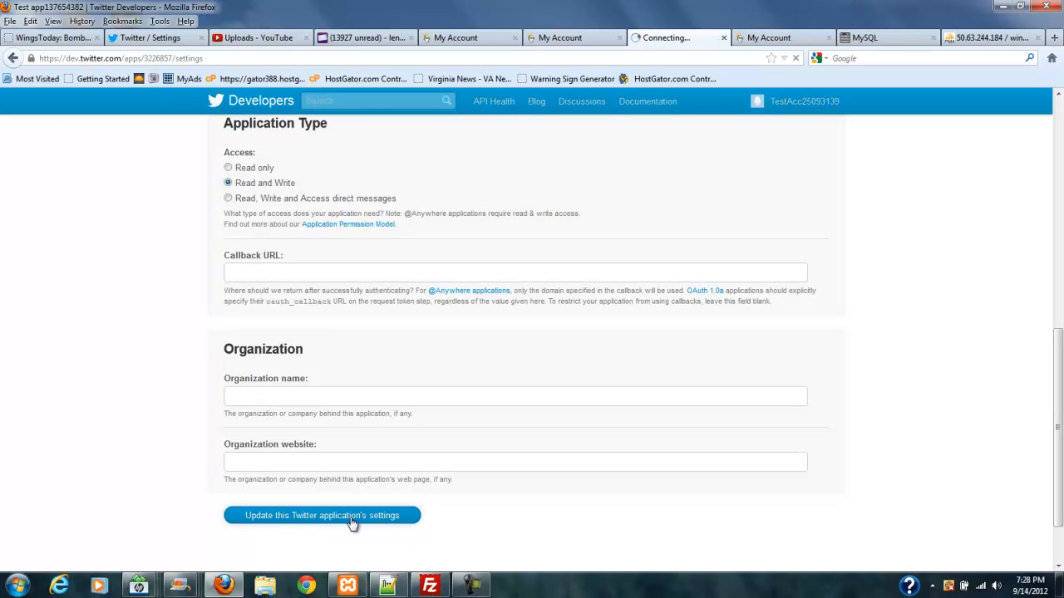
{"action": "left_click", "coordinate": [323, 516]}
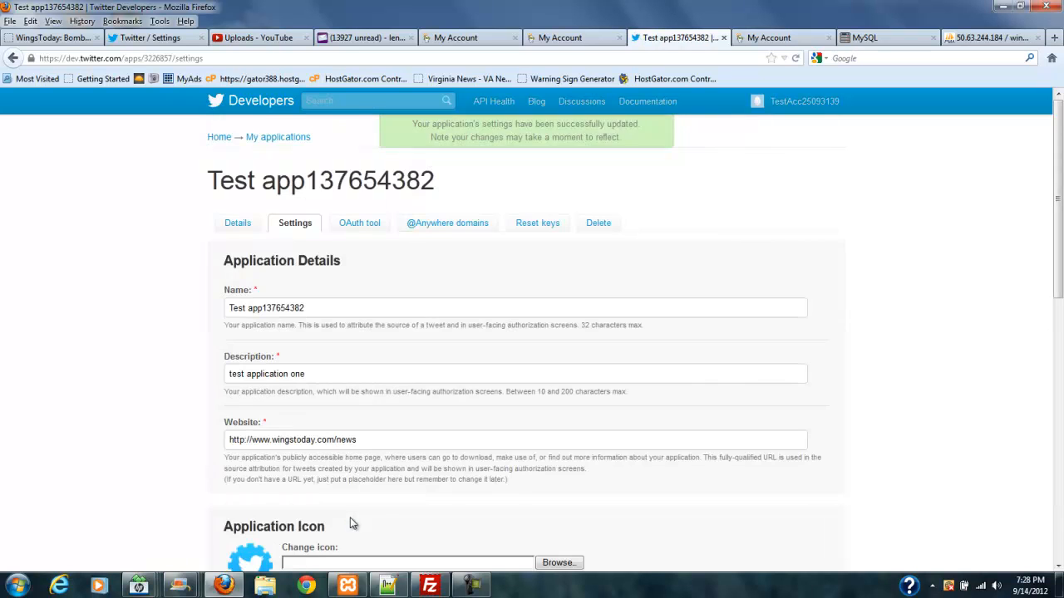
- Return to the Details page and bring the OAuth settings and access token into view
{"action": "scroll", "scroll_direction": "down", "scroll_amount": 3}
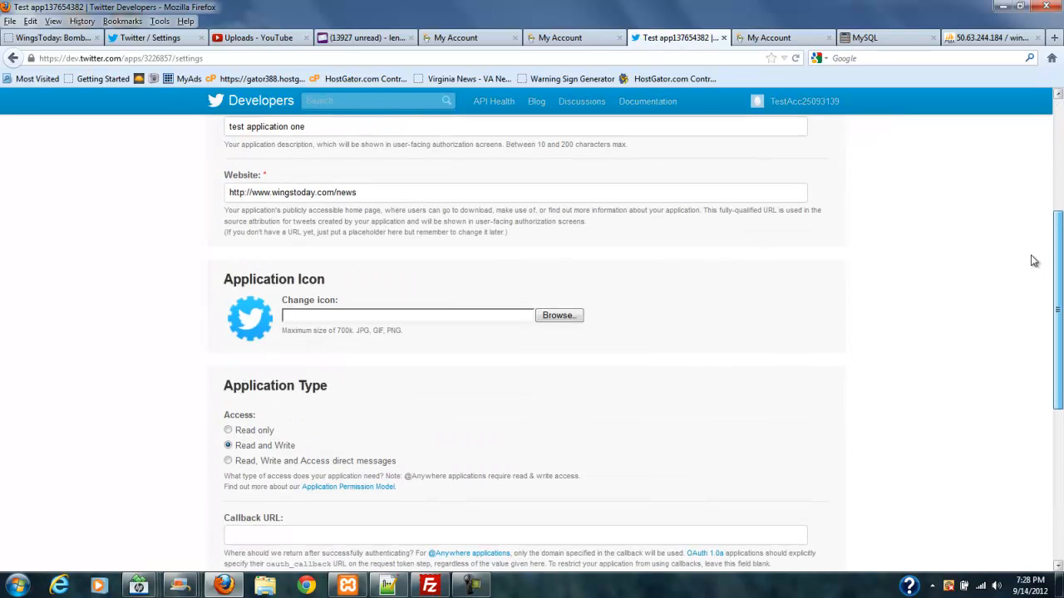
{"action": "mouse_move", "coordinate": [269, 447]}
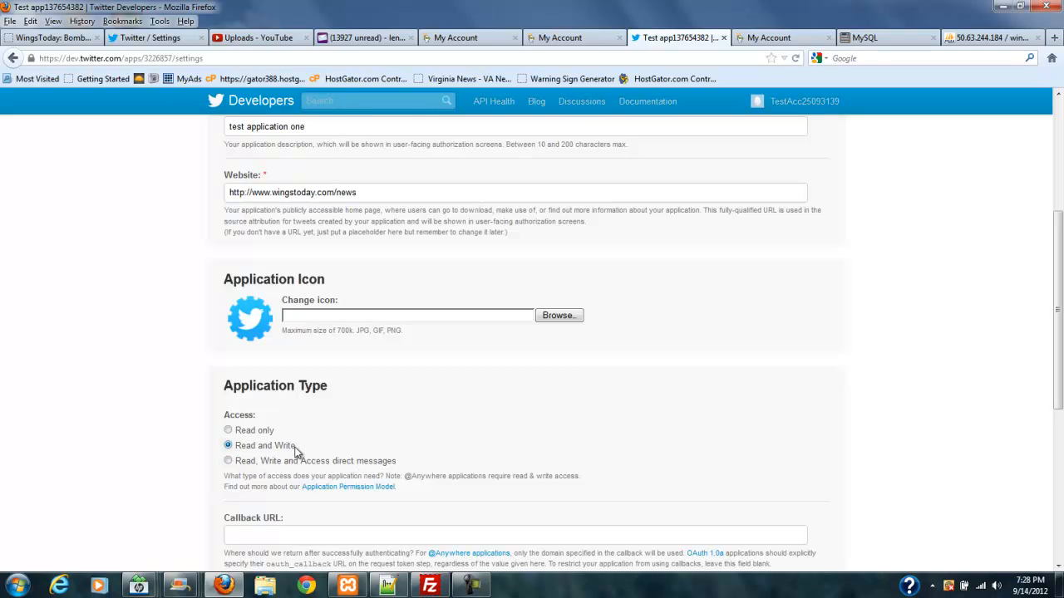
{"action": "mouse_move", "coordinate": [386, 442]}
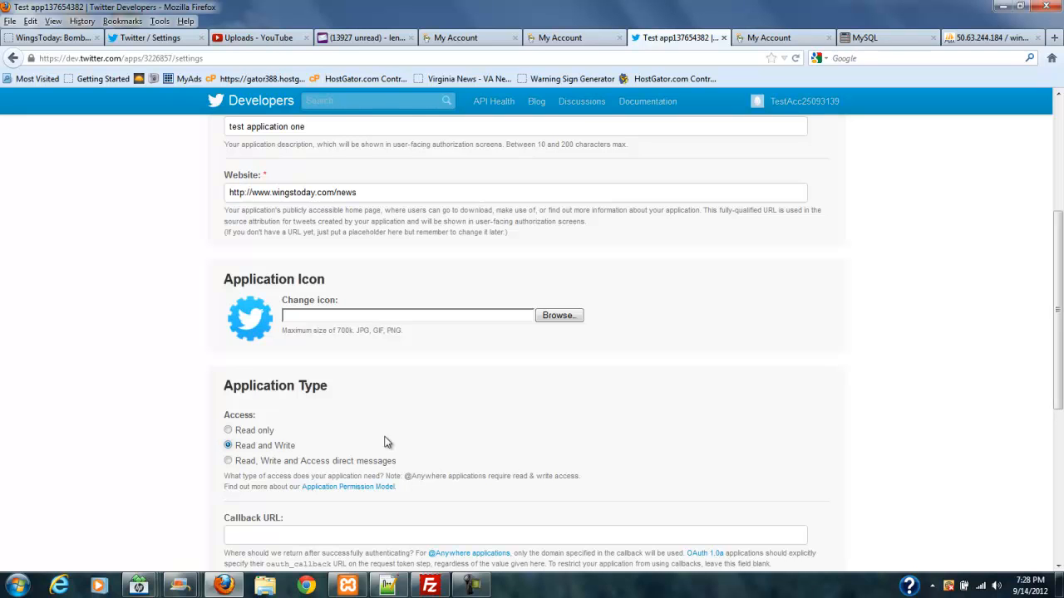
{"action": "scroll", "scroll_direction": "up", "scroll_amount": 3}
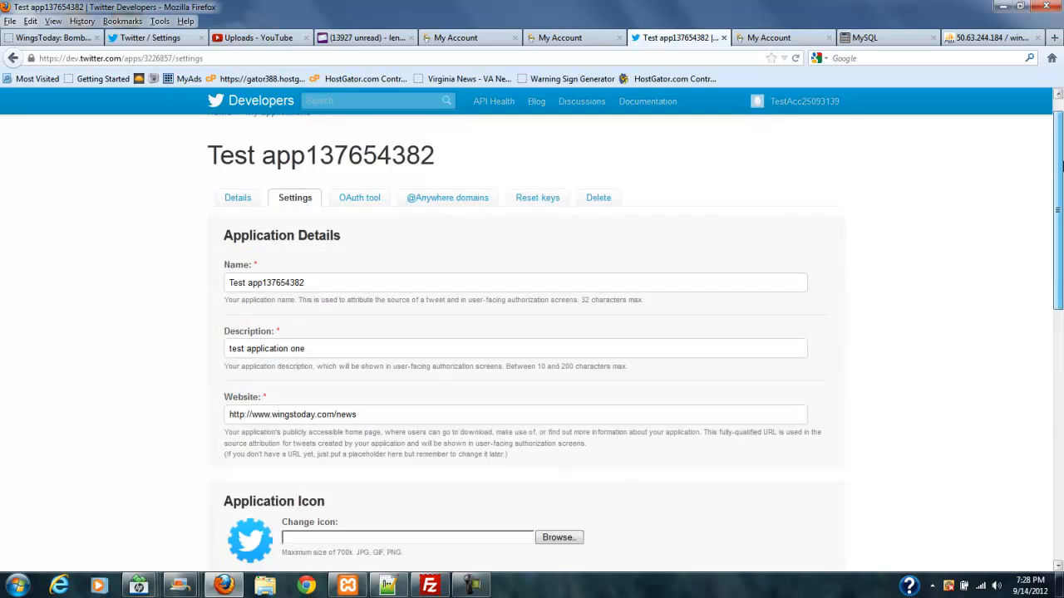
{"action": "scroll", "scroll_direction": "up", "scroll_amount": 3}
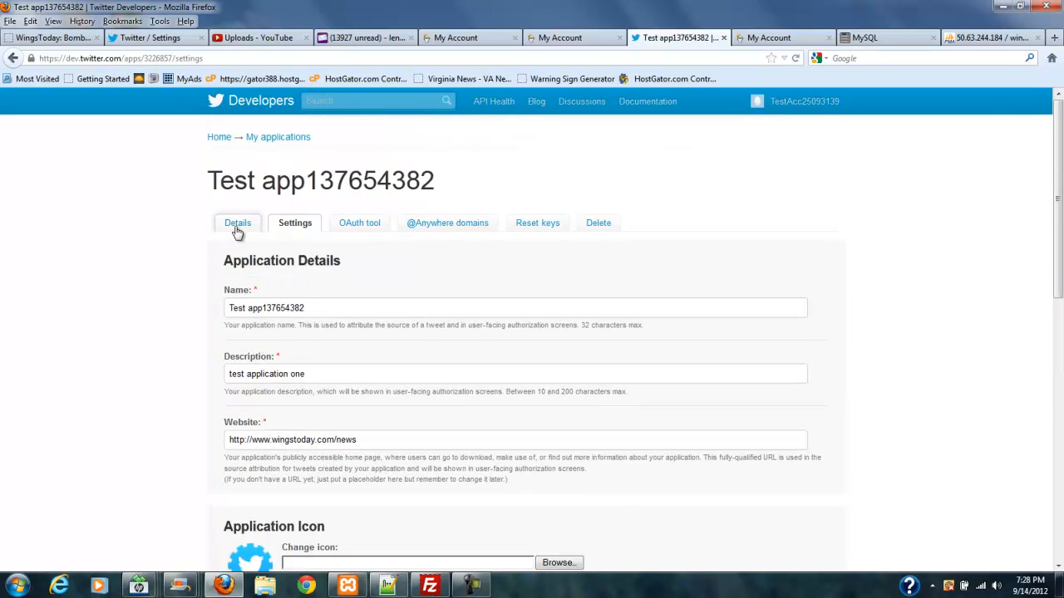
{"action": "left_click", "coordinate": [236, 223]}
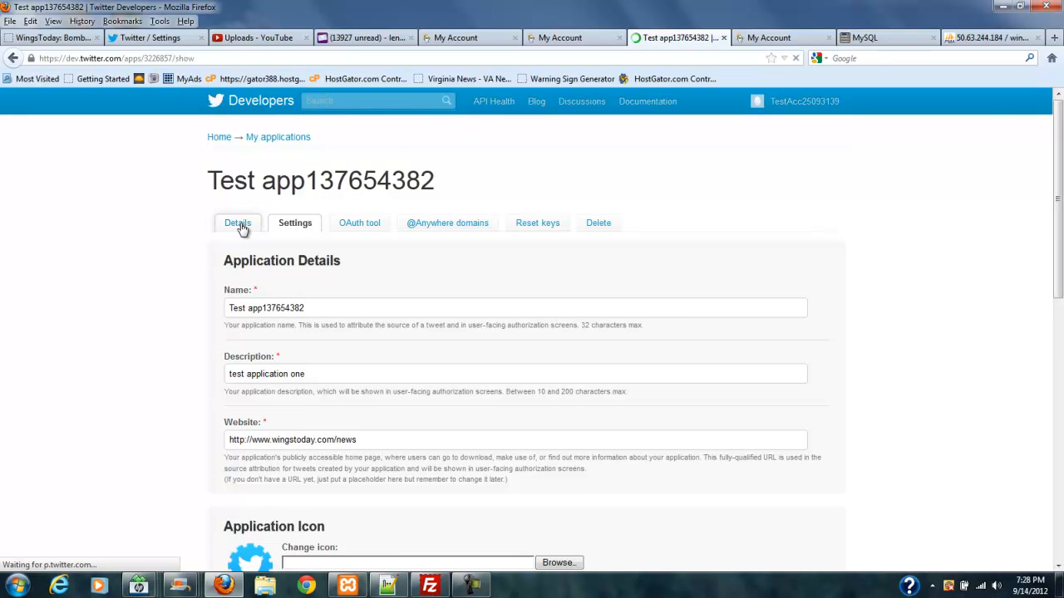
{"action": "scroll", "scroll_direction": "down", "scroll_amount": 3}
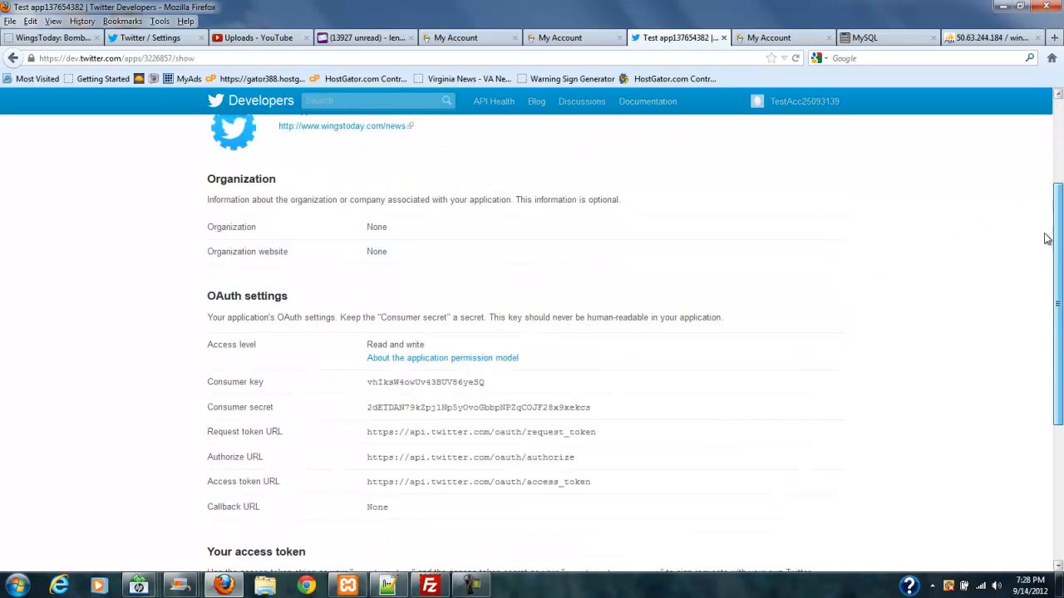
{"action": "scroll", "scroll_direction": "down", "scroll_amount": 3}
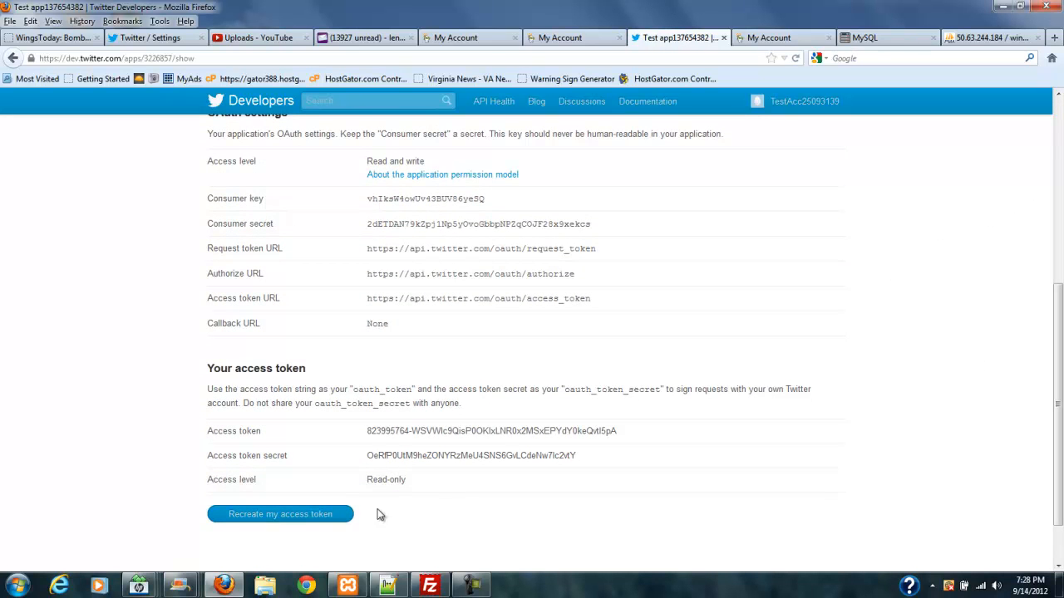
- Recreate the access token so its access level becomes Read and write
{"action": "left_click", "coordinate": [279, 513]}
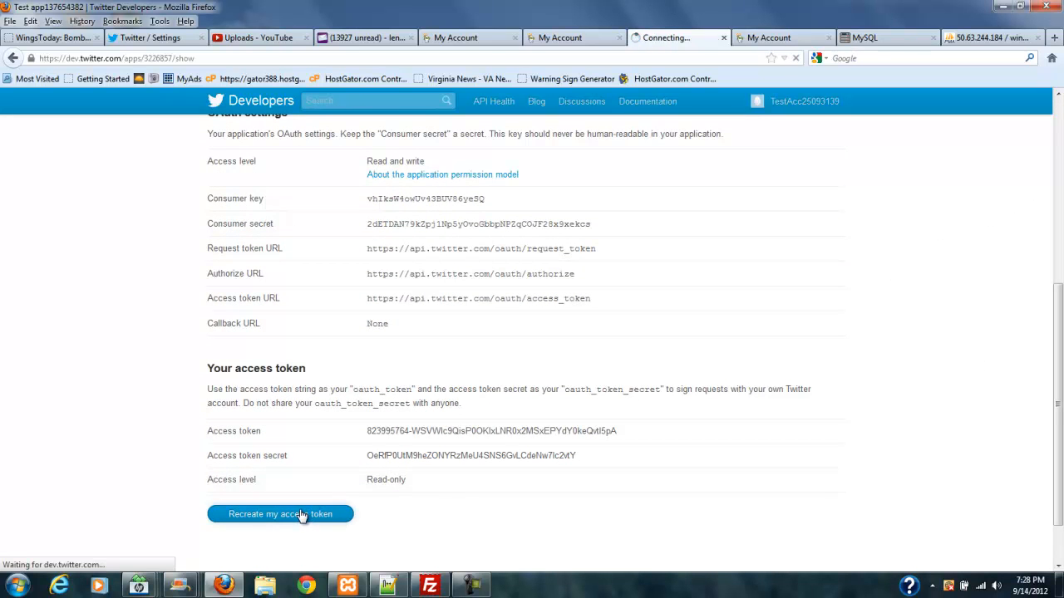
{"action": "left_click", "coordinate": [279, 513]}
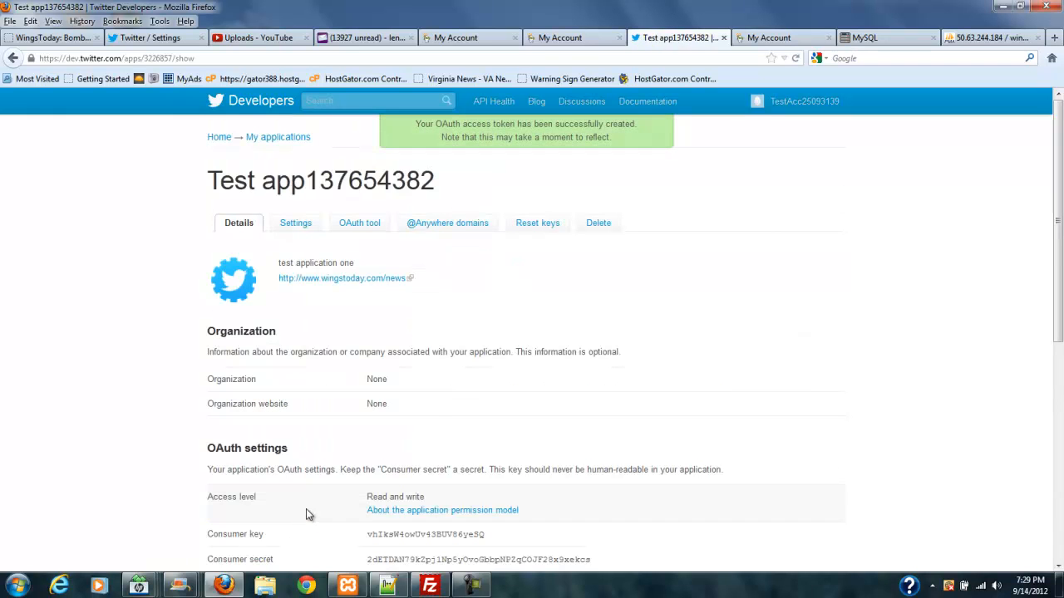
{"action": "scroll", "scroll_direction": "down", "scroll_amount": 3}
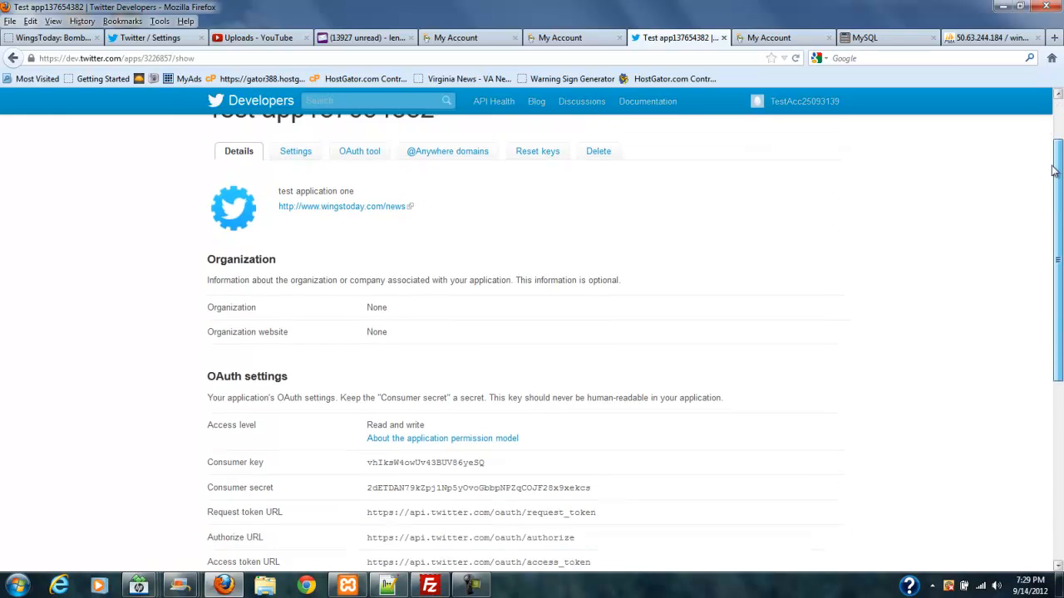
{"action": "scroll", "scroll_direction": "down", "scroll_amount": 3}
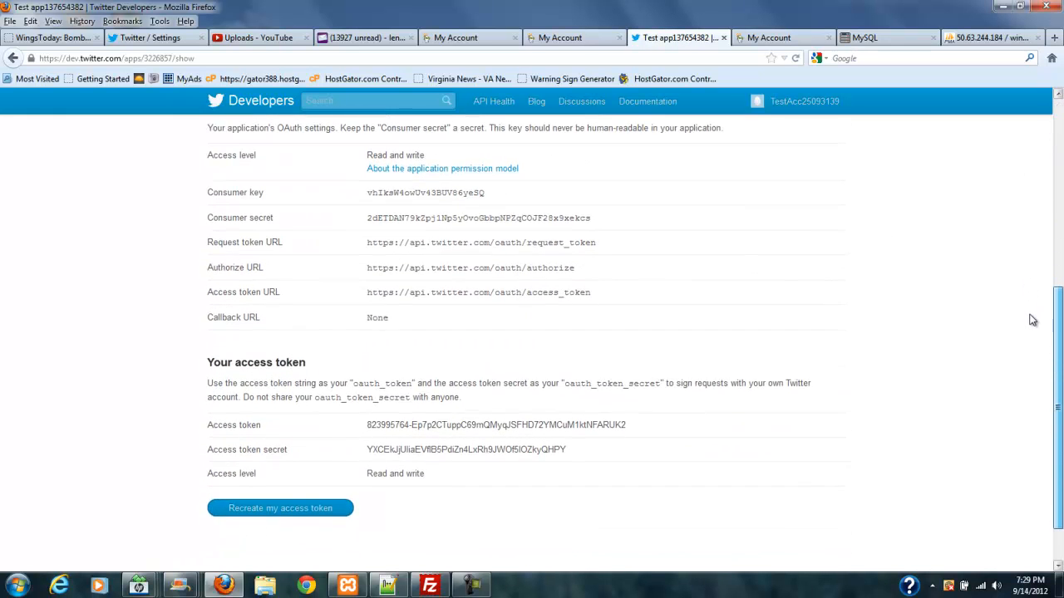
{"action": "scroll", "scroll_direction": "up", "scroll_amount": 3}
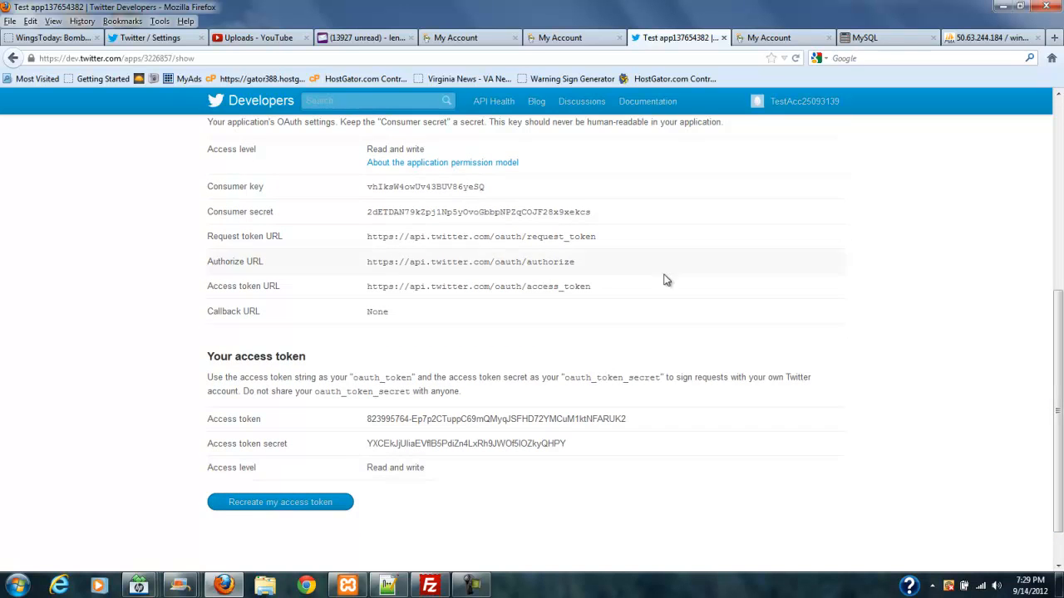
{"action": "mouse_move", "coordinate": [498, 186]}
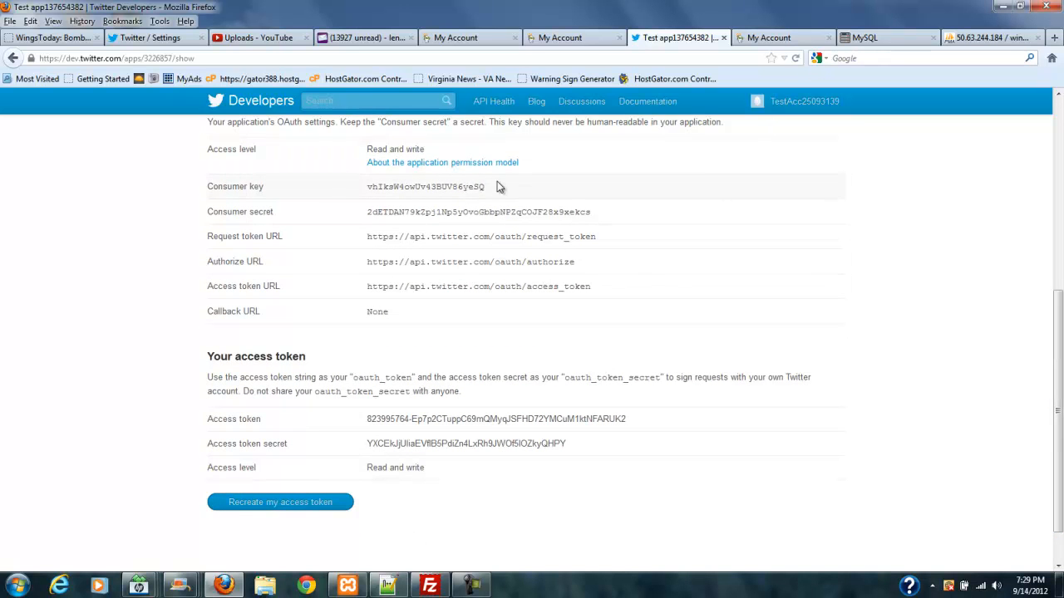
{"action": "mouse_move", "coordinate": [465, 186]}
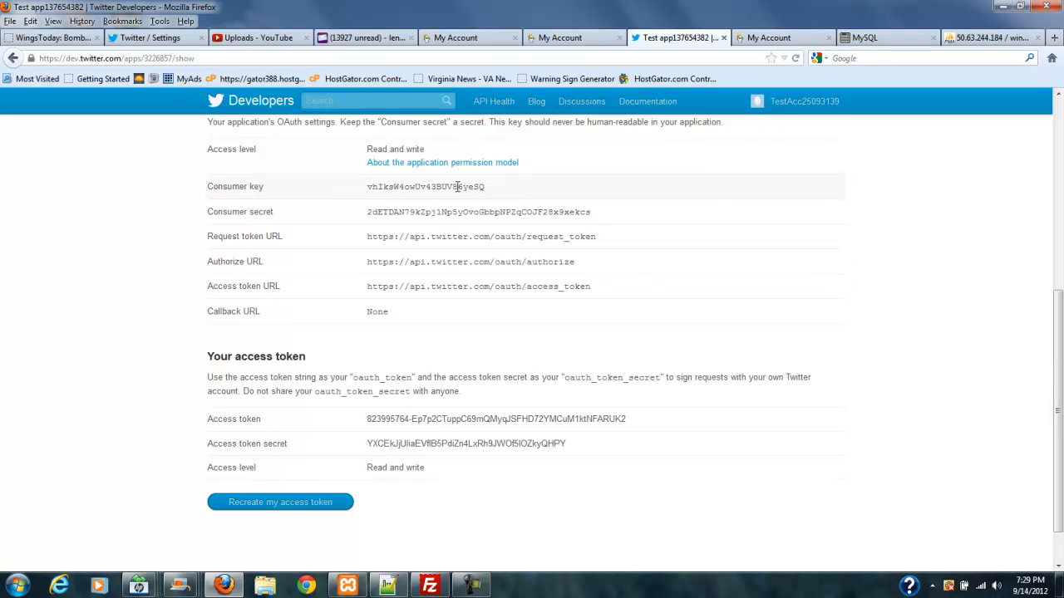
- Copy the Consumer key from Firefox into $consumerKey in tweetcron.php
{"action": "right_click", "coordinate": [424, 187]}
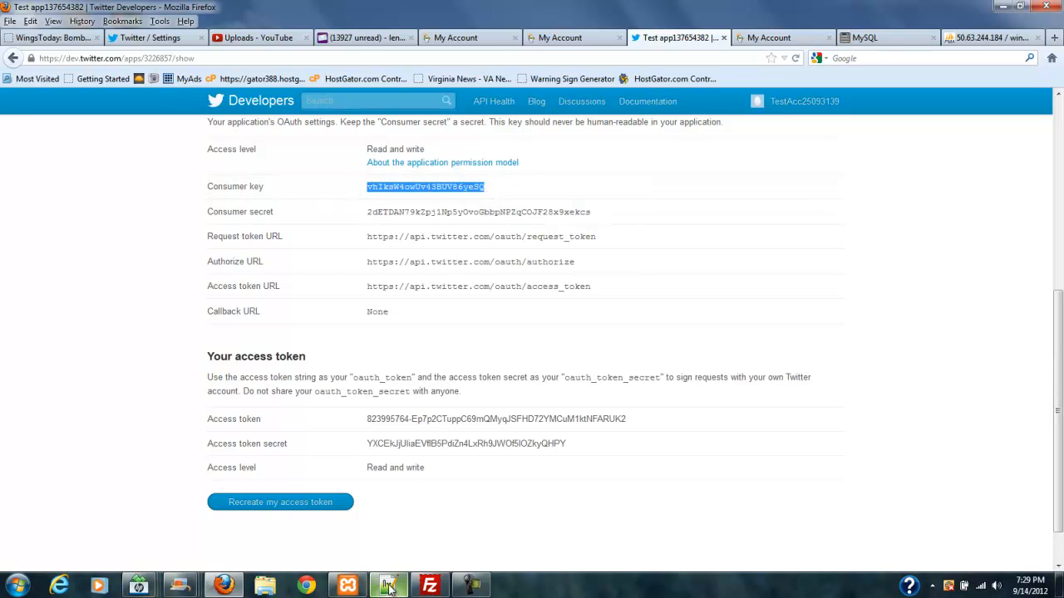
{"action": "left_click", "coordinate": [388, 585]}
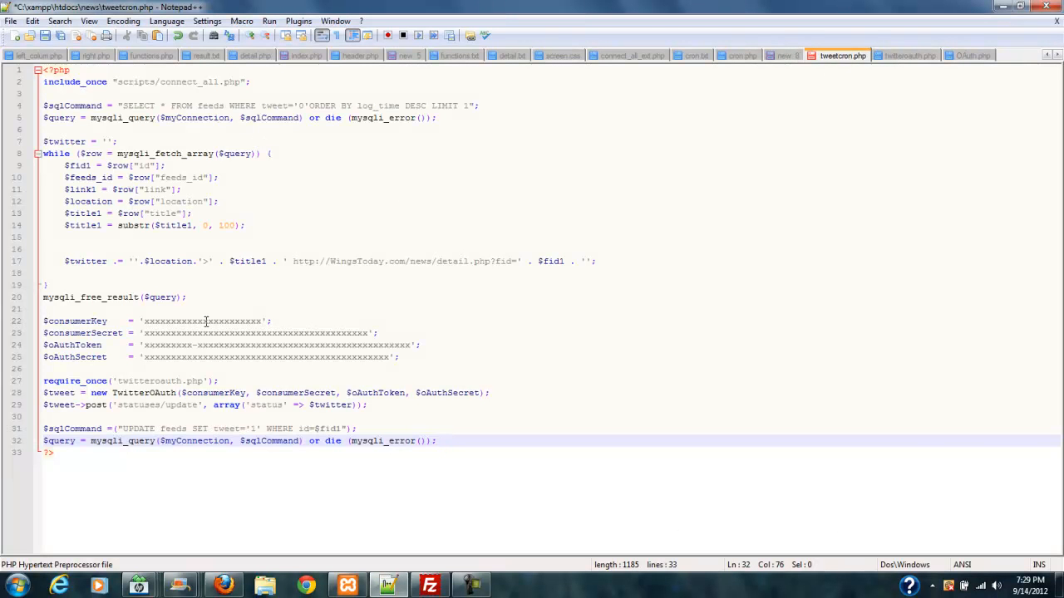
{"action": "right_click", "coordinate": [199, 321]}
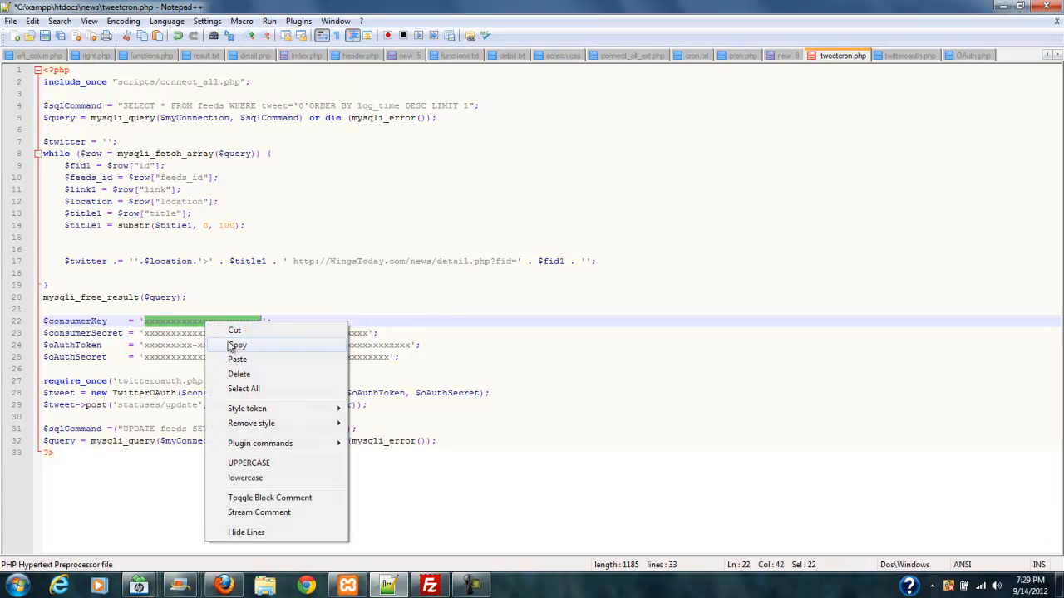
{"action": "left_click", "coordinate": [236, 359]}
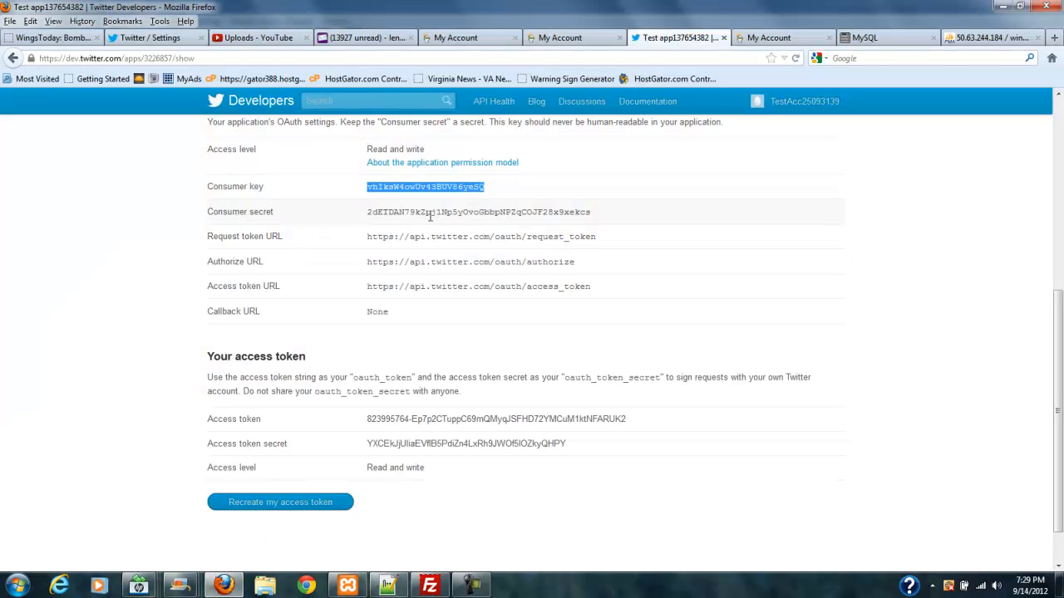
- Copy the Consumer secret from Firefox into the consumer secret placeholder in tweetcron.php
{"action": "right_click", "coordinate": [478, 211]}
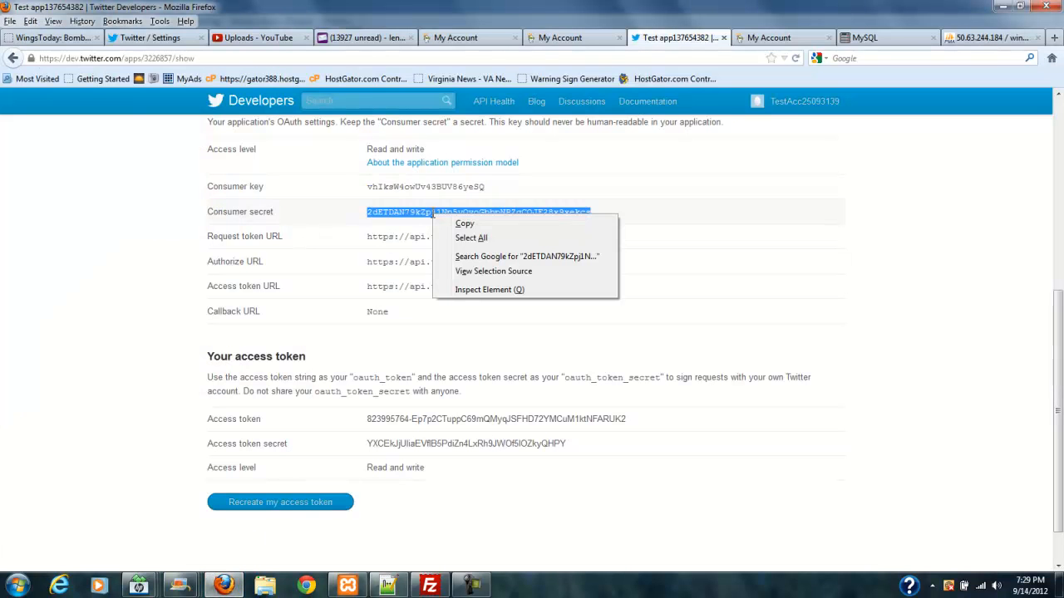
{"action": "left_click", "coordinate": [465, 223]}
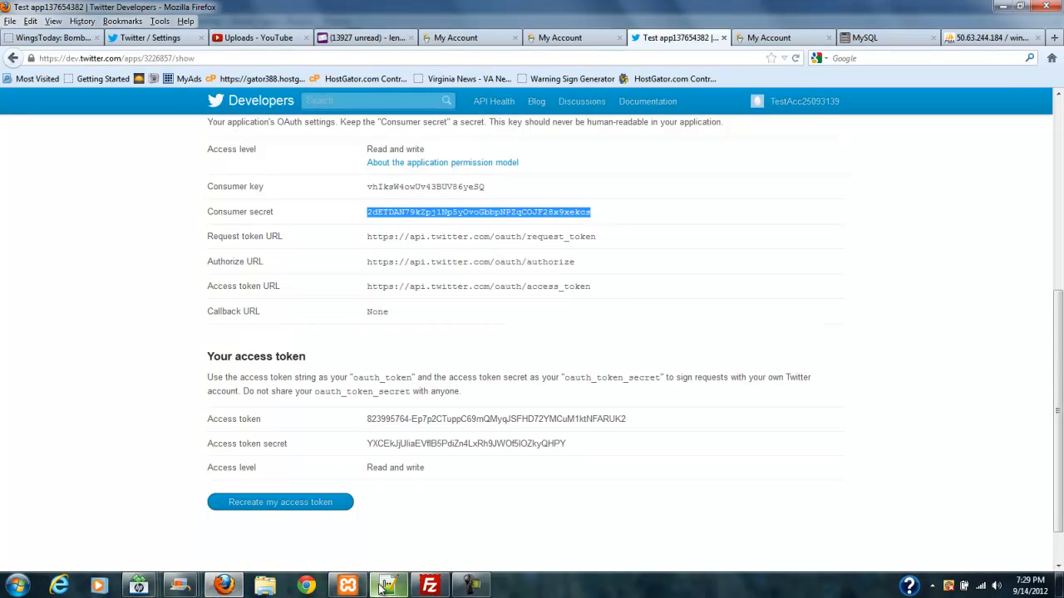
{"action": "left_click", "coordinate": [389, 585]}
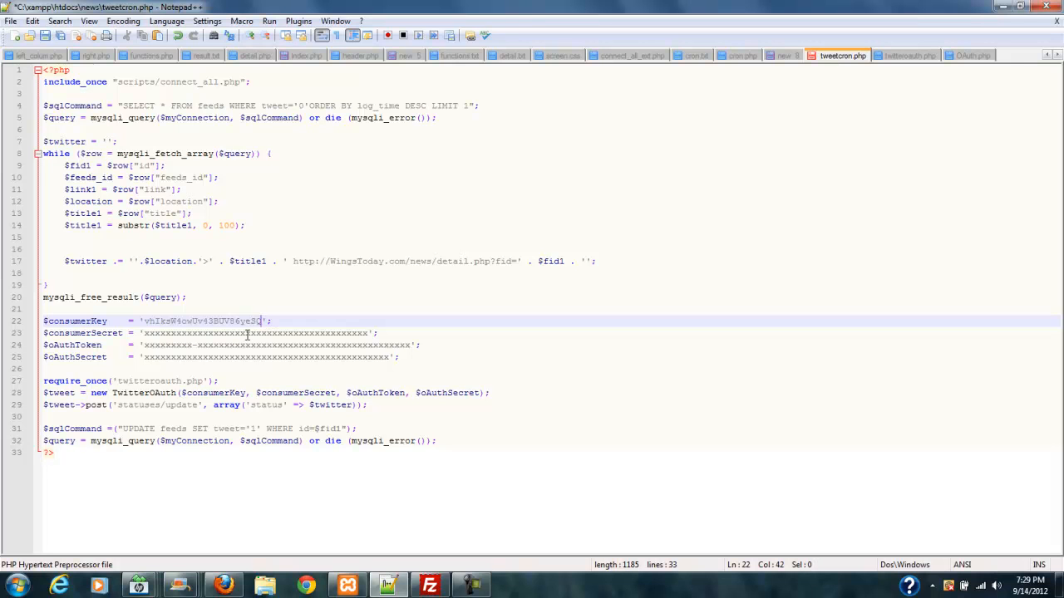
{"action": "right_click", "coordinate": [257, 333]}
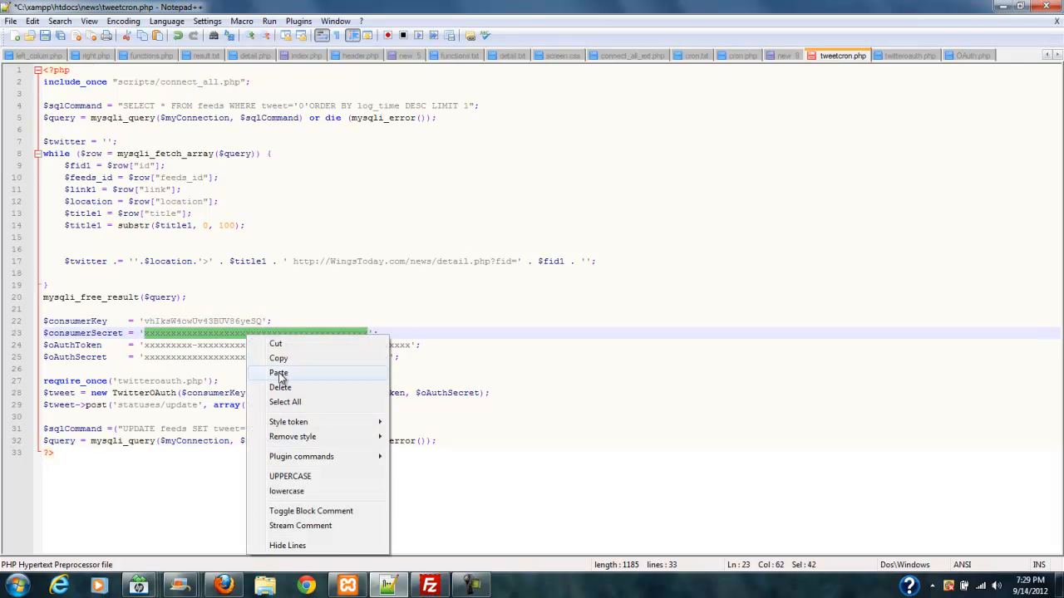
{"action": "left_click", "coordinate": [279, 372]}
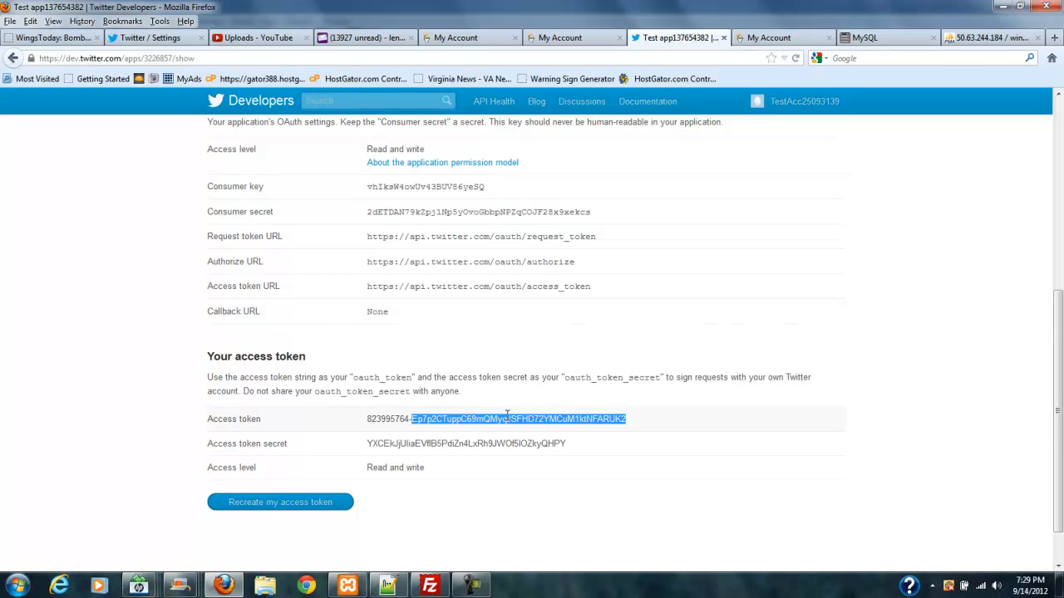
- Paste the access token and access token secret values into tweetcron.php, replacing the placeholders
{"action": "left_click", "coordinate": [620, 418]}
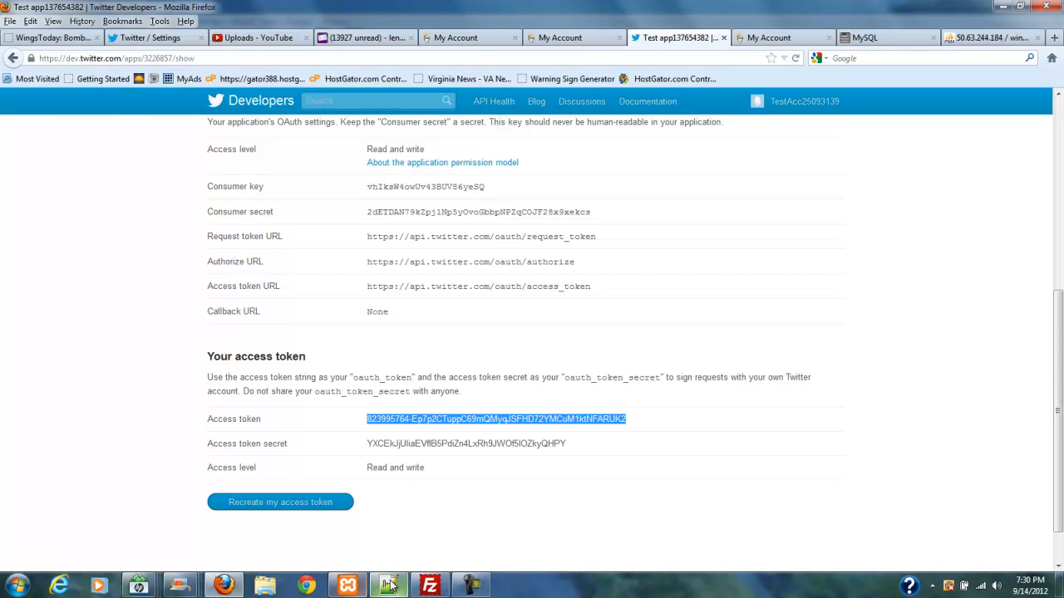
{"action": "left_click", "coordinate": [389, 585]}
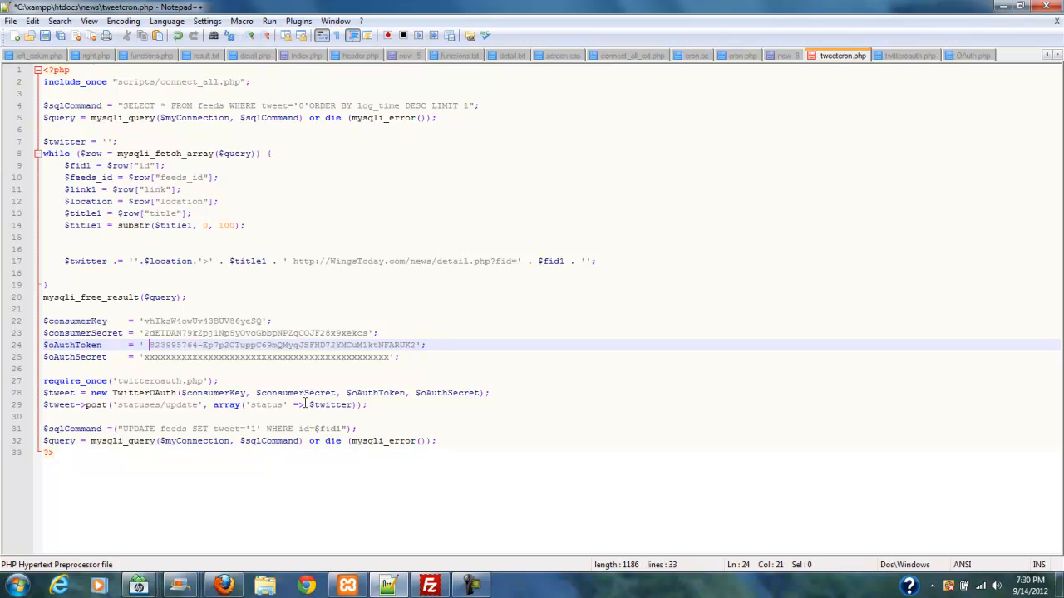
{"action": "key", "text": "backspace"}
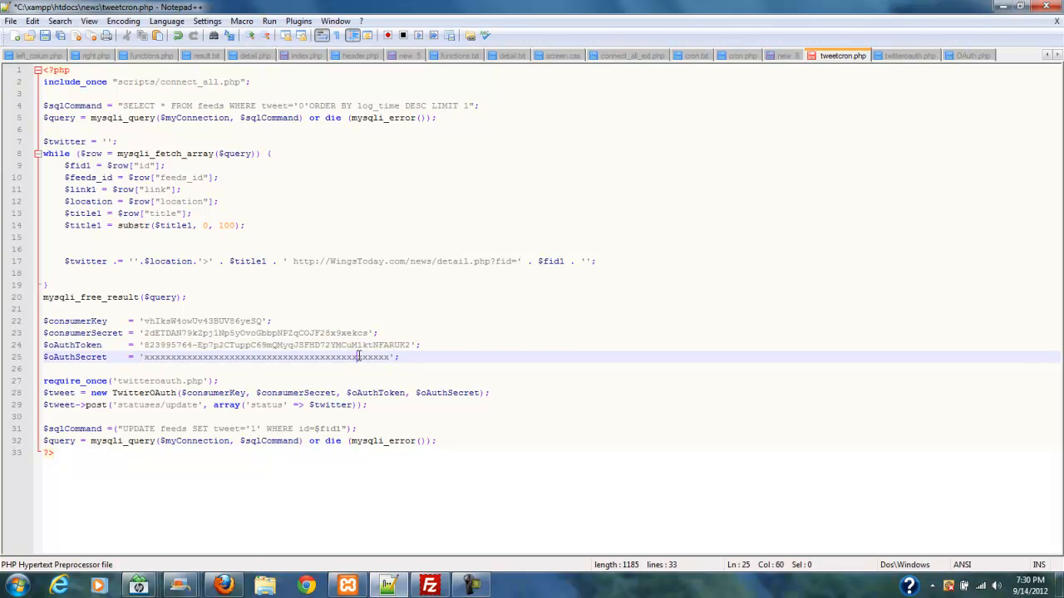
{"action": "left_click_drag", "start_coordinate": [143, 356], "coordinate": [386, 356]}
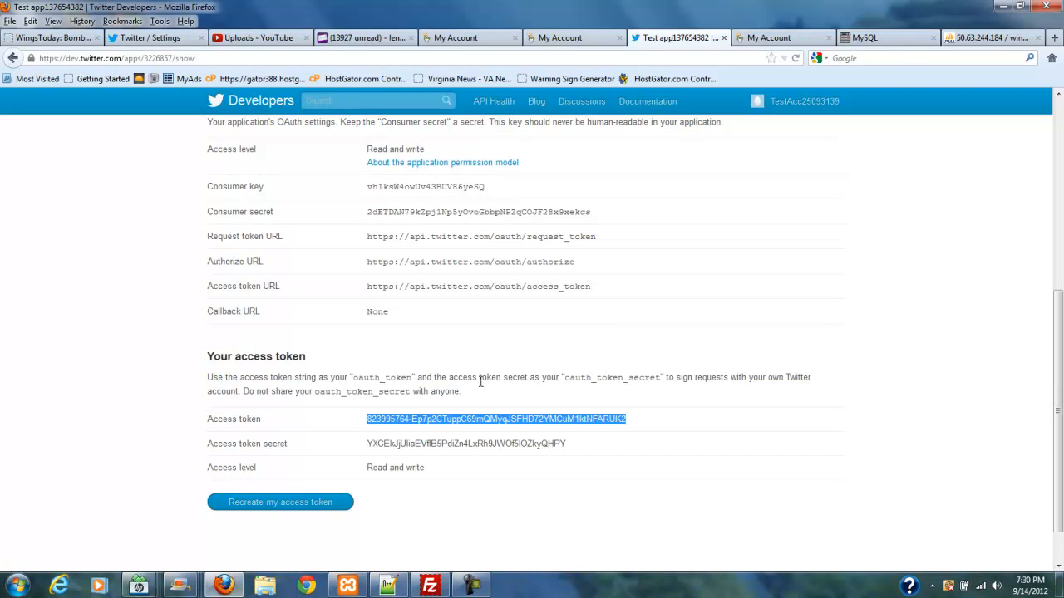
{"action": "double_click", "coordinate": [466, 442]}
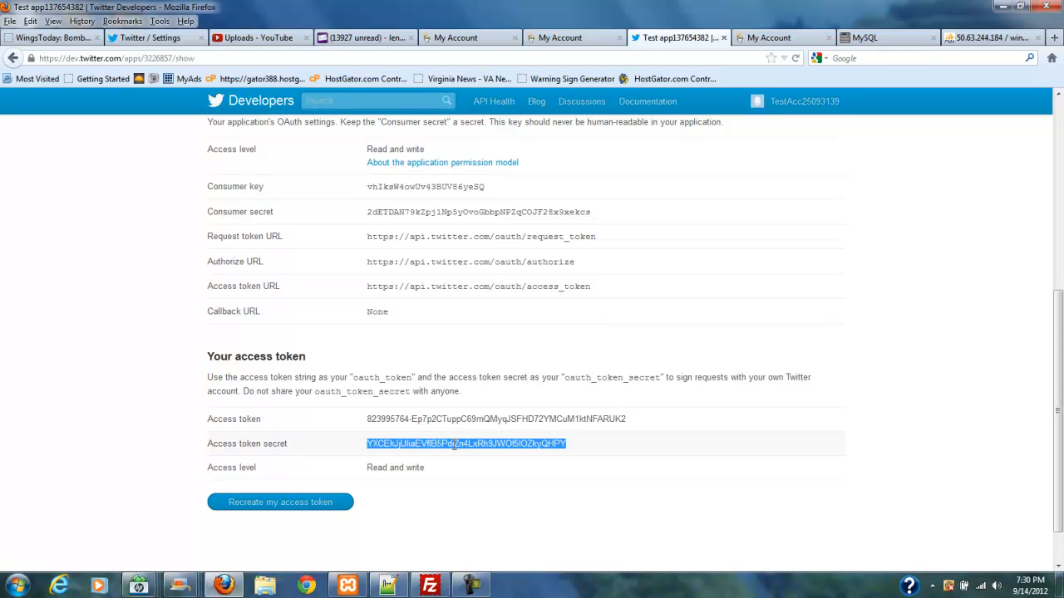
{"action": "mouse_move", "coordinate": [649, 136]}
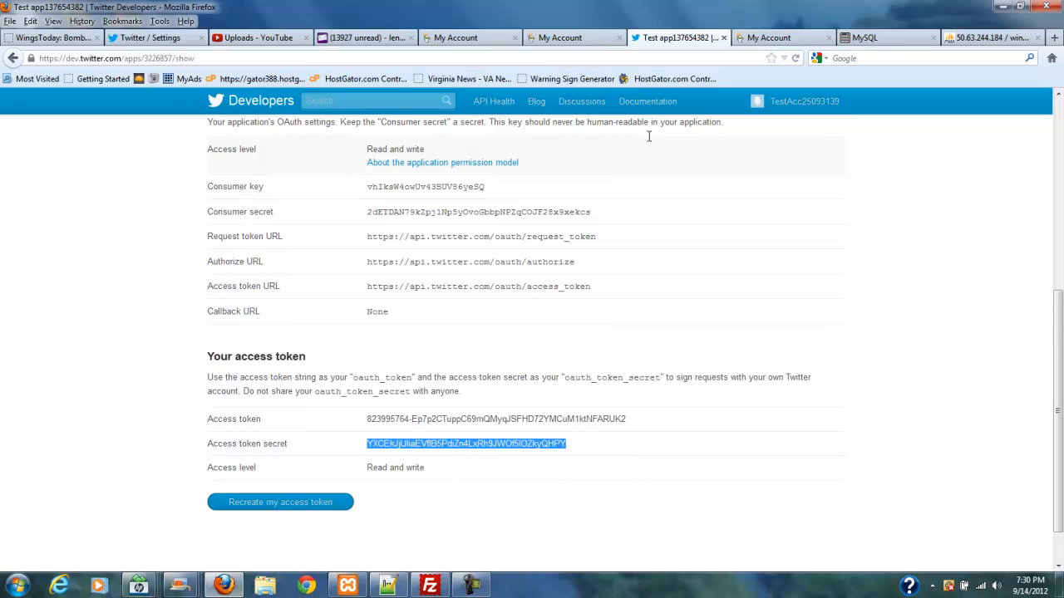
{"action": "left_click", "coordinate": [387, 585]}
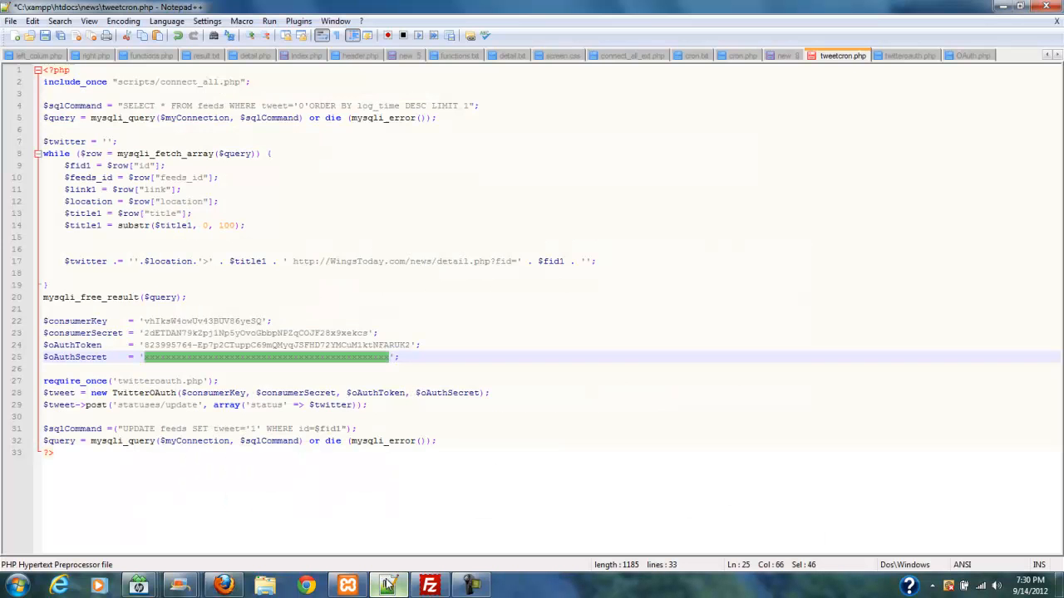
{"action": "right_click", "coordinate": [249, 358]}
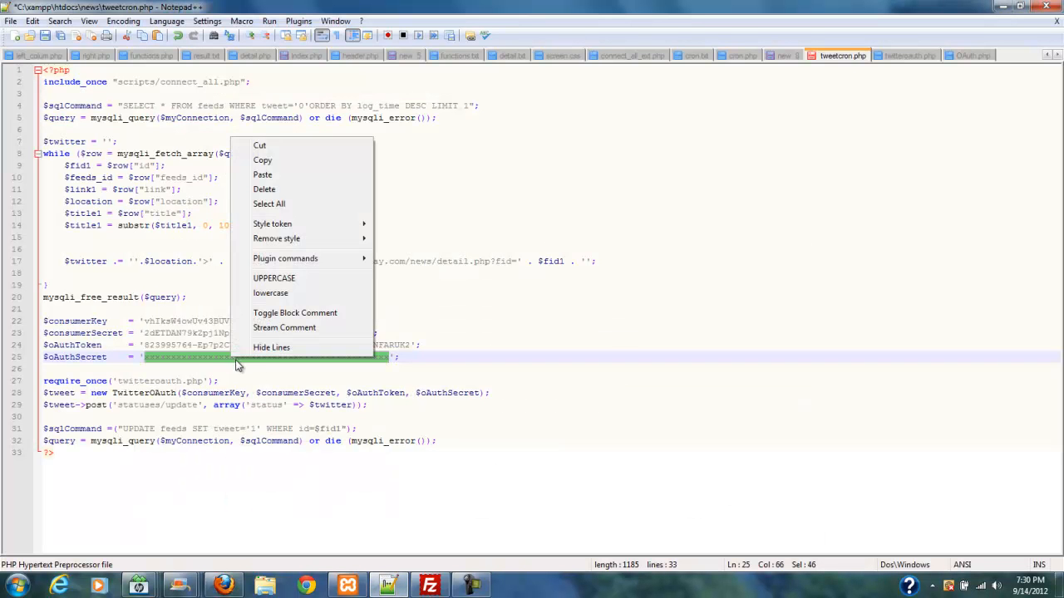
{"action": "left_click", "coordinate": [262, 174]}
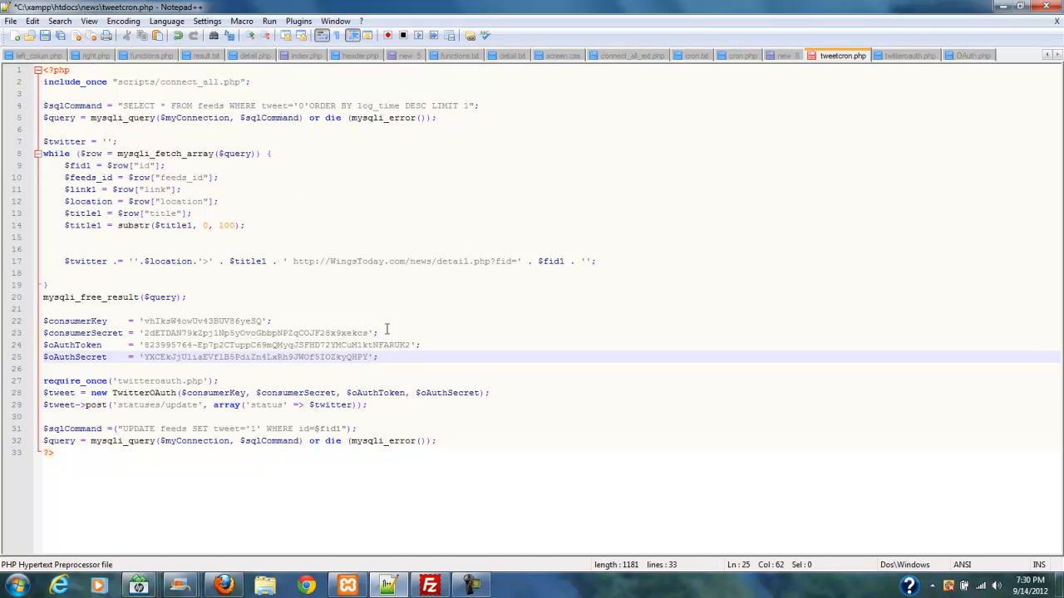
{"action": "mouse_move", "coordinate": [439, 369]}
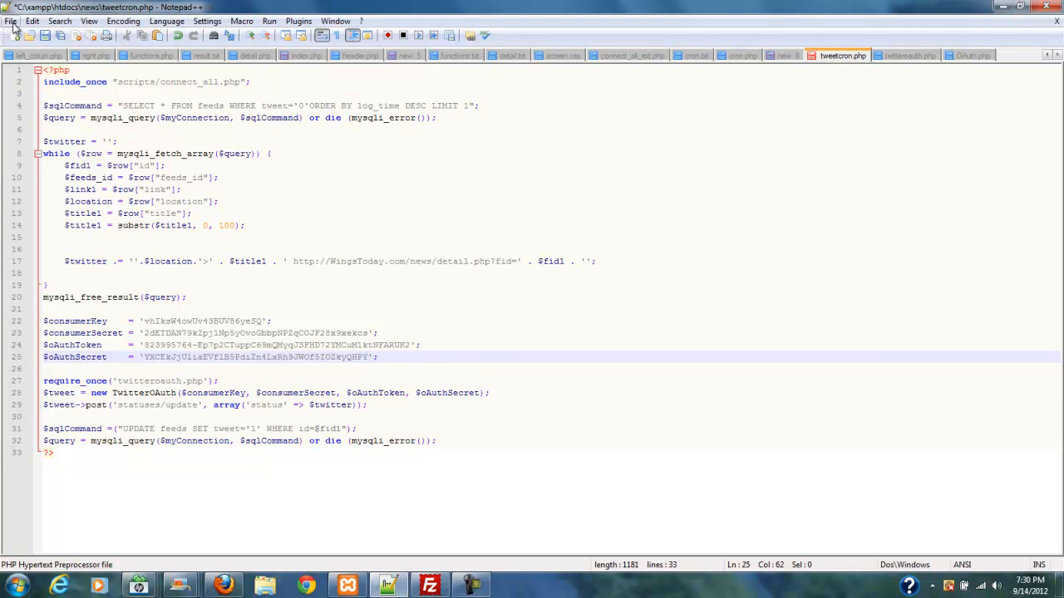
- Save tweetcron.php with all four OAuth credentials and bring up FileZilla
{"action": "left_click", "coordinate": [10, 20]}
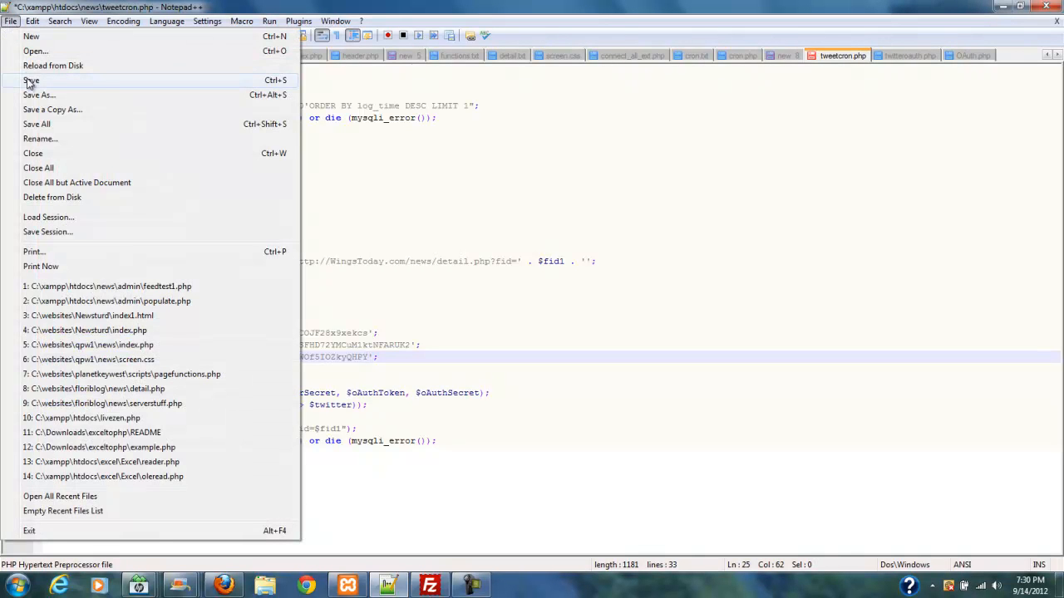
{"action": "left_click", "coordinate": [30, 80]}
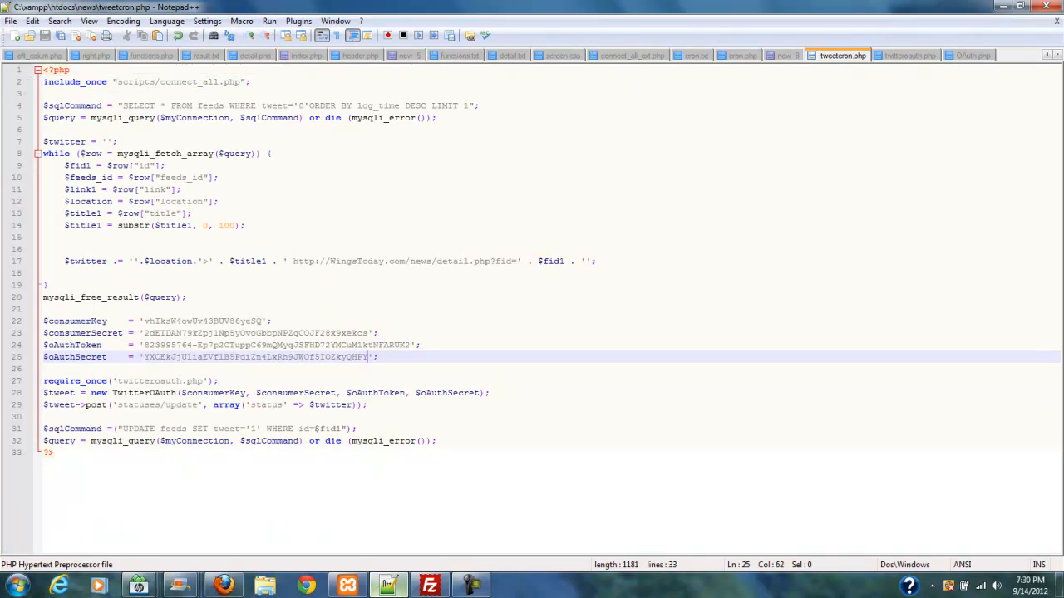
{"action": "left_click", "coordinate": [429, 585]}
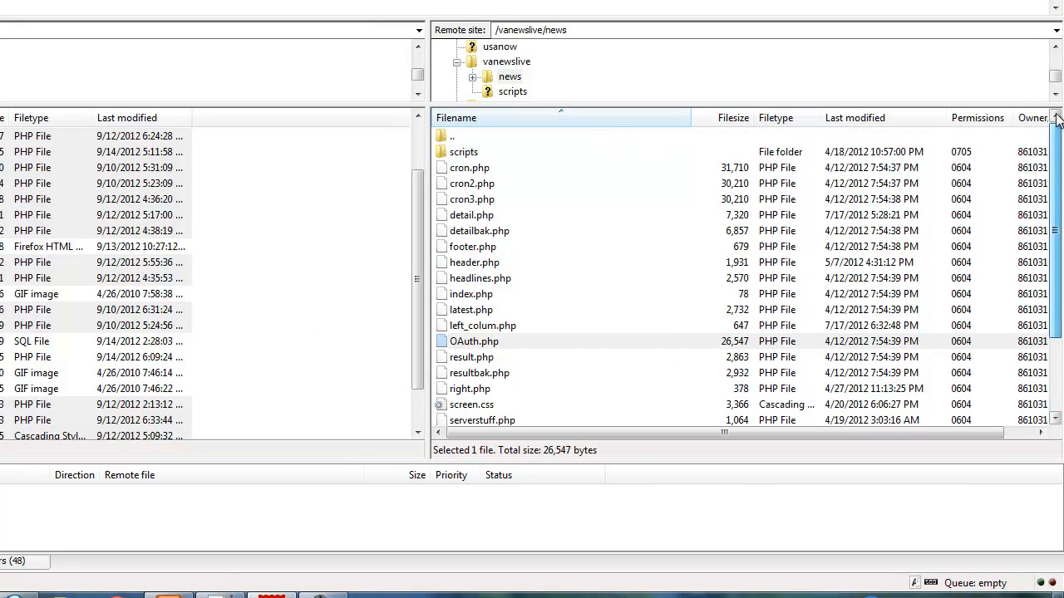
- Navigate the remote pane to the /wingstoday/news folder on the server
{"action": "left_click", "coordinate": [452, 136]}
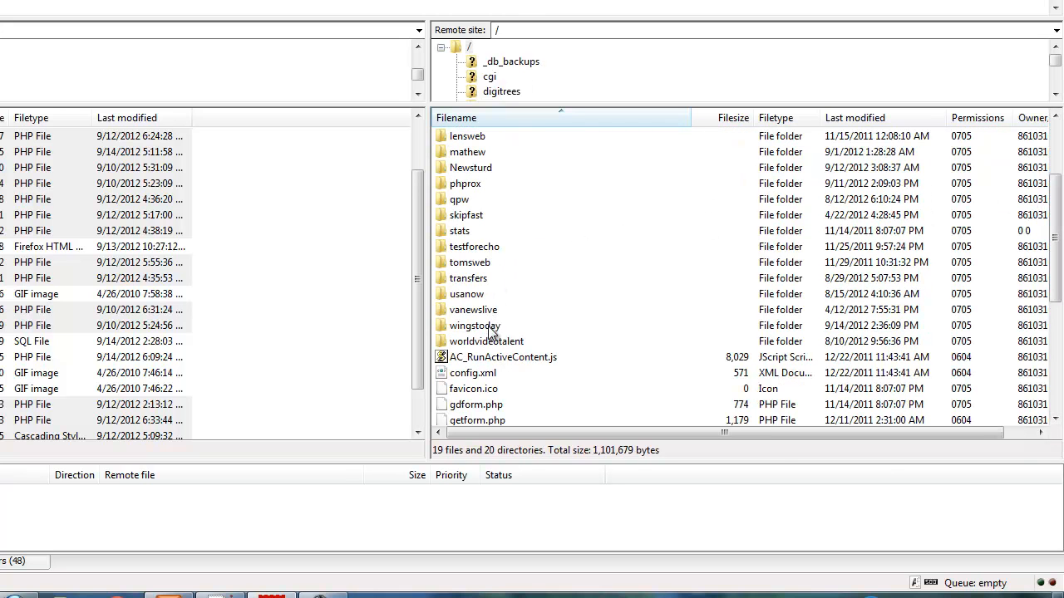
{"action": "double_click", "coordinate": [473, 324]}
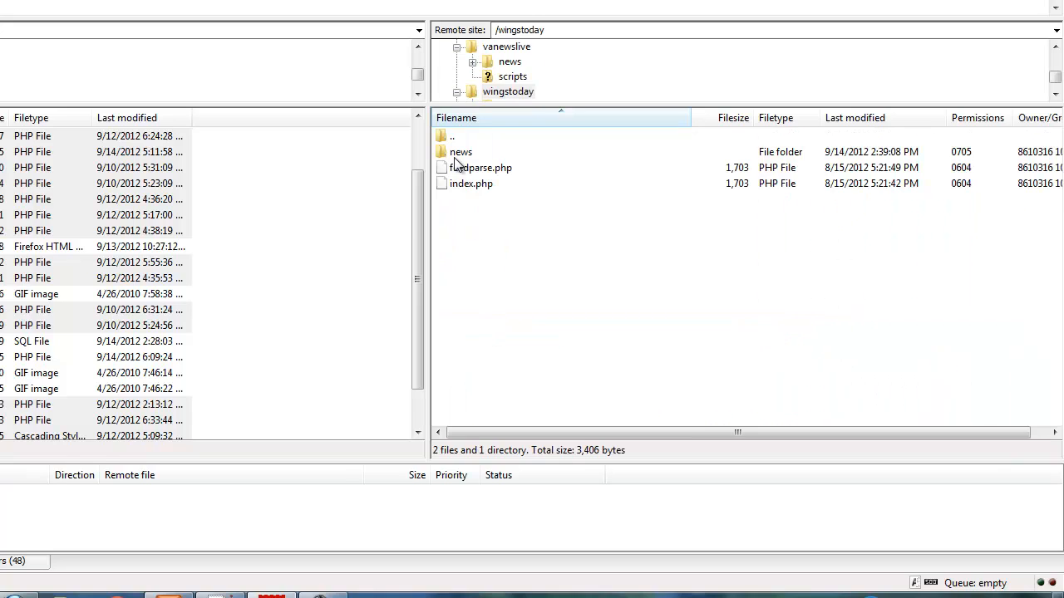
{"action": "double_click", "coordinate": [460, 151]}
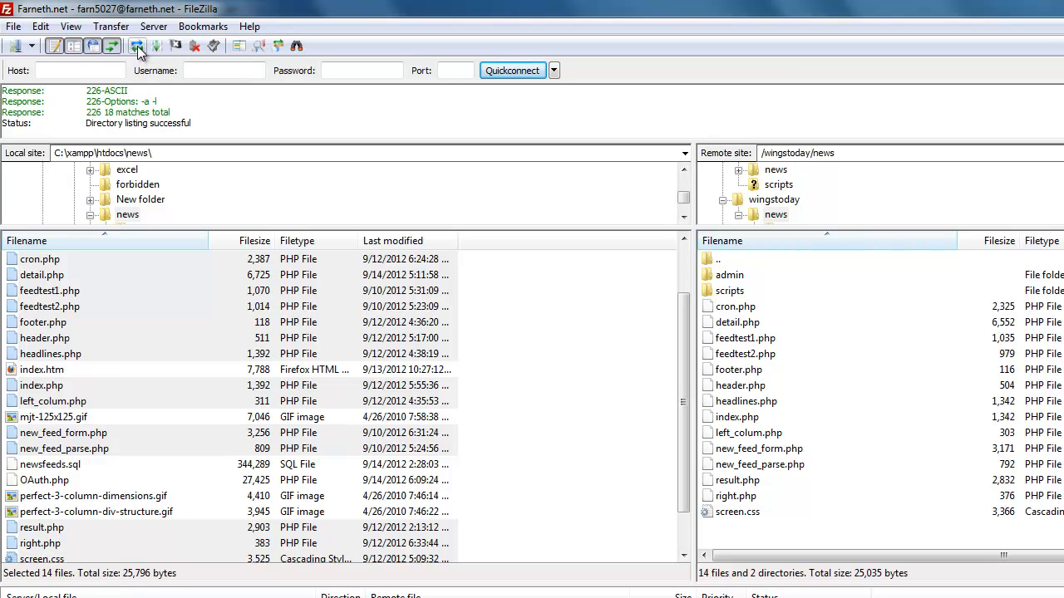
{"action": "scroll", "scroll_direction": "down", "scroll_amount": 3}
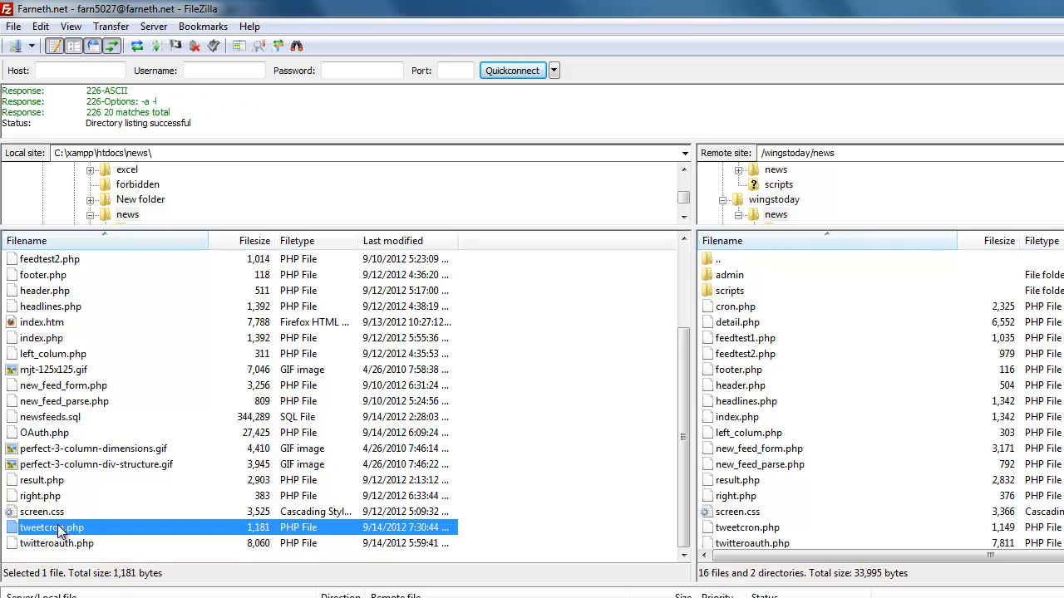
{"action": "mouse_move", "coordinate": [47, 436]}
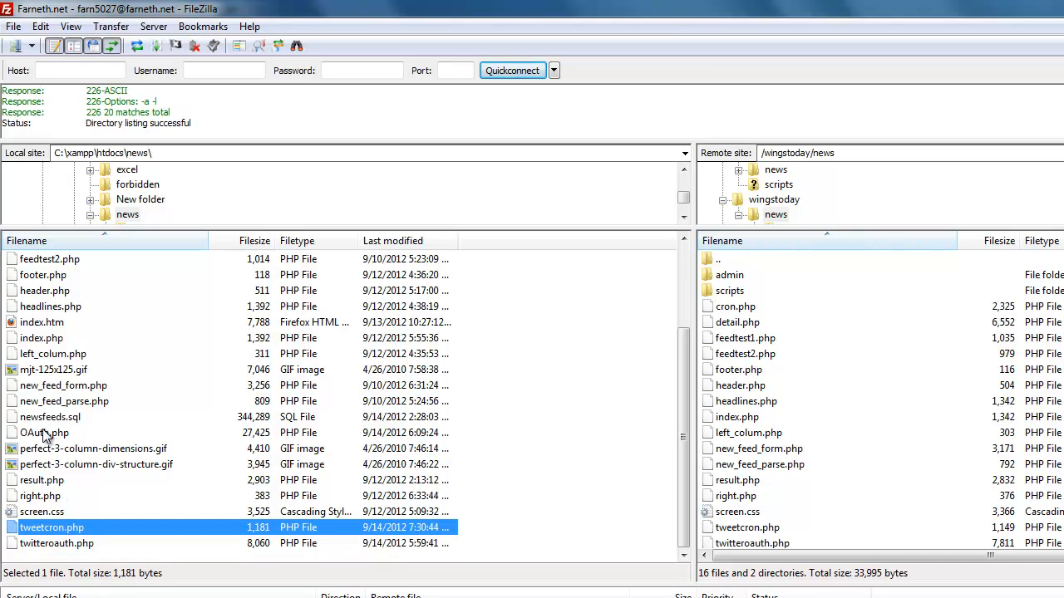
- Upload tweetcron.php and OAuth.php to the remote news folder and return to the browser
{"action": "left_click", "coordinate": [45, 432]}
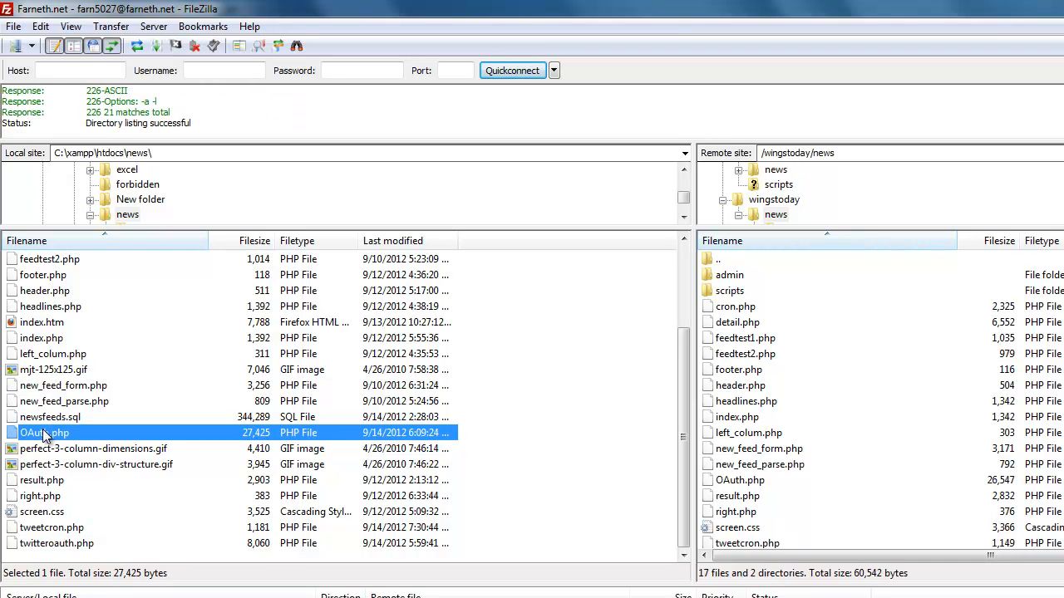
{"action": "left_click", "coordinate": [1034, 10]}
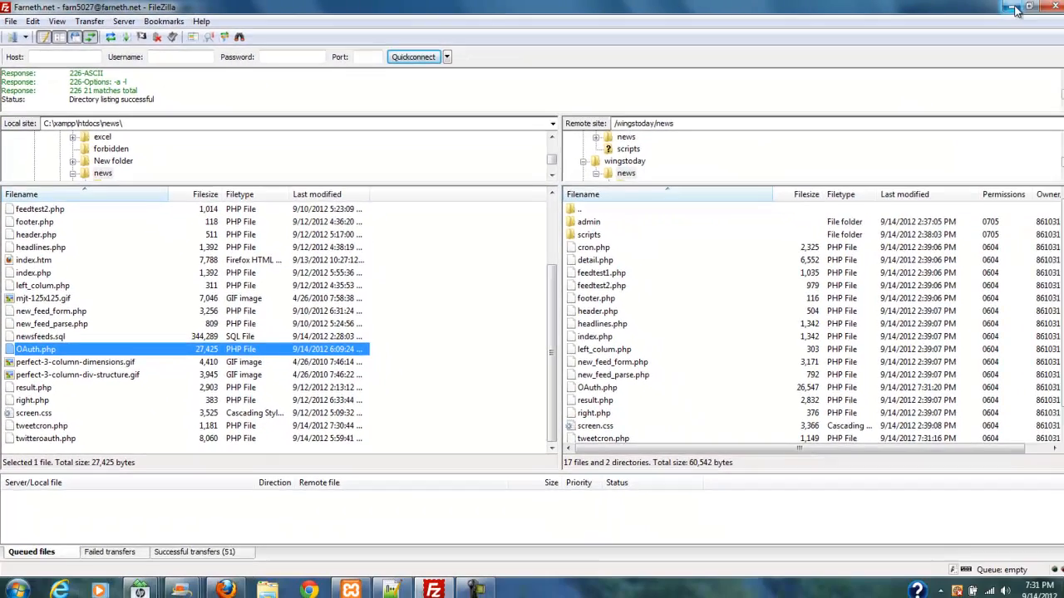
{"action": "left_click", "coordinate": [1016, 7]}
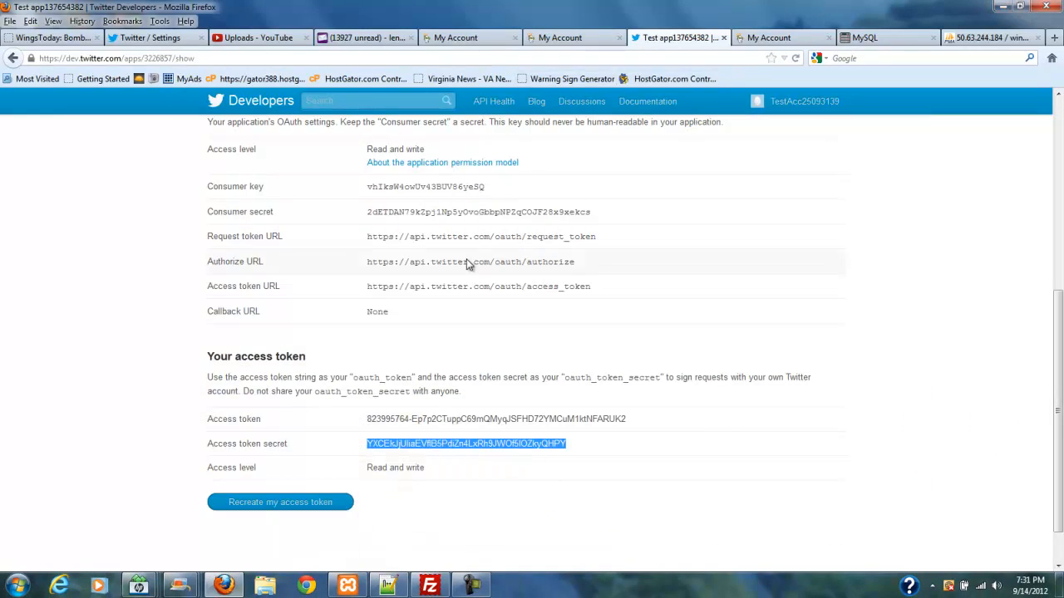
{"action": "mouse_move", "coordinate": [315, 126]}
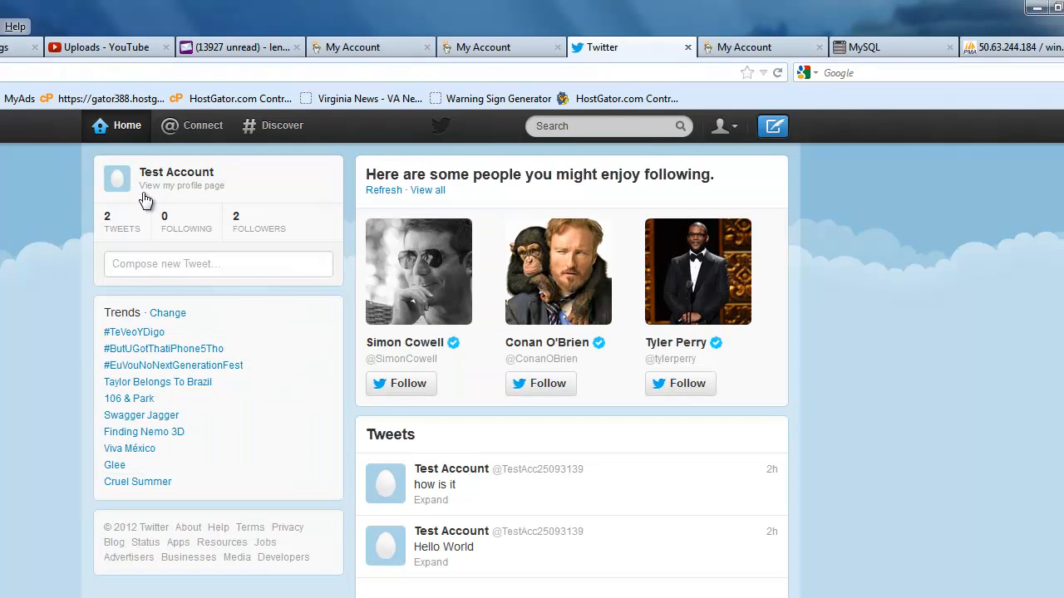
{"action": "mouse_move", "coordinate": [416, 404]}
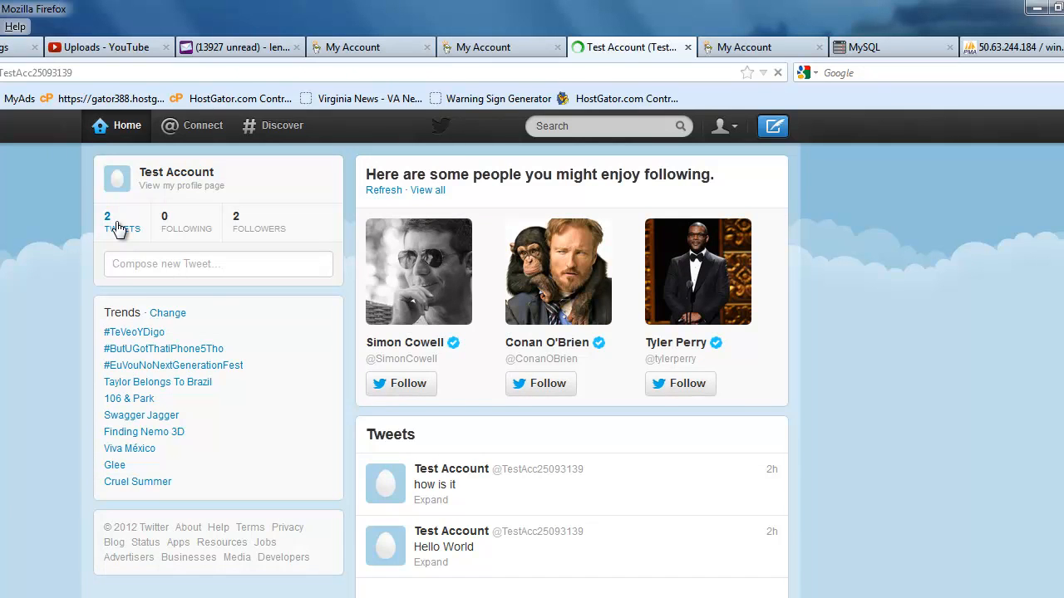
- View the test account's tweet list, currently only 'how is it' and 'Hello World'
{"action": "left_click", "coordinate": [180, 186]}
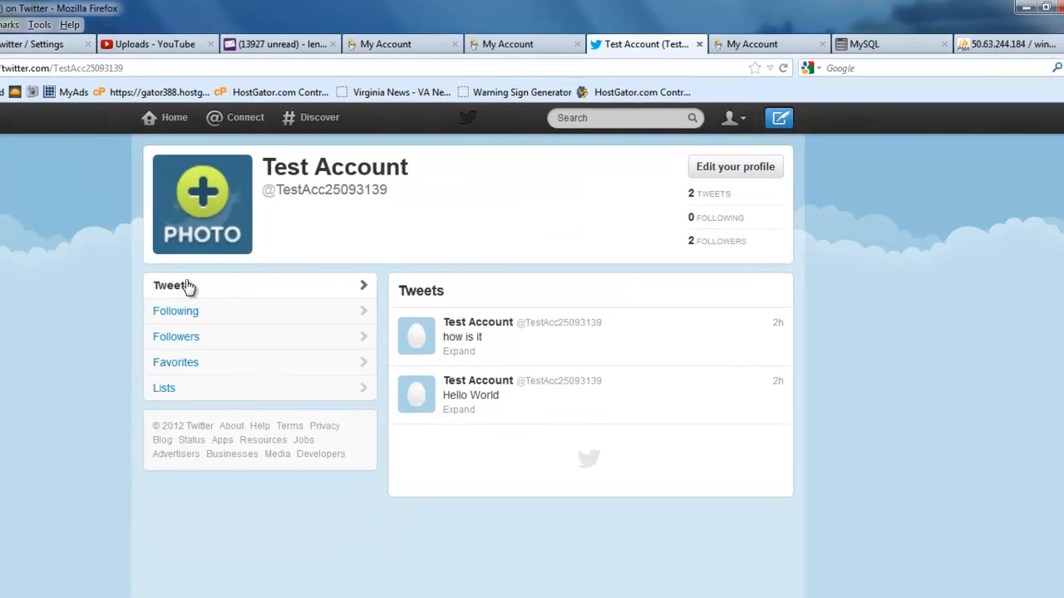
{"action": "left_click", "coordinate": [1032, 6]}
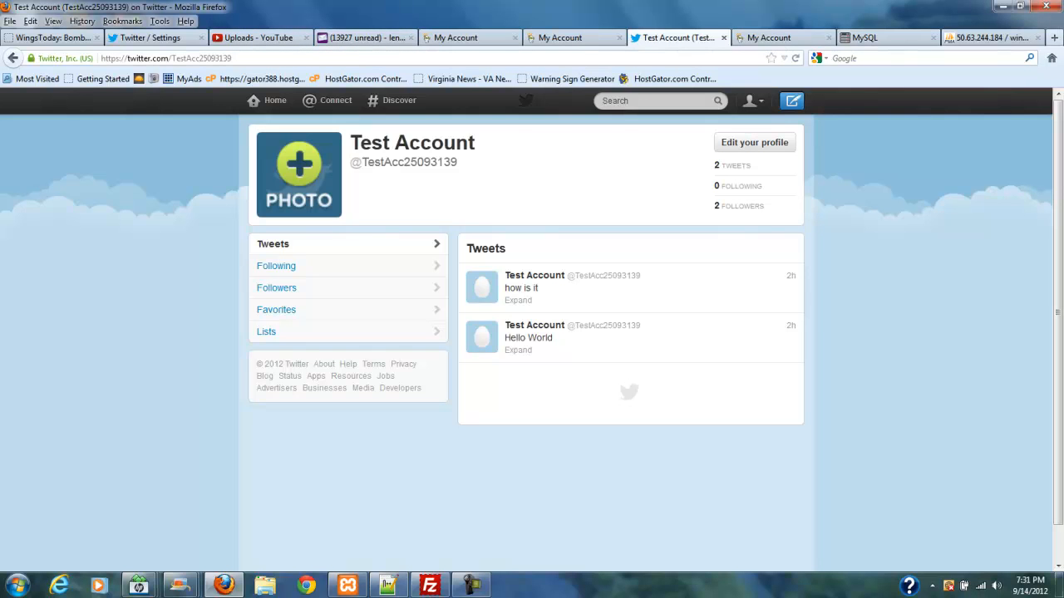
{"action": "left_click", "coordinate": [1054, 37]}
{"action": "type", "text": "wingstoday.co"}
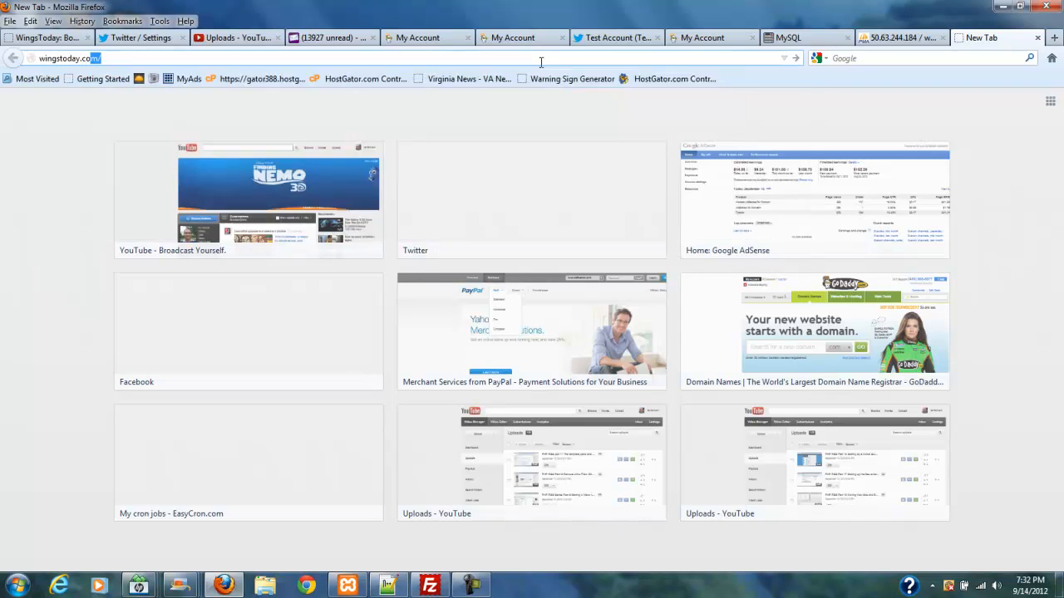
- Load wingstoday.com/news/tweetcron.php to run the script, then return to the Twitter tab
{"action": "type", "text": "/news"}
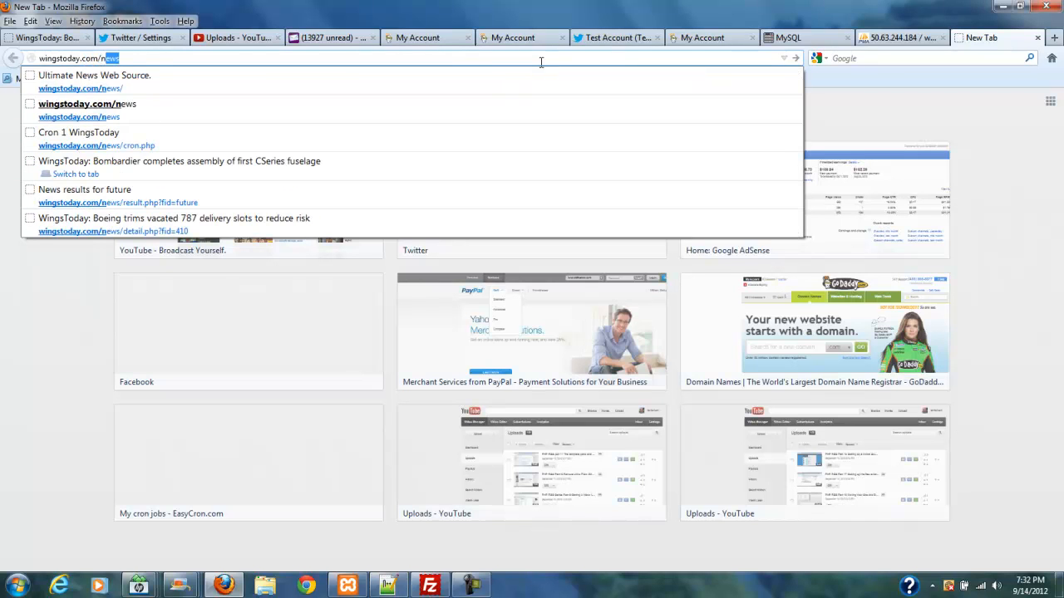
{"action": "type", "text": "/"}
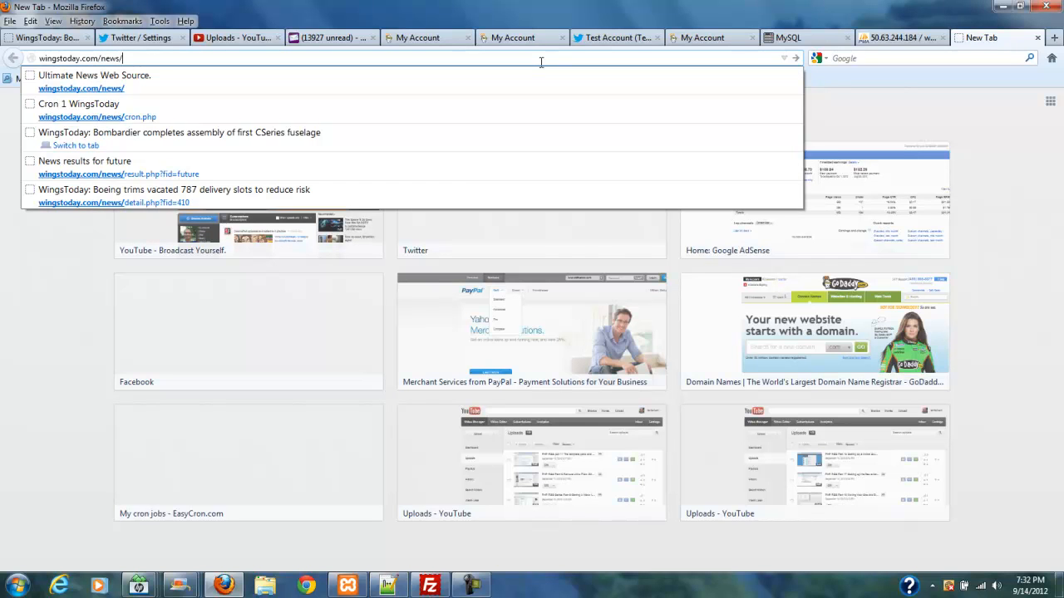
{"action": "type", "text": "tweet"}
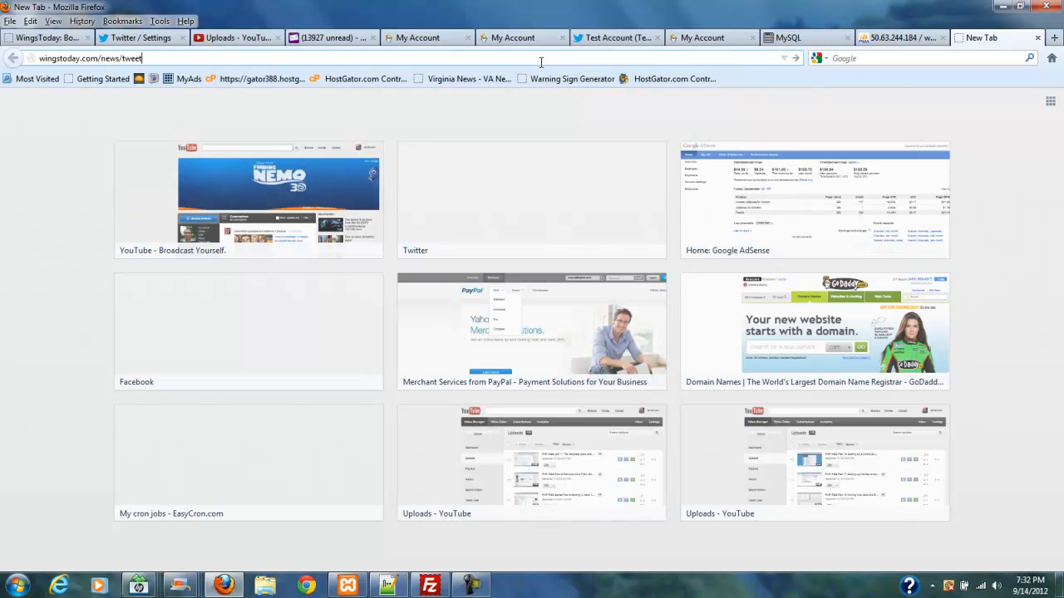
{"action": "type", "text": "cron"}
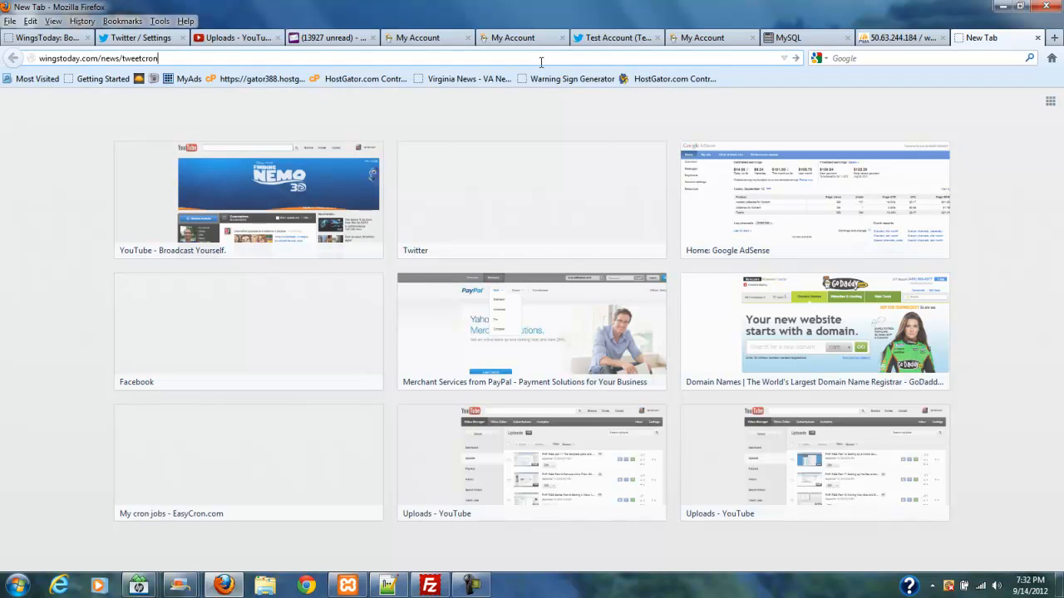
{"action": "type", "text": ".php"}
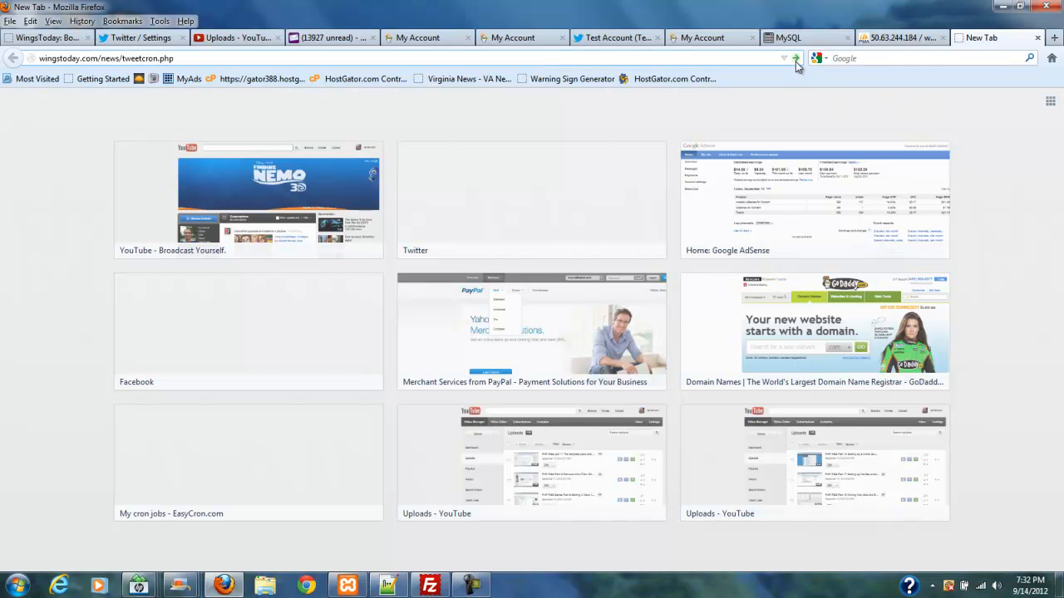
{"action": "left_click", "coordinate": [794, 59]}
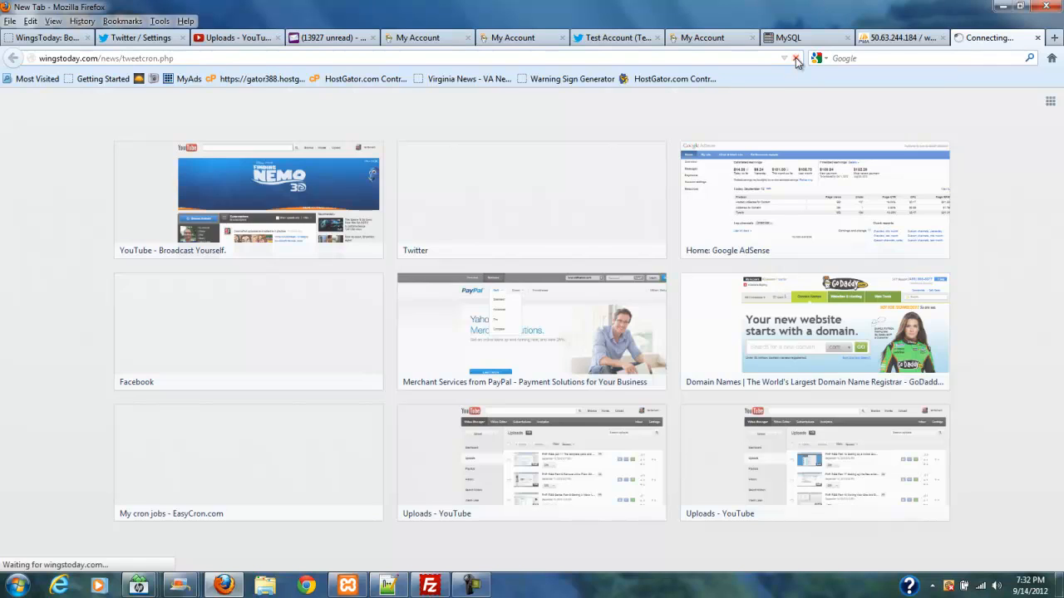
{"action": "left_click", "coordinate": [615, 36]}
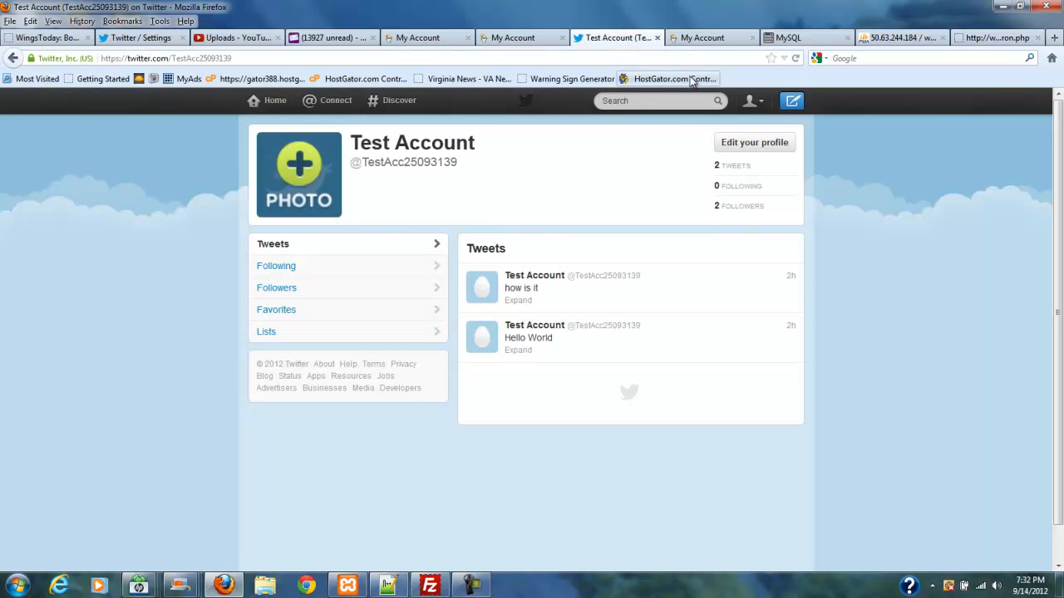
{"action": "mouse_move", "coordinate": [512, 169]}
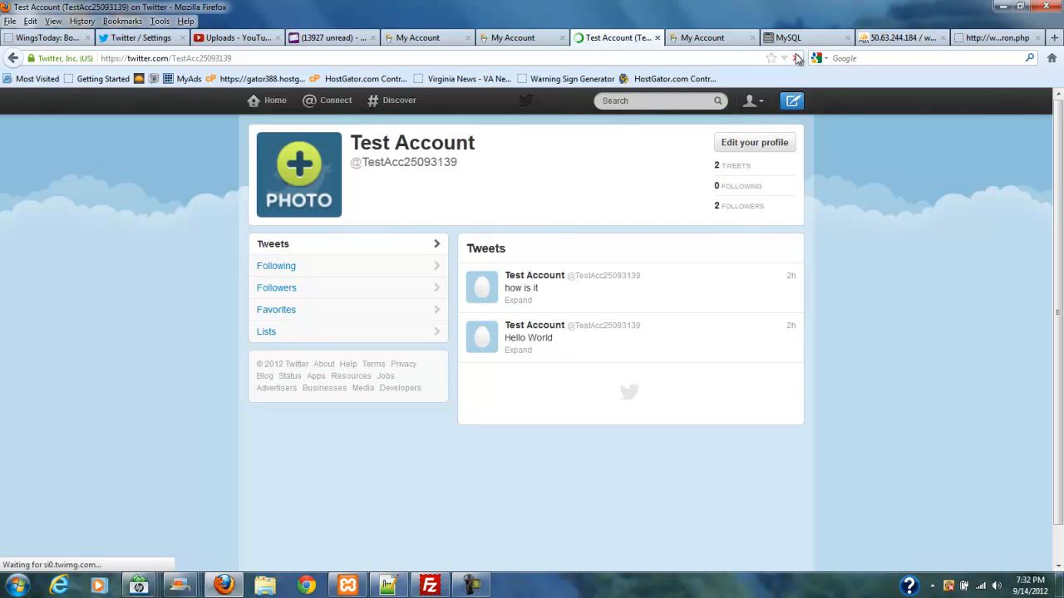
- Reload the Twitter profile so the new WingsToday FAA headline tweet appears
{"action": "left_click", "coordinate": [795, 57]}
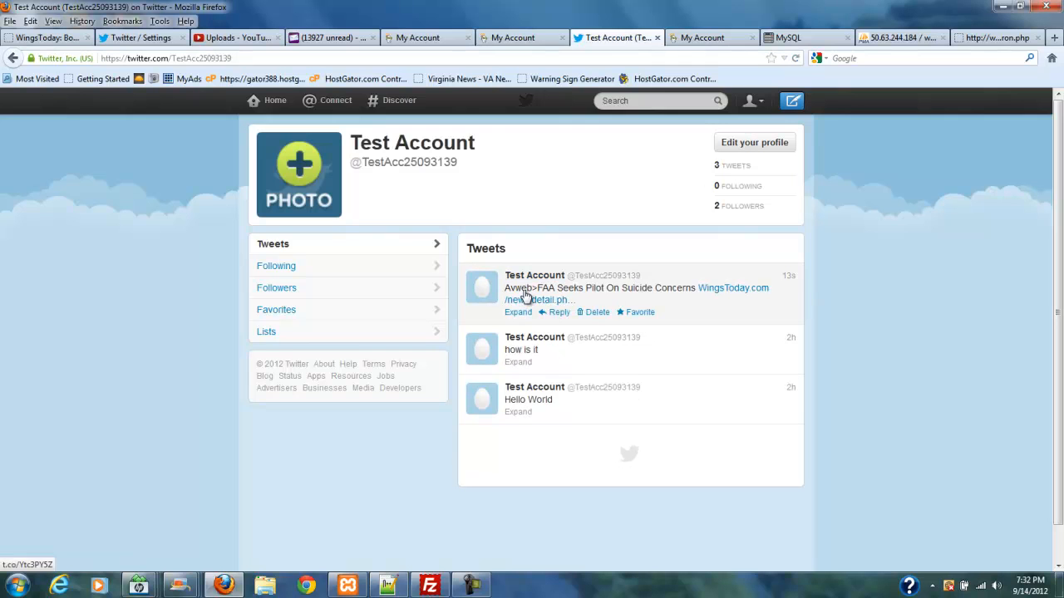
{"action": "mouse_move", "coordinate": [745, 306]}
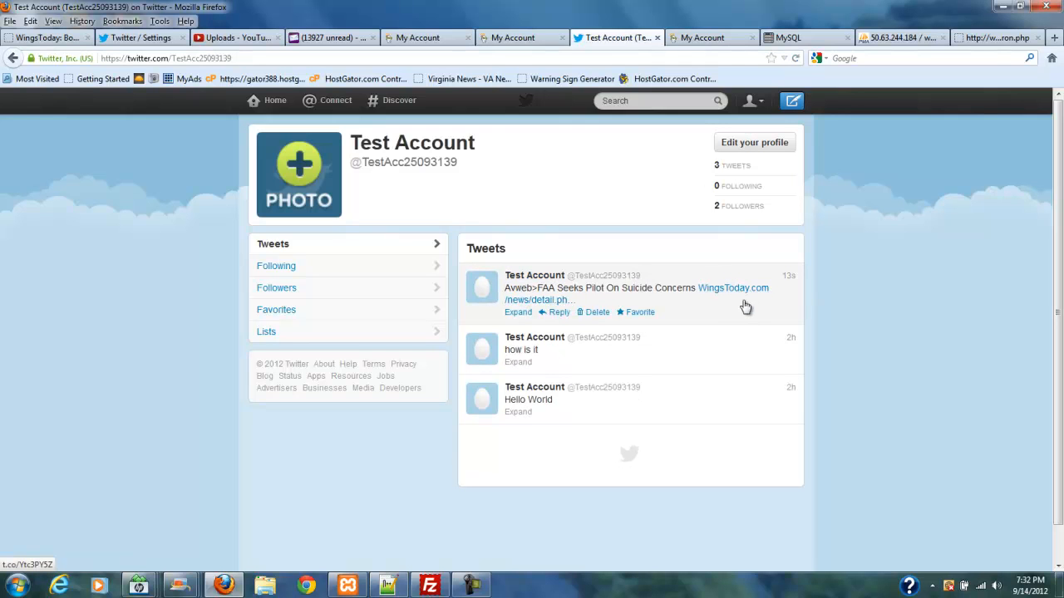
{"action": "mouse_move", "coordinate": [782, 292]}
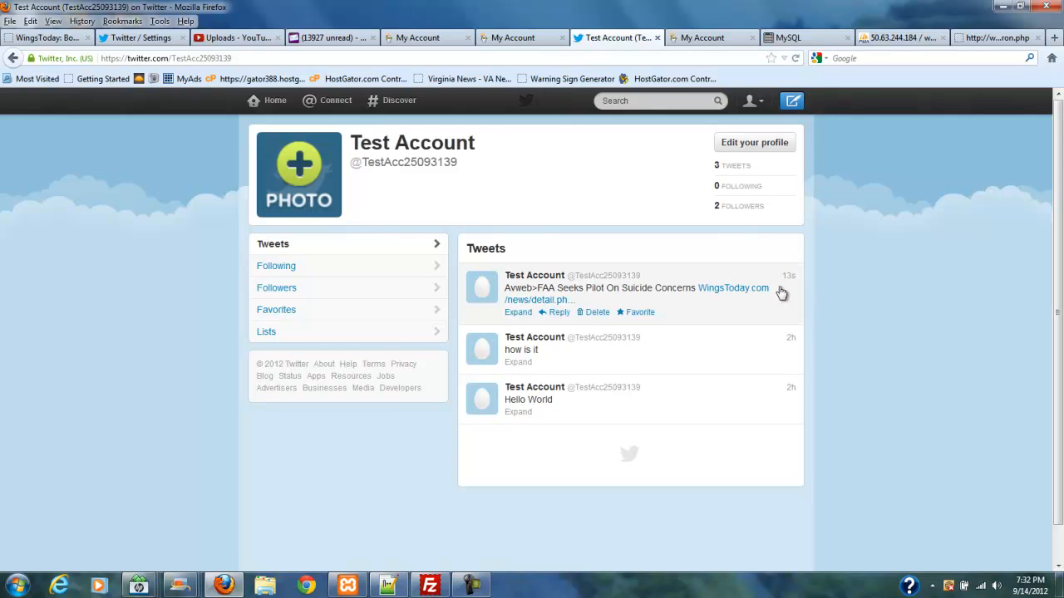
{"action": "mouse_move", "coordinate": [738, 303]}
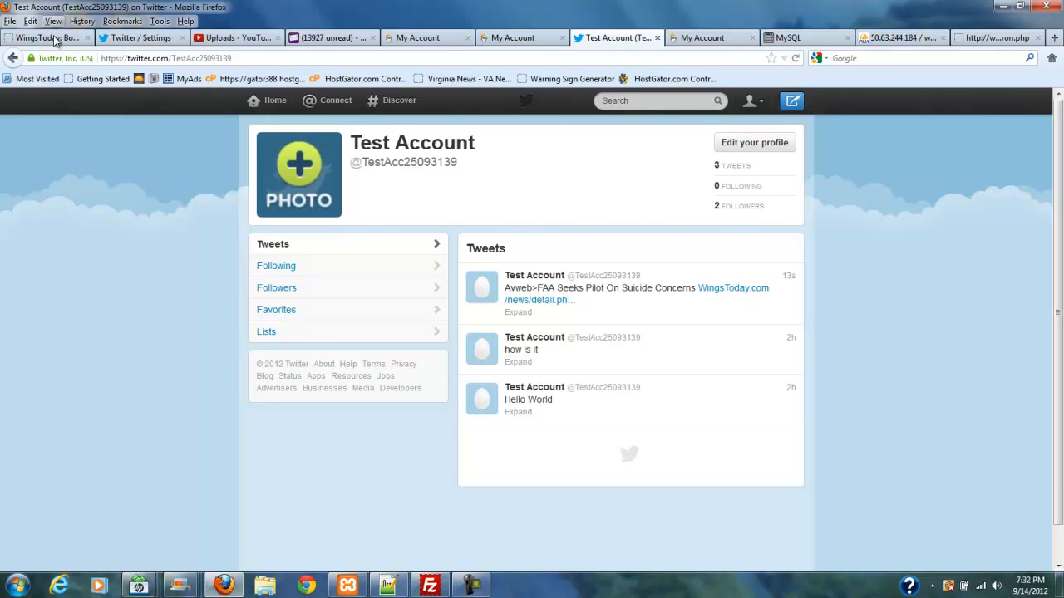
- Go to the test account profile and load the three new WingsToday headline tweets
{"action": "left_click", "coordinate": [136, 36]}
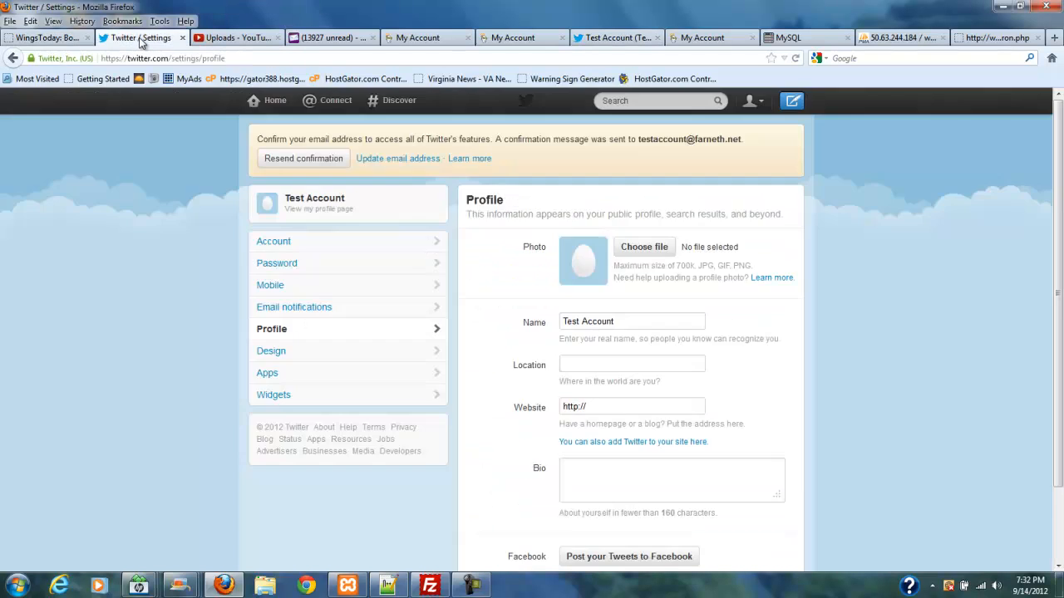
{"action": "left_click", "coordinate": [331, 37]}
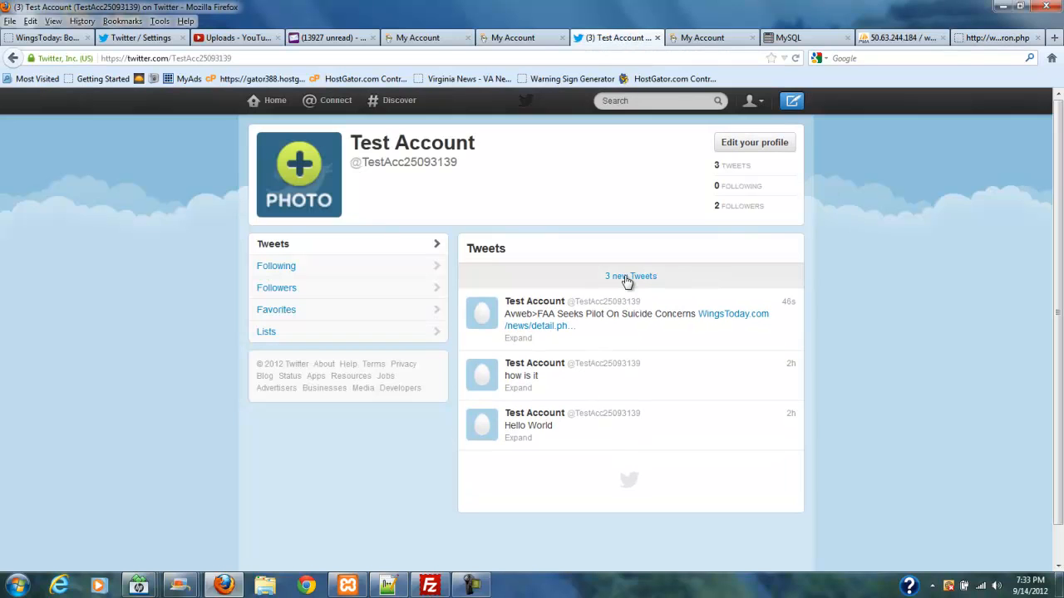
{"action": "left_click", "coordinate": [630, 276]}
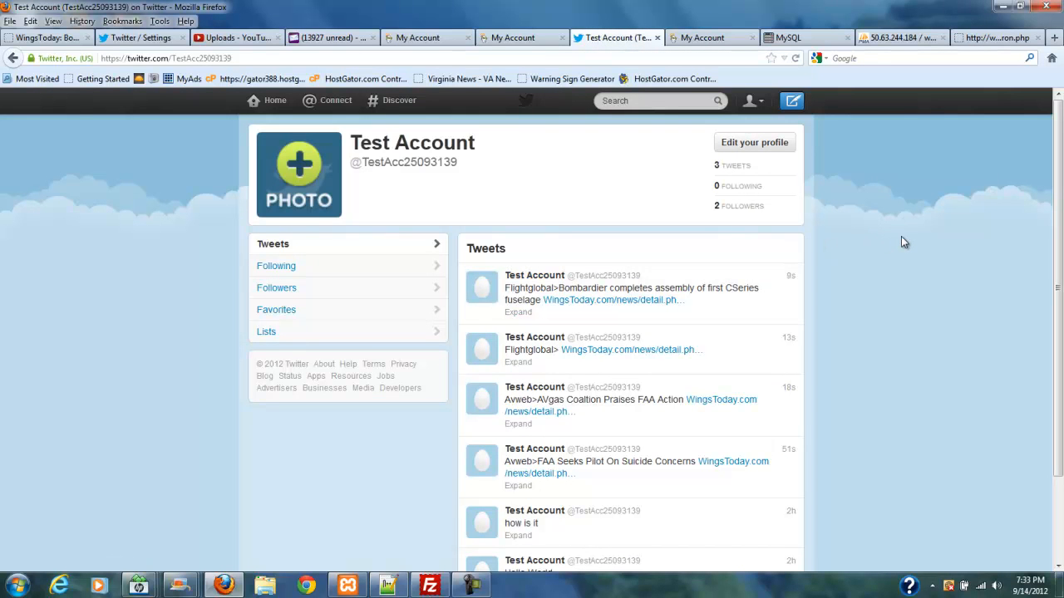
{"action": "mouse_move", "coordinate": [913, 208]}
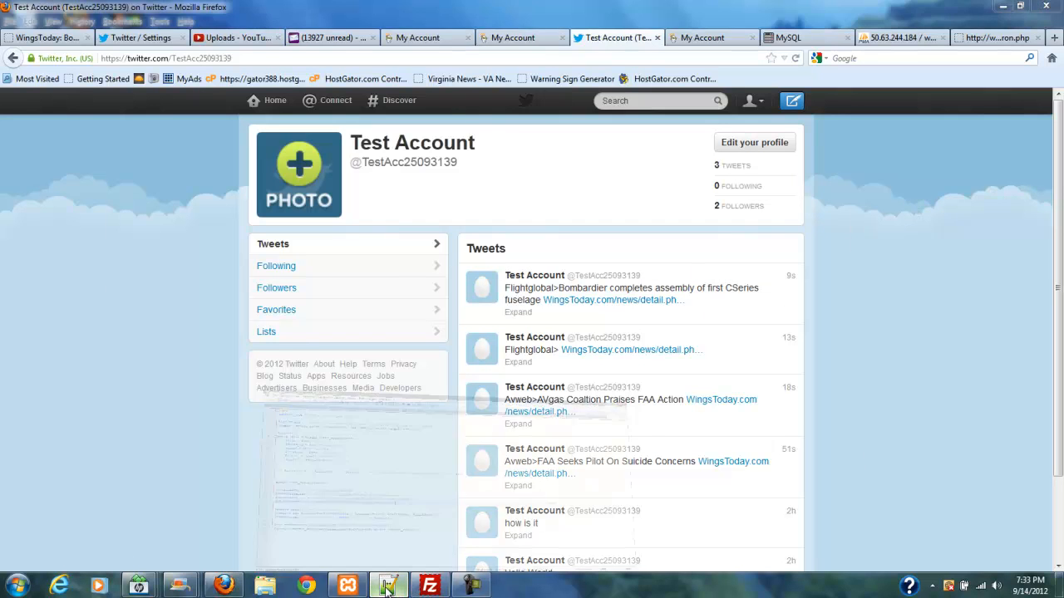
- Review the finished tweetcron.php script in Notepad++, then minimize it
{"action": "left_click", "coordinate": [388, 585]}
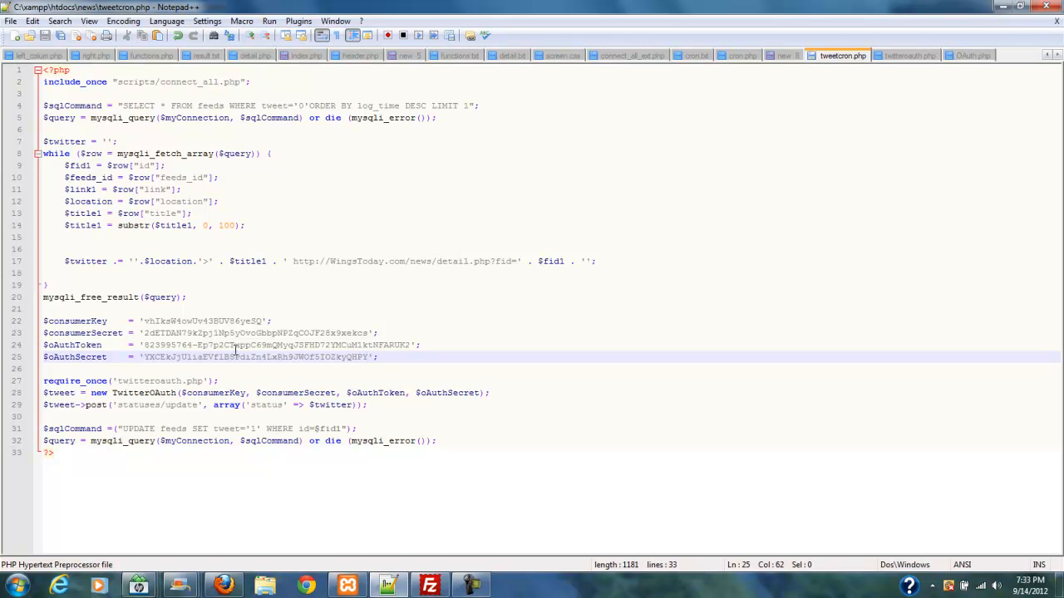
{"action": "mouse_move", "coordinate": [333, 314]}
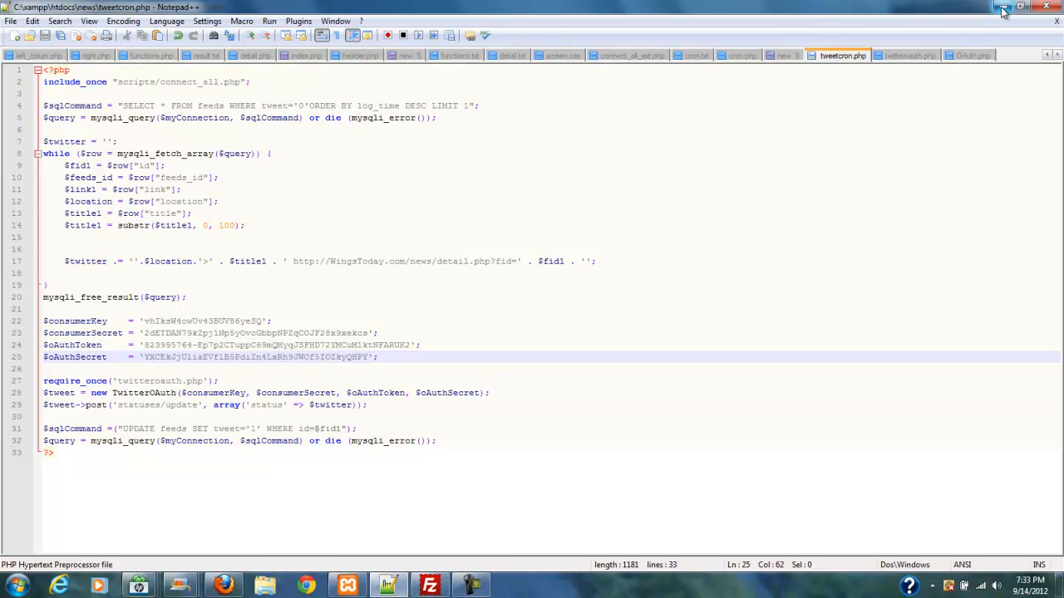
{"action": "left_click", "coordinate": [223, 585]}
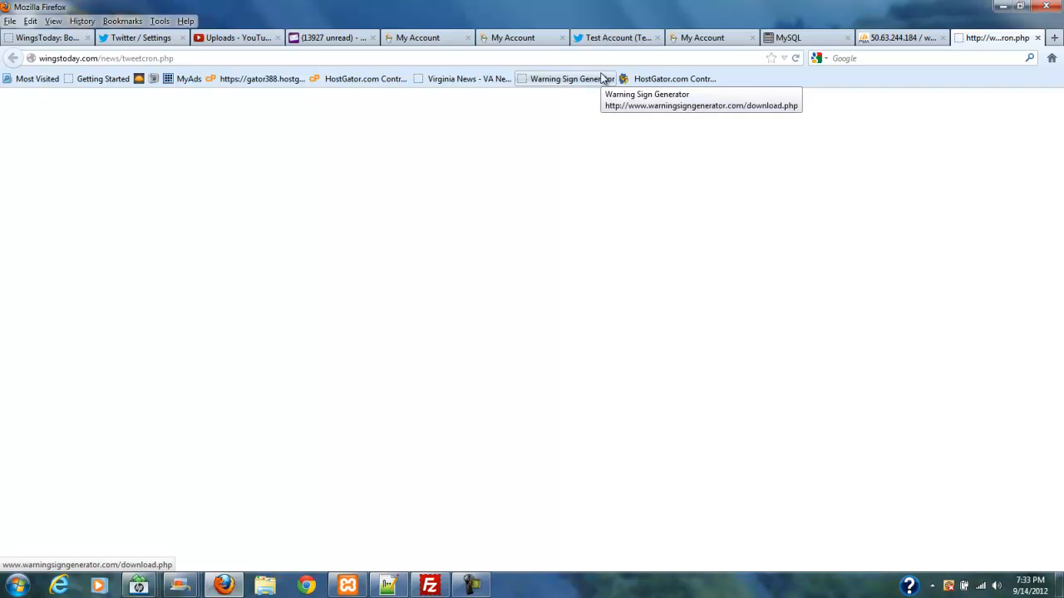
- Run the tweetcron.php page again and return to the Twitter profile tab
{"action": "right_click", "coordinate": [100, 59]}
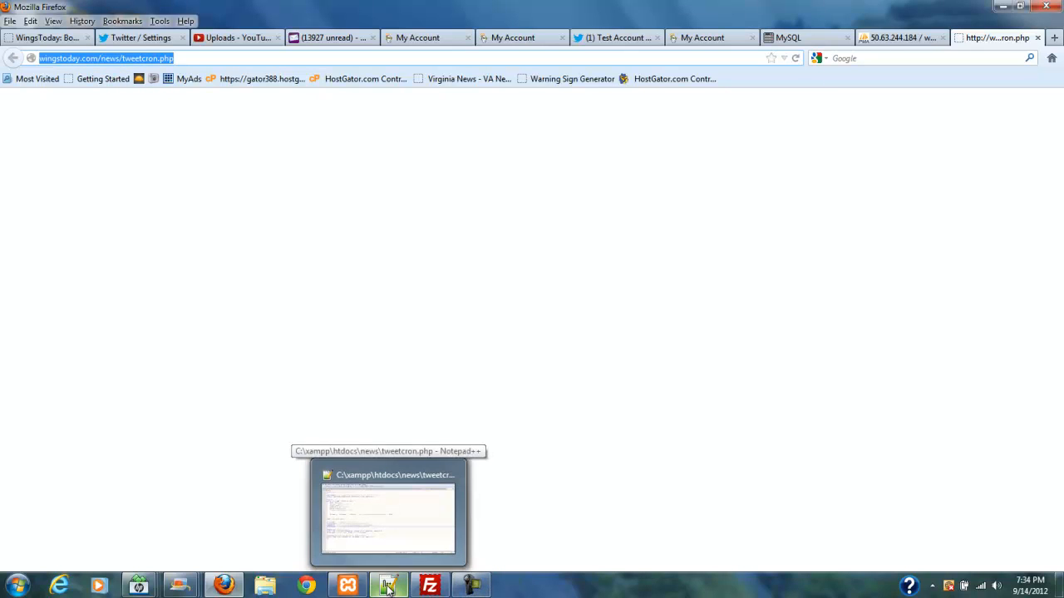
{"action": "left_click", "coordinate": [615, 37]}
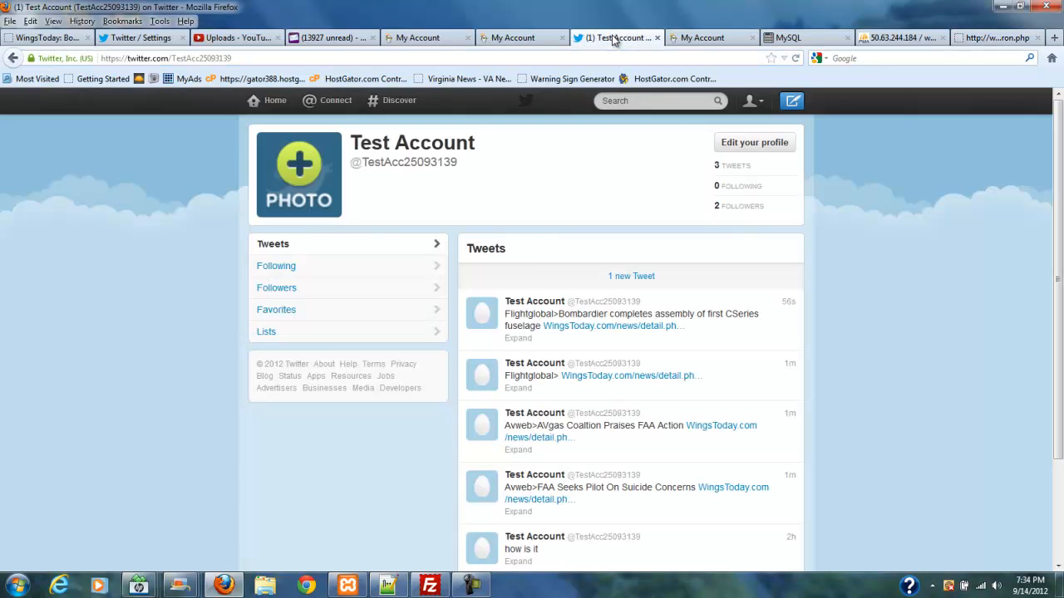
- Load the one new tweet showing the Boeing 787 delivery slots headline at the top
{"action": "left_click", "coordinate": [632, 276]}
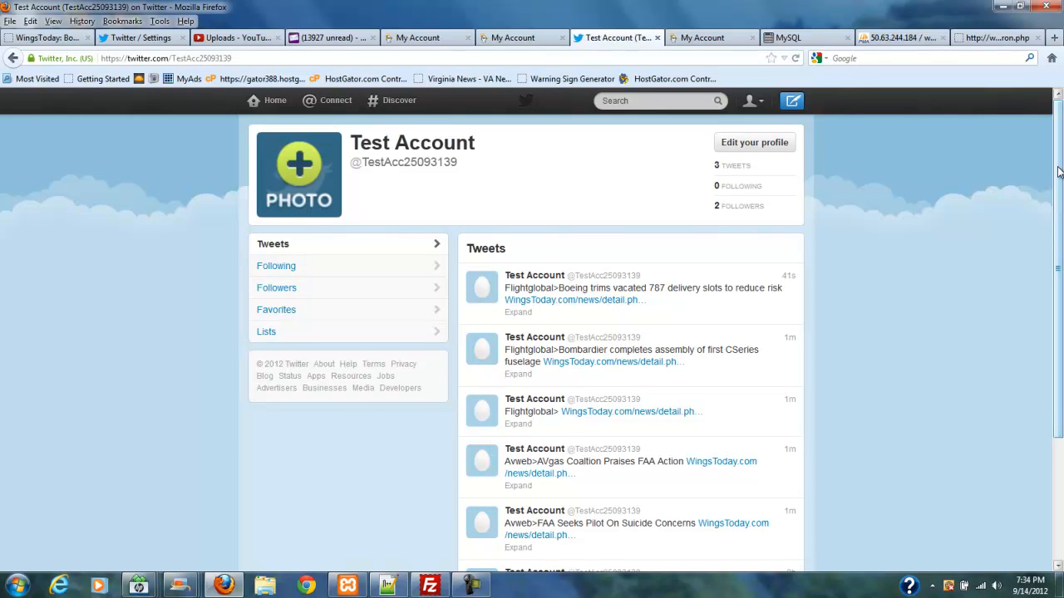
{"action": "scroll", "scroll_direction": "down", "scroll_amount": 3}
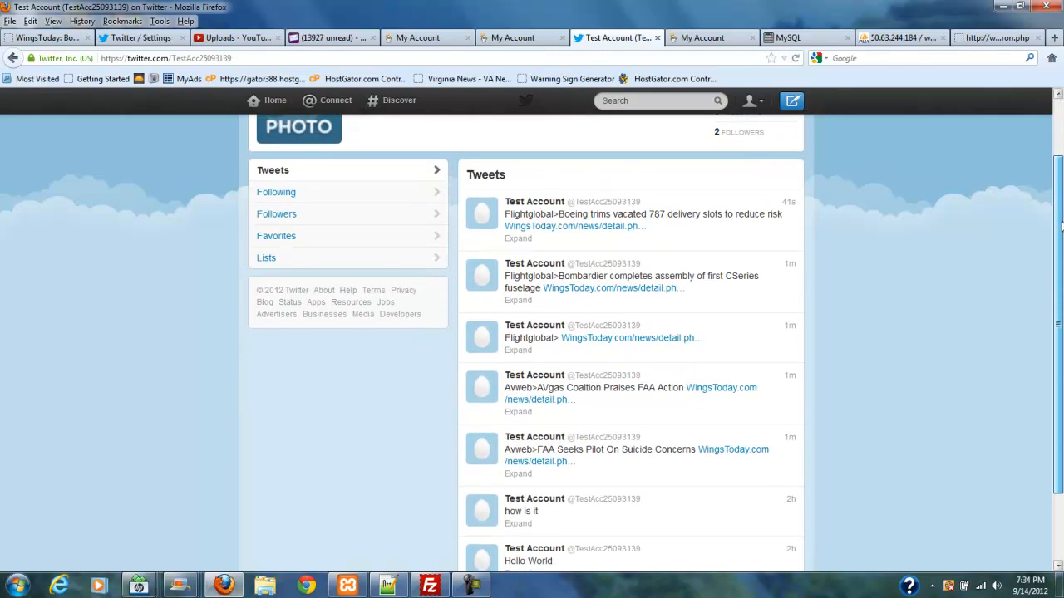
{"action": "scroll", "scroll_direction": "up", "scroll_amount": 3}
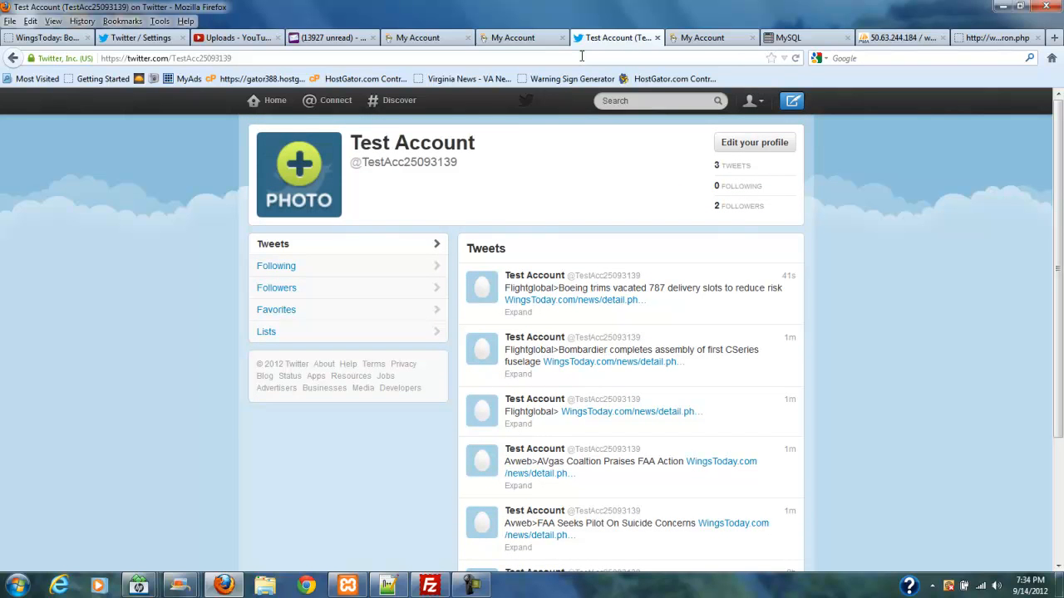
{"action": "mouse_move", "coordinate": [631, 289]}
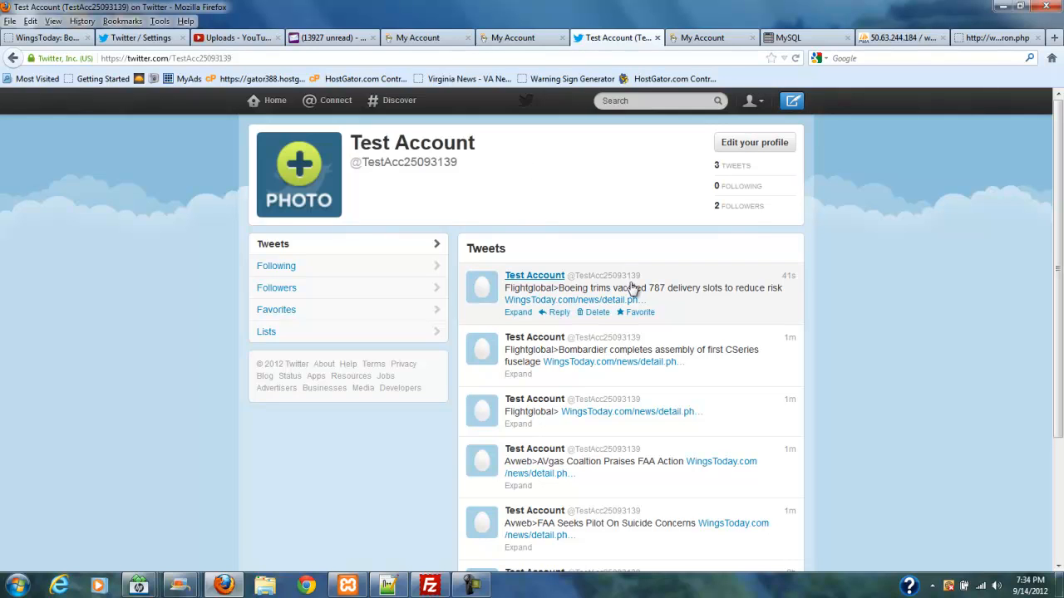
{"action": "mouse_move", "coordinate": [691, 297]}
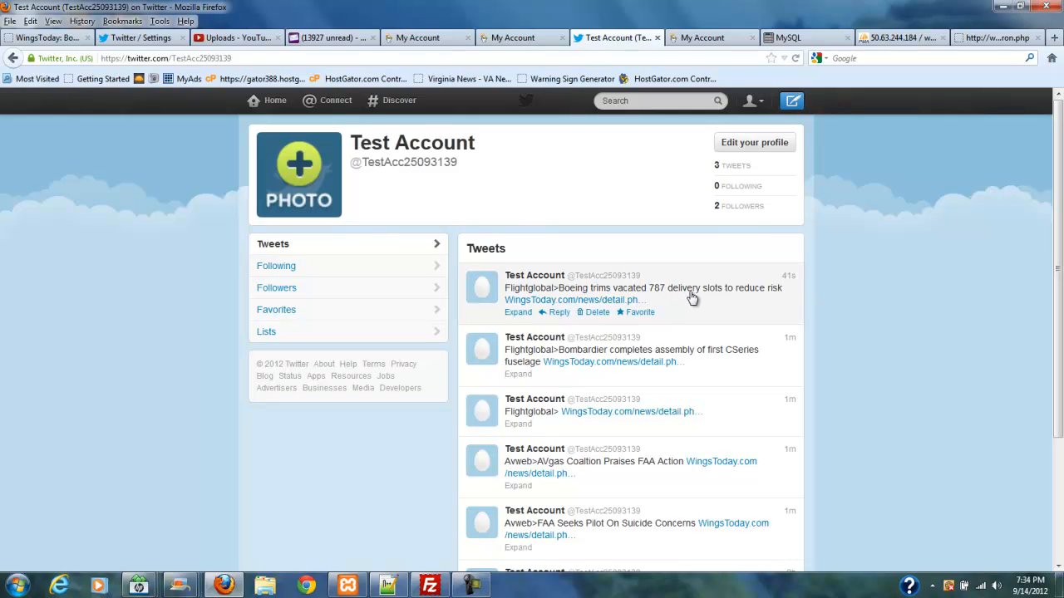
{"action": "mouse_move", "coordinate": [758, 299]}
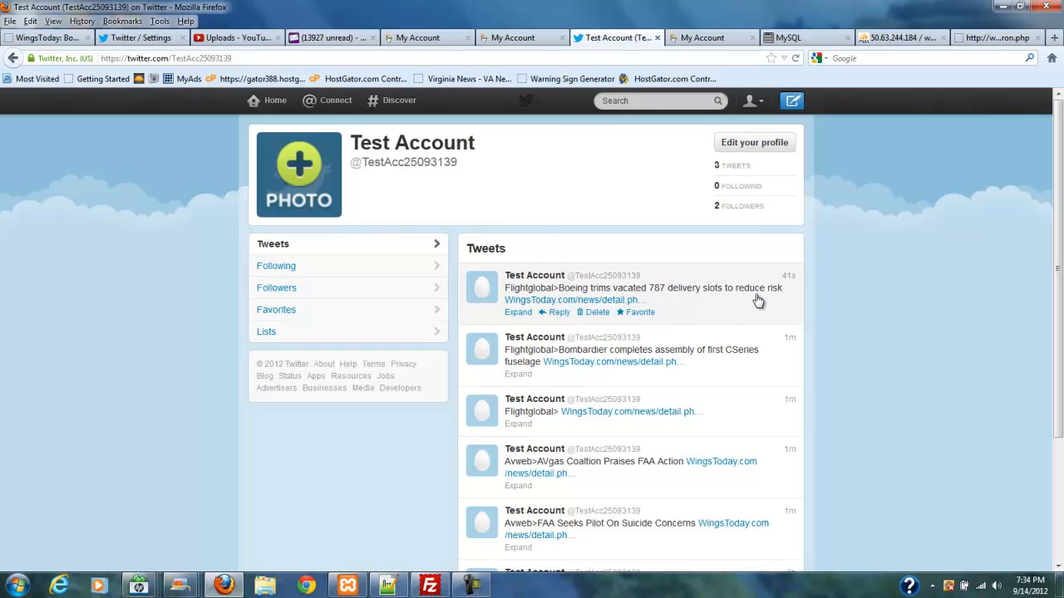
{"action": "mouse_move", "coordinate": [562, 296]}
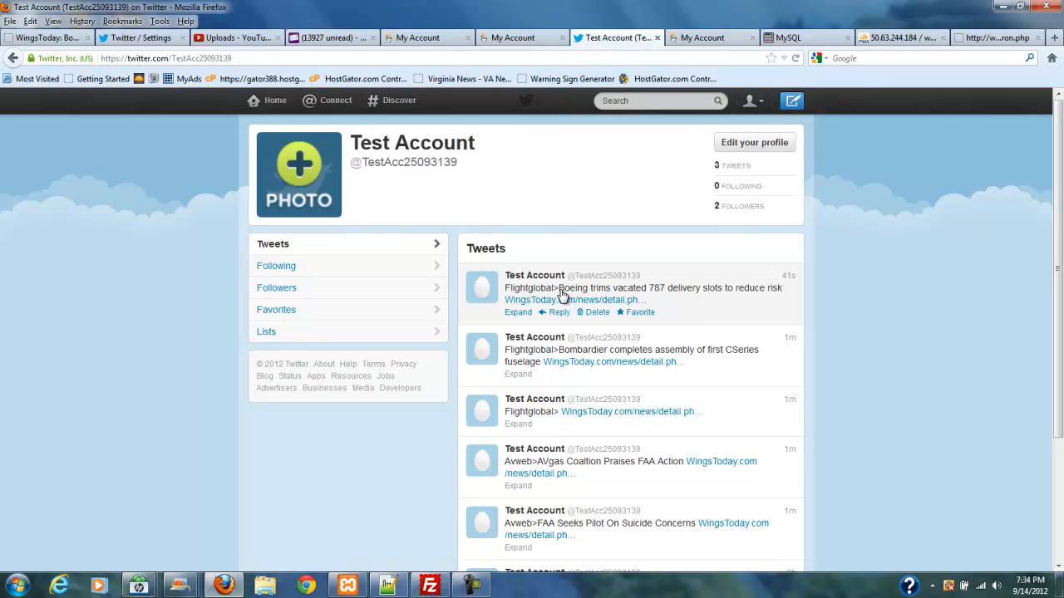
{"action": "mouse_move", "coordinate": [618, 296]}
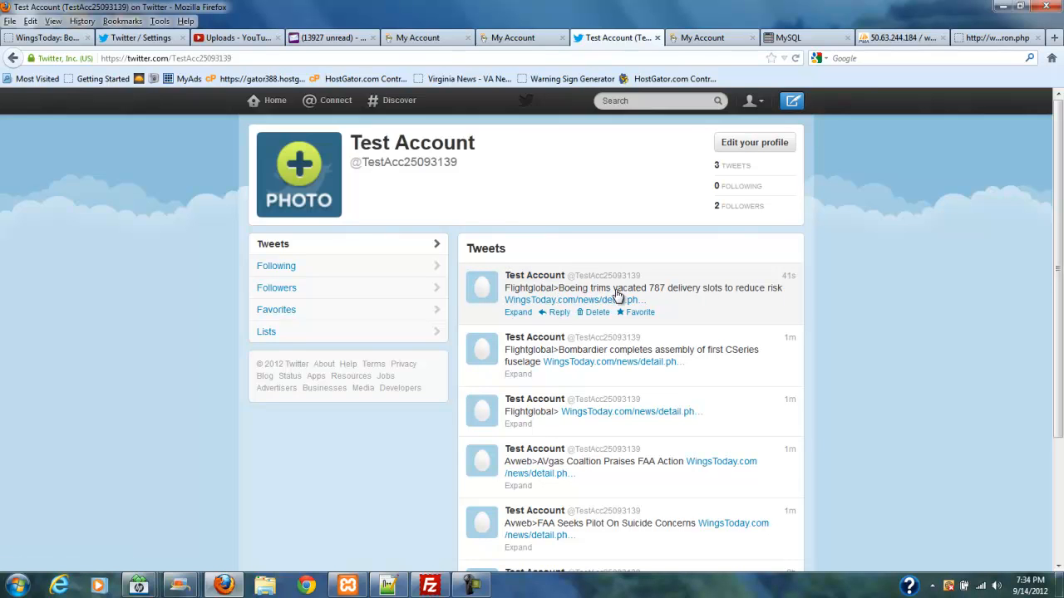
{"action": "mouse_move", "coordinate": [529, 289]}
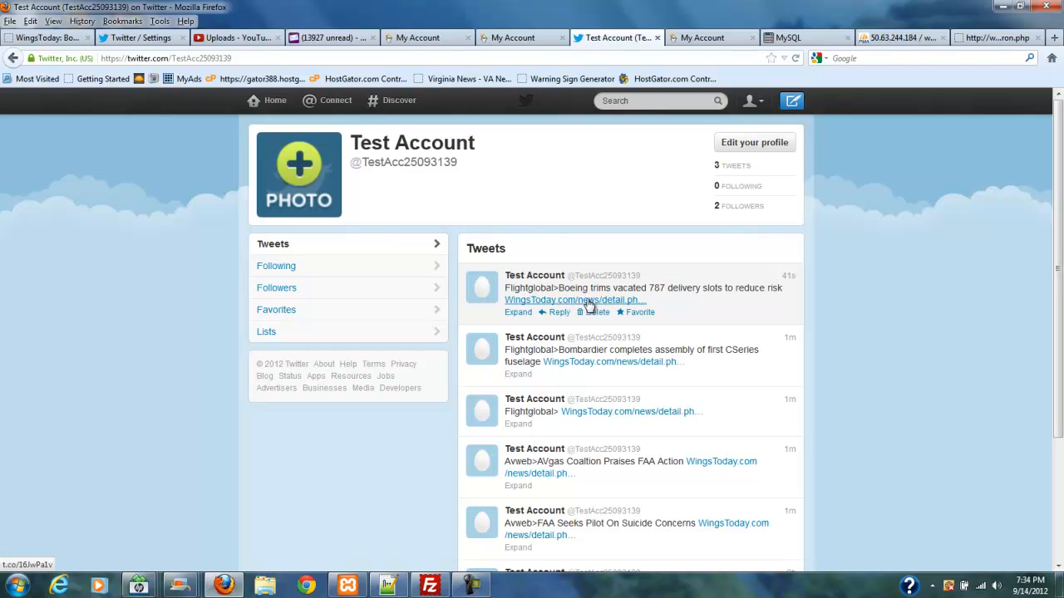
- Follow the Boeing 787 tweet's link to its WingsToday story page, then return to Twitter
{"action": "left_click", "coordinate": [575, 299]}
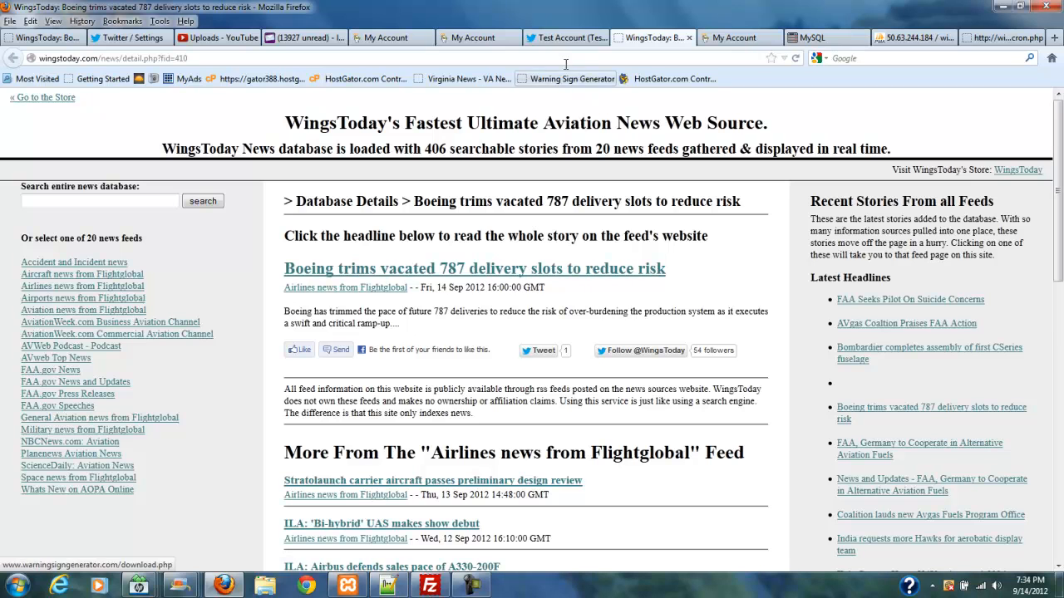
{"action": "left_click", "coordinate": [565, 37]}
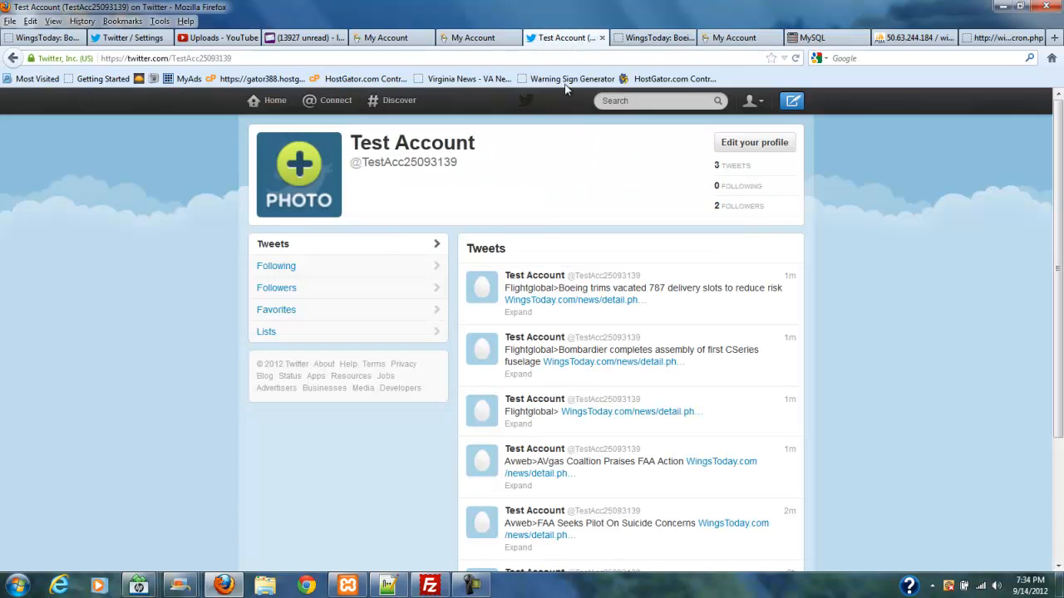
{"action": "mouse_move", "coordinate": [635, 295]}
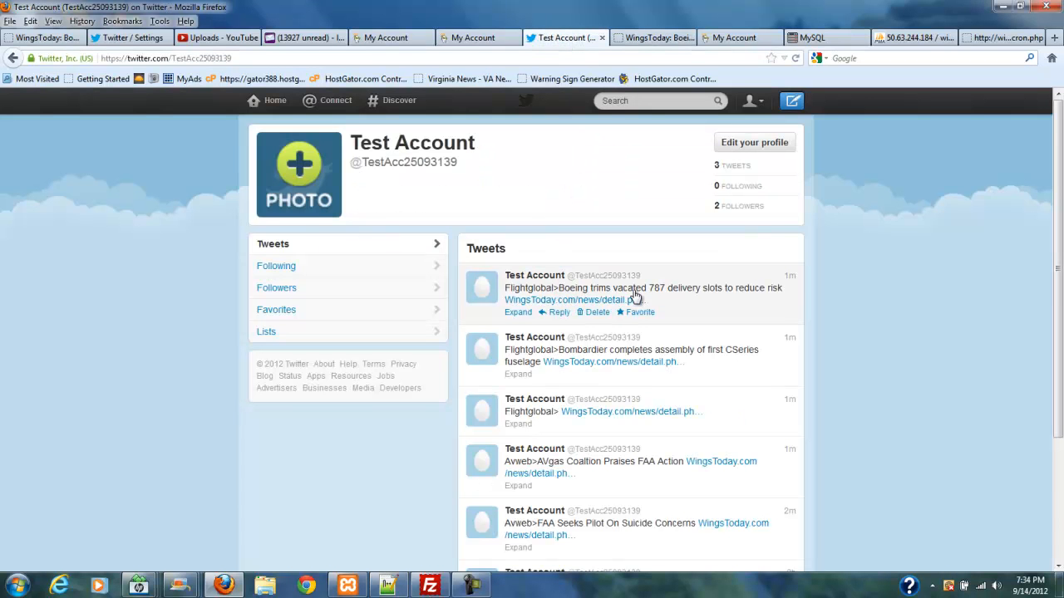
{"action": "mouse_move", "coordinate": [771, 301]}
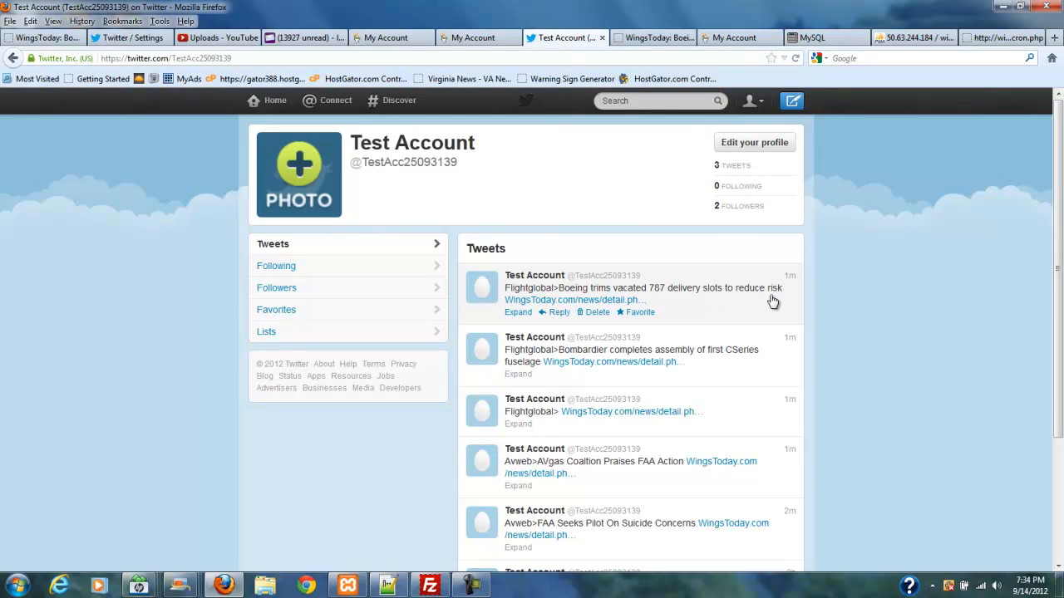
{"action": "mouse_move", "coordinate": [779, 292]}
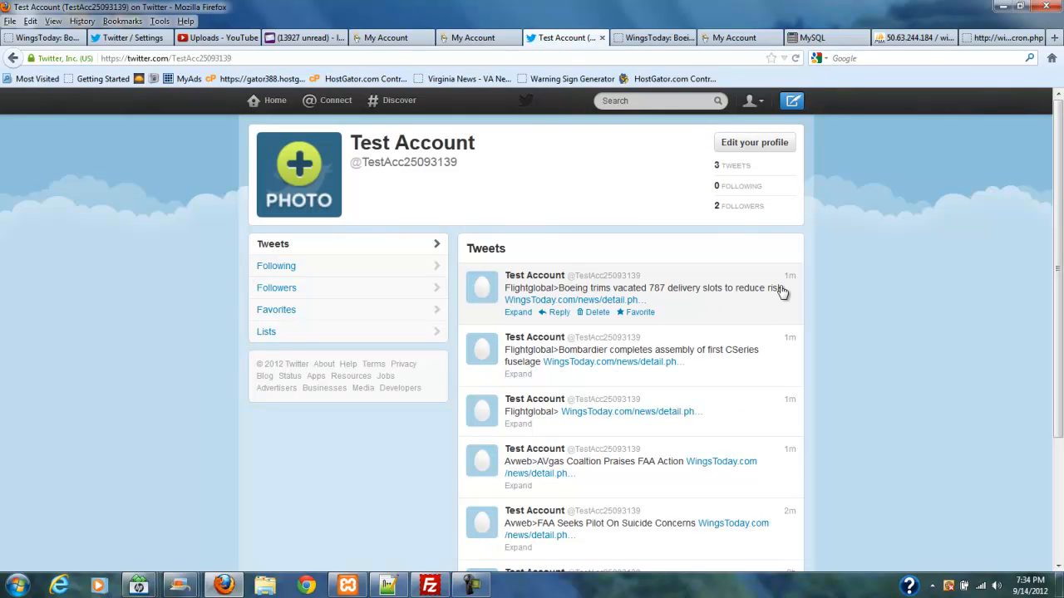
{"action": "mouse_move", "coordinate": [625, 414]}
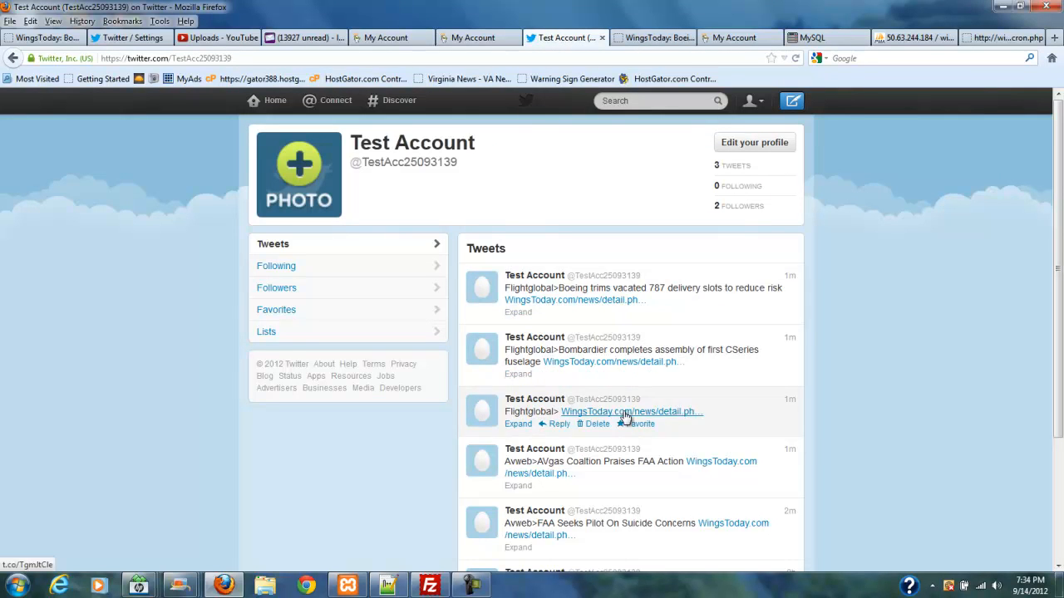
{"action": "mouse_move", "coordinate": [623, 416]}
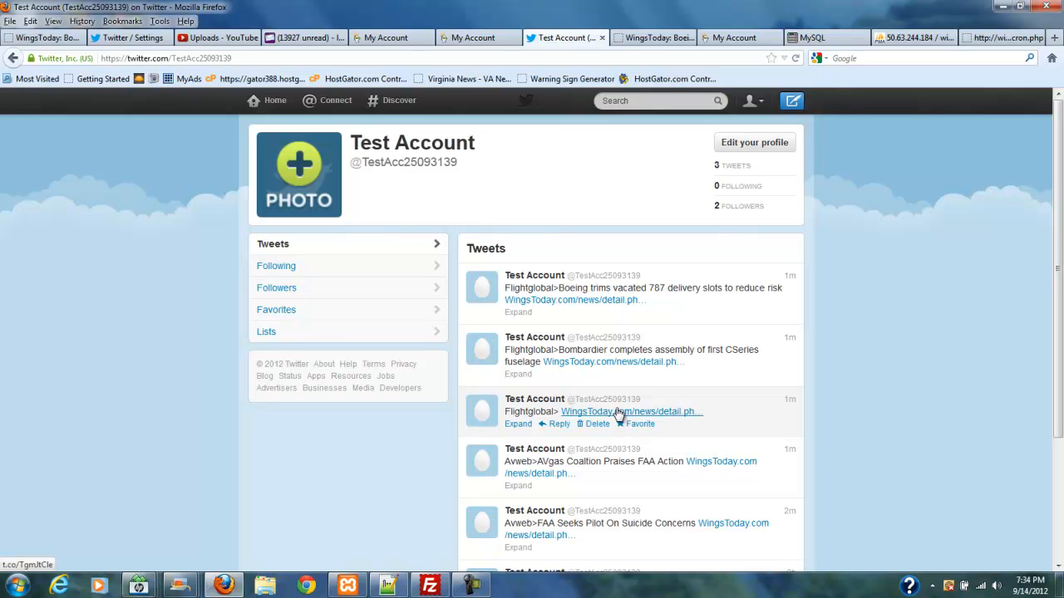
{"action": "mouse_move", "coordinate": [615, 412]}
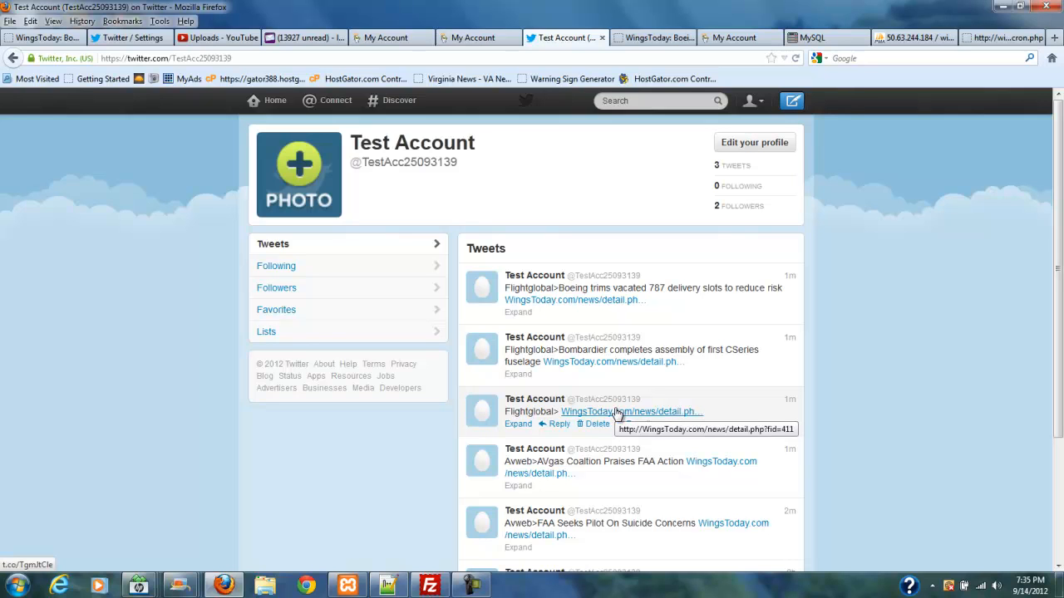
{"action": "mouse_move", "coordinate": [633, 368]}
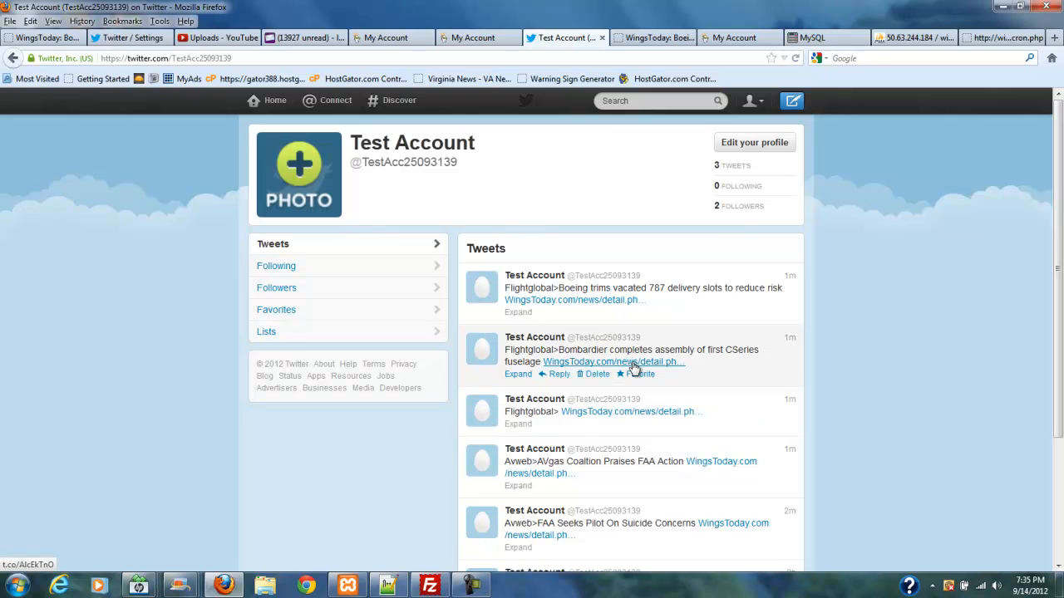
{"action": "mouse_move", "coordinate": [631, 412]}
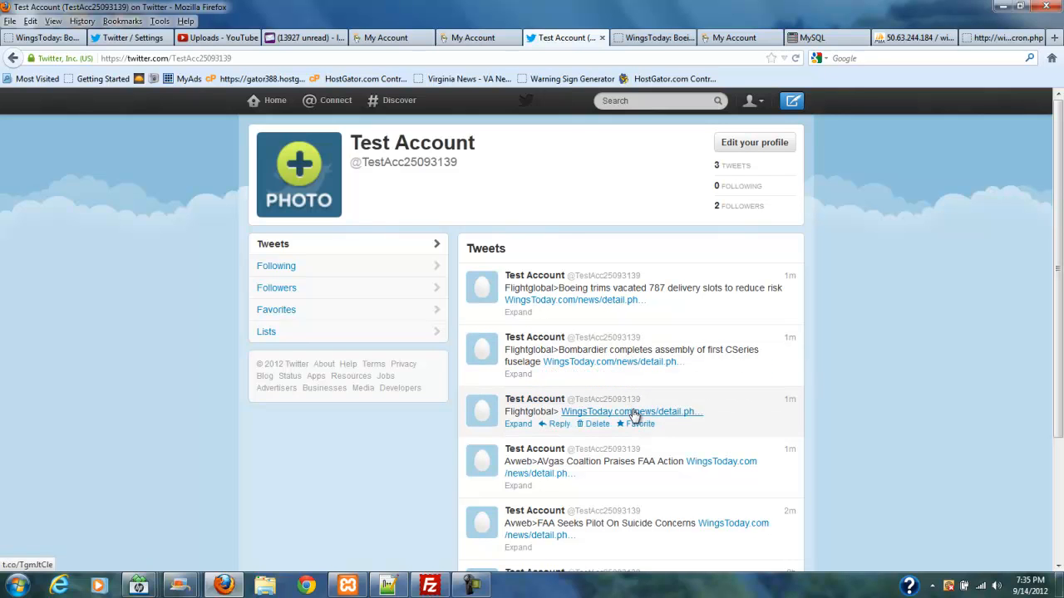
- Follow the Flightglobal tweet's link to its headline-less WingsToday story page
{"action": "left_click", "coordinate": [628, 412]}
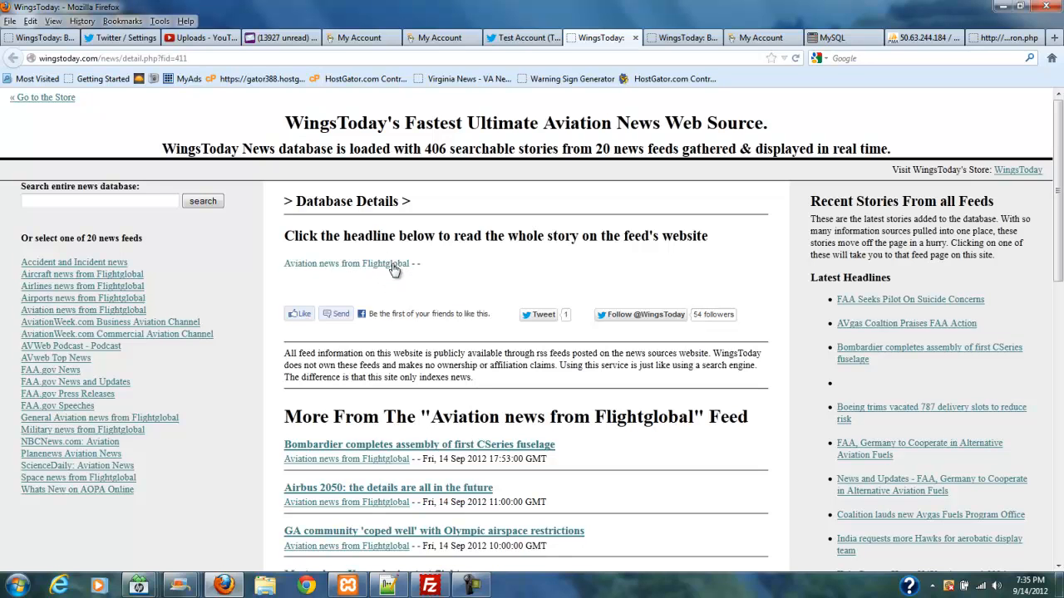
{"action": "mouse_move", "coordinate": [442, 286]}
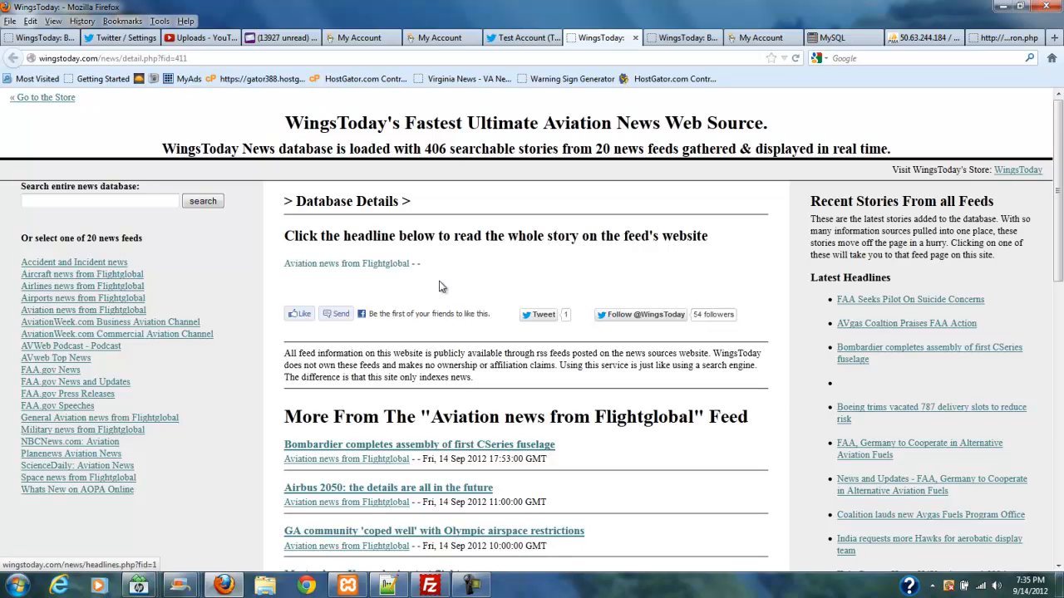
{"action": "mouse_move", "coordinate": [921, 389]}
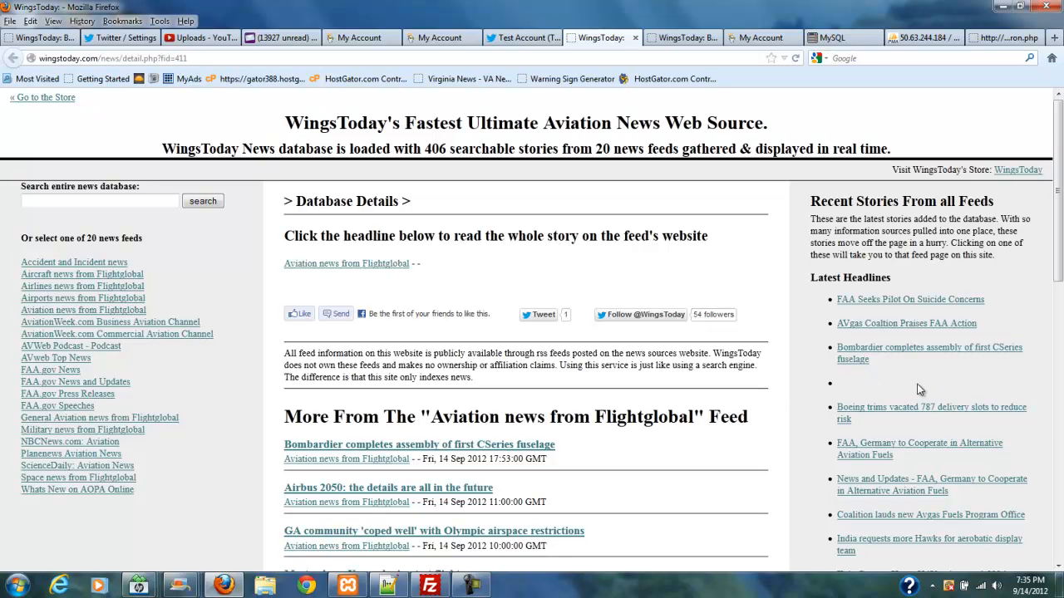
{"action": "mouse_move", "coordinate": [957, 392]}
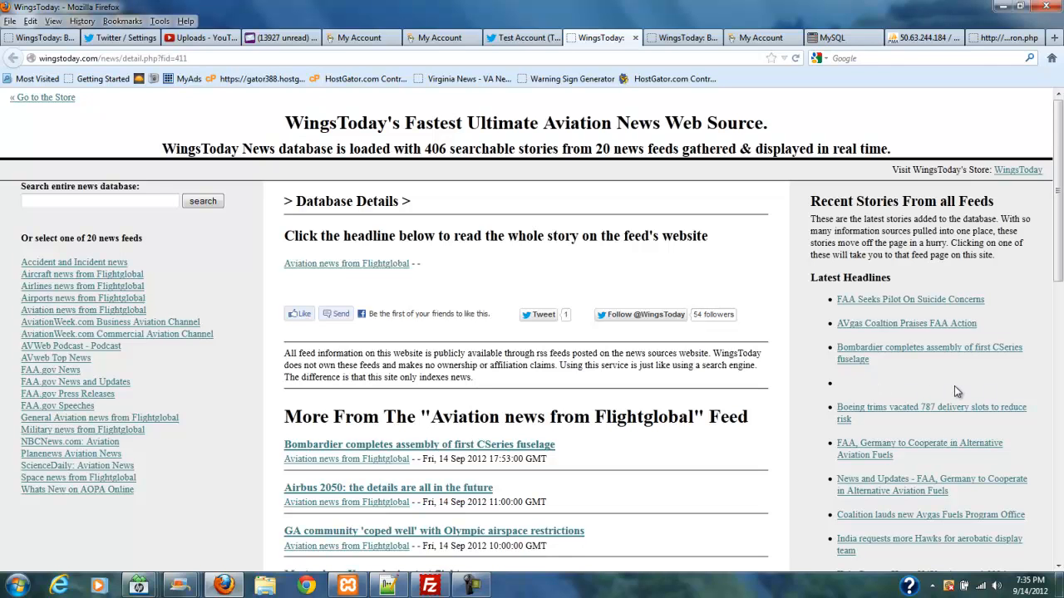
{"action": "mouse_move", "coordinate": [951, 392]}
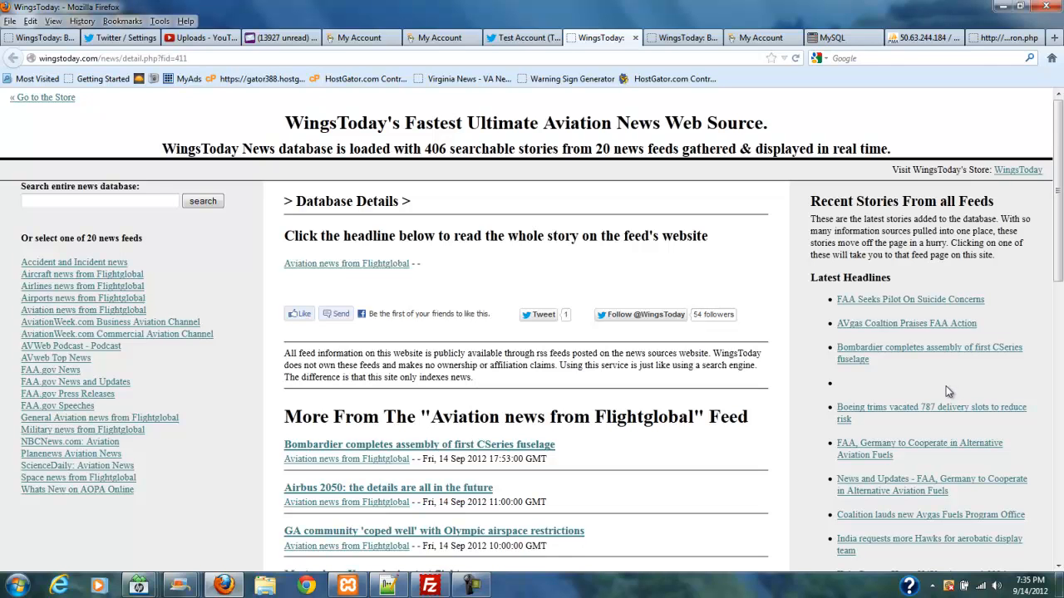
{"action": "mouse_move", "coordinate": [861, 389]}
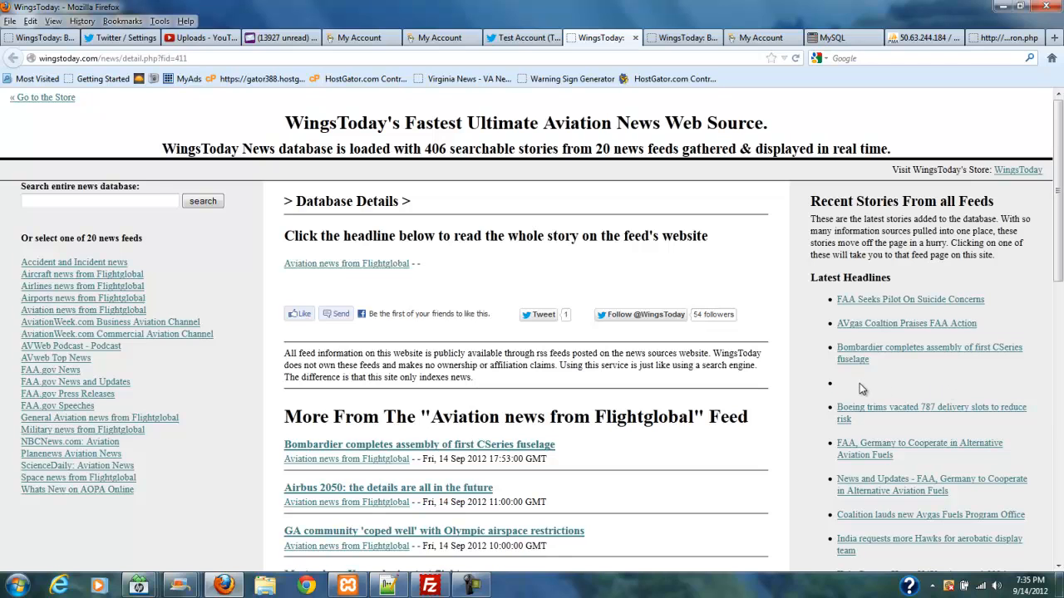
{"action": "mouse_move", "coordinate": [789, 336]}
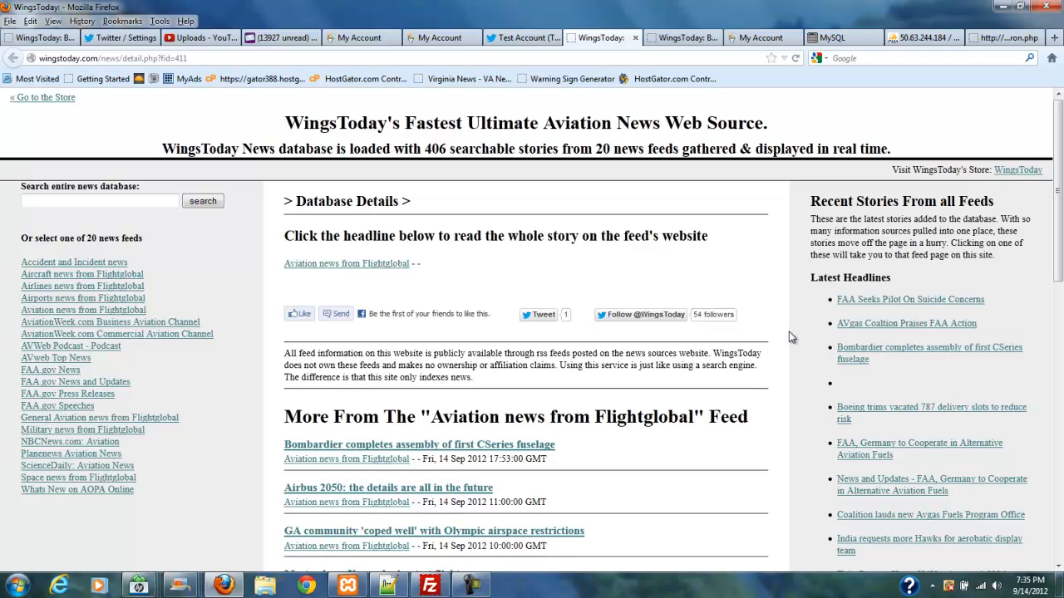
{"action": "mouse_move", "coordinate": [939, 395]}
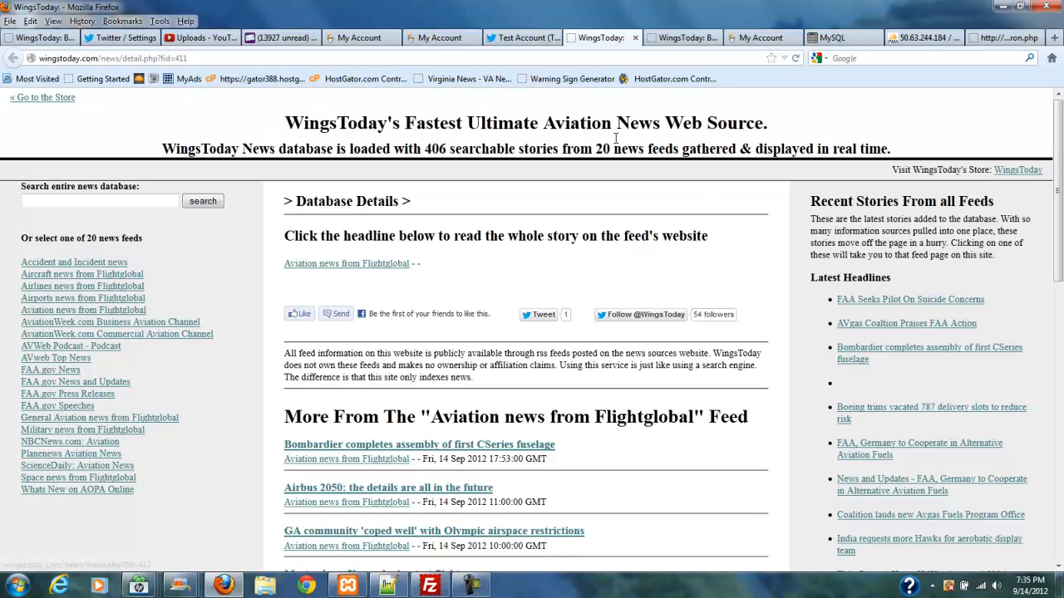
{"action": "mouse_move", "coordinate": [511, 37]}
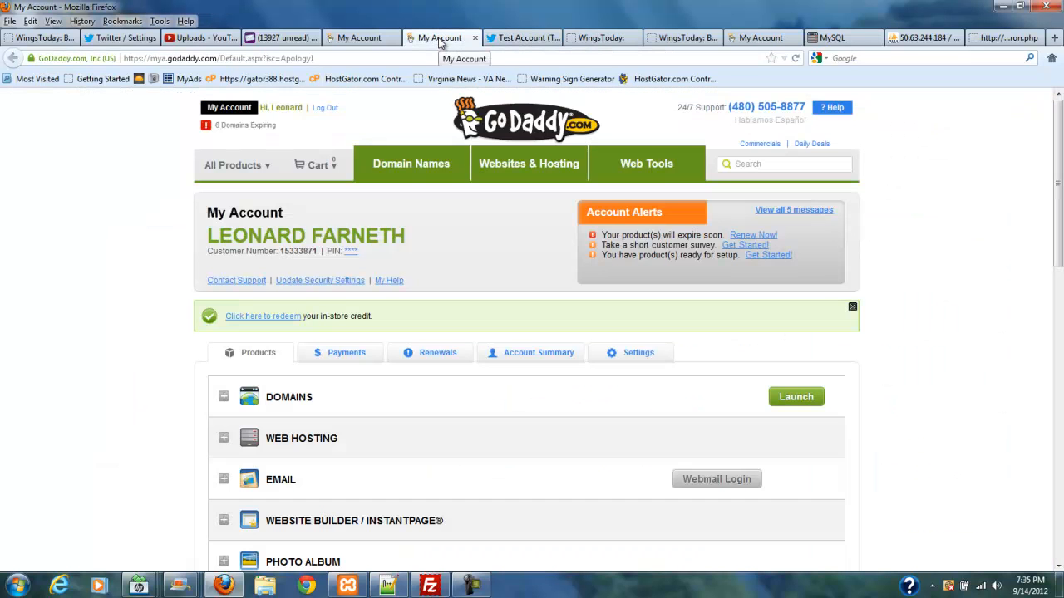
{"action": "mouse_move", "coordinate": [523, 37]}
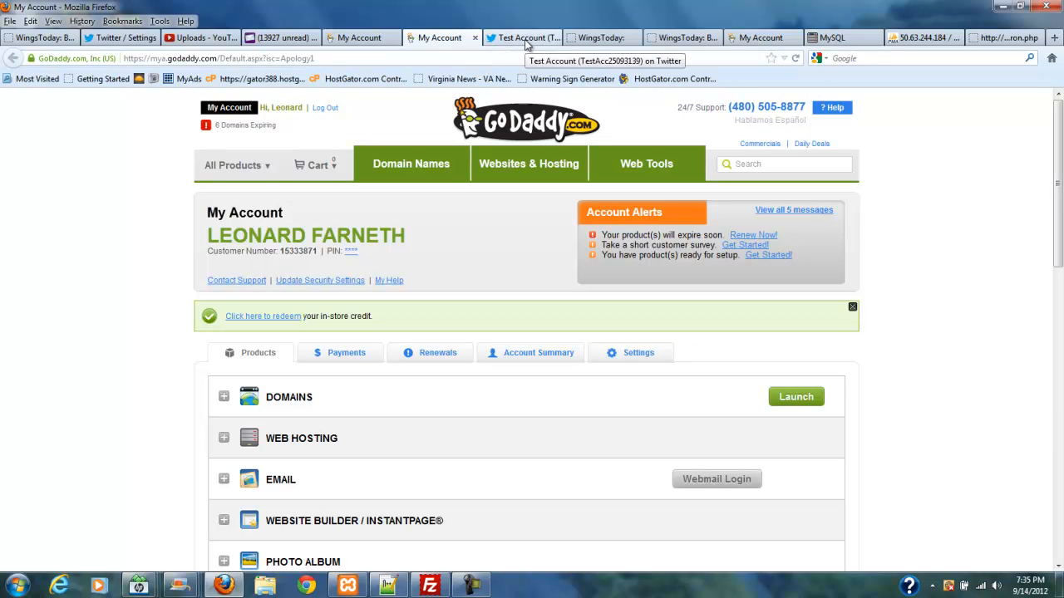
- Switch from GoDaddy's My Account overview to the Twitter test account profile
{"action": "left_click", "coordinate": [469, 585]}
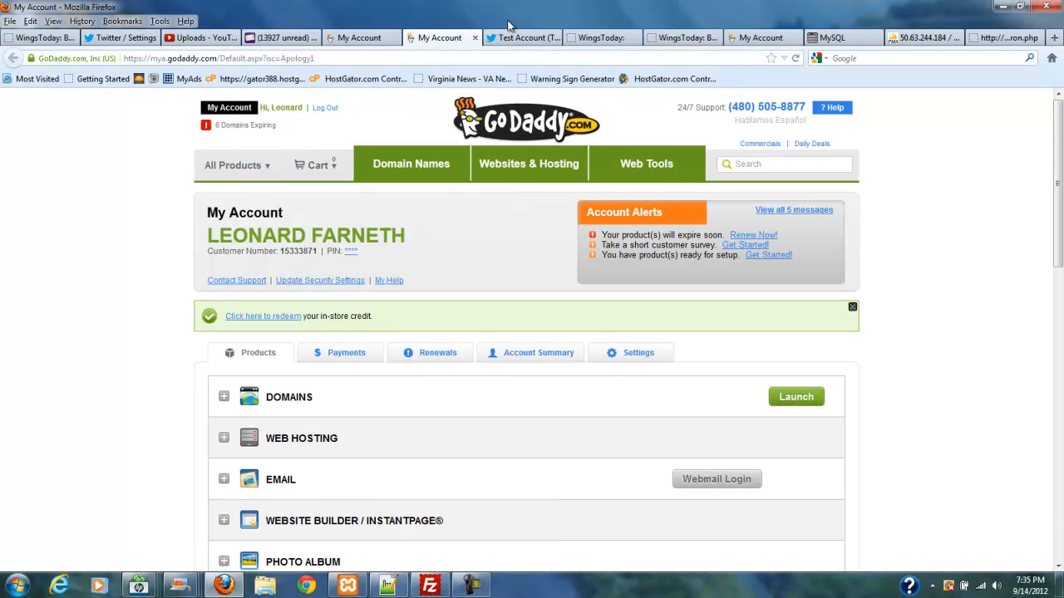
{"action": "mouse_move", "coordinate": [362, 36]}
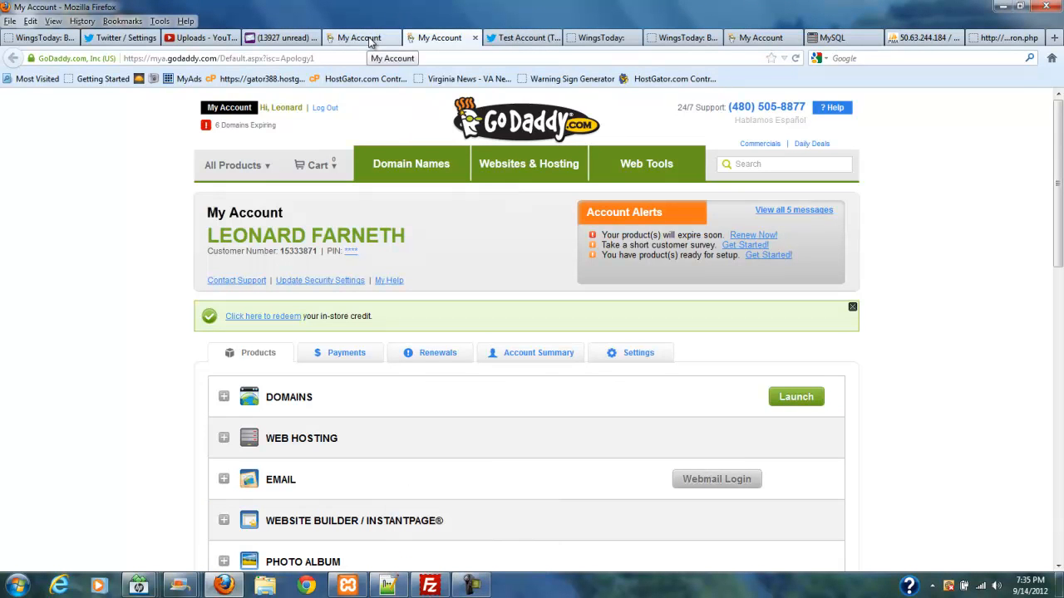
{"action": "mouse_move", "coordinate": [374, 44]}
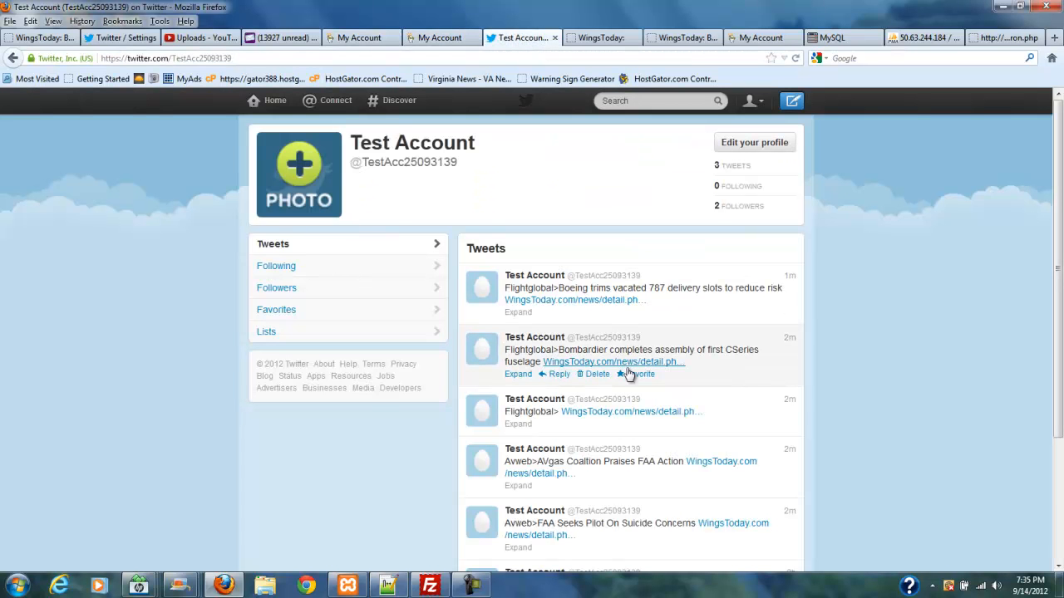
- Follow the Bombardier CSeries tweet's link to its full WingsToday story page
{"action": "left_click", "coordinate": [613, 362]}
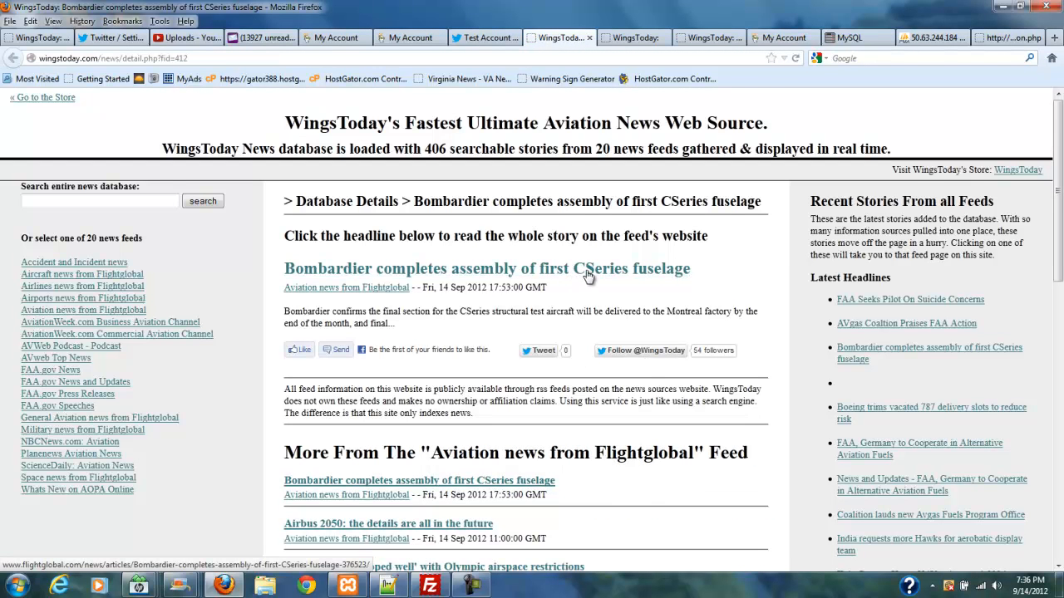
{"action": "mouse_move", "coordinate": [615, 299]}
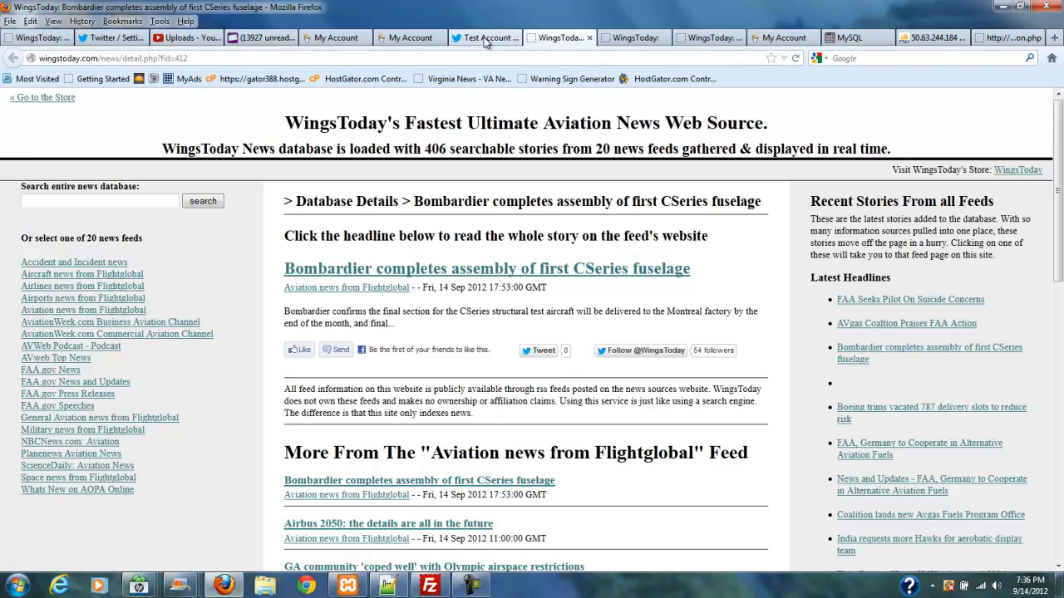
- Review the test account's timeline from the Boeing 787 and Bombardier headline tweets down to Hello World
{"action": "left_click", "coordinate": [482, 37]}
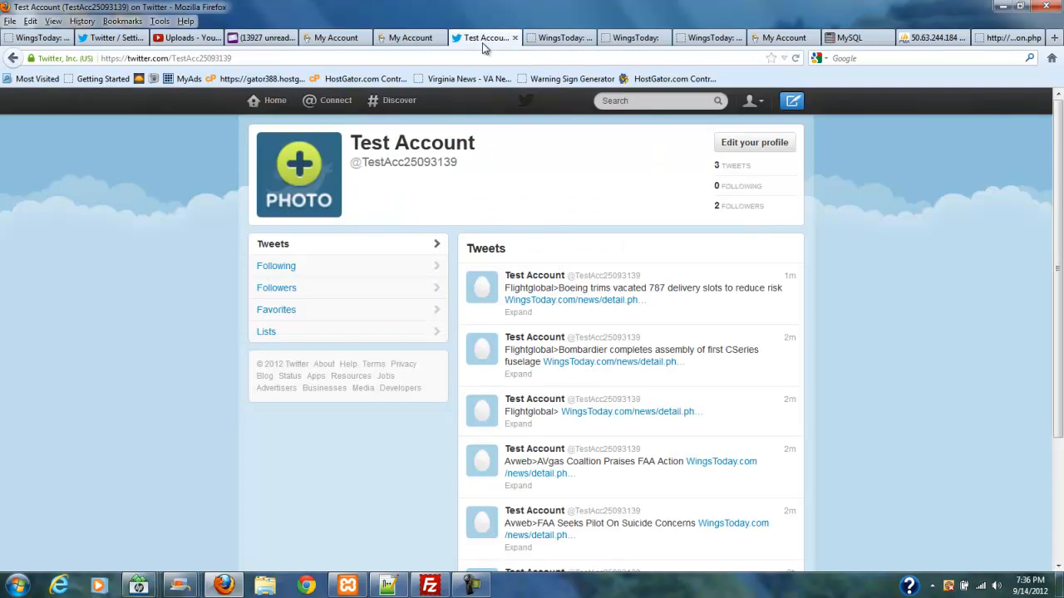
{"action": "mouse_move", "coordinate": [961, 280]}
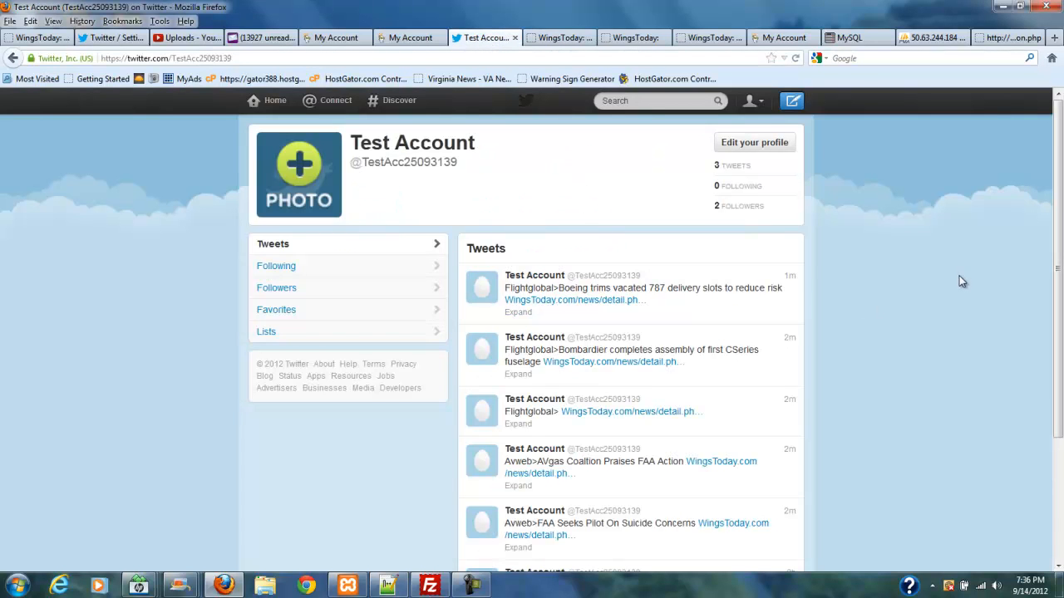
{"action": "scroll", "scroll_direction": "down", "scroll_amount": 3}
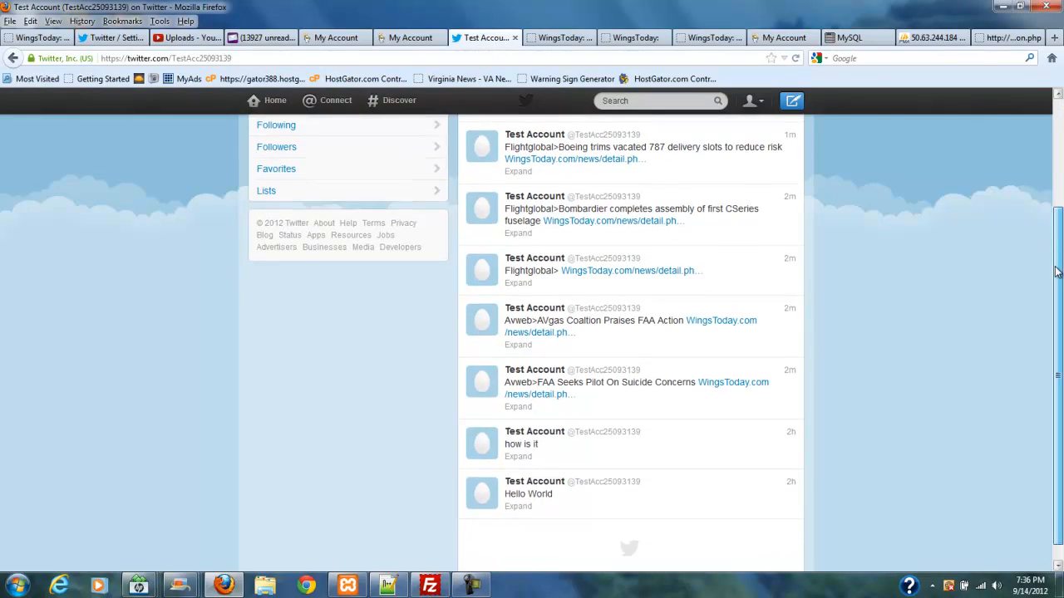
{"action": "scroll", "scroll_direction": "up", "scroll_amount": 3}
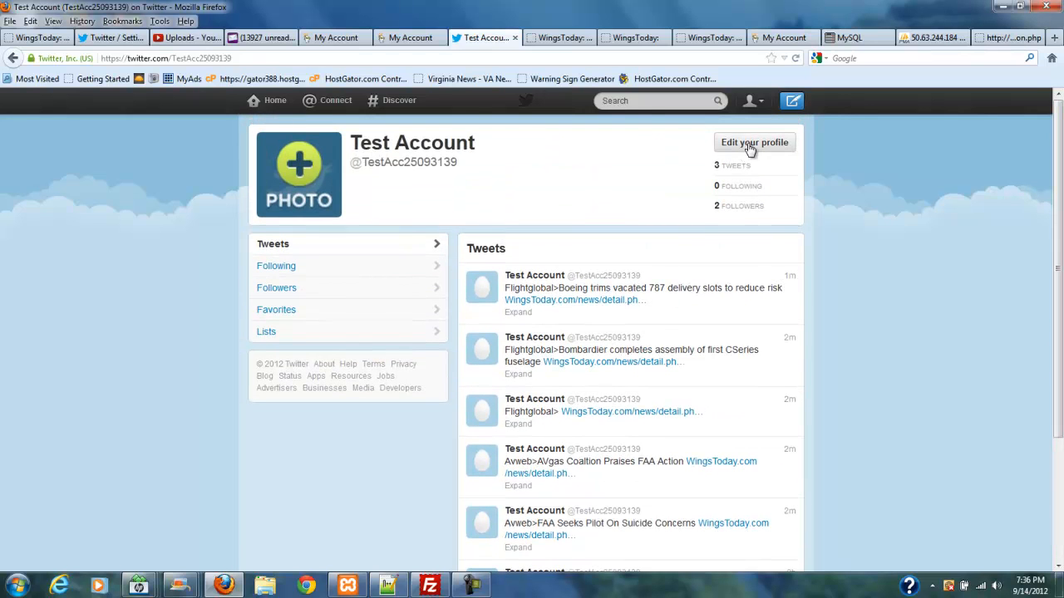
{"action": "mouse_move", "coordinate": [705, 137]}
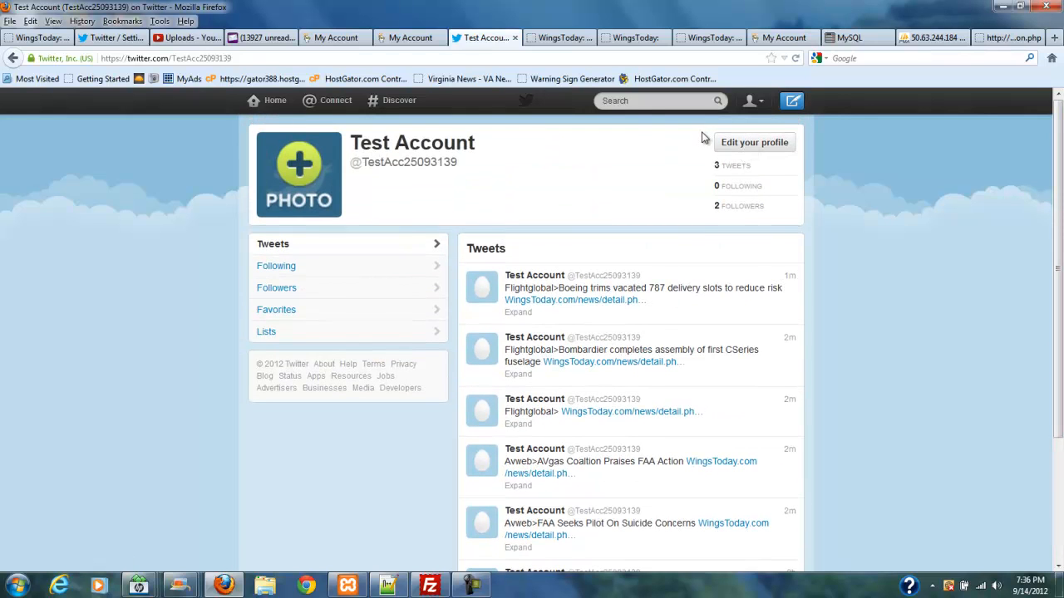
{"action": "mouse_move", "coordinate": [602, 369]}
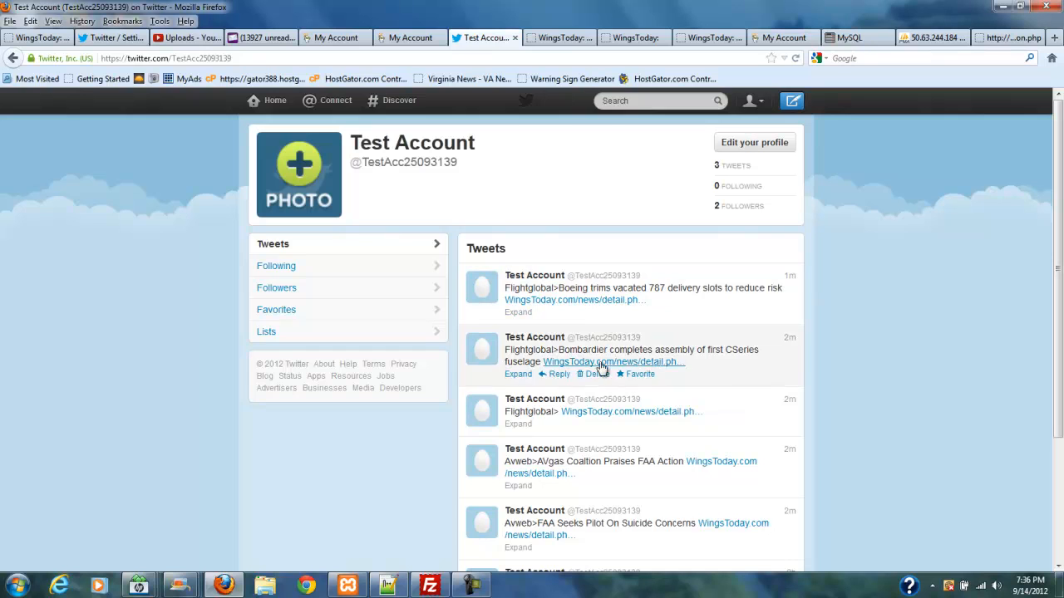
{"action": "mouse_move", "coordinate": [637, 269]}
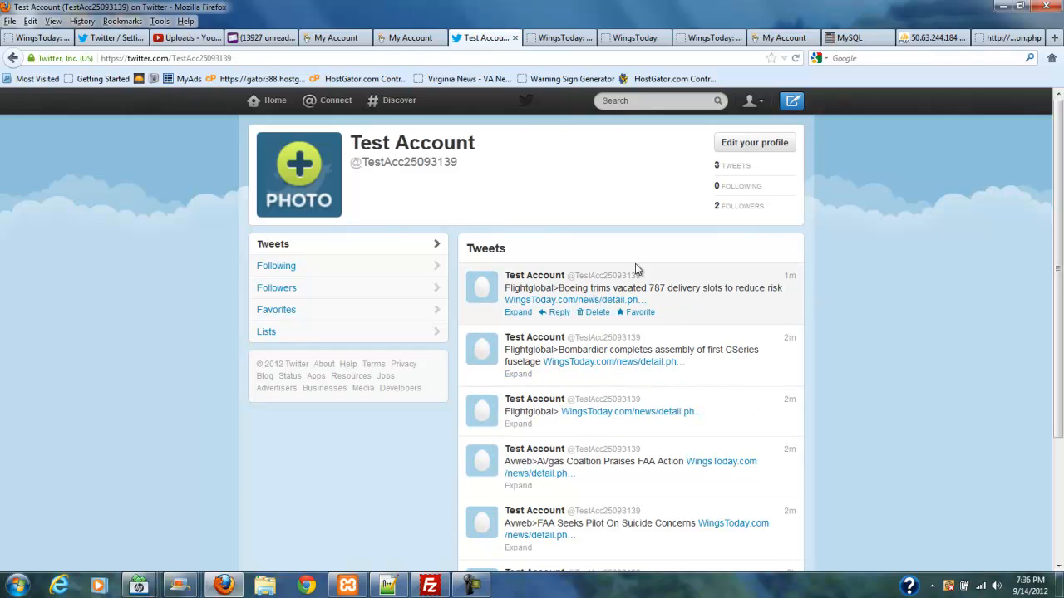
{"action": "mouse_move", "coordinate": [515, 179]}
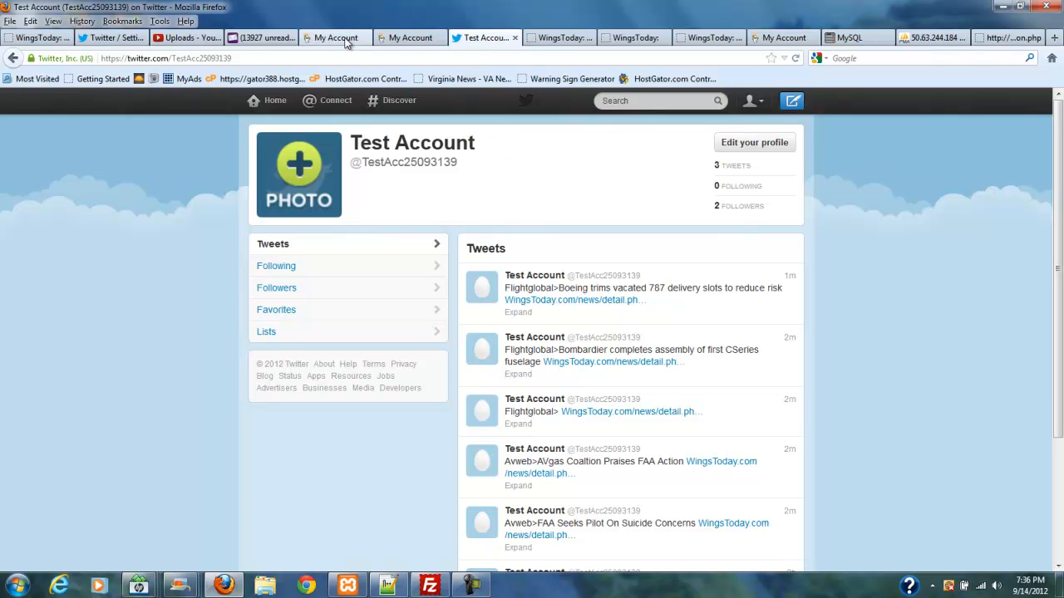
{"action": "mouse_move", "coordinate": [334, 36]}
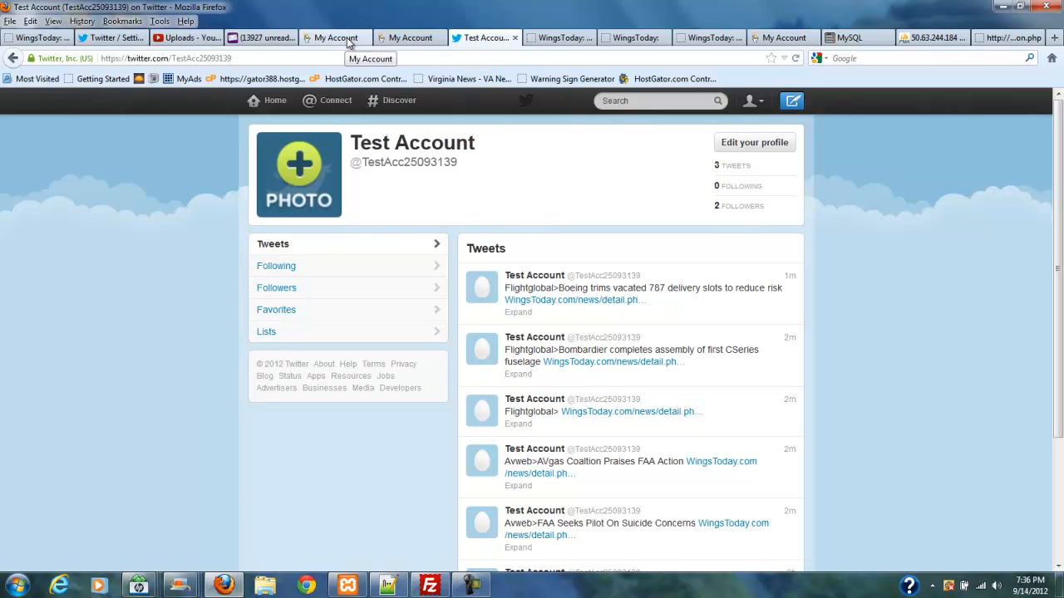
{"action": "mouse_move", "coordinate": [309, 181]}
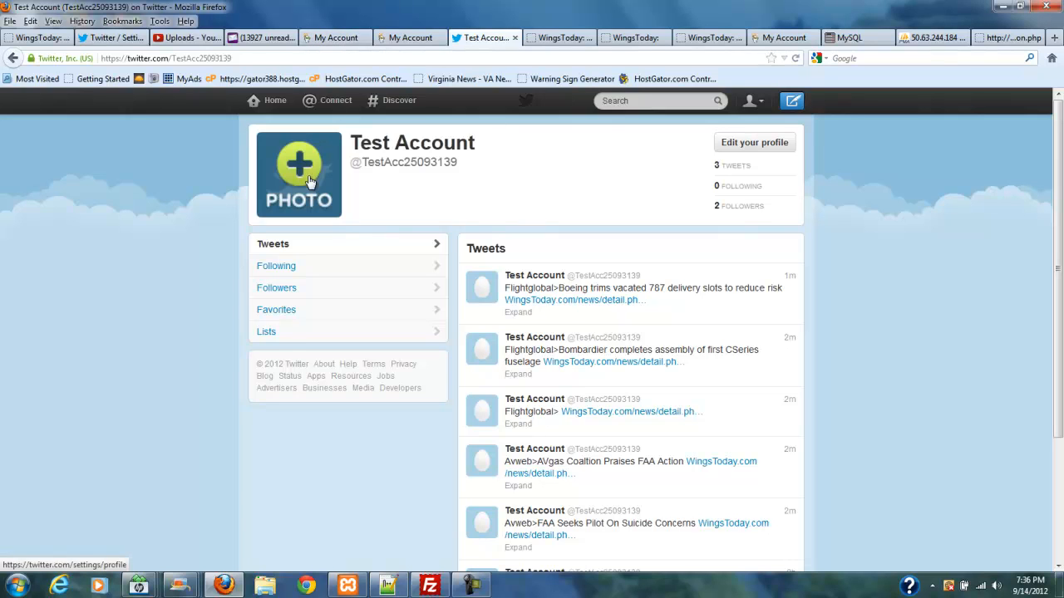
{"action": "mouse_move", "coordinate": [931, 186]}
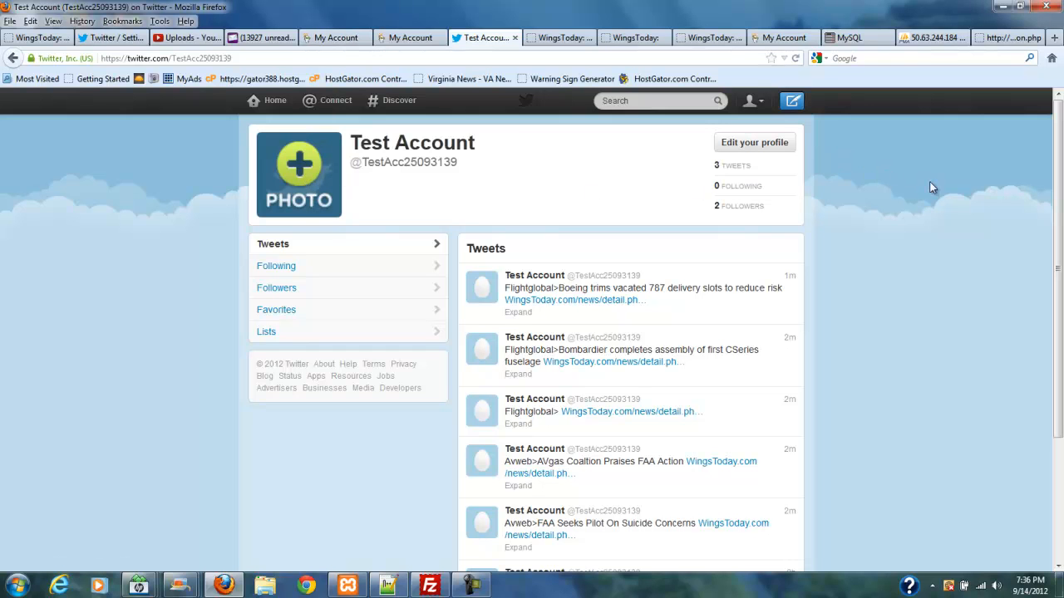
{"action": "scroll", "scroll_direction": "down", "scroll_amount": 3}
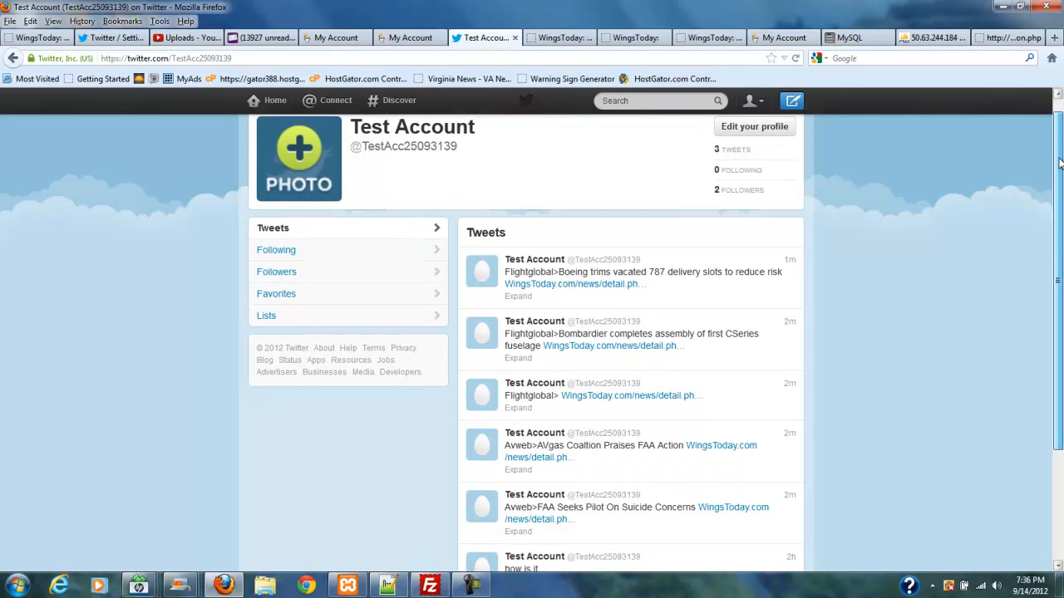
{"action": "scroll", "scroll_direction": "up", "scroll_amount": 3}
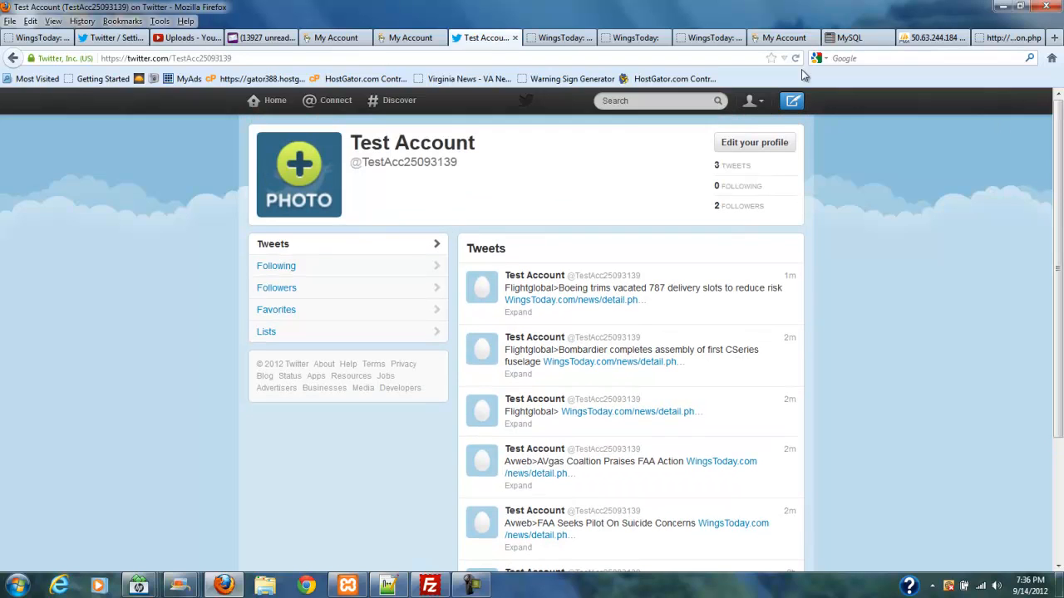
{"action": "mouse_move", "coordinate": [423, 136]}
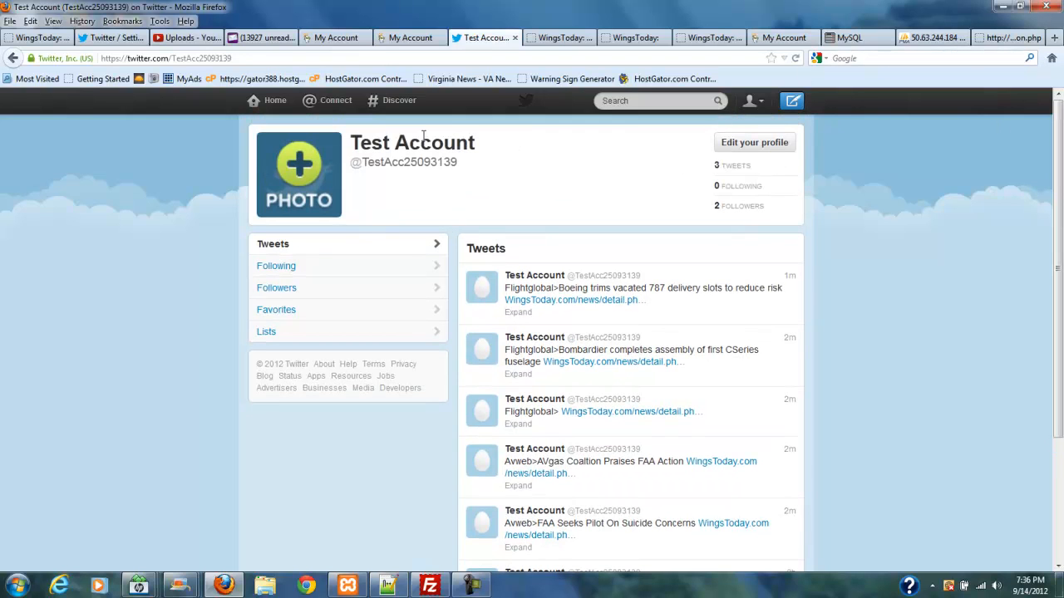
{"action": "mouse_move", "coordinate": [565, 301]}
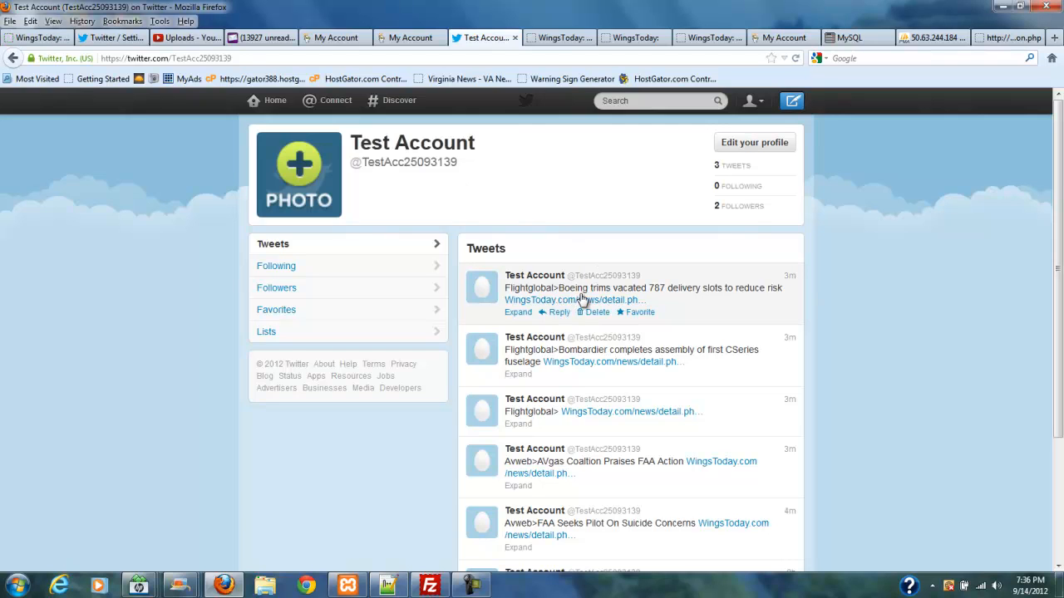
{"action": "left_click", "coordinate": [656, 101]}
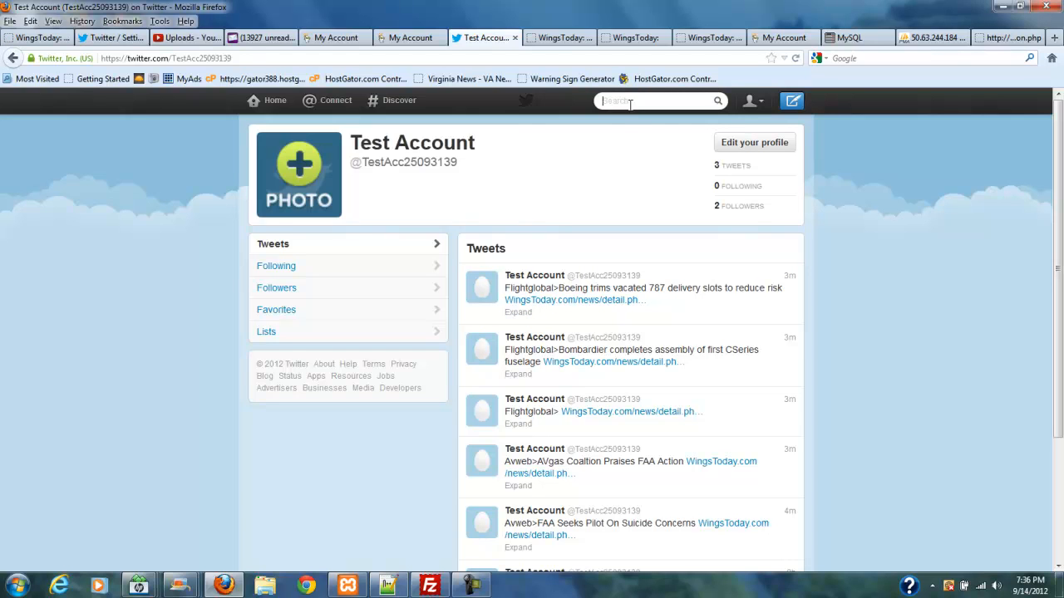
{"action": "mouse_move", "coordinate": [572, 148]}
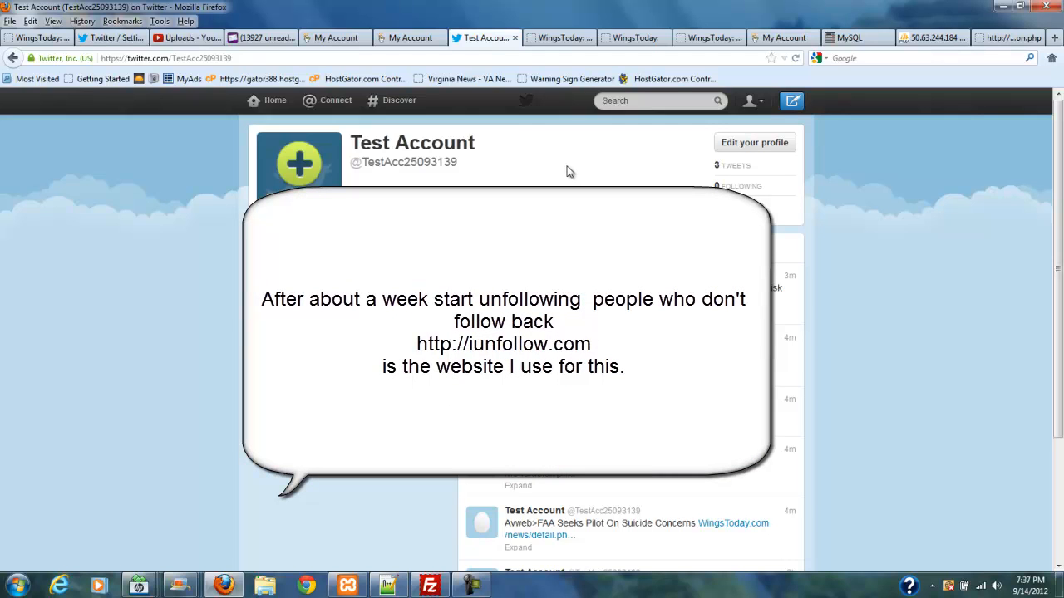
{"action": "mouse_move", "coordinate": [565, 169]}
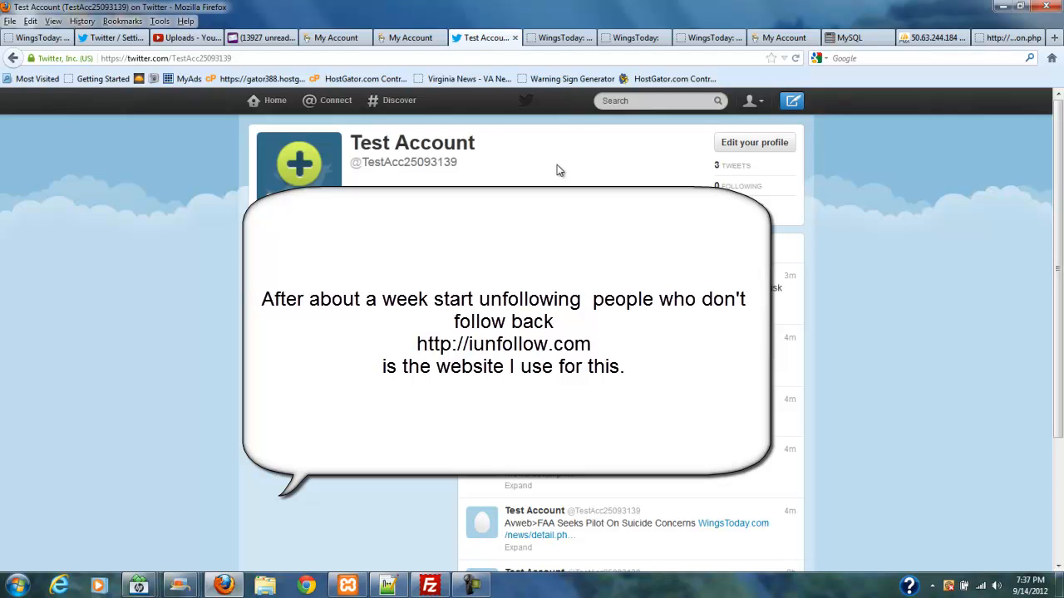
{"action": "mouse_move", "coordinate": [465, 57]}
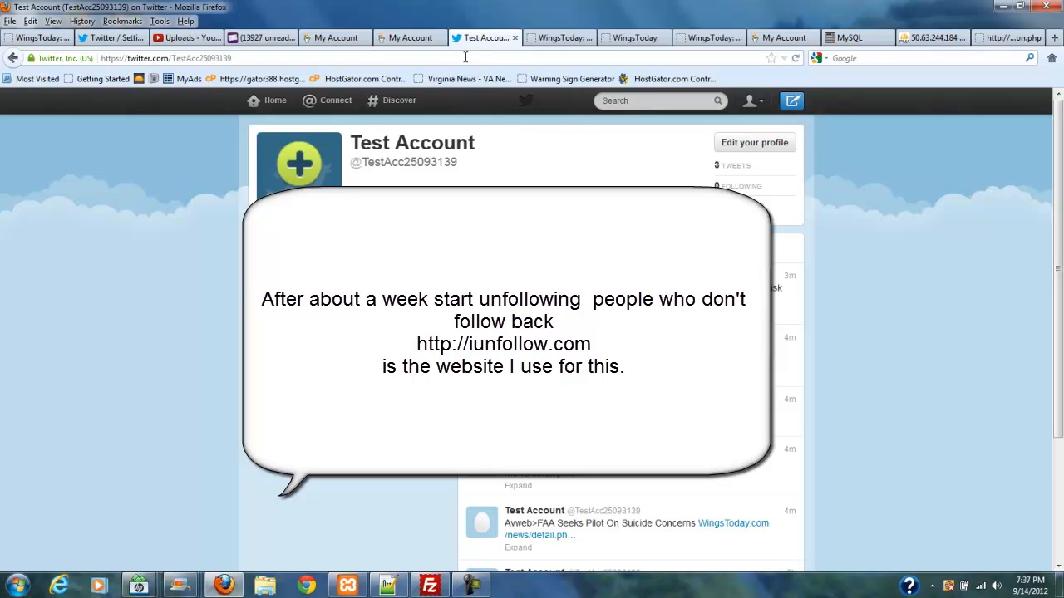
{"action": "mouse_move", "coordinate": [508, 154]}
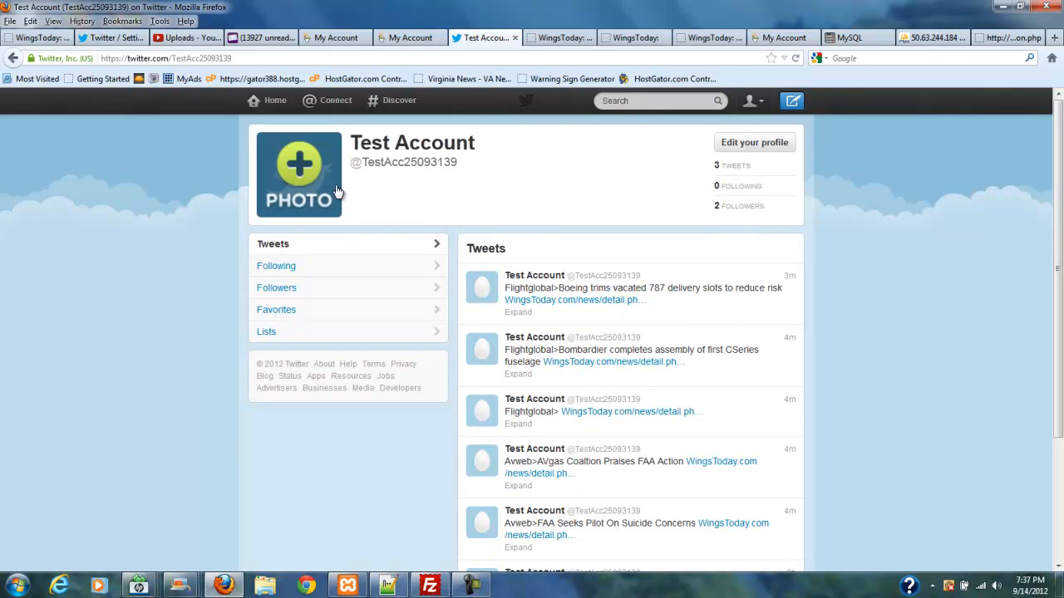
{"action": "mouse_move", "coordinate": [379, 178]}
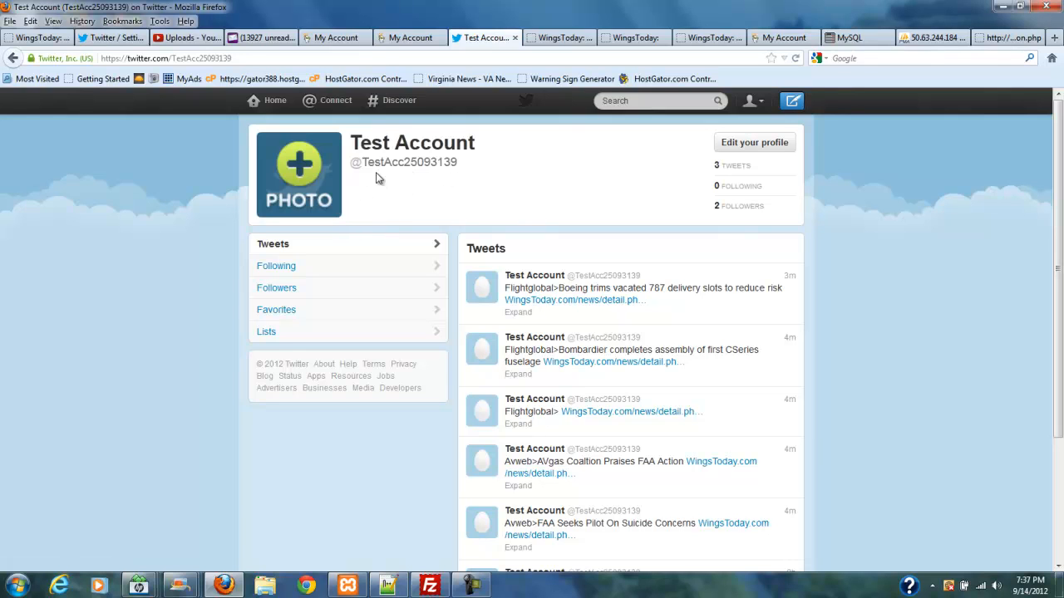
{"action": "mouse_move", "coordinate": [359, 181]}
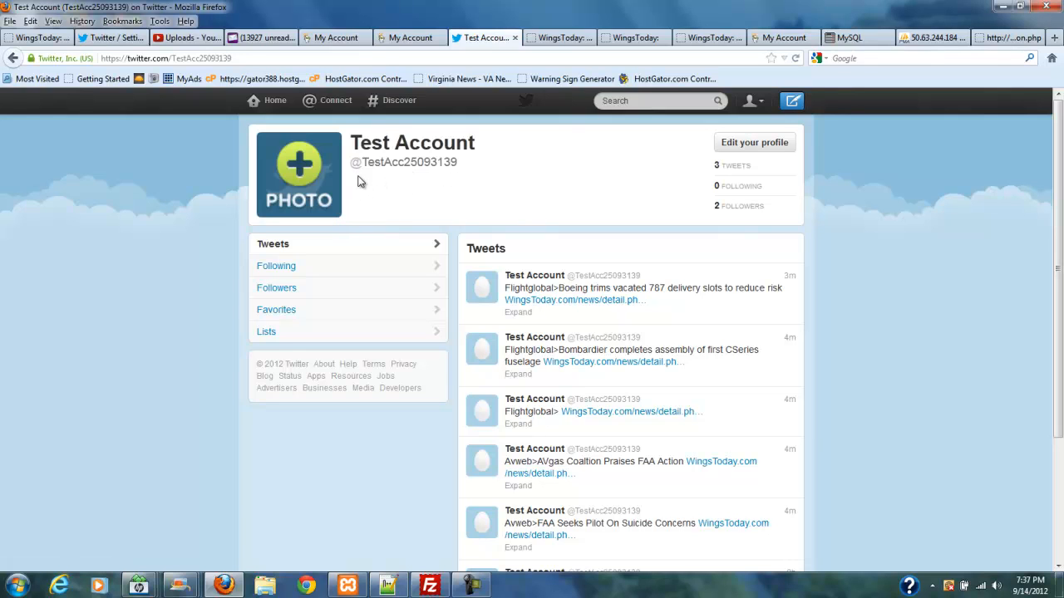
{"action": "mouse_move", "coordinate": [592, 176]}
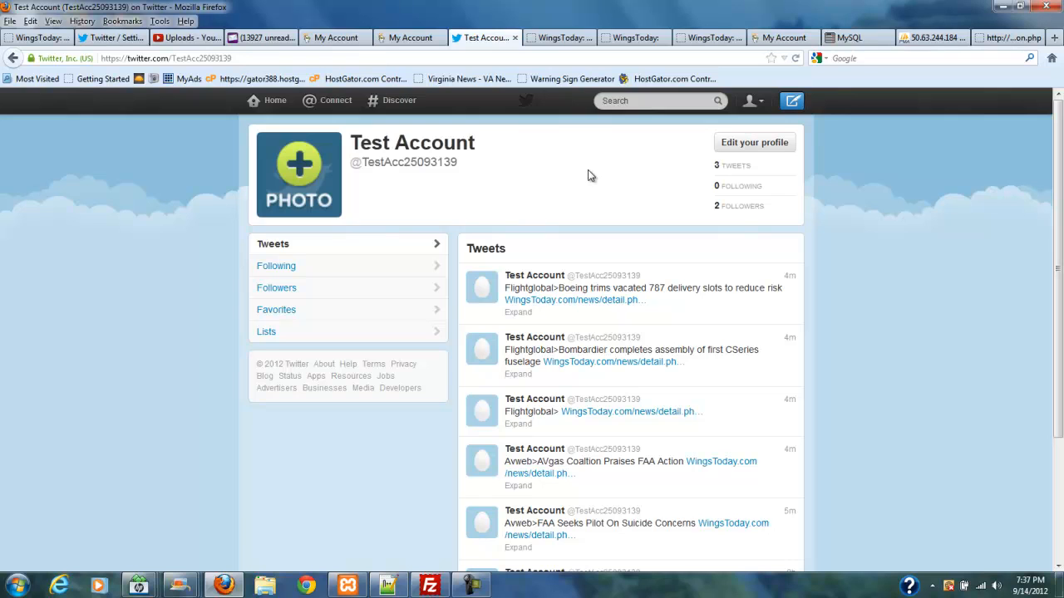
{"action": "mouse_move", "coordinate": [436, 139]}
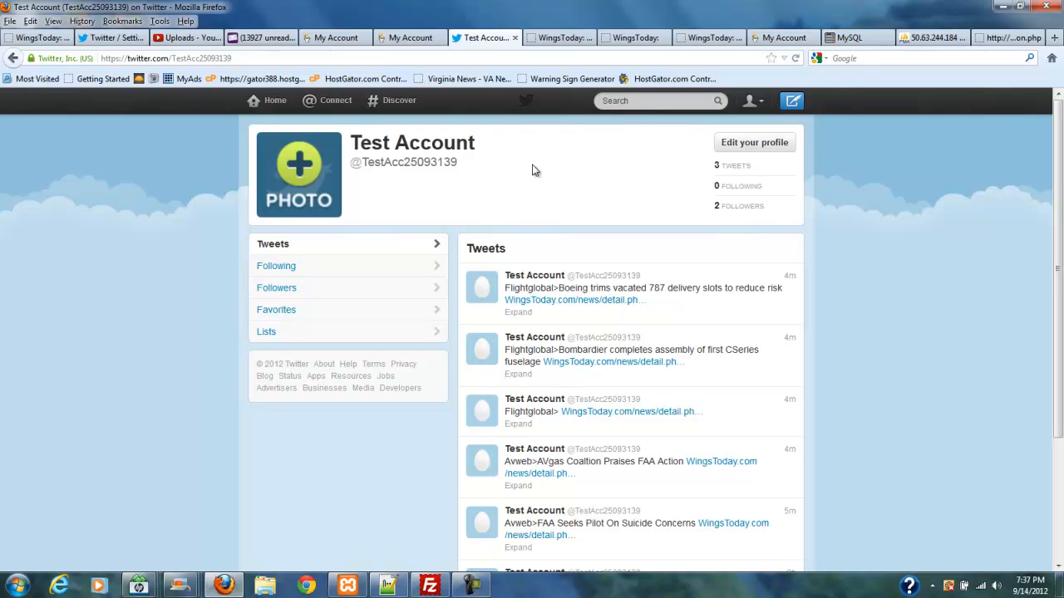
{"action": "mouse_move", "coordinate": [608, 186]}
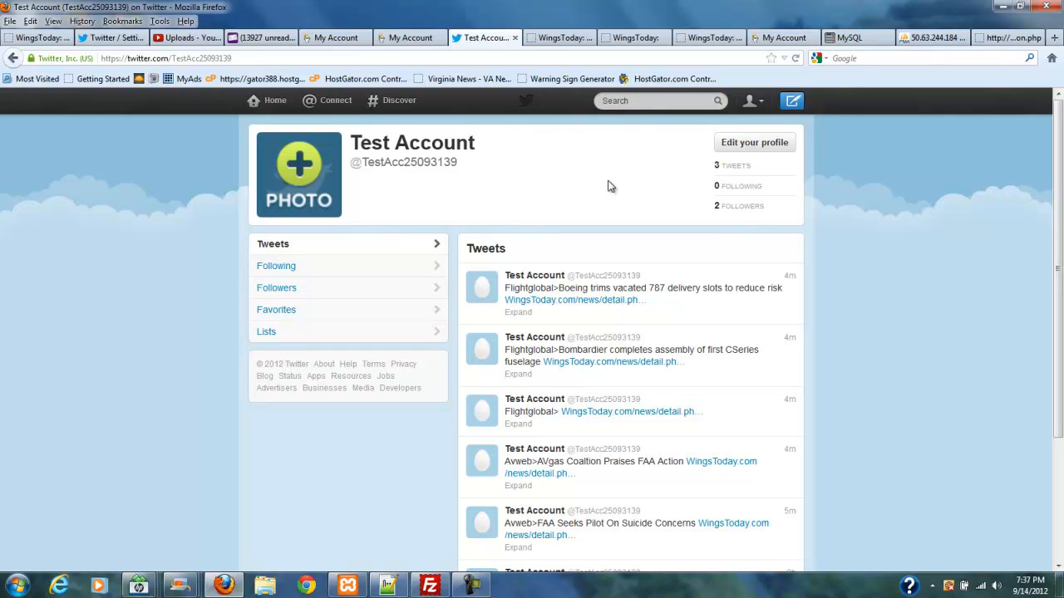
{"action": "mouse_move", "coordinate": [645, 102]}
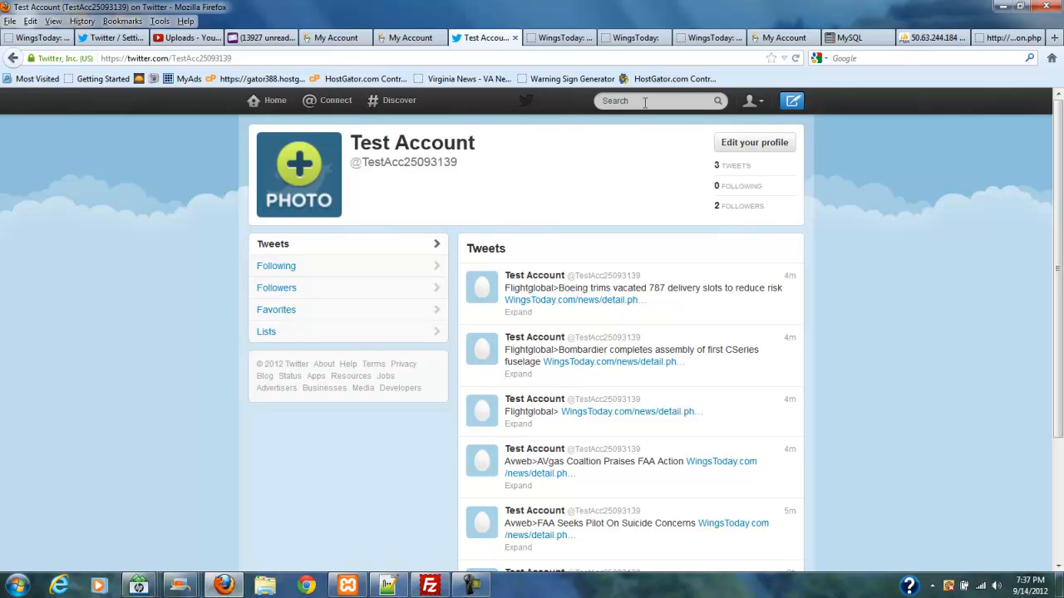
{"action": "mouse_move", "coordinate": [568, 161]}
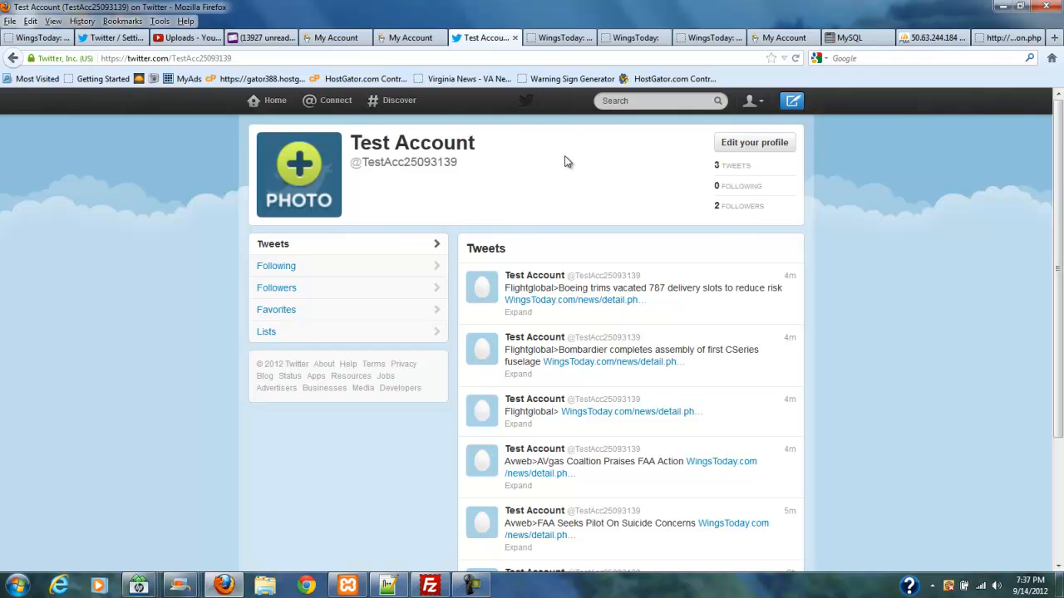
{"action": "mouse_move", "coordinate": [670, 316]}
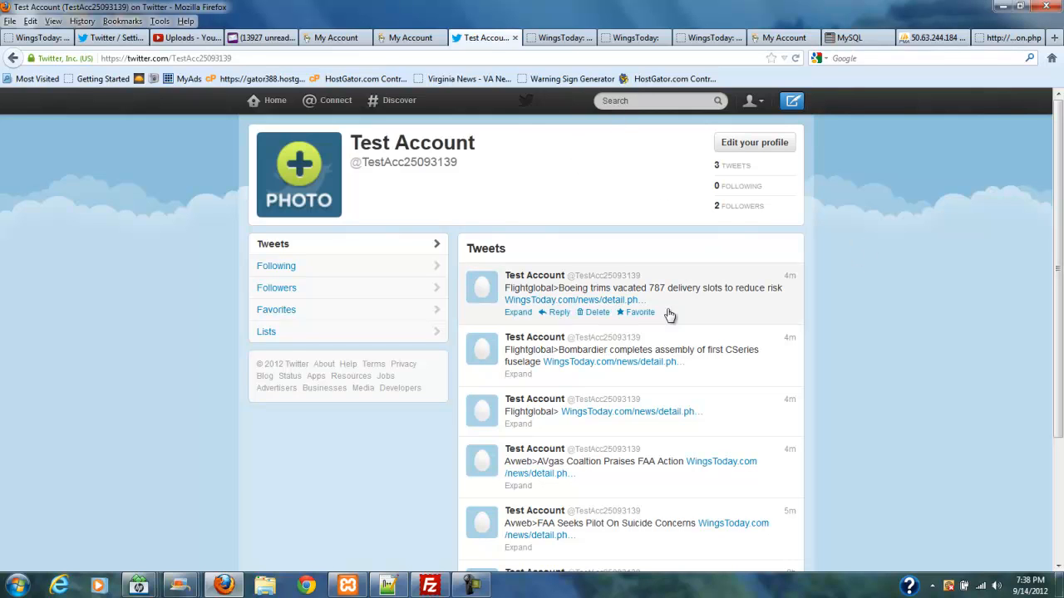
{"action": "mouse_move", "coordinate": [495, 209]}
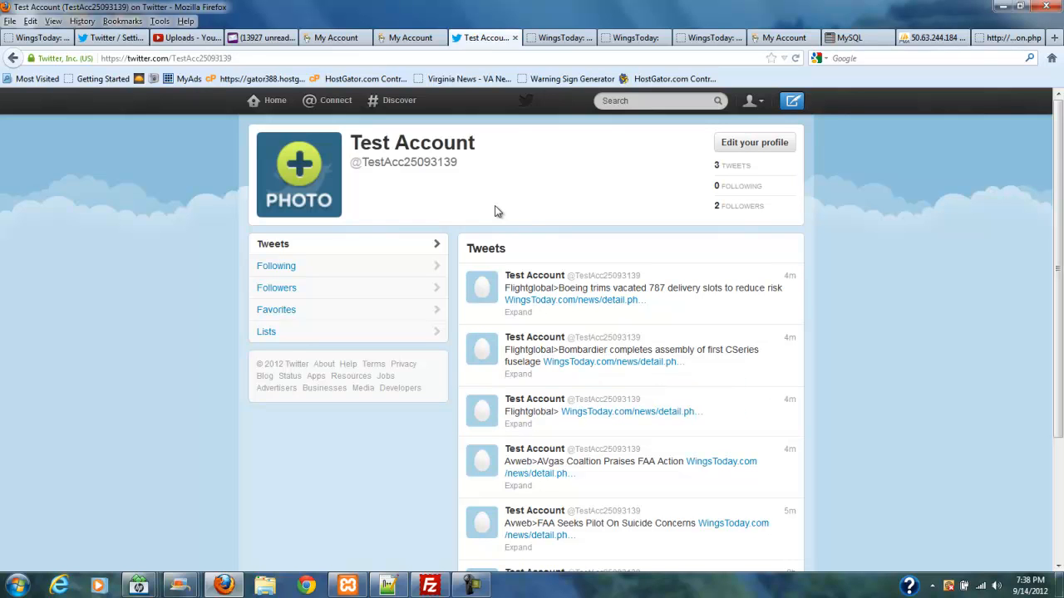
{"action": "scroll", "scroll_direction": "down", "scroll_amount": 3}
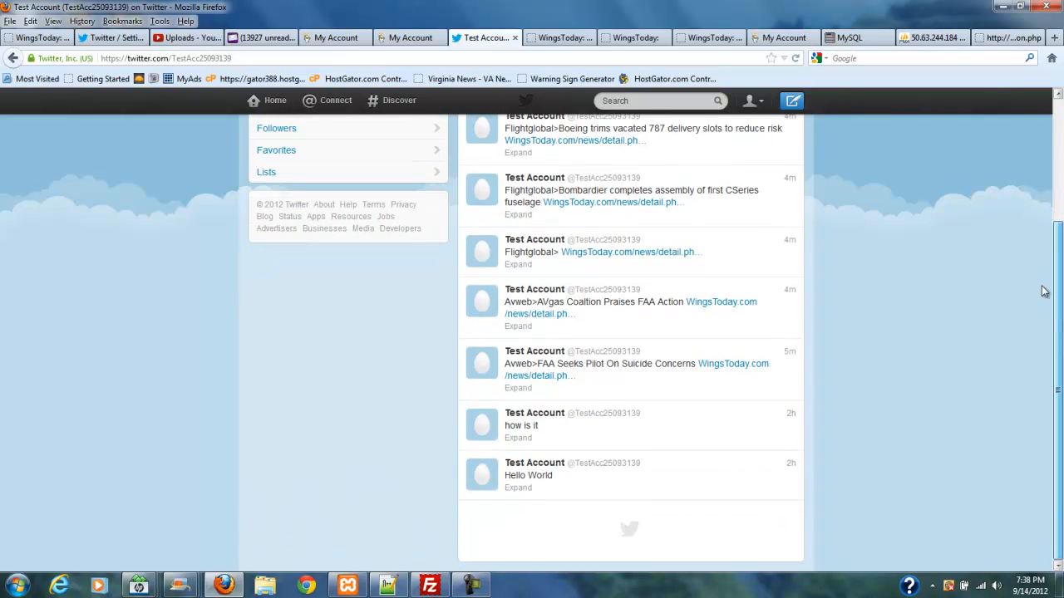
{"action": "scroll", "scroll_direction": "up", "scroll_amount": 3}
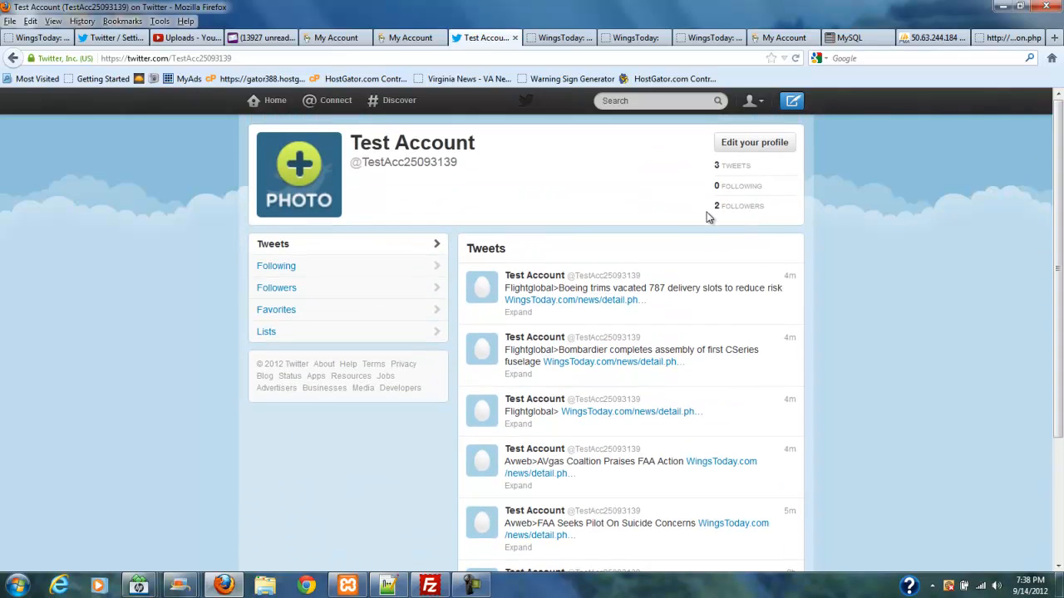
{"action": "mouse_move", "coordinate": [580, 191]}
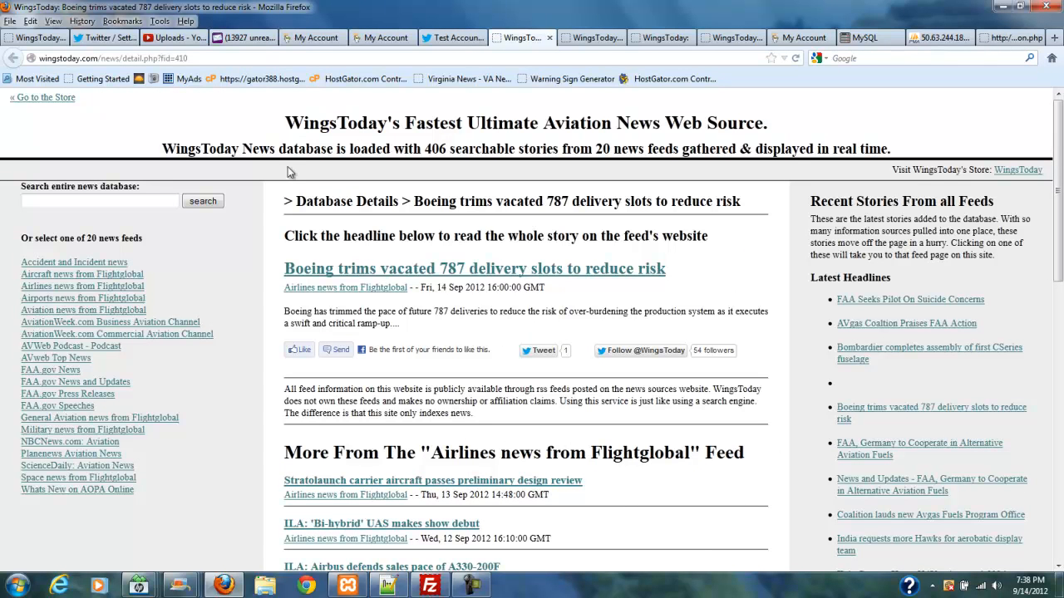
{"action": "mouse_move", "coordinate": [351, 73]}
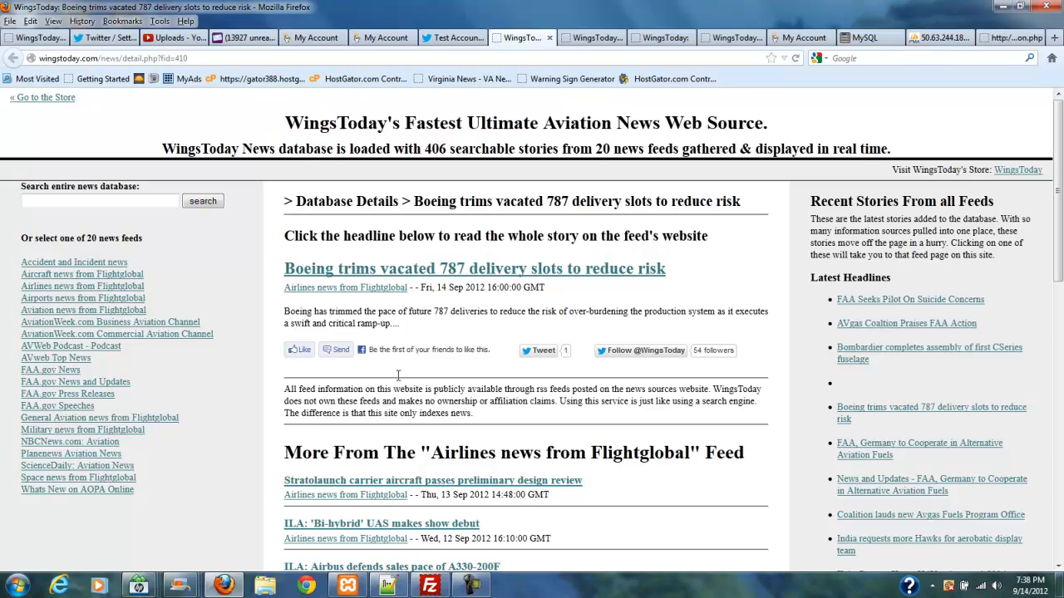
{"action": "mouse_move", "coordinate": [1057, 225]}
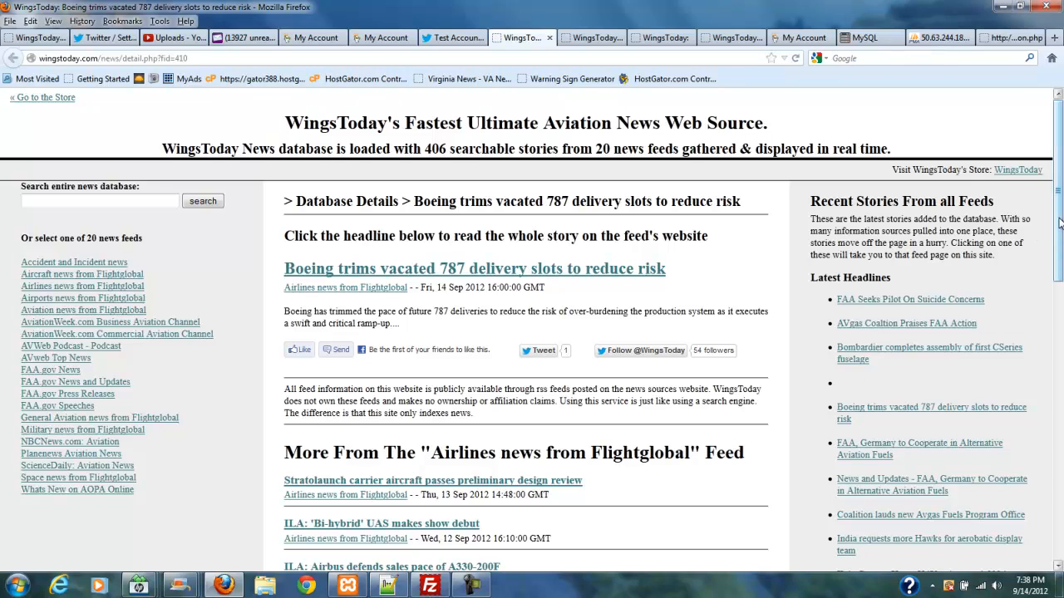
- Review the Boeing 787 delivery slots story page and the Flightglobal headlines listed beneath it
{"action": "scroll", "scroll_direction": "down", "scroll_amount": 3}
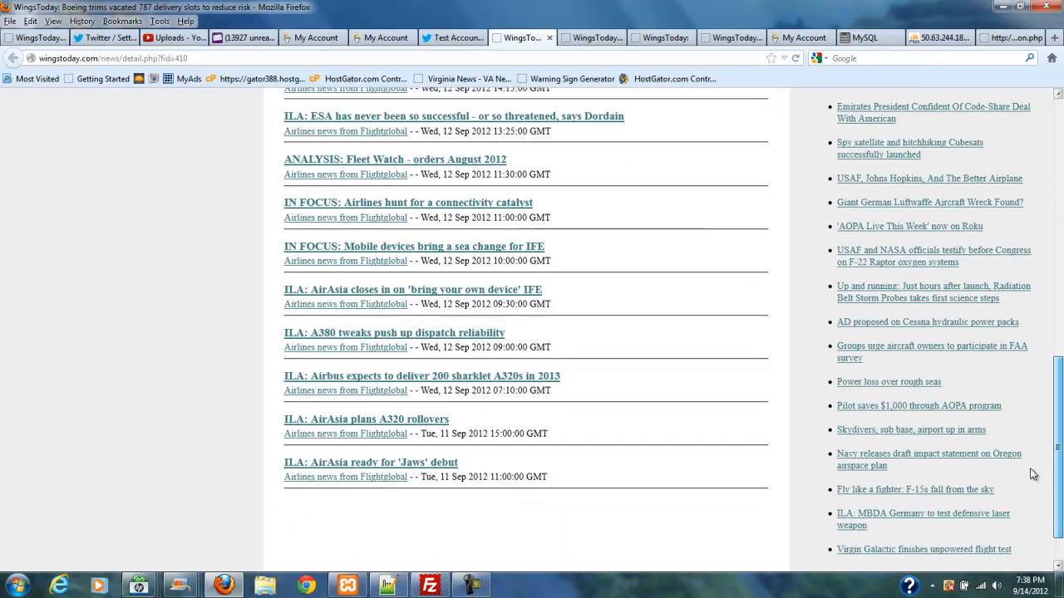
{"action": "scroll", "scroll_direction": "up", "scroll_amount": 3}
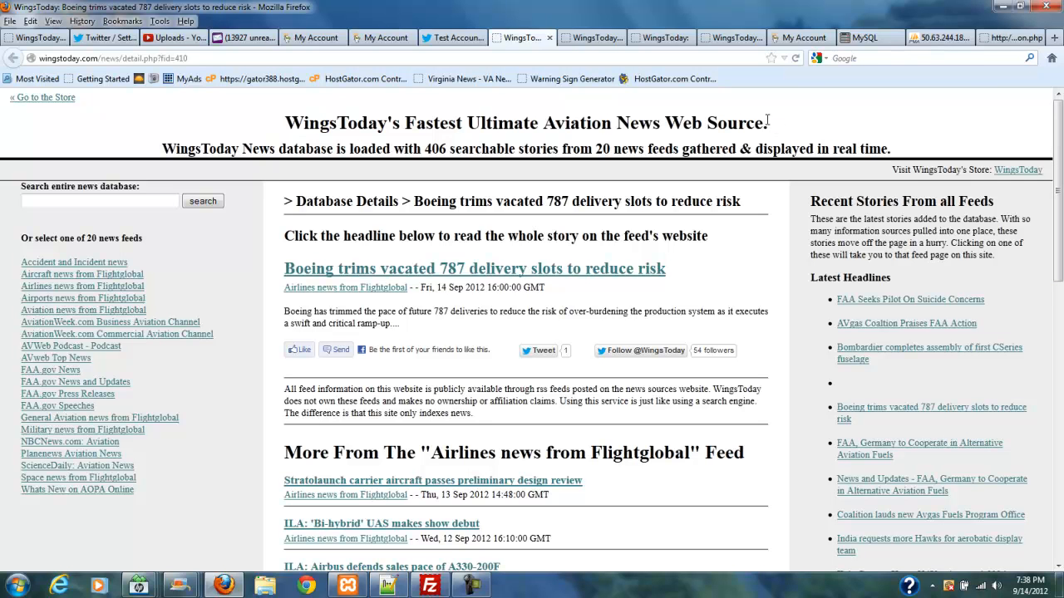
{"action": "mouse_move", "coordinate": [739, 133]}
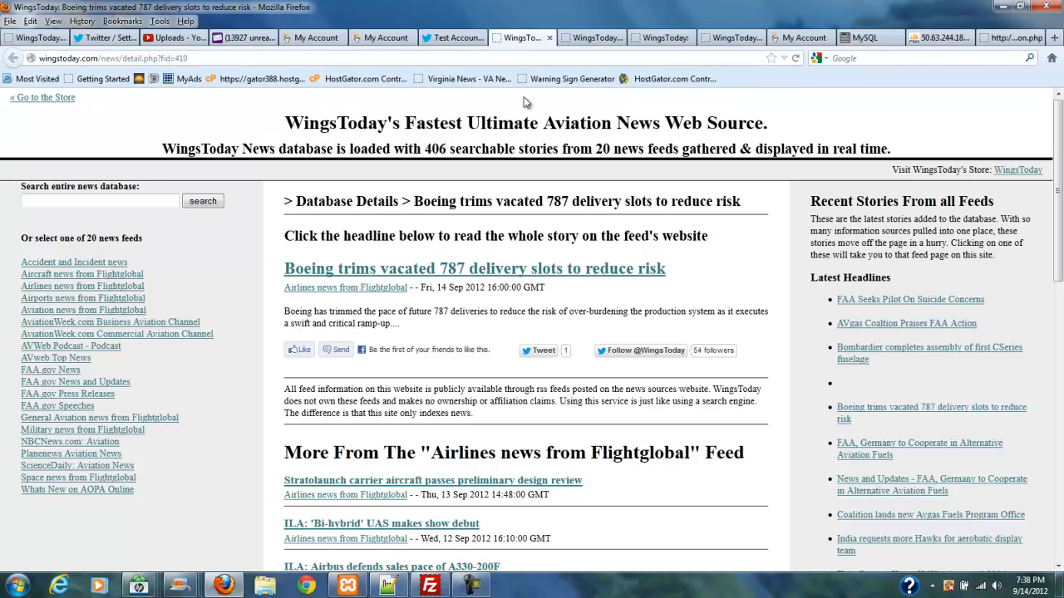
{"action": "mouse_move", "coordinate": [1053, 123]}
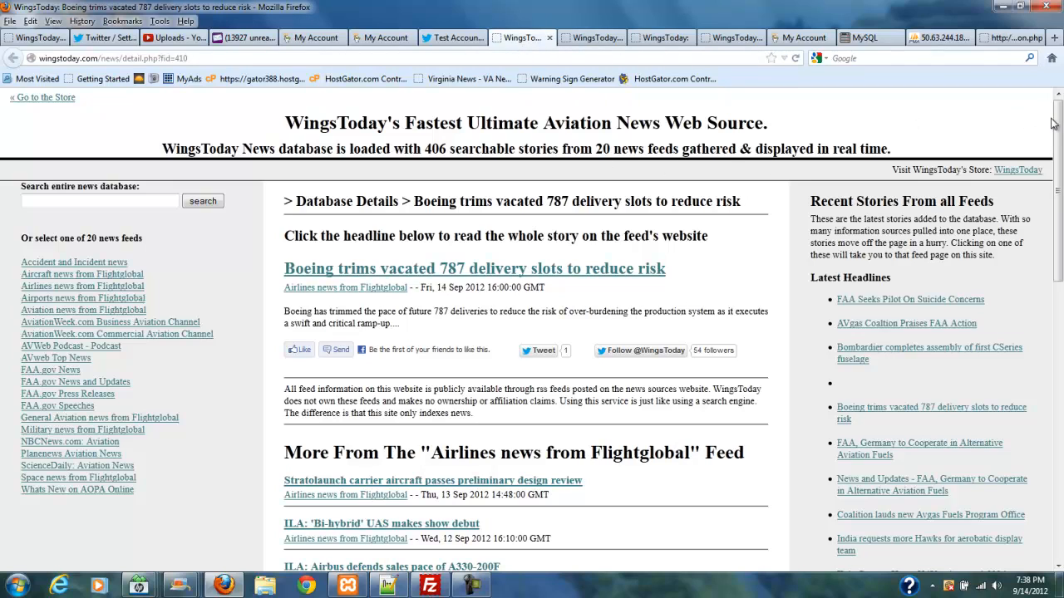
{"action": "scroll", "scroll_direction": "down", "scroll_amount": 3}
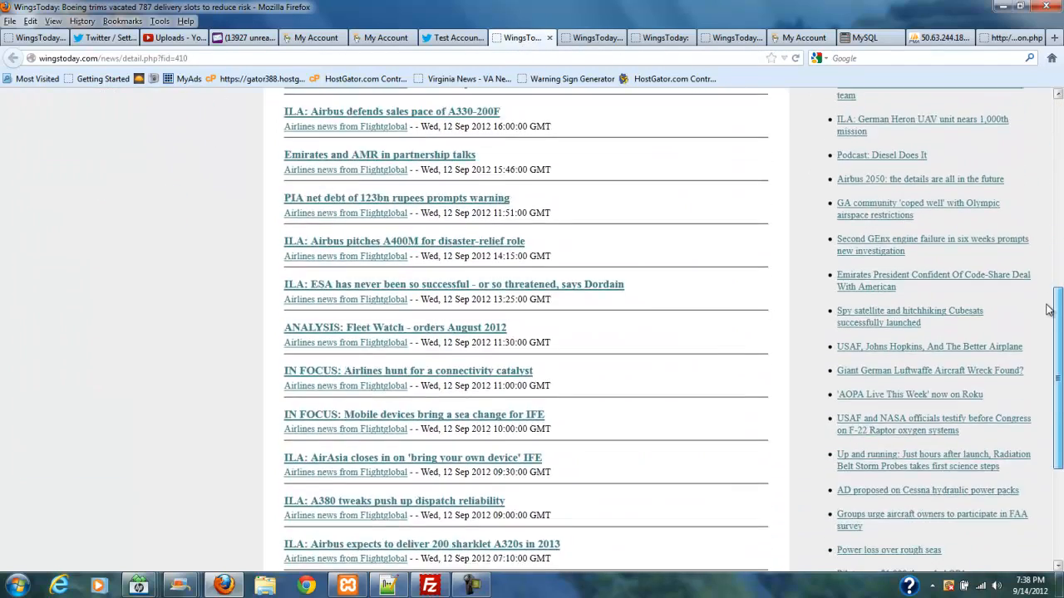
{"action": "scroll", "scroll_direction": "up", "scroll_amount": 3}
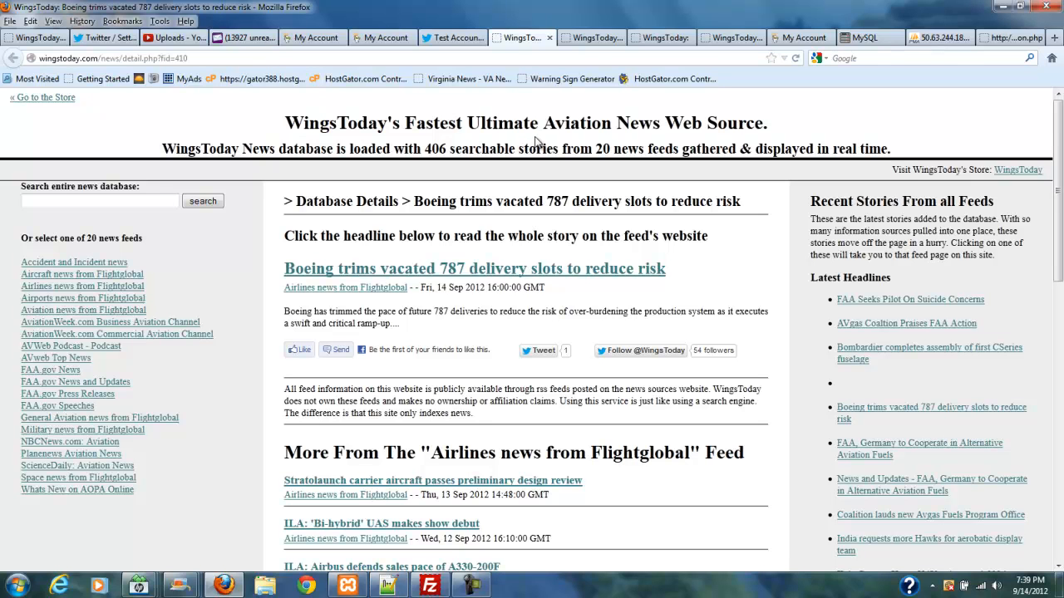
{"action": "mouse_move", "coordinate": [549, 126]}
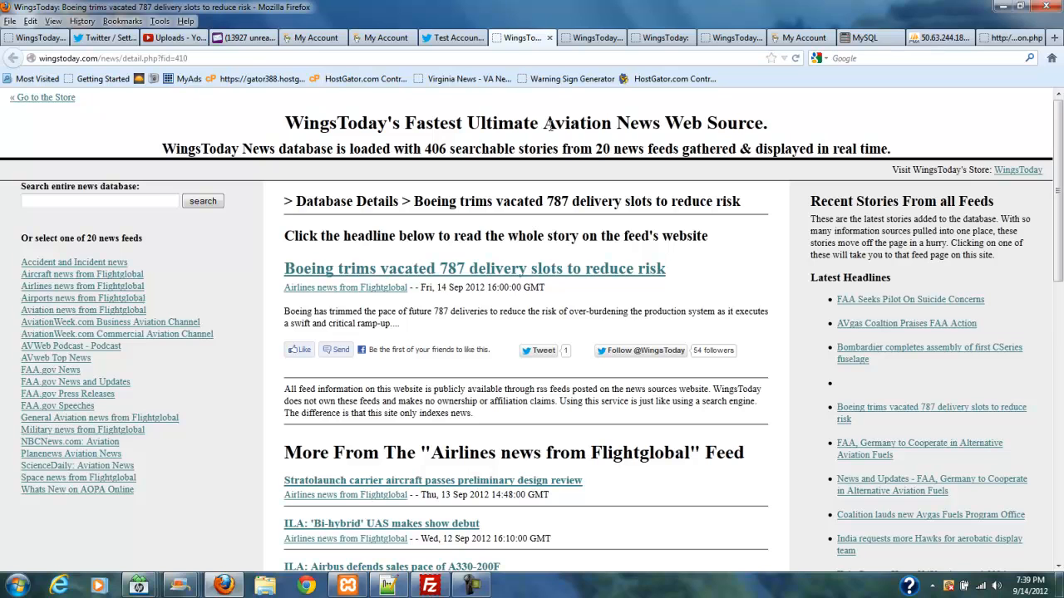
{"action": "mouse_move", "coordinate": [625, 292]}
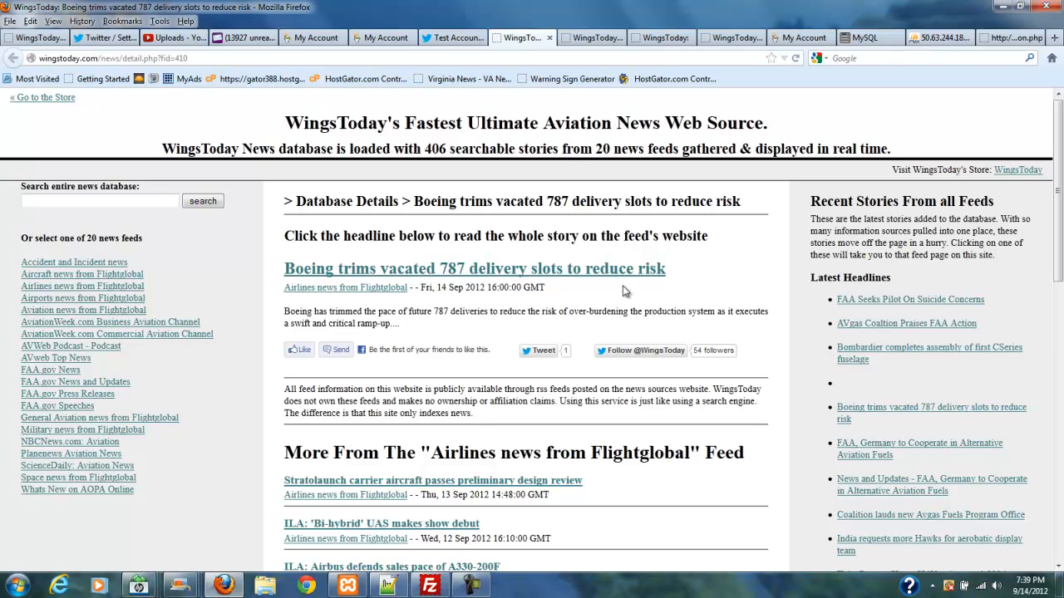
{"action": "mouse_move", "coordinate": [645, 349]}
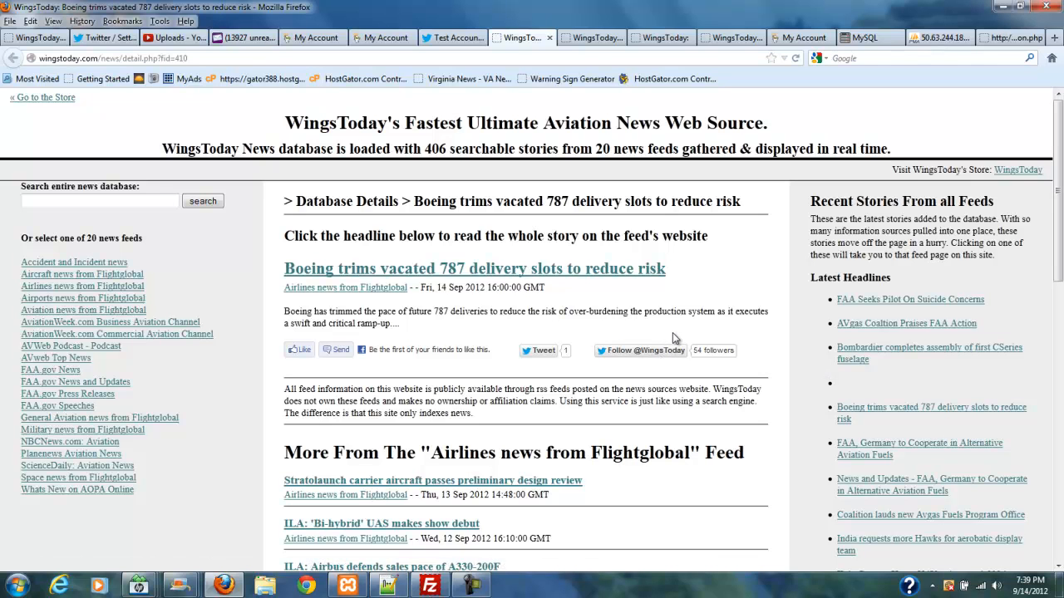
{"action": "mouse_move", "coordinate": [712, 115]}
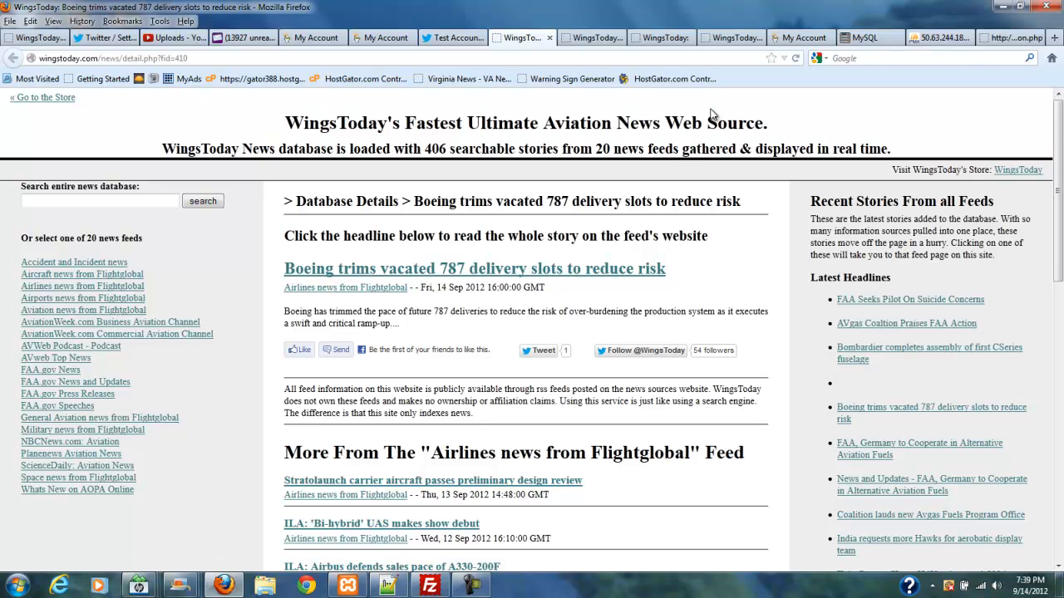
{"action": "mouse_move", "coordinate": [721, 113]}
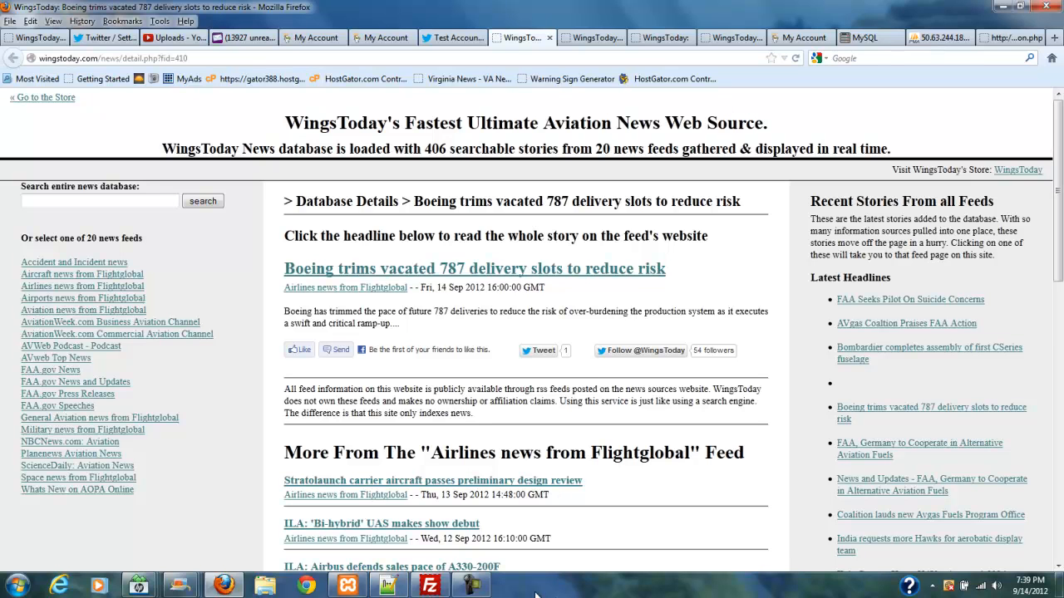
{"action": "left_click", "coordinate": [472, 585]}
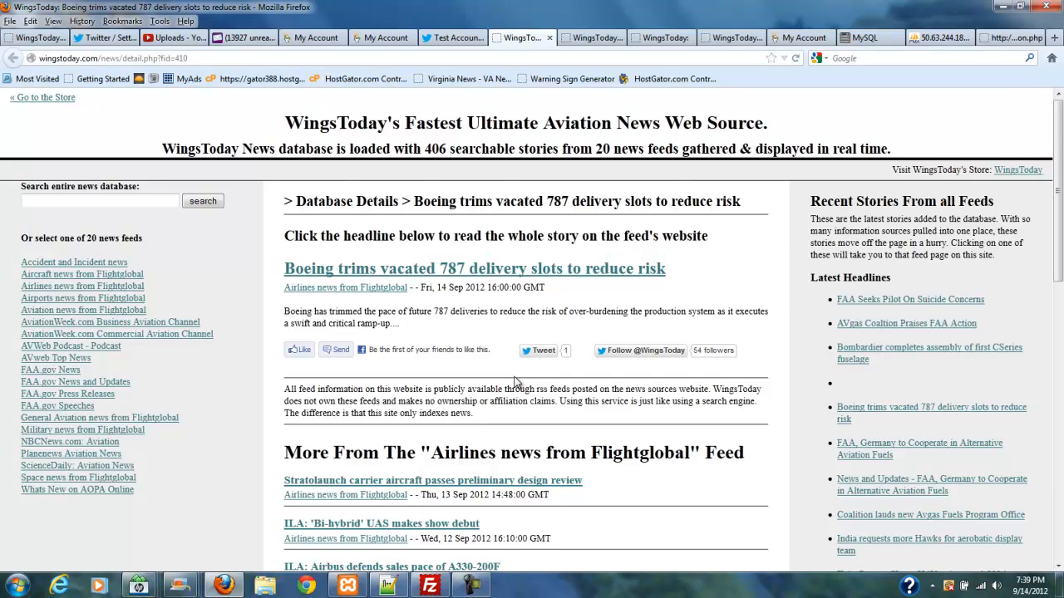
{"action": "mouse_move", "coordinate": [496, 588]}
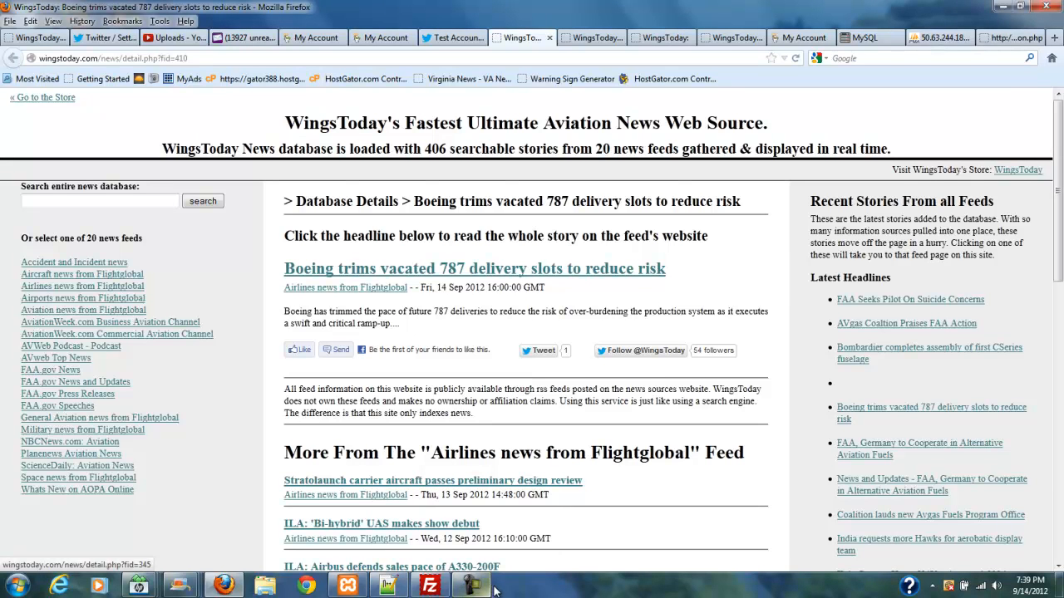